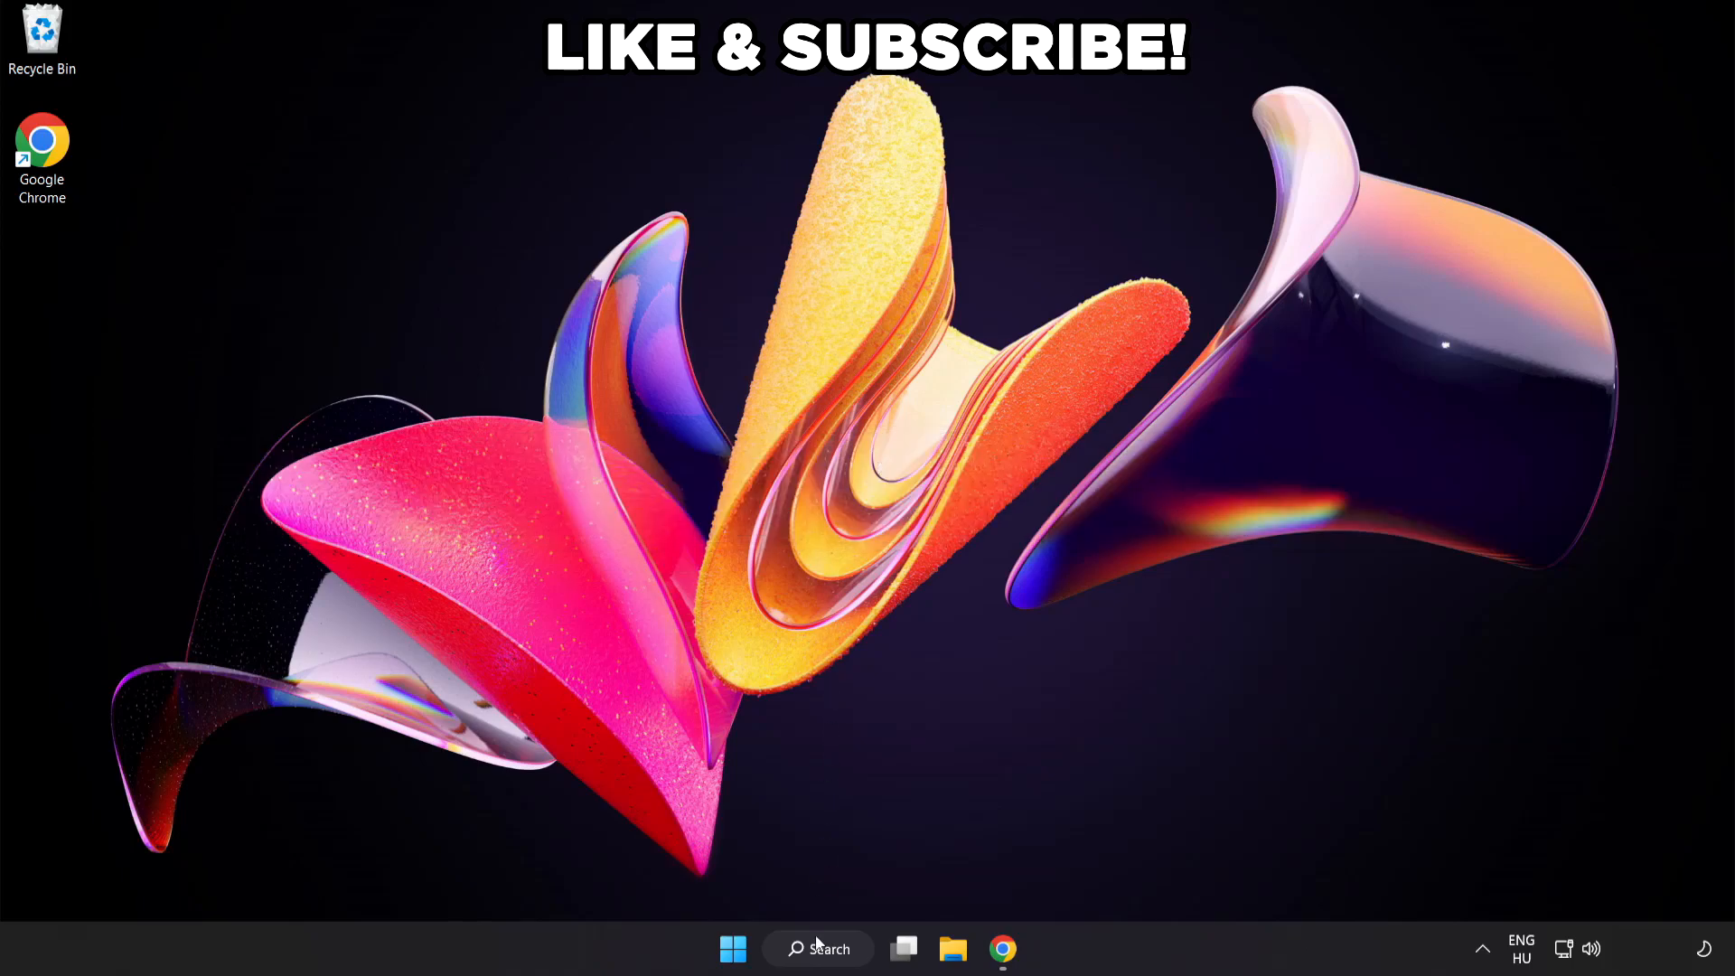
Step: Search Windows for 'edit power plan' to reach the Balanced plan's settings
click(817, 948)
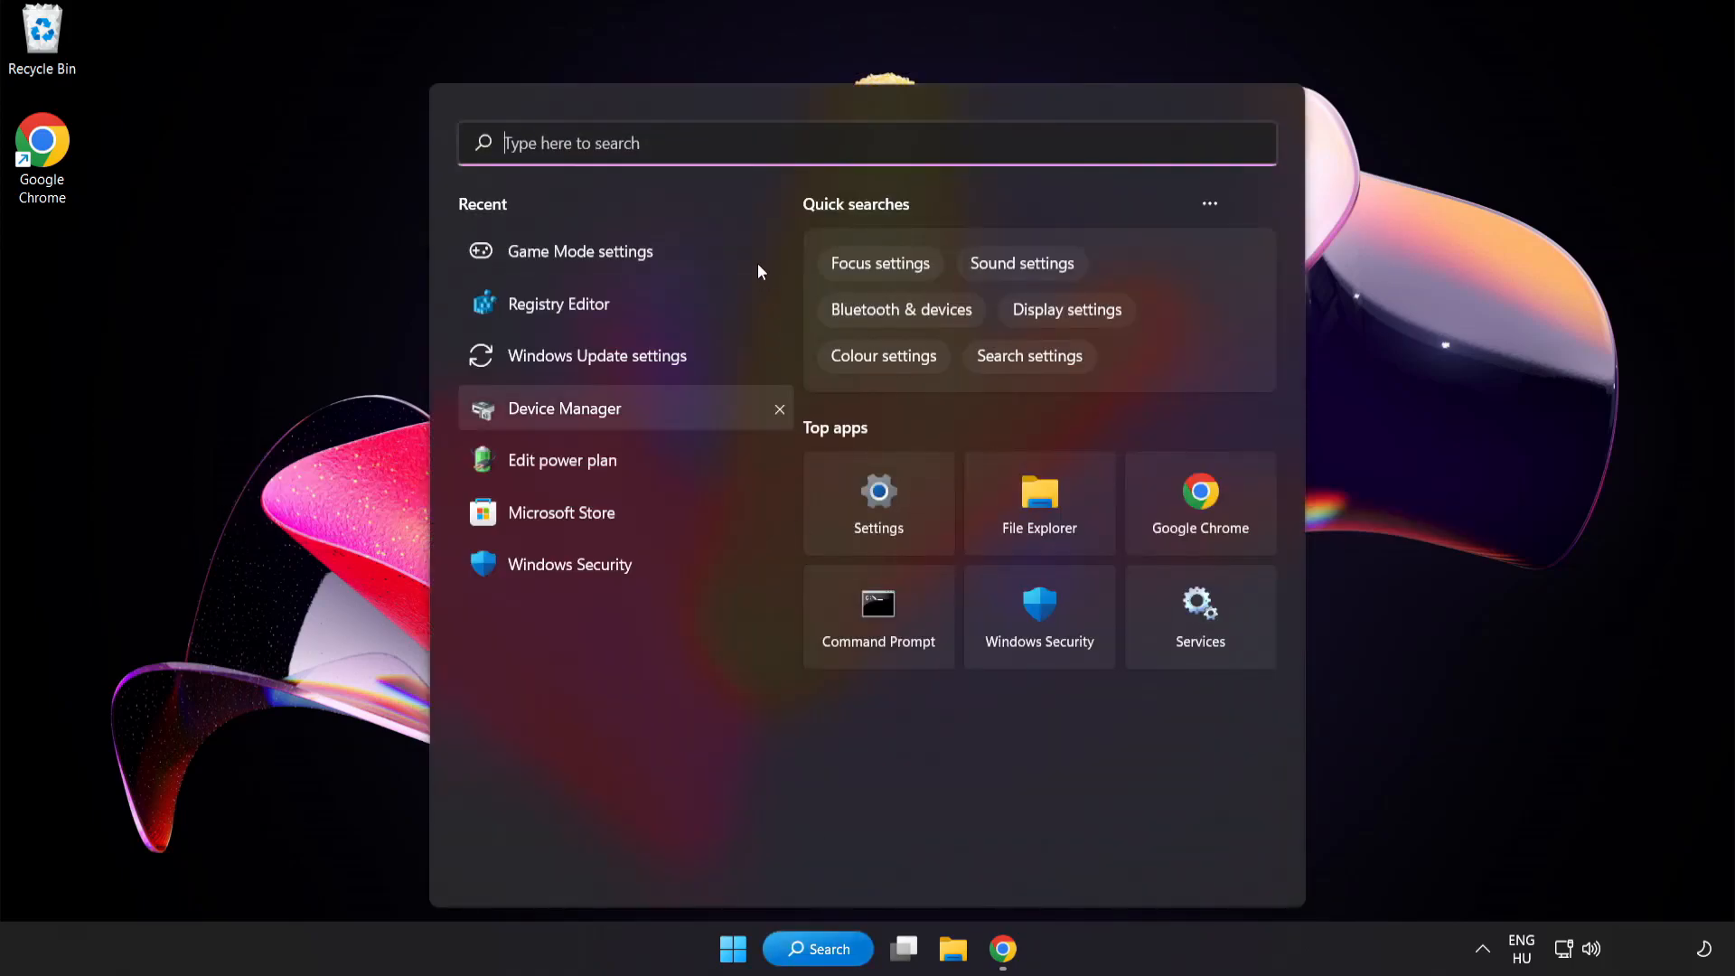
text(edit power plan)
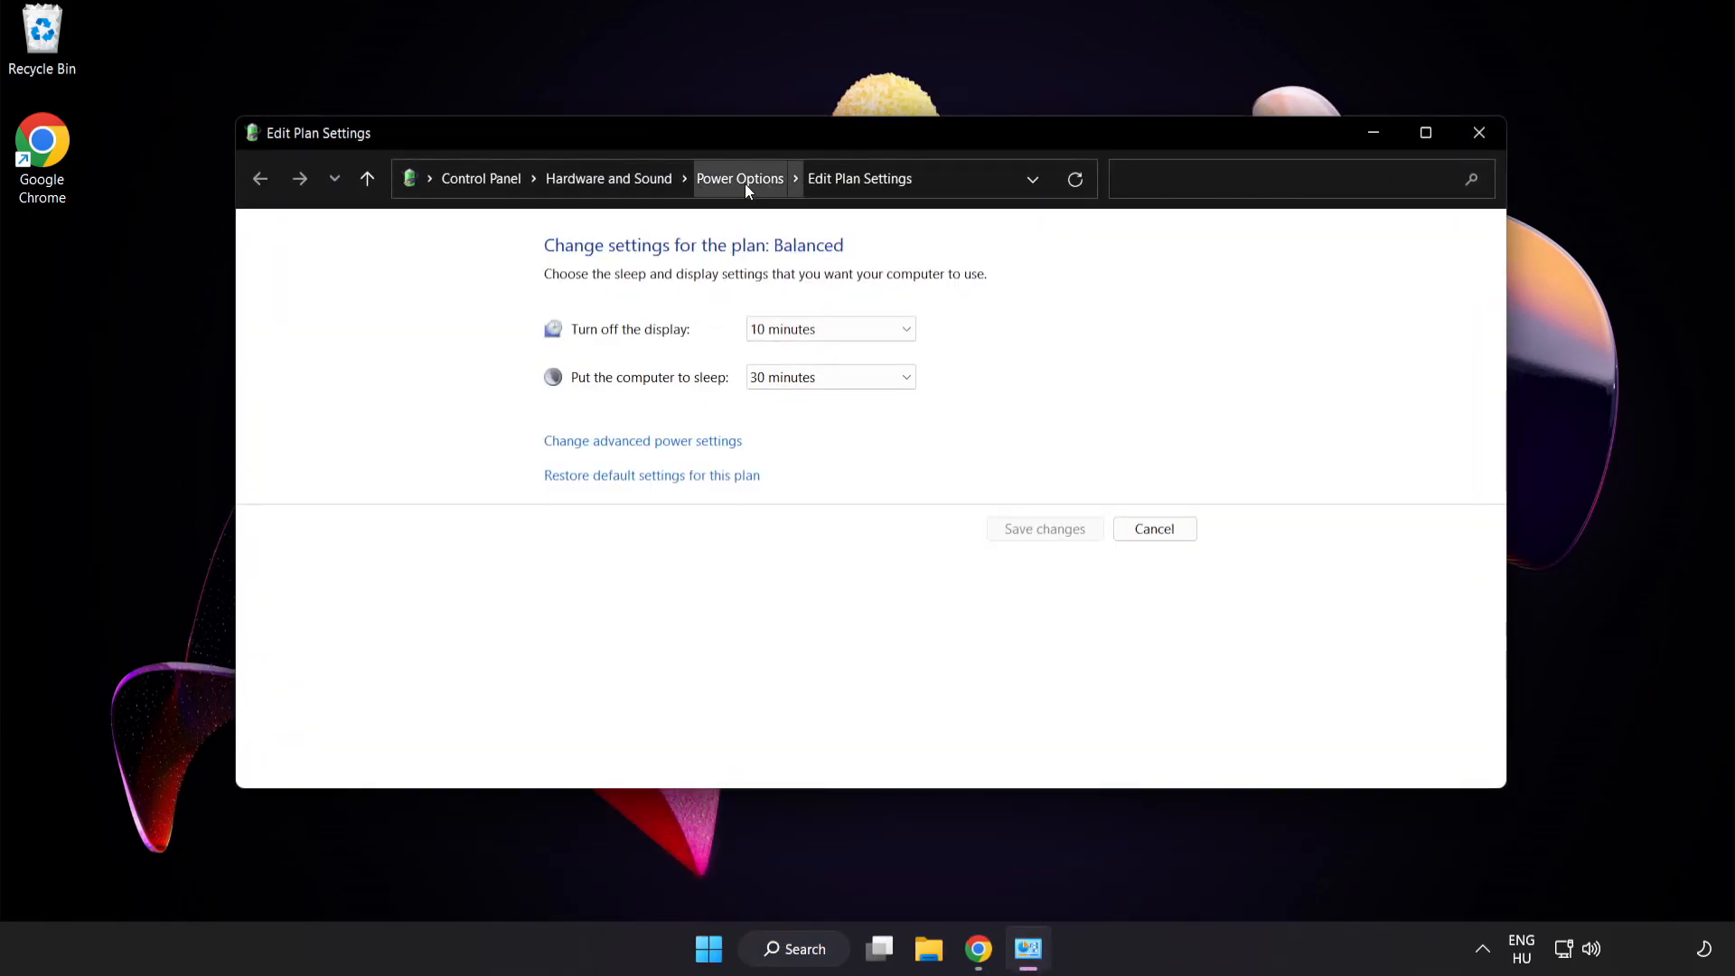
Step: Select High performance as the active power plan and close Power Options
click(740, 178)
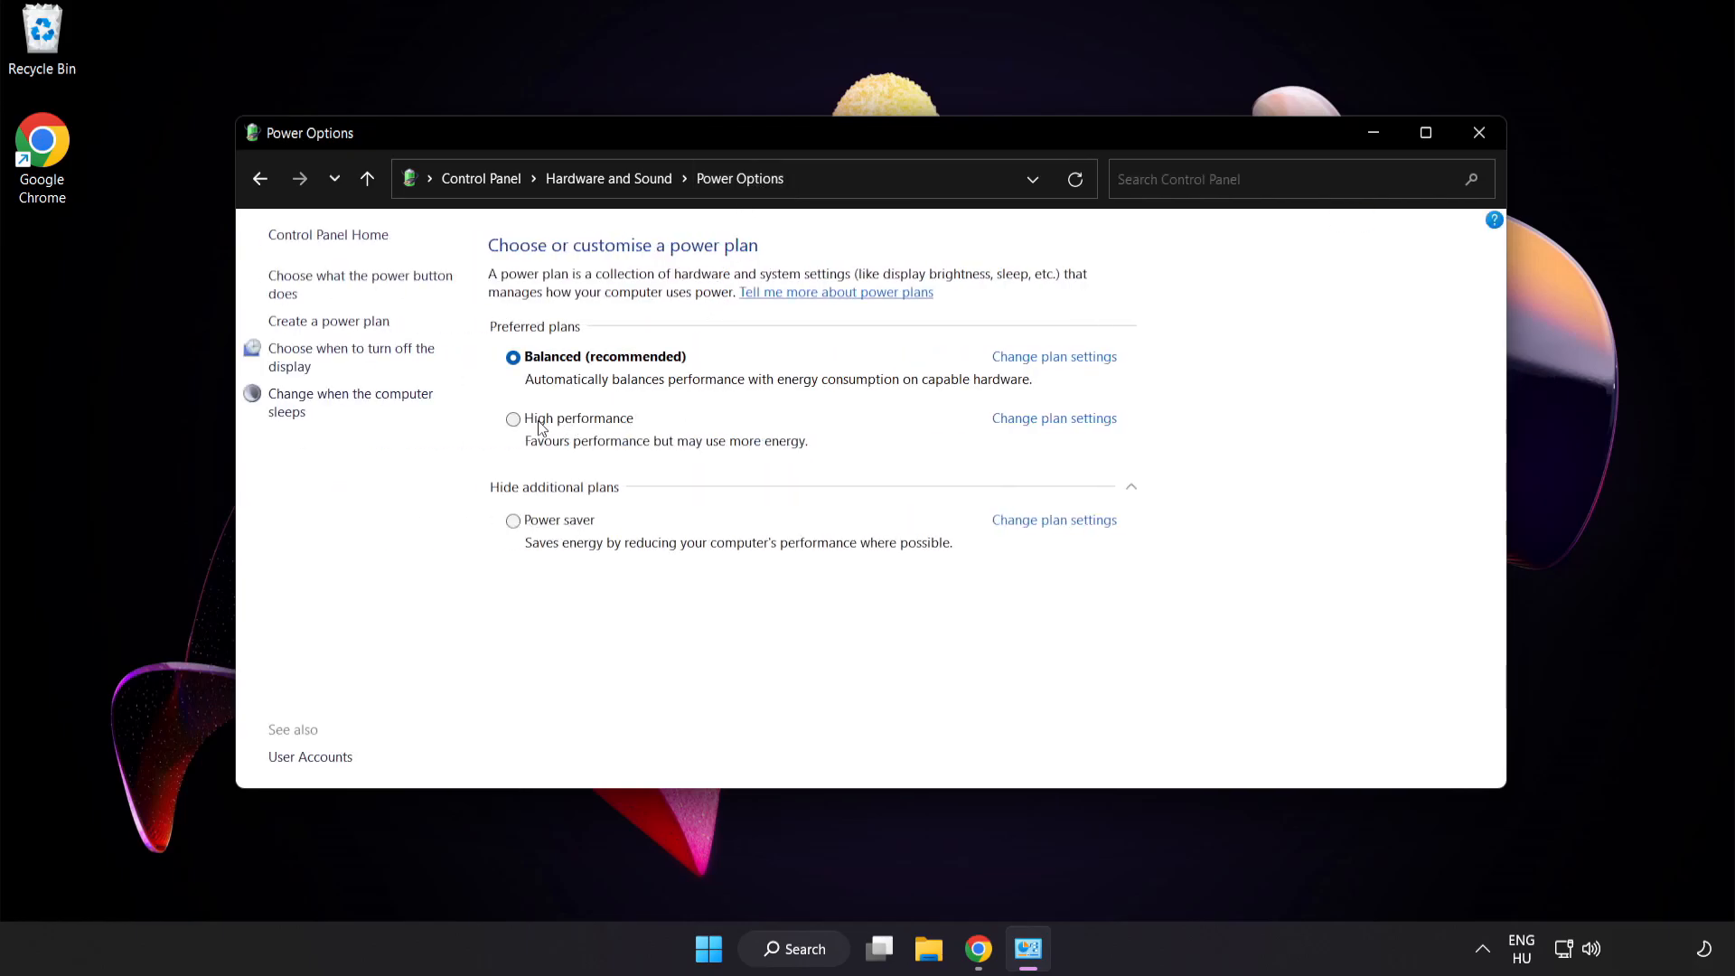
mouse_move(576, 430)
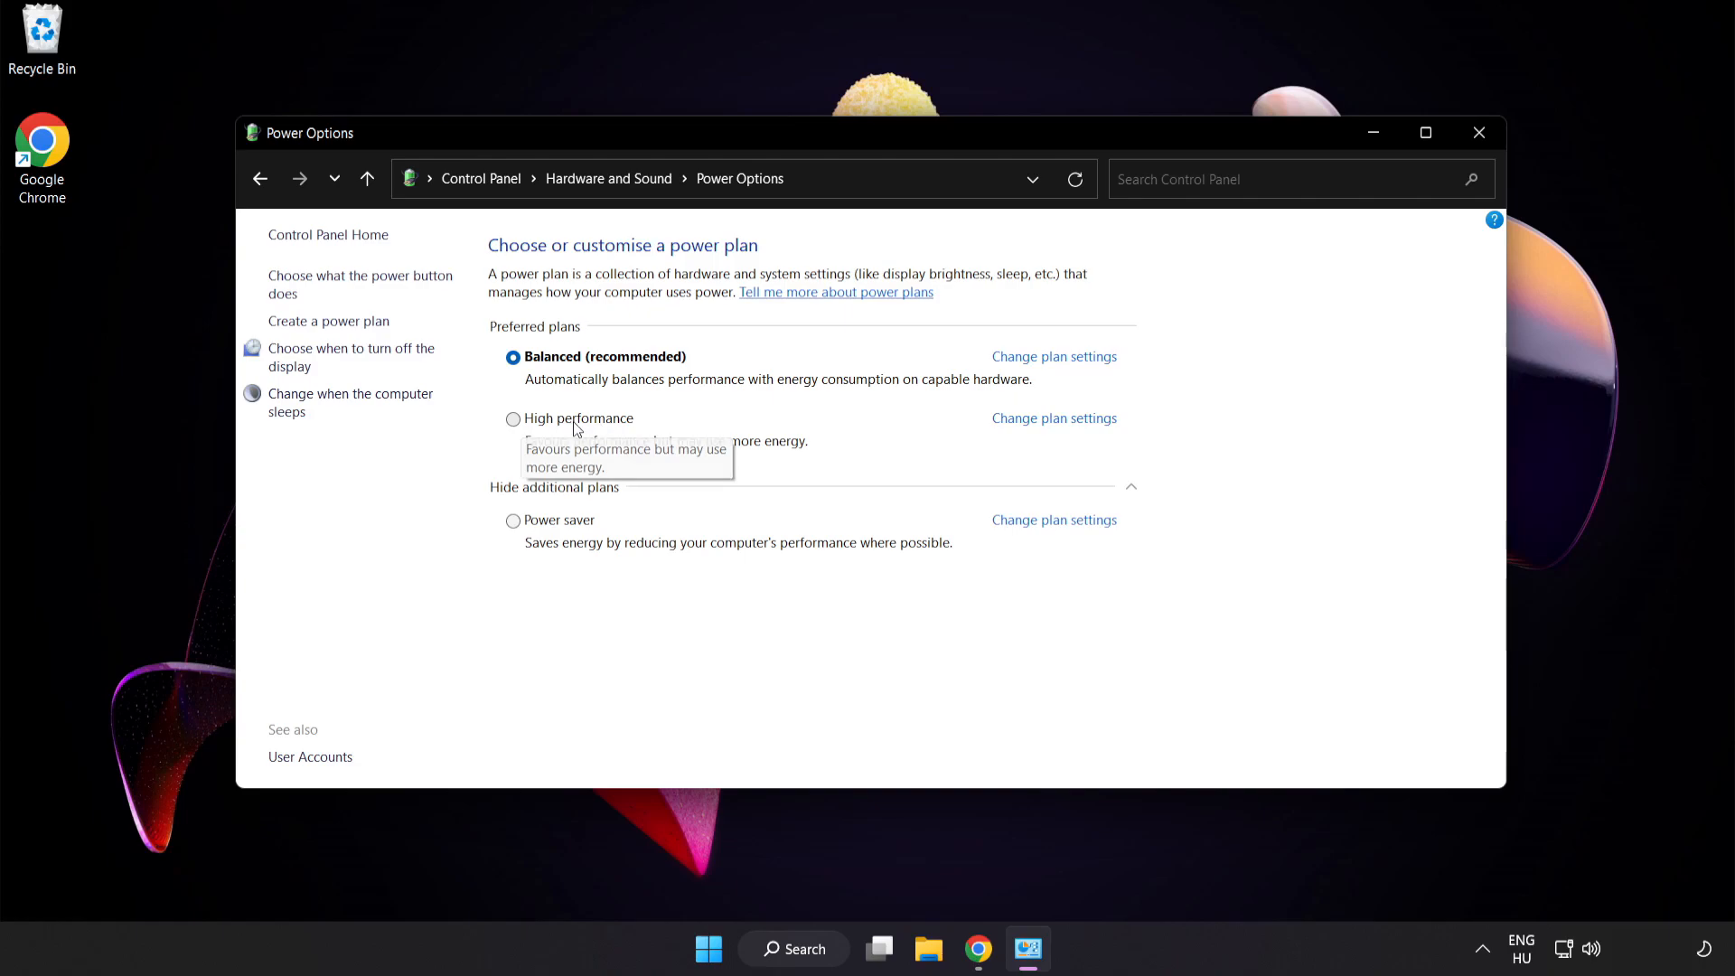
click(512, 418)
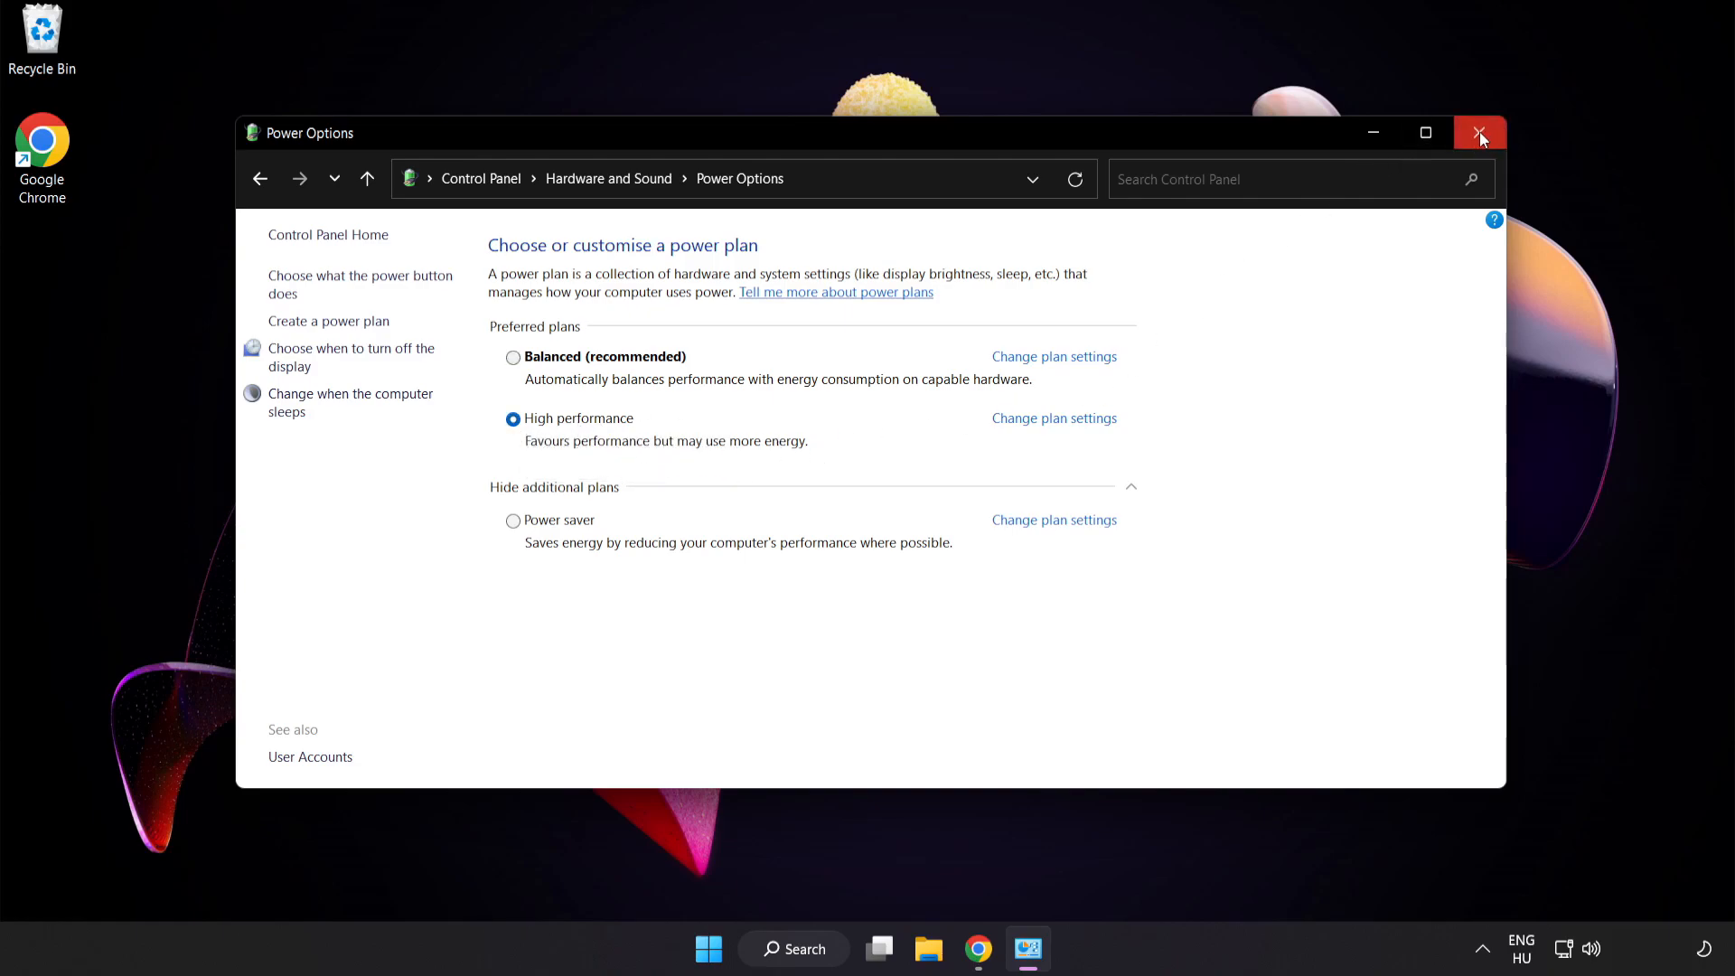
mouse_move(1480, 133)
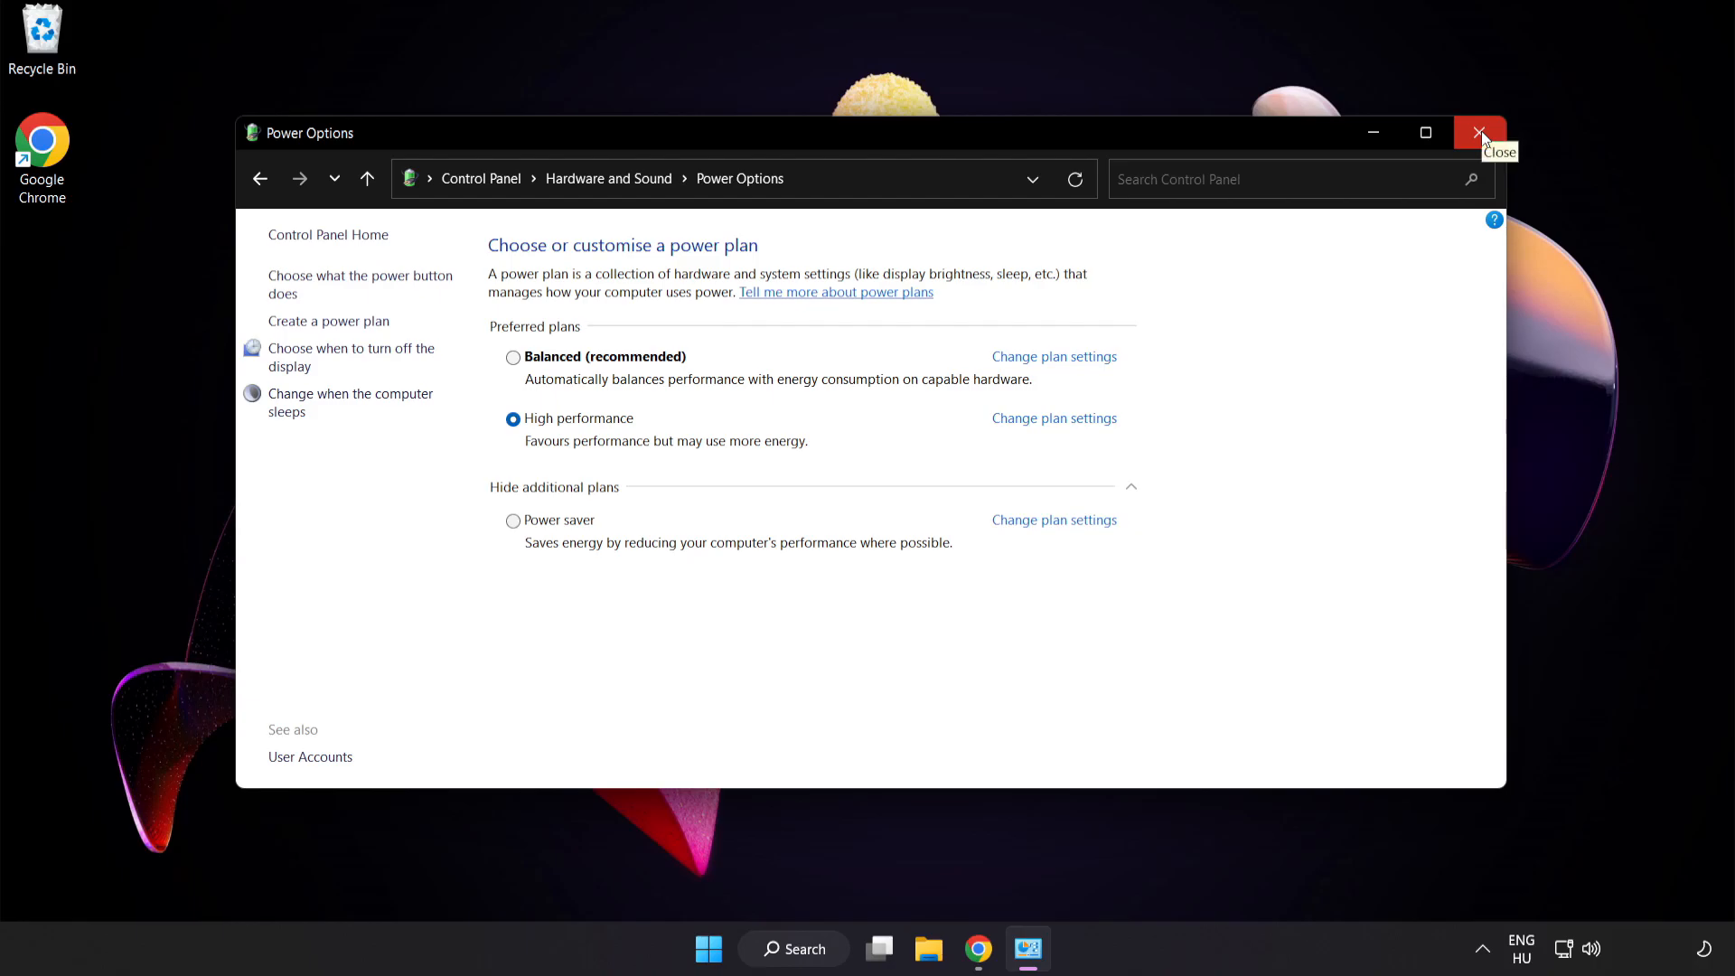
click(1481, 132)
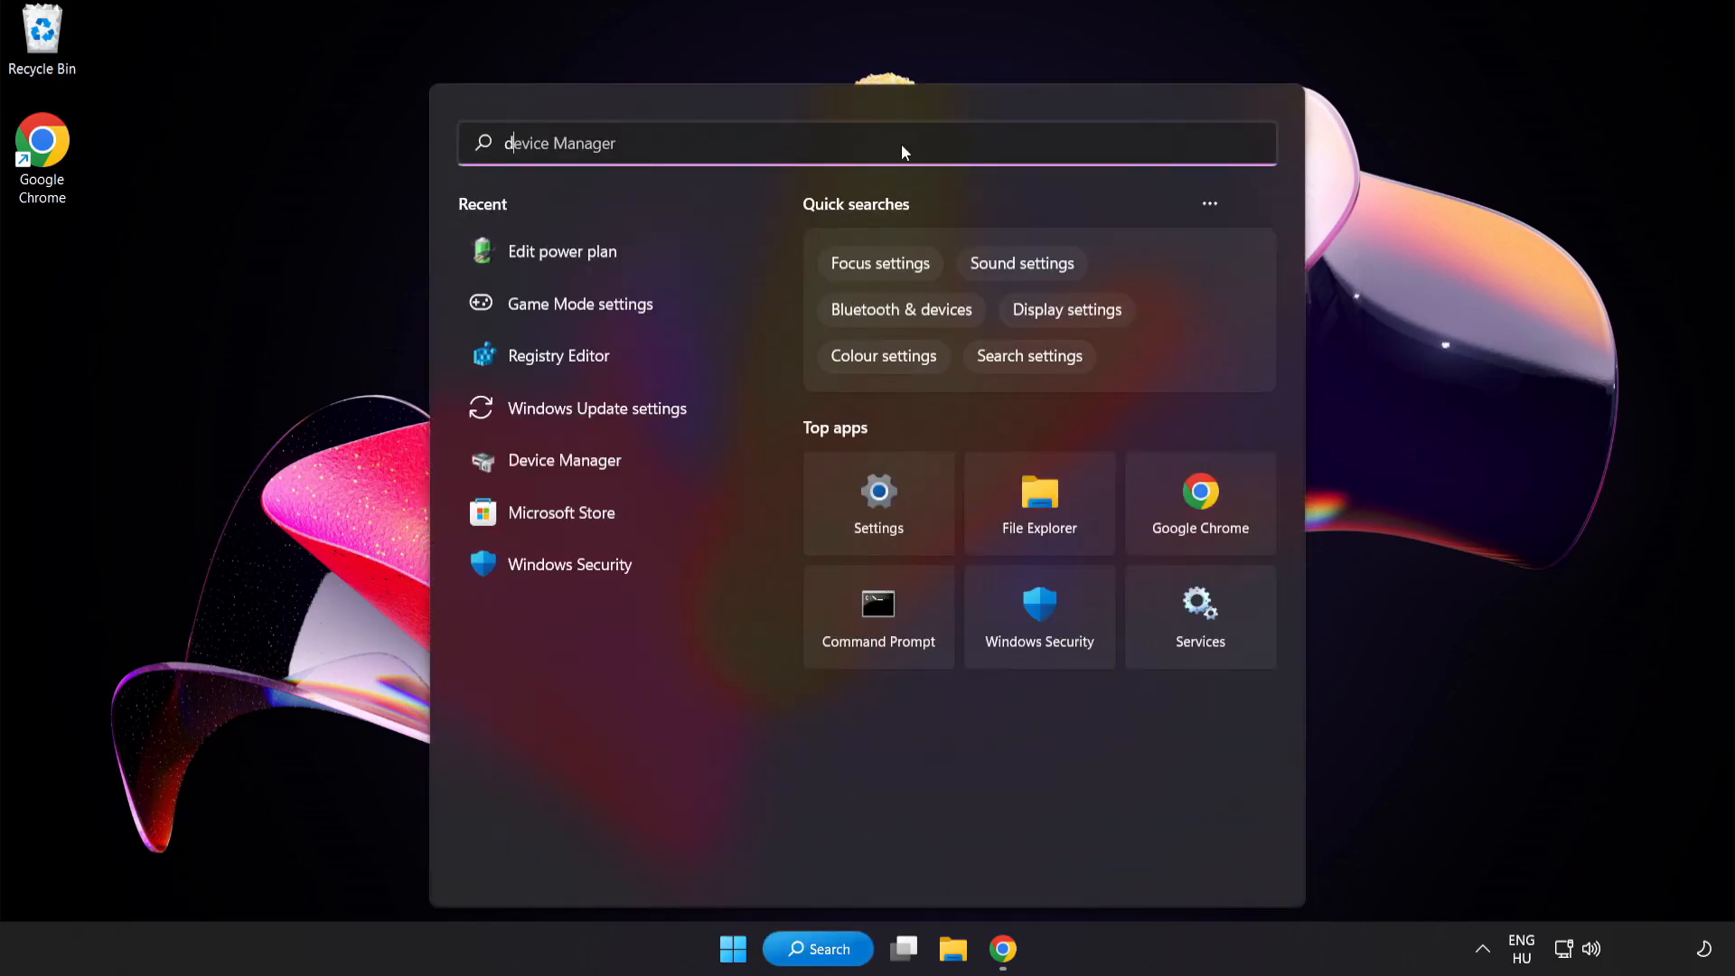
Step: Search for 'device manager' so Device Manager appears as the best match
text(device manager)
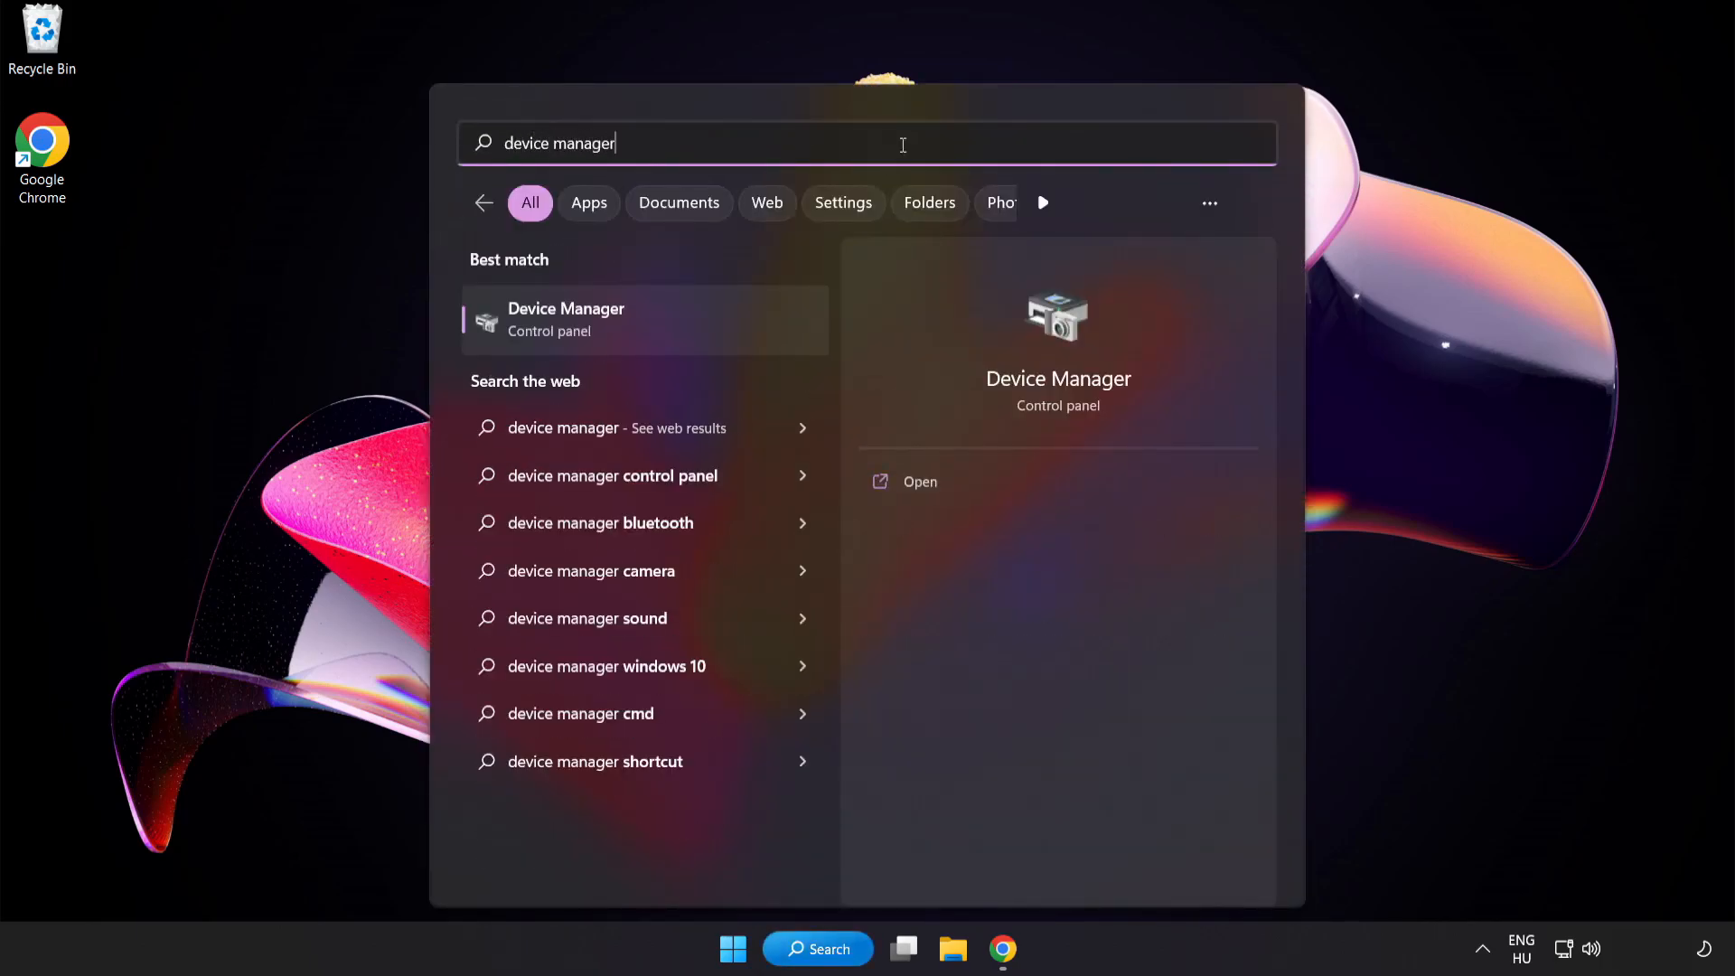
mouse_move(713, 334)
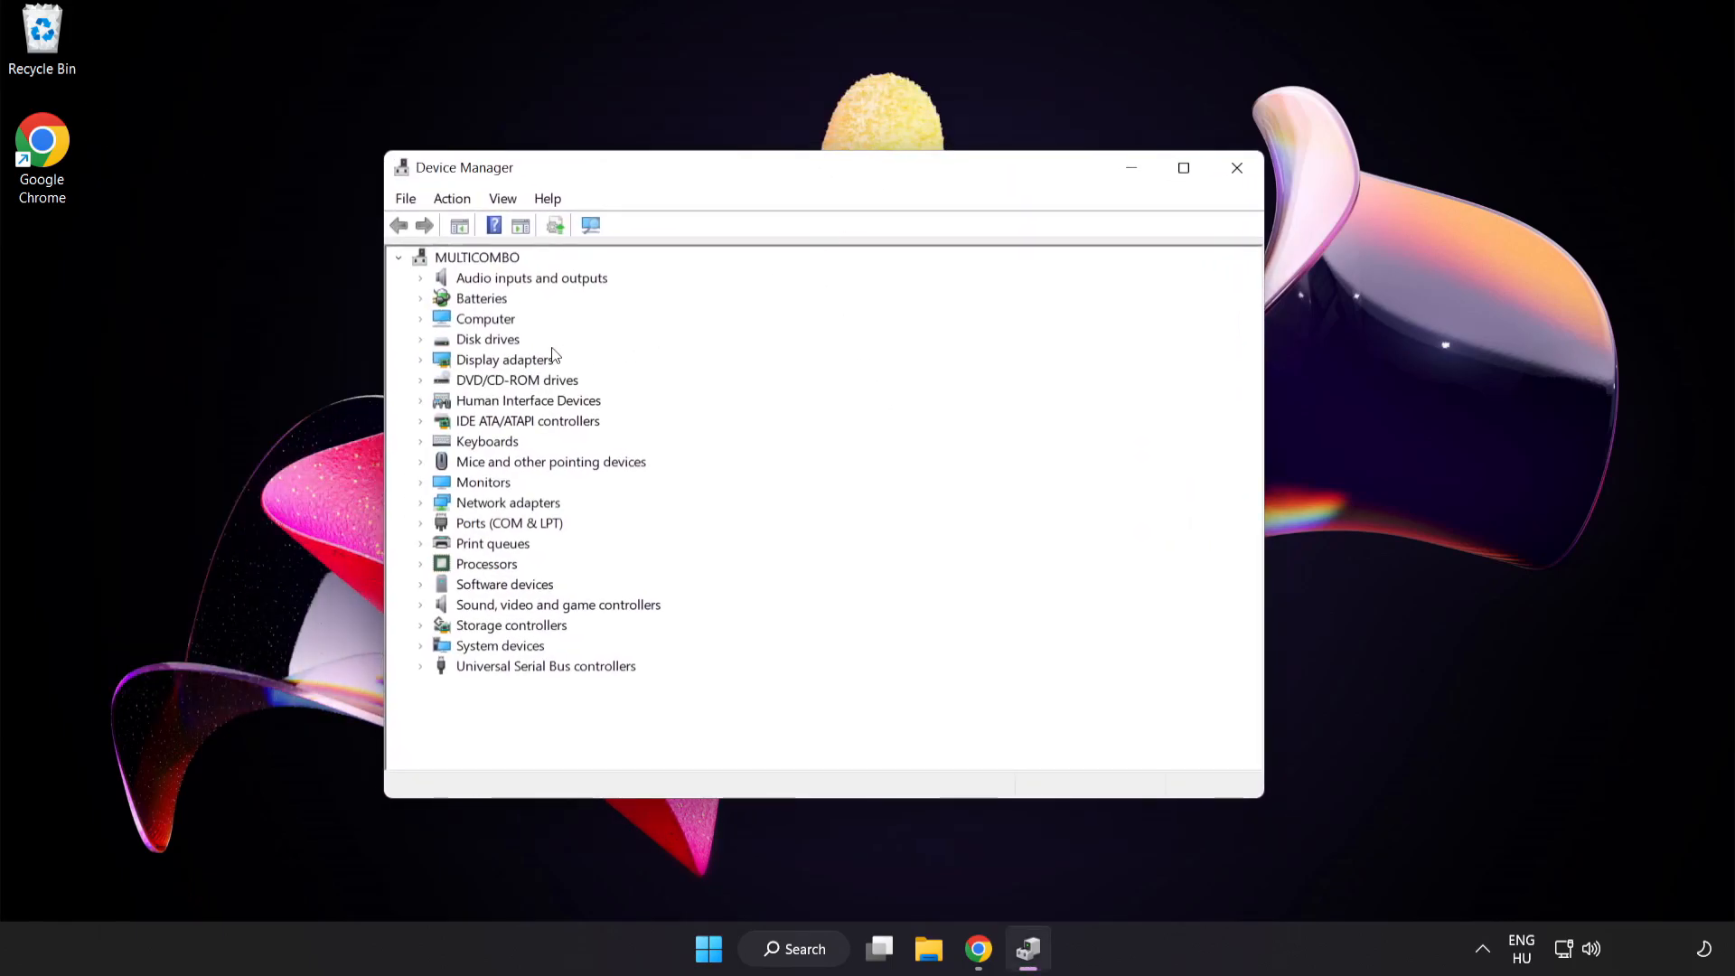
Step: Expand Display adapters and bring up the VMware SVGA 3D adapter's context menu
click(504, 359)
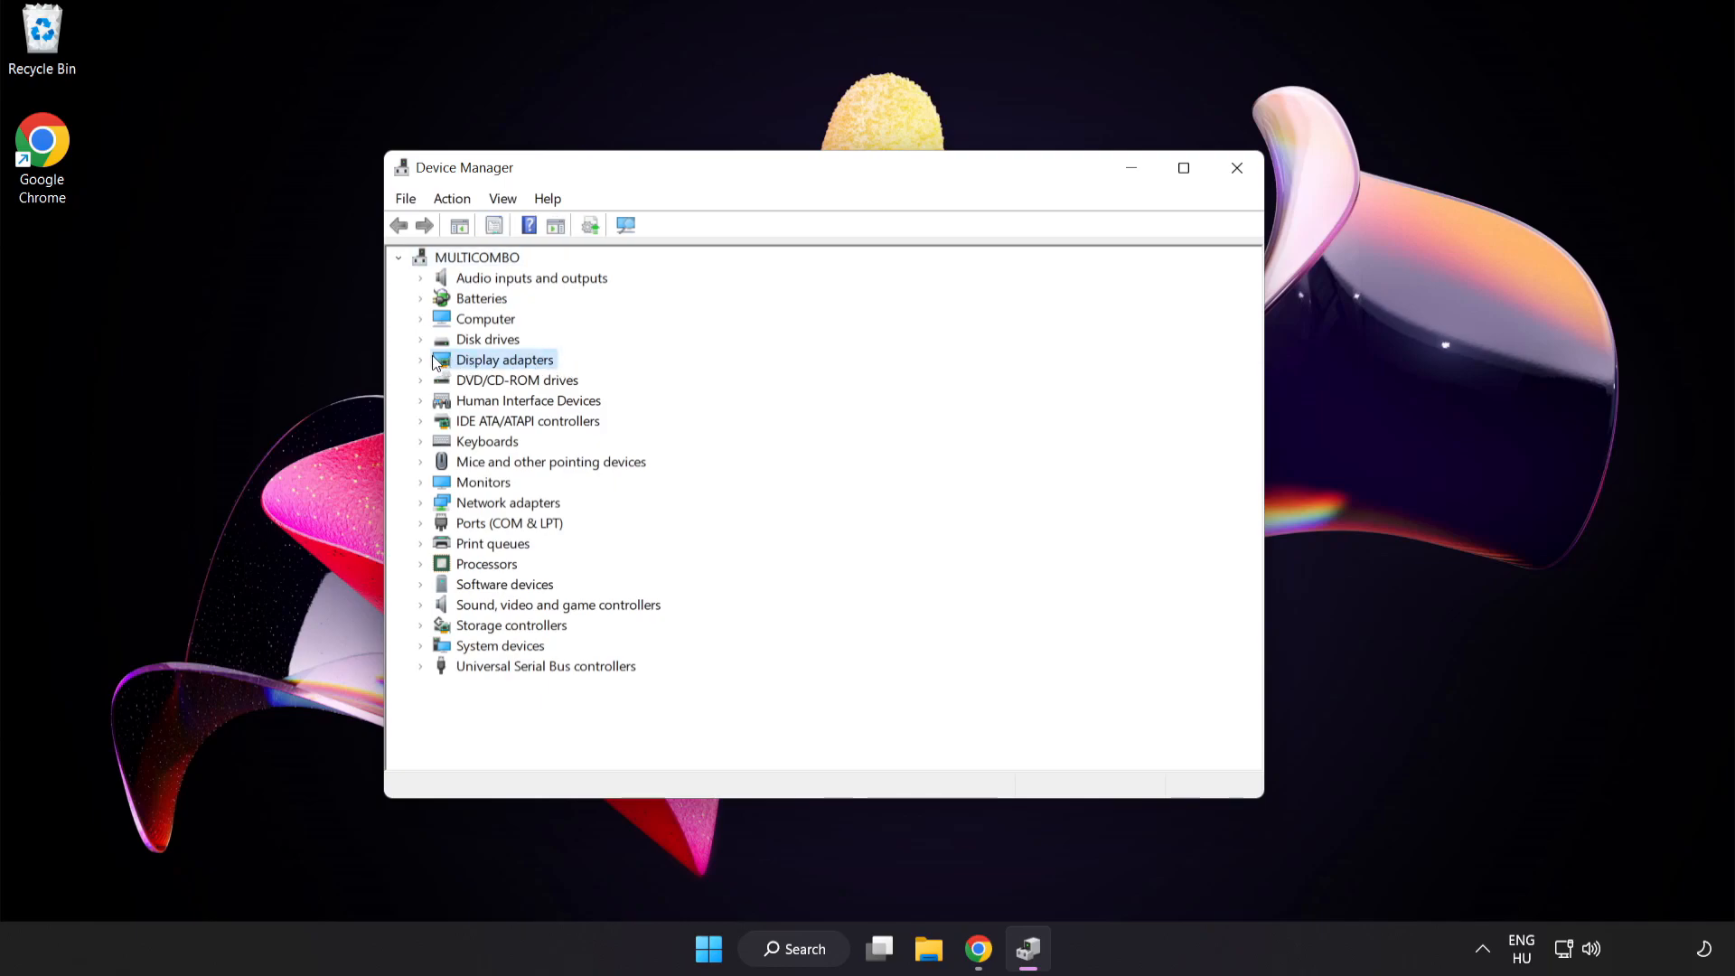
click(420, 360)
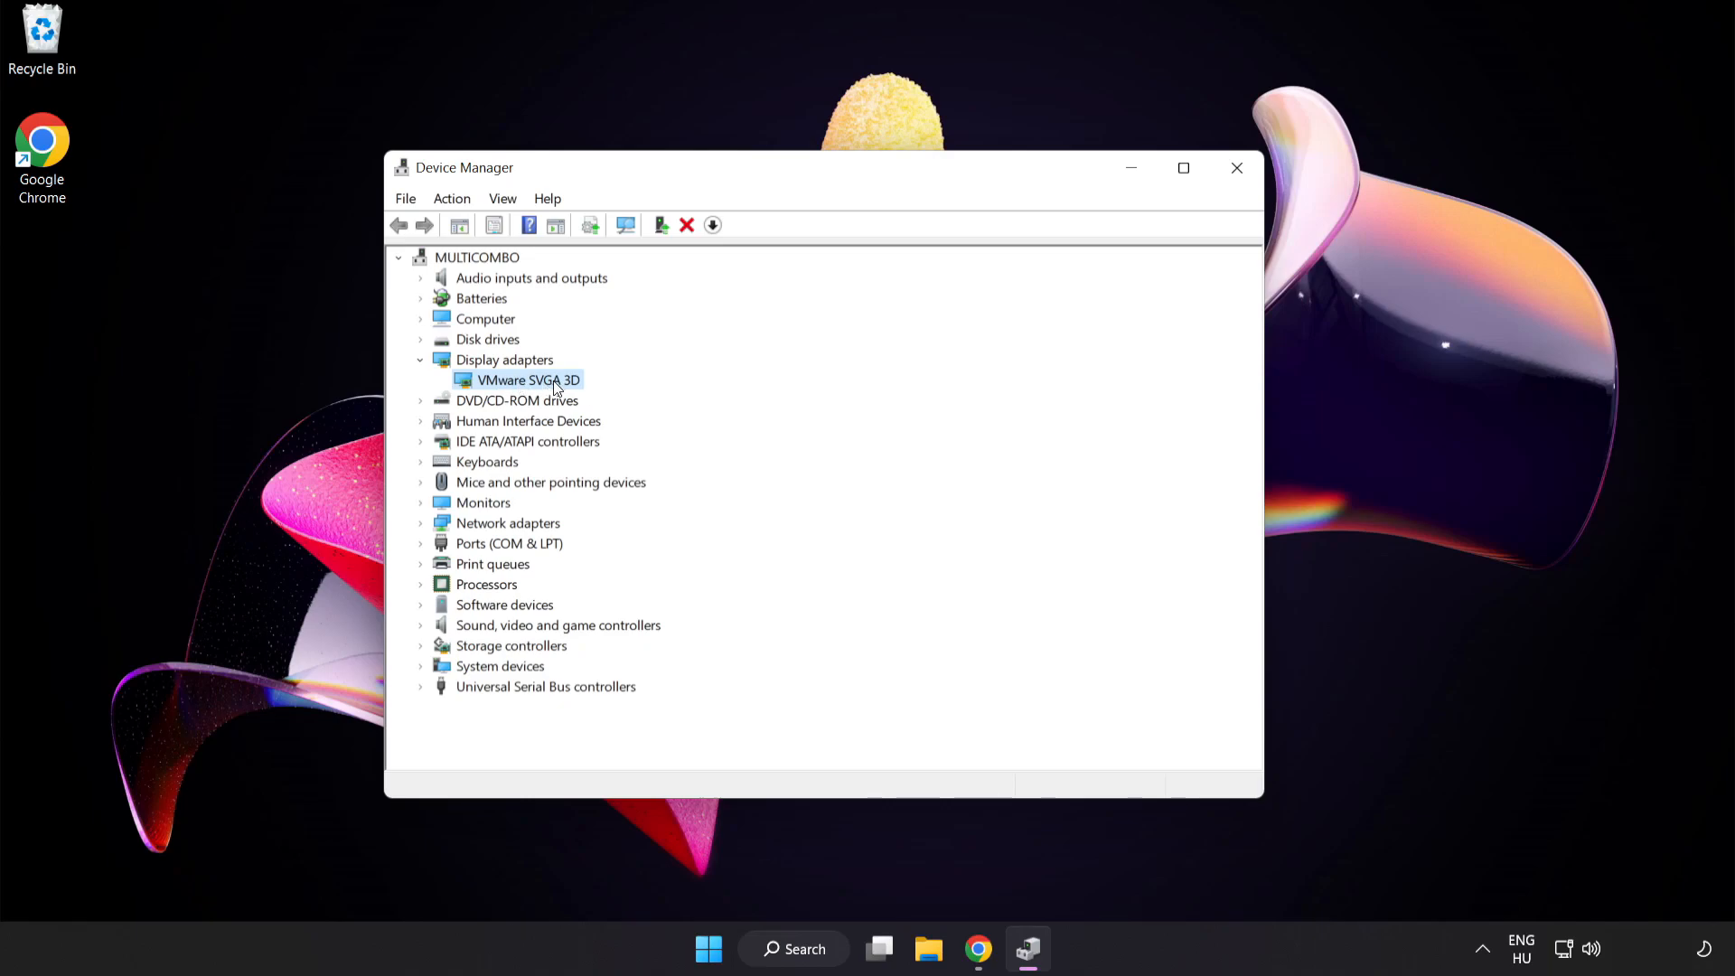
right_click(528, 380)
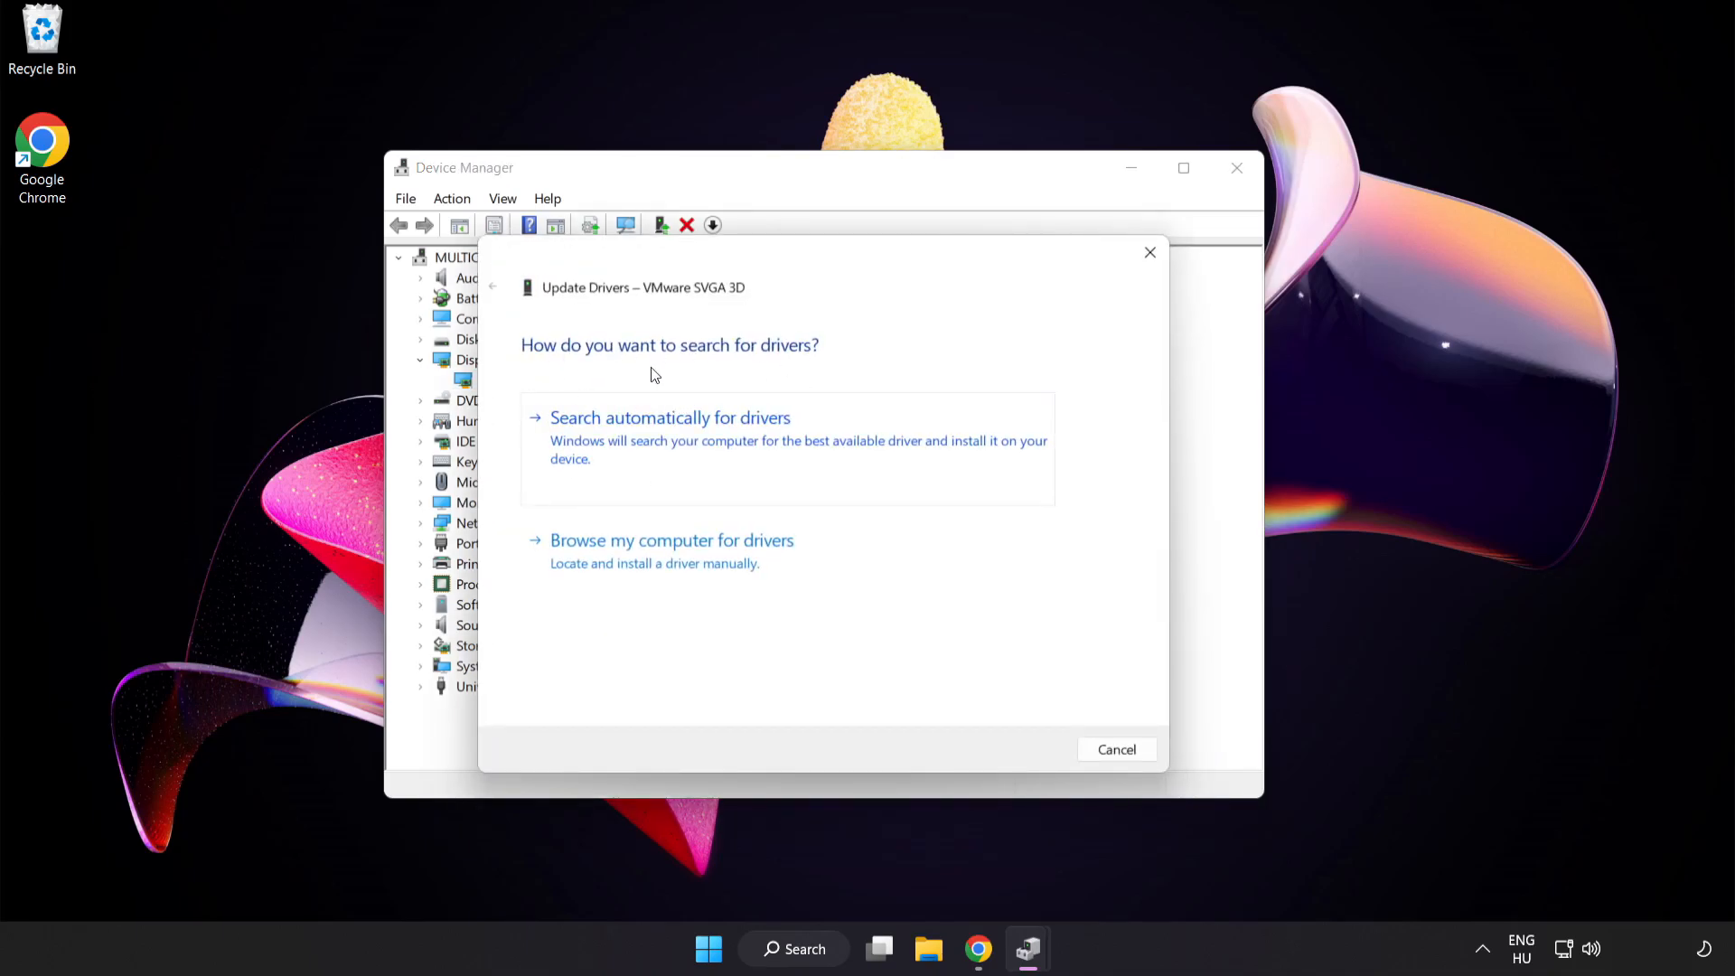
mouse_move(598, 432)
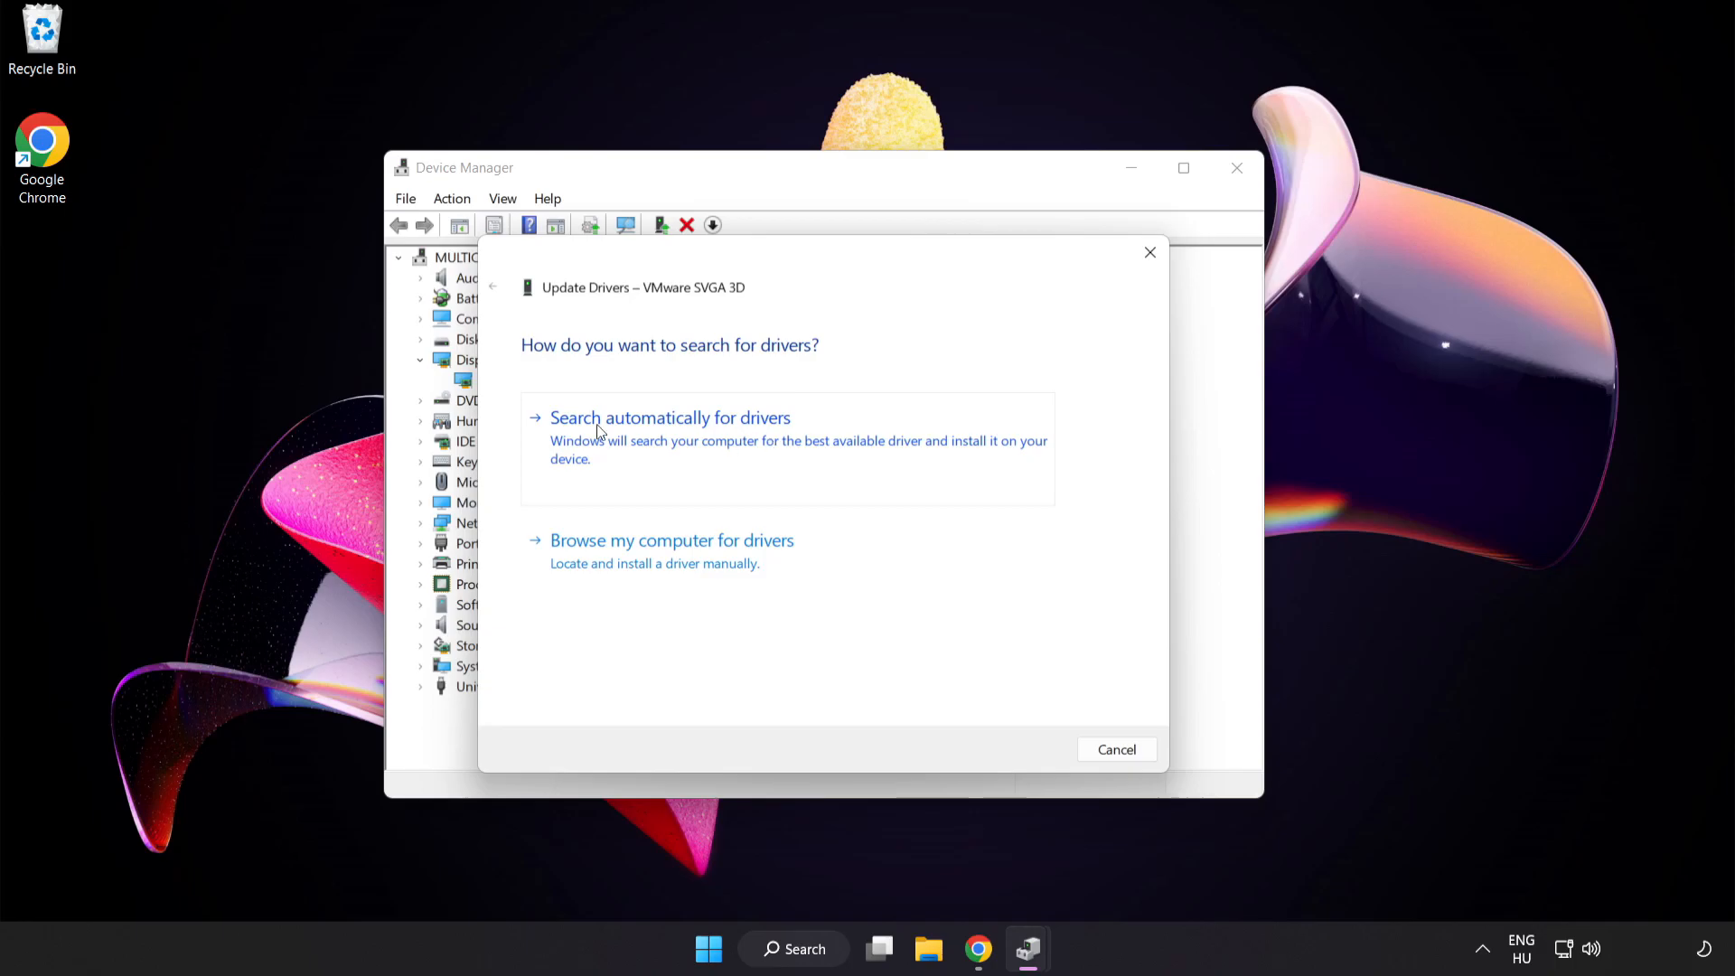
Step: Search automatically for a VMware SVGA 3D driver, dismiss the result, and close Device Manager
click(670, 418)
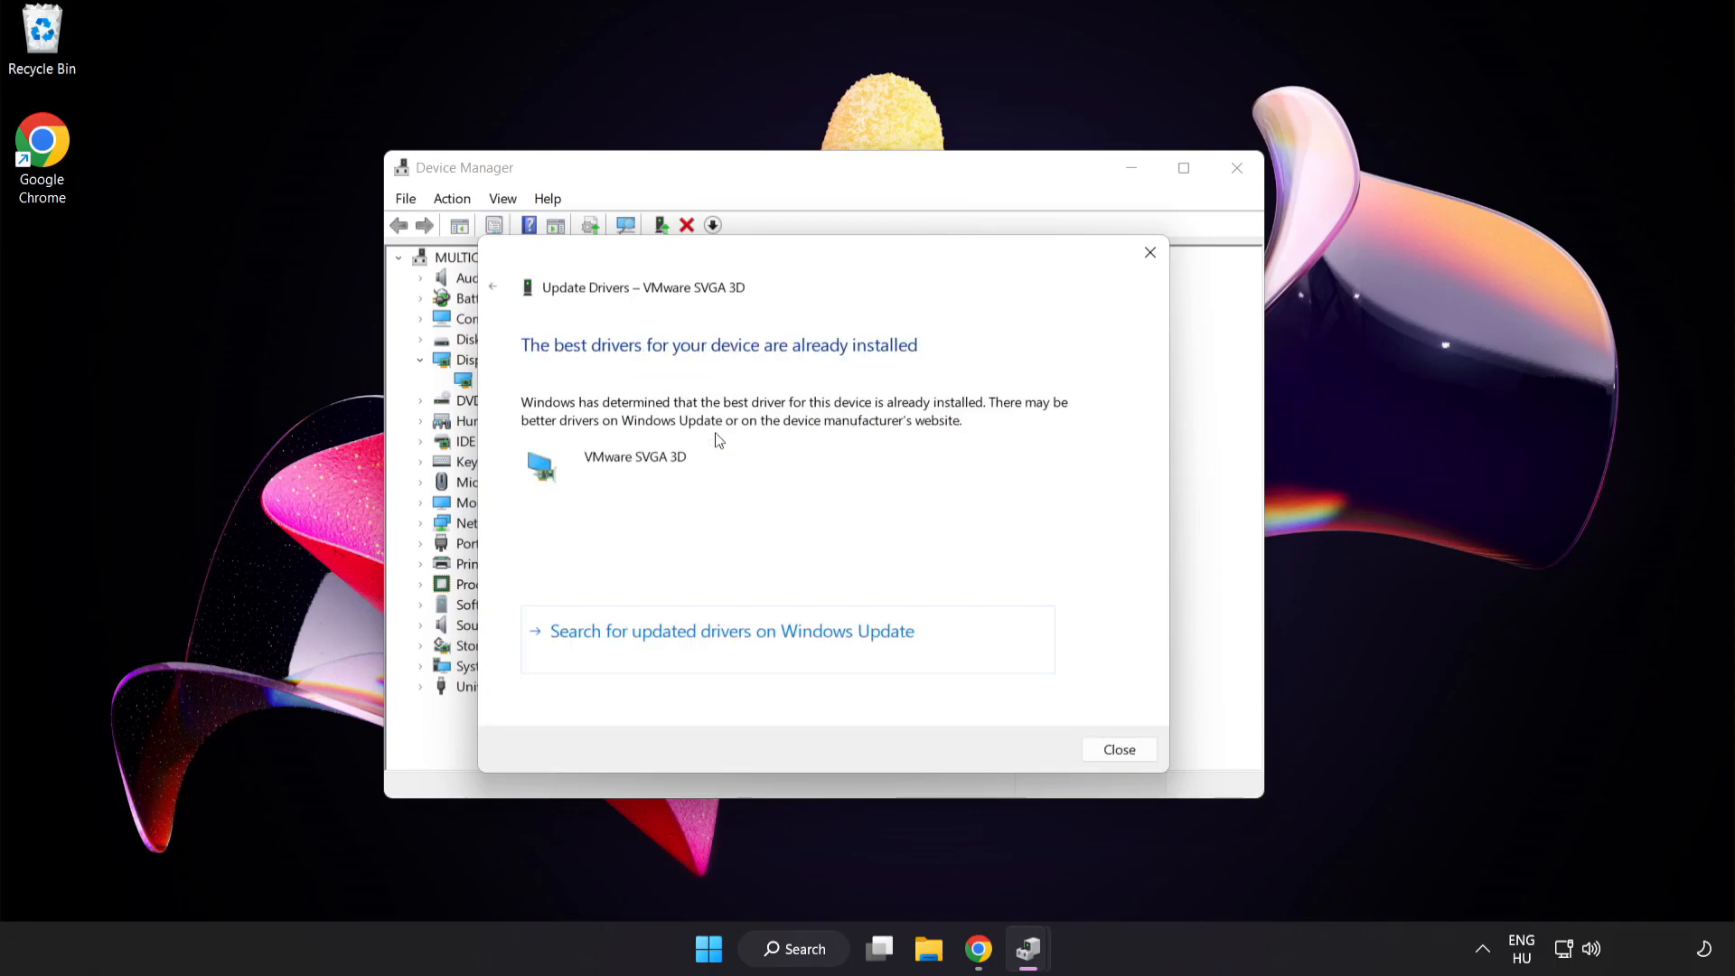
mouse_move(741, 369)
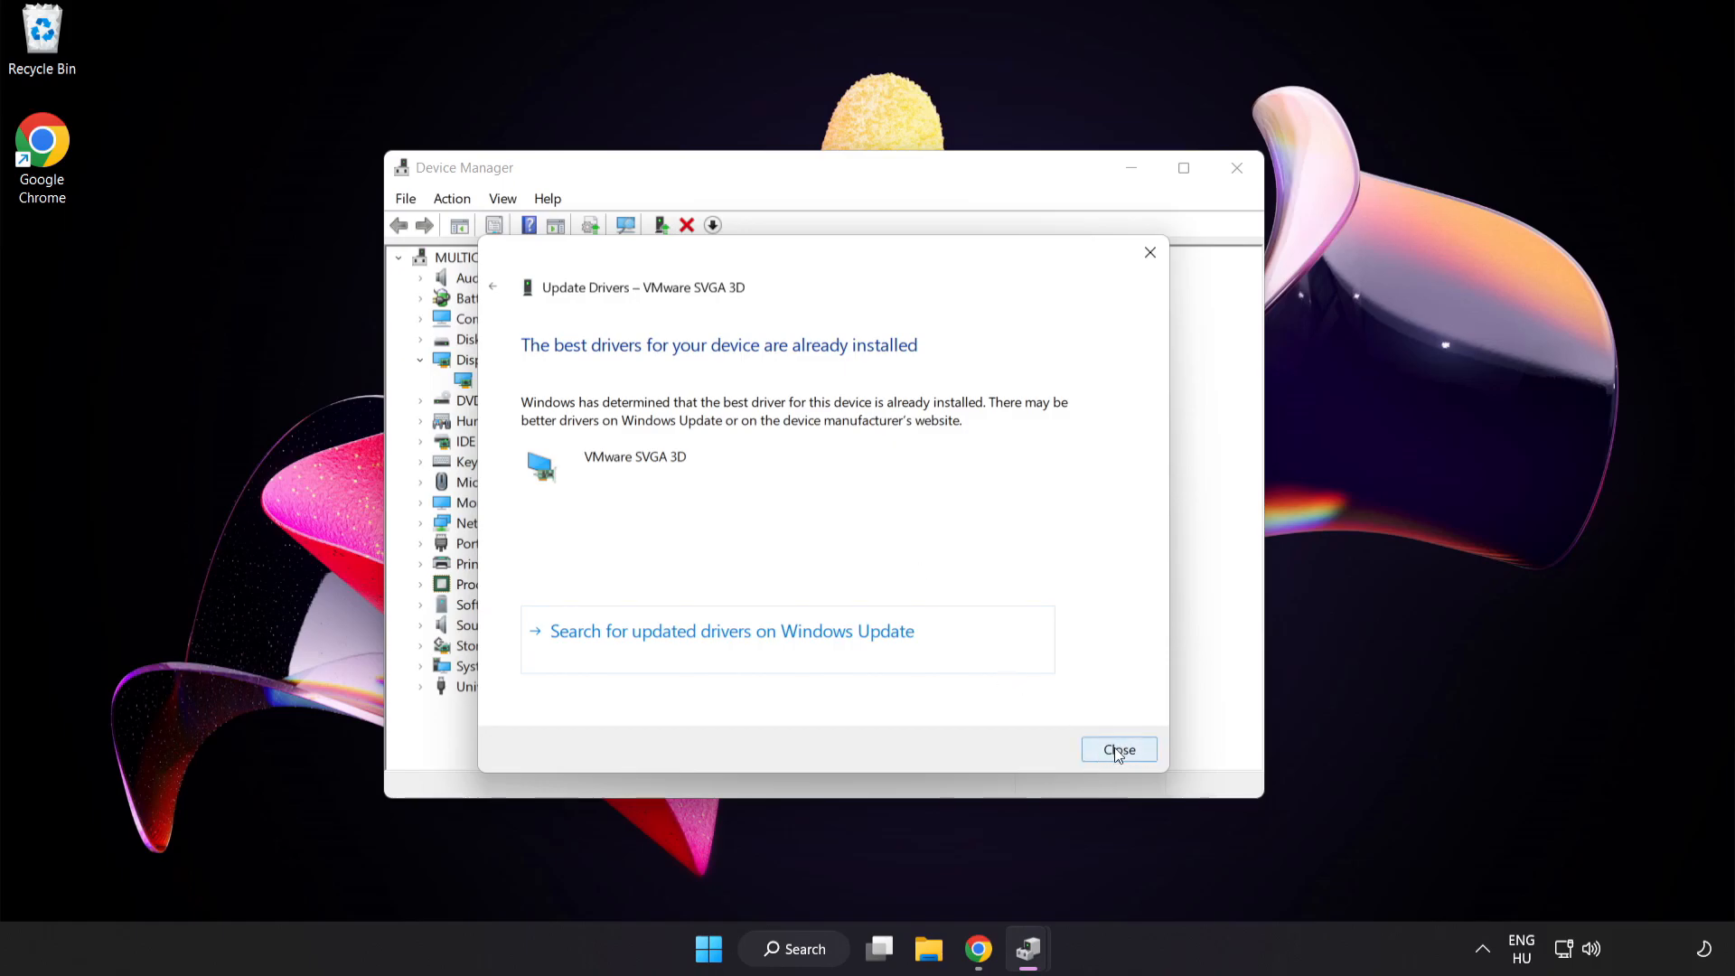
click(1119, 749)
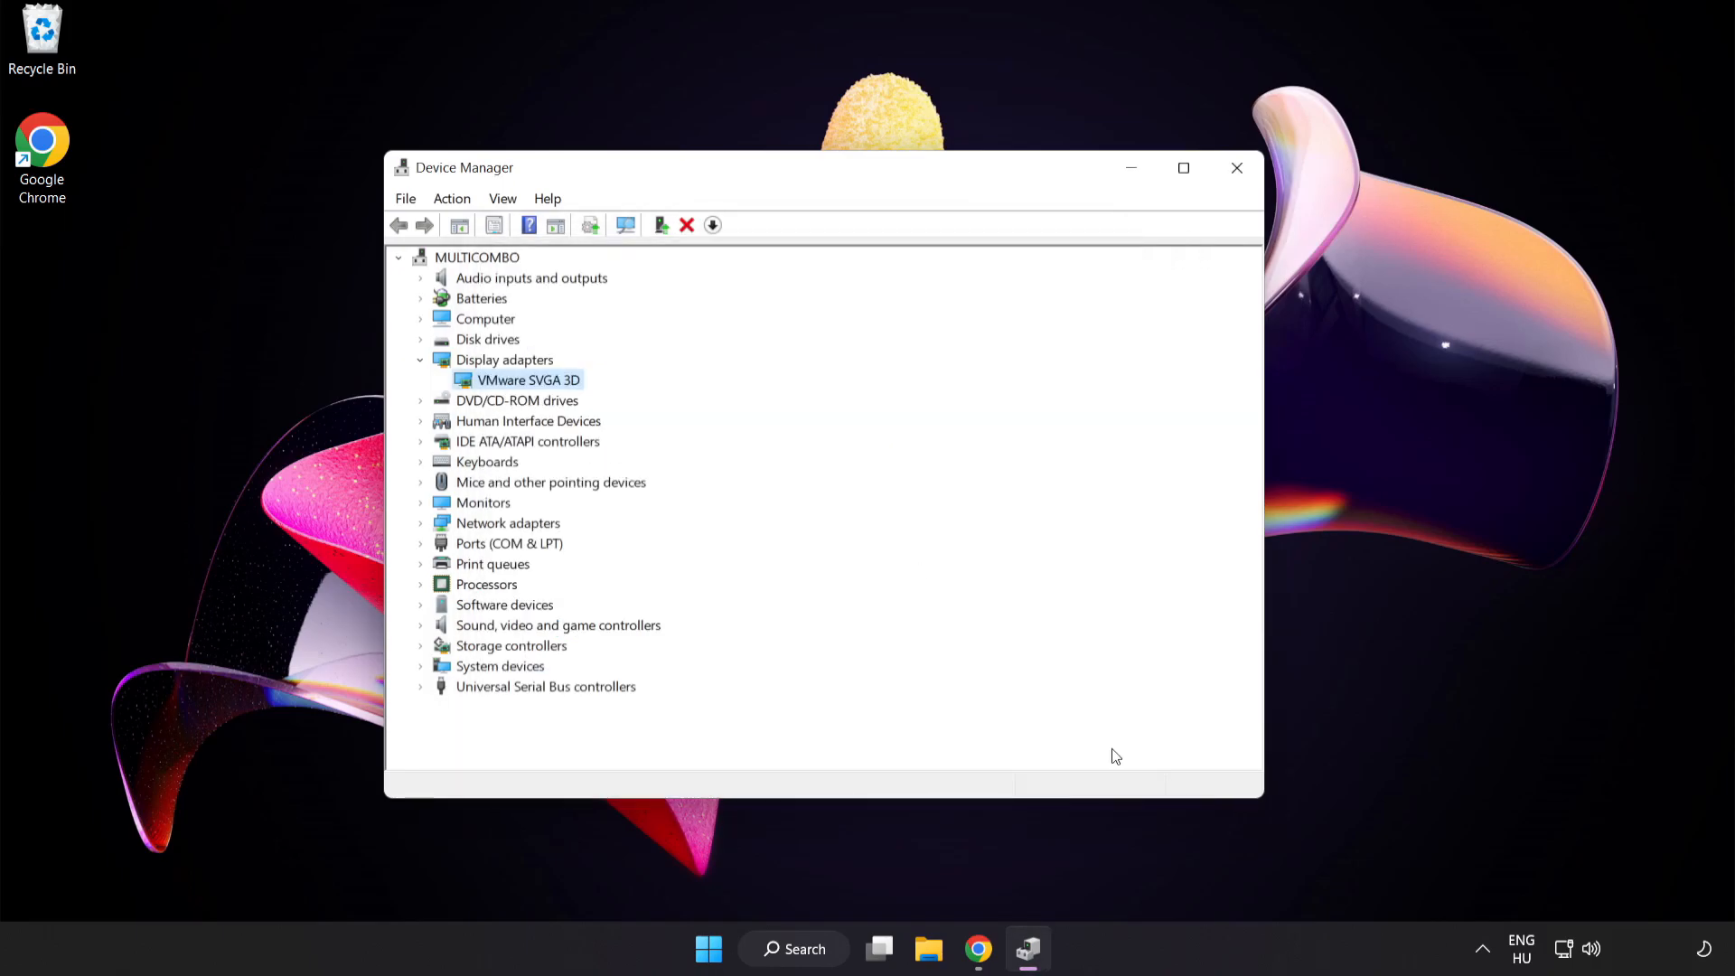
mouse_move(1236, 167)
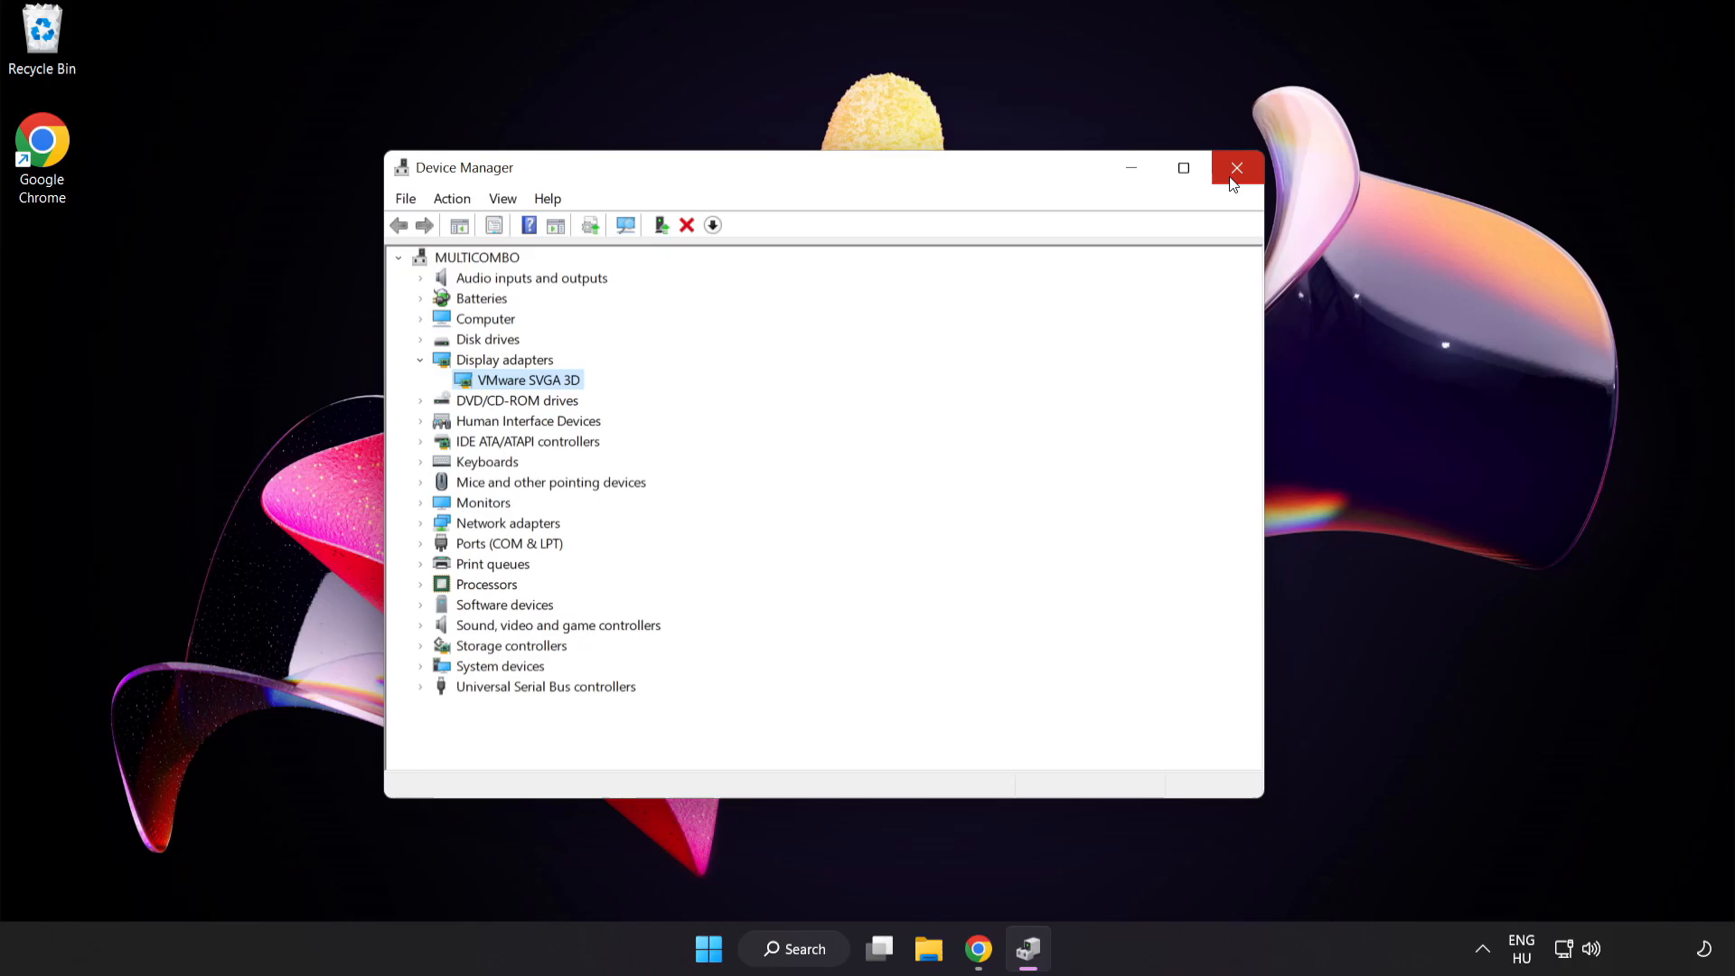
click(1236, 167)
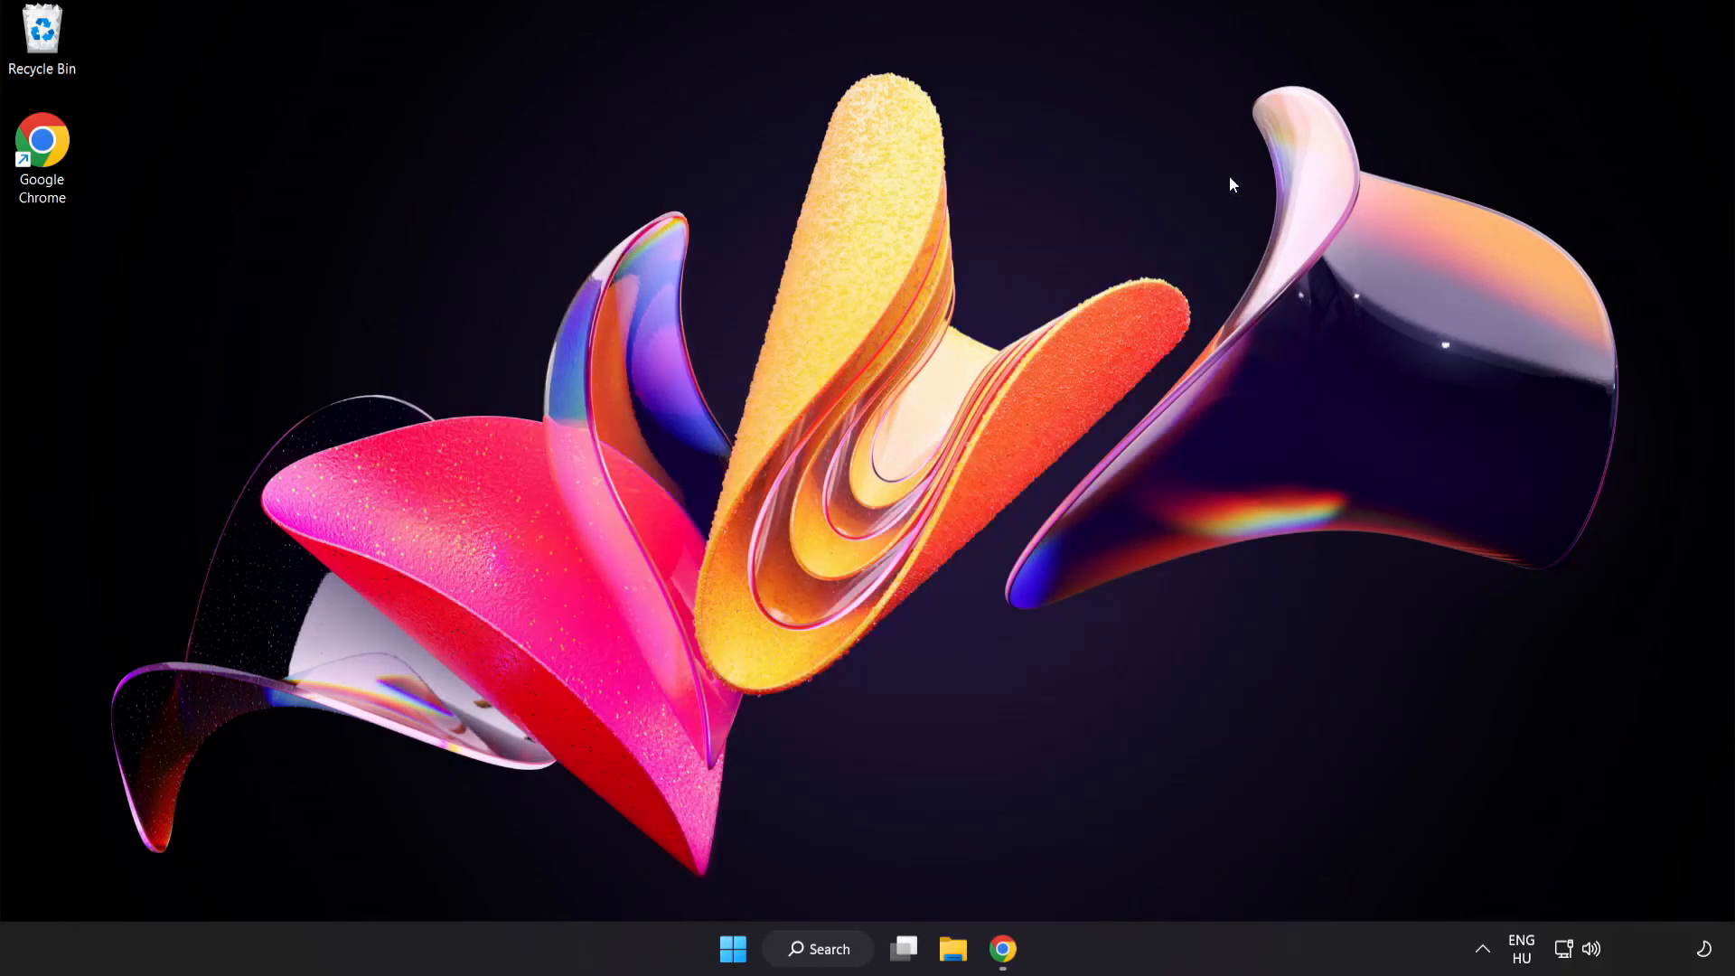
mouse_move(863, 893)
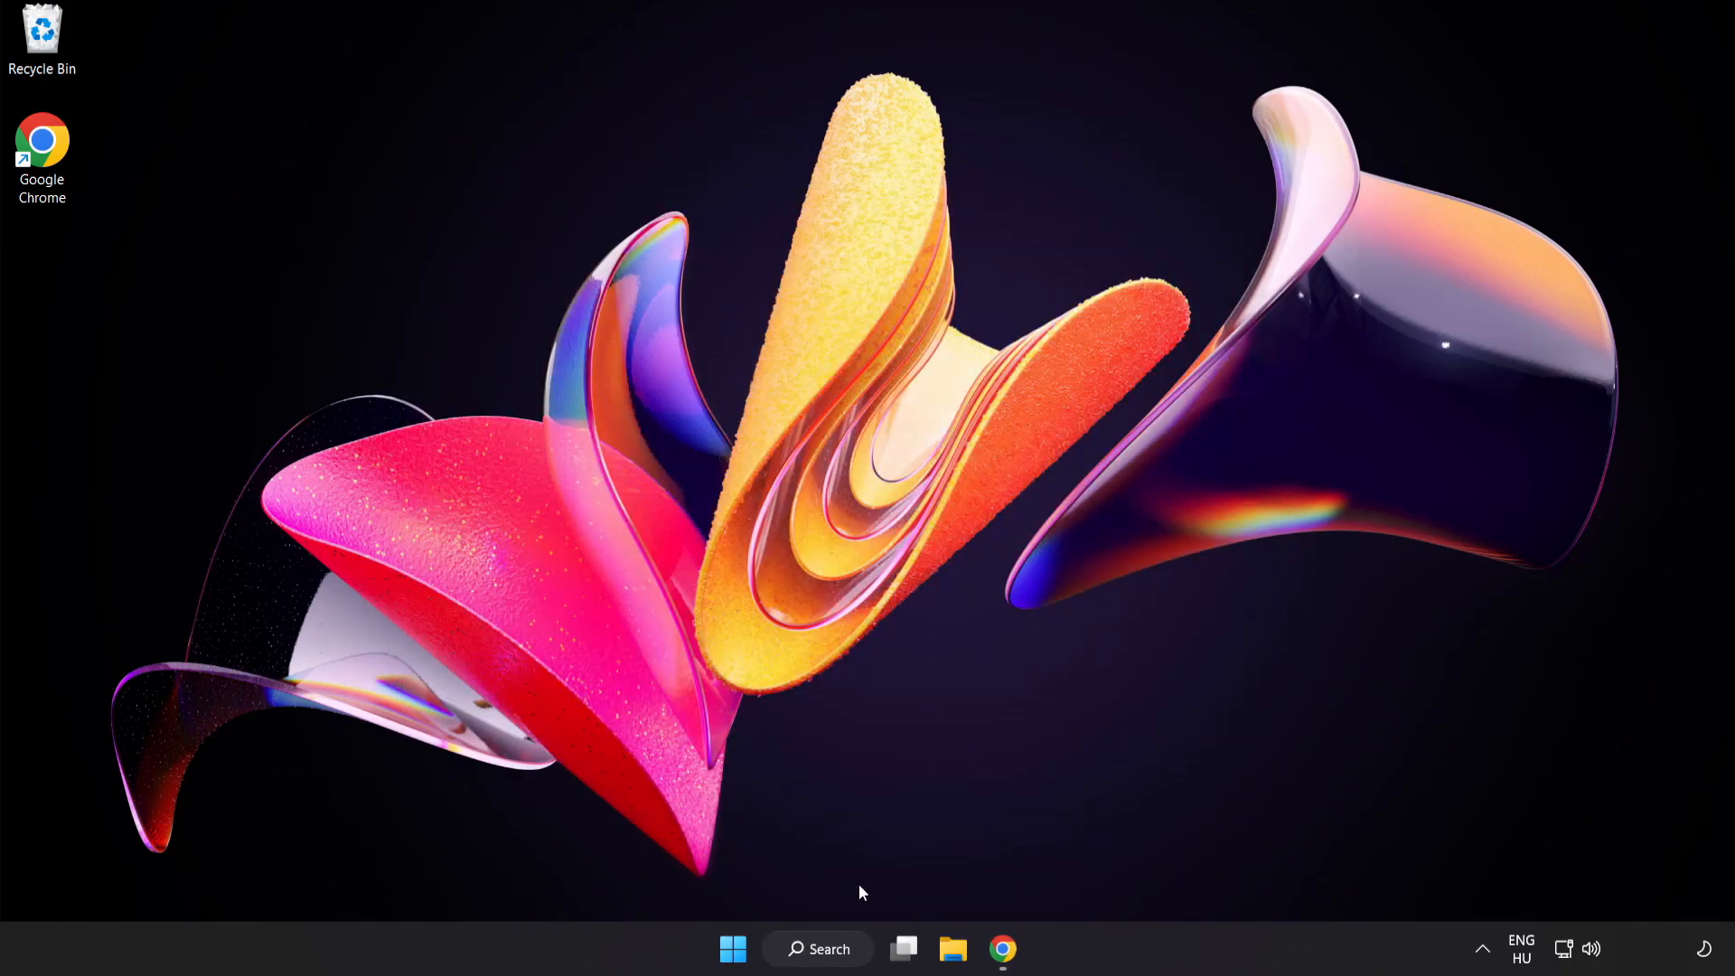
Step: Search Windows for 'game mode settings' to reach the Game Mode page
click(818, 950)
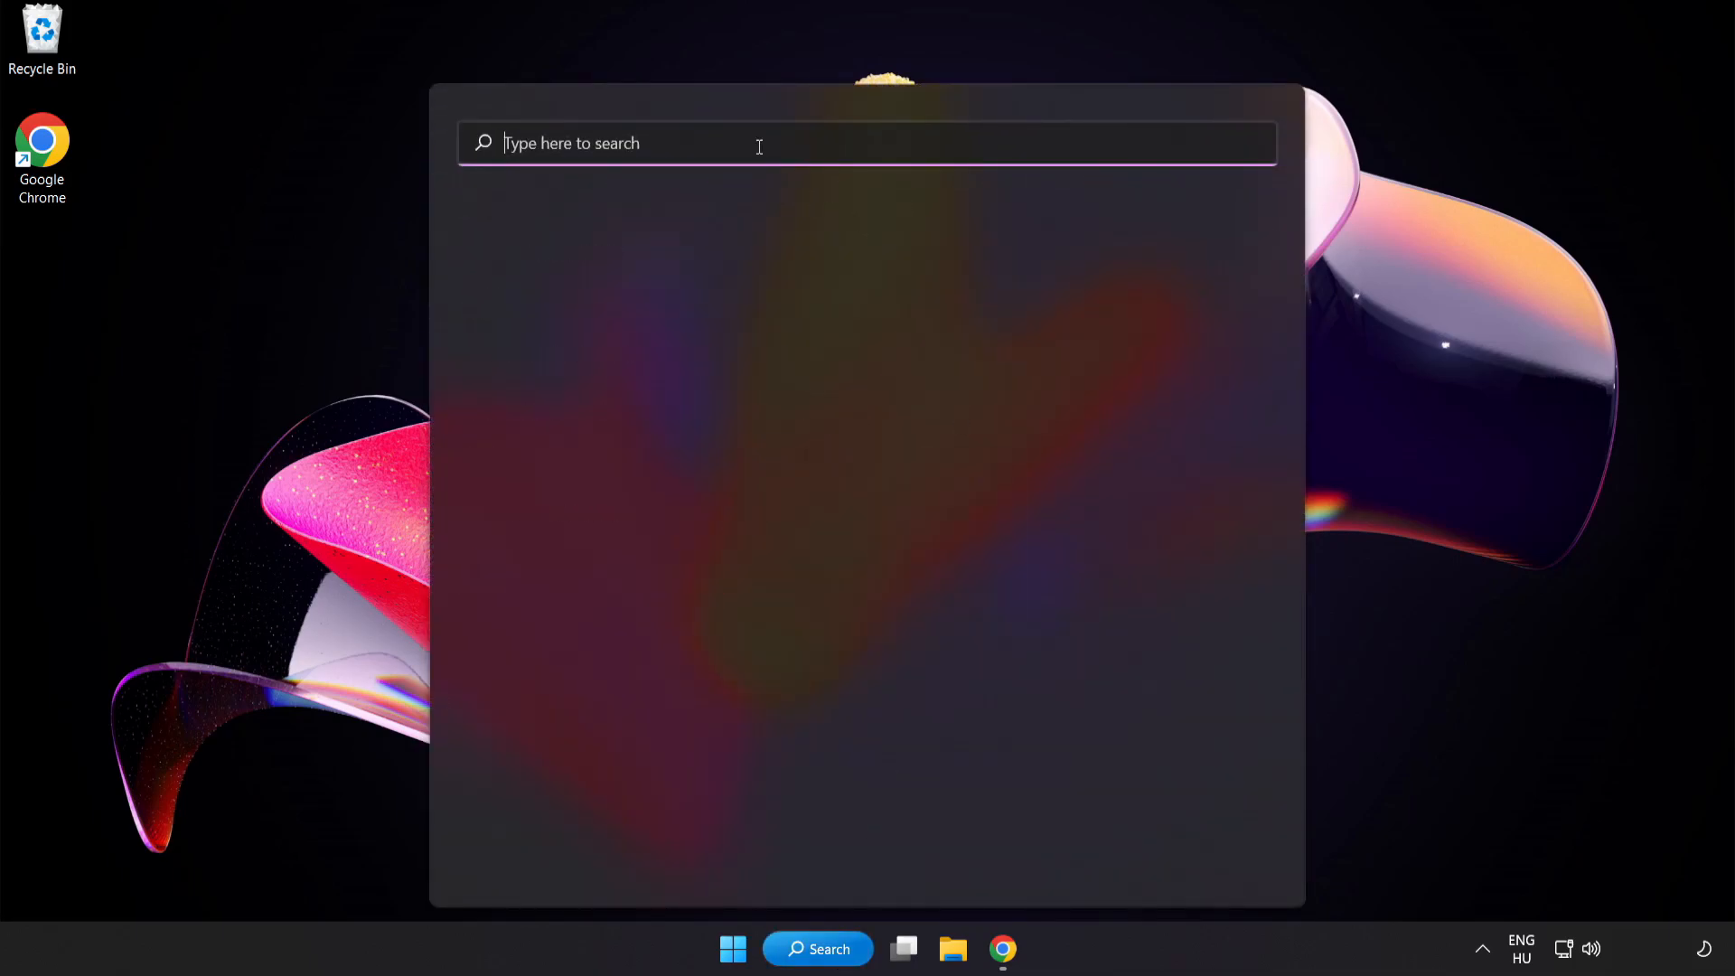
text(game mode settings)
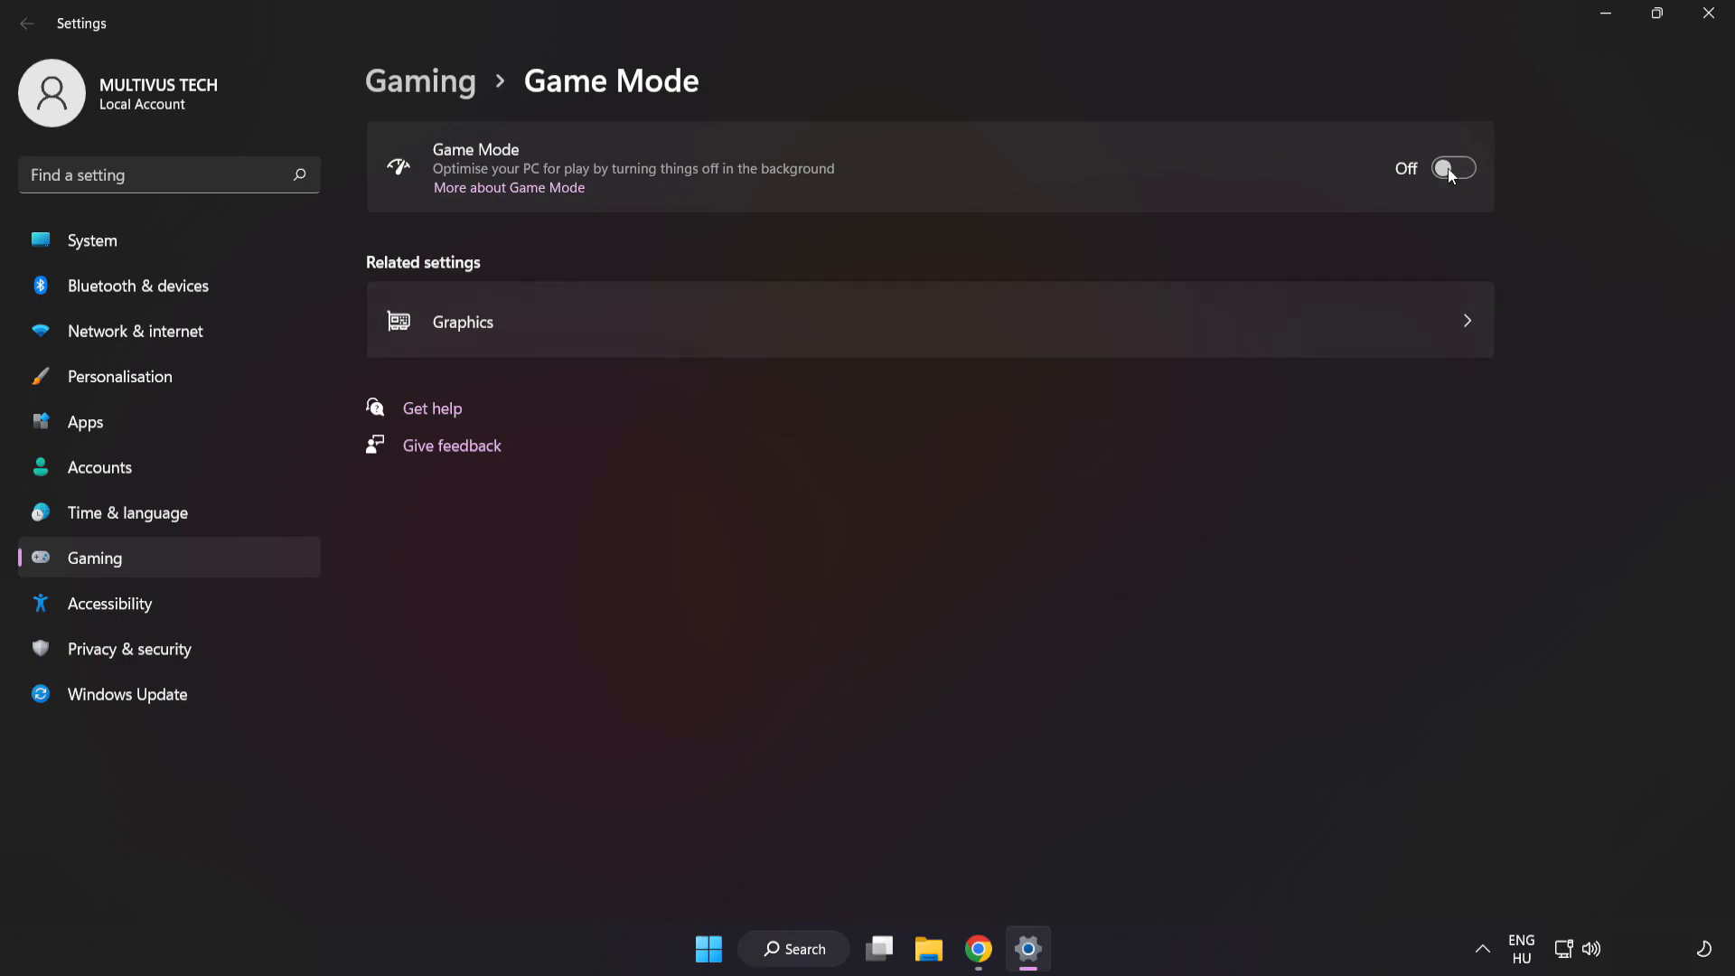
Step: Switch Game Mode On and return to the Gaming overview
click(1453, 167)
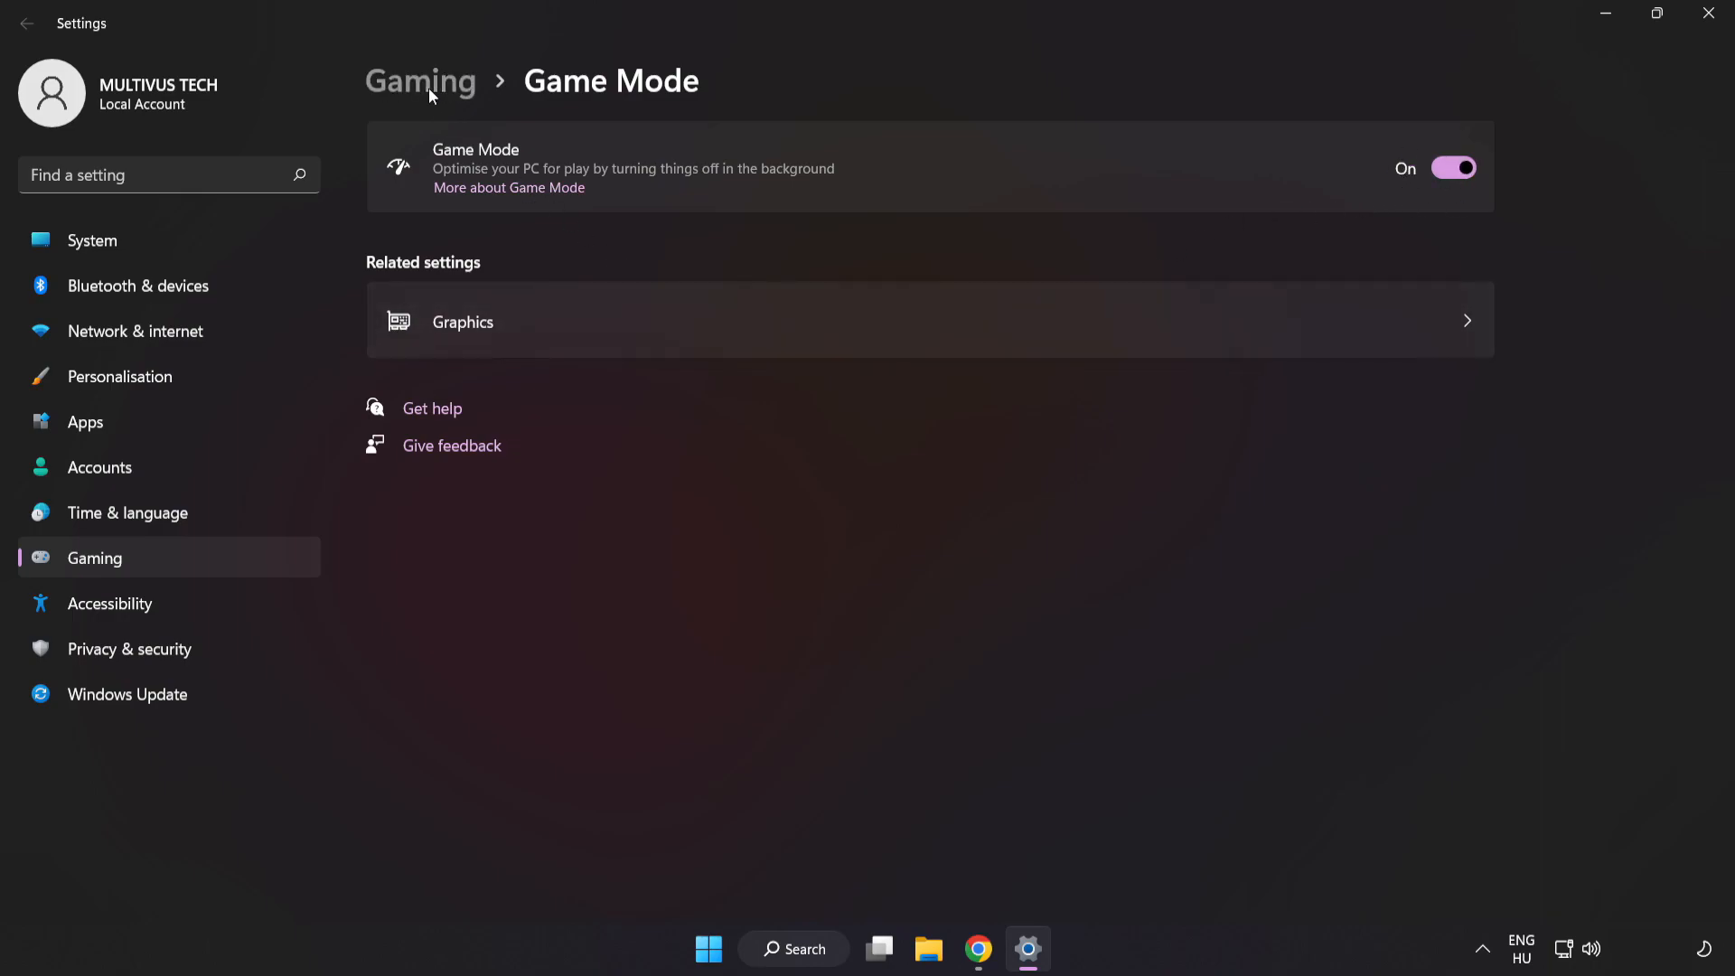
click(420, 79)
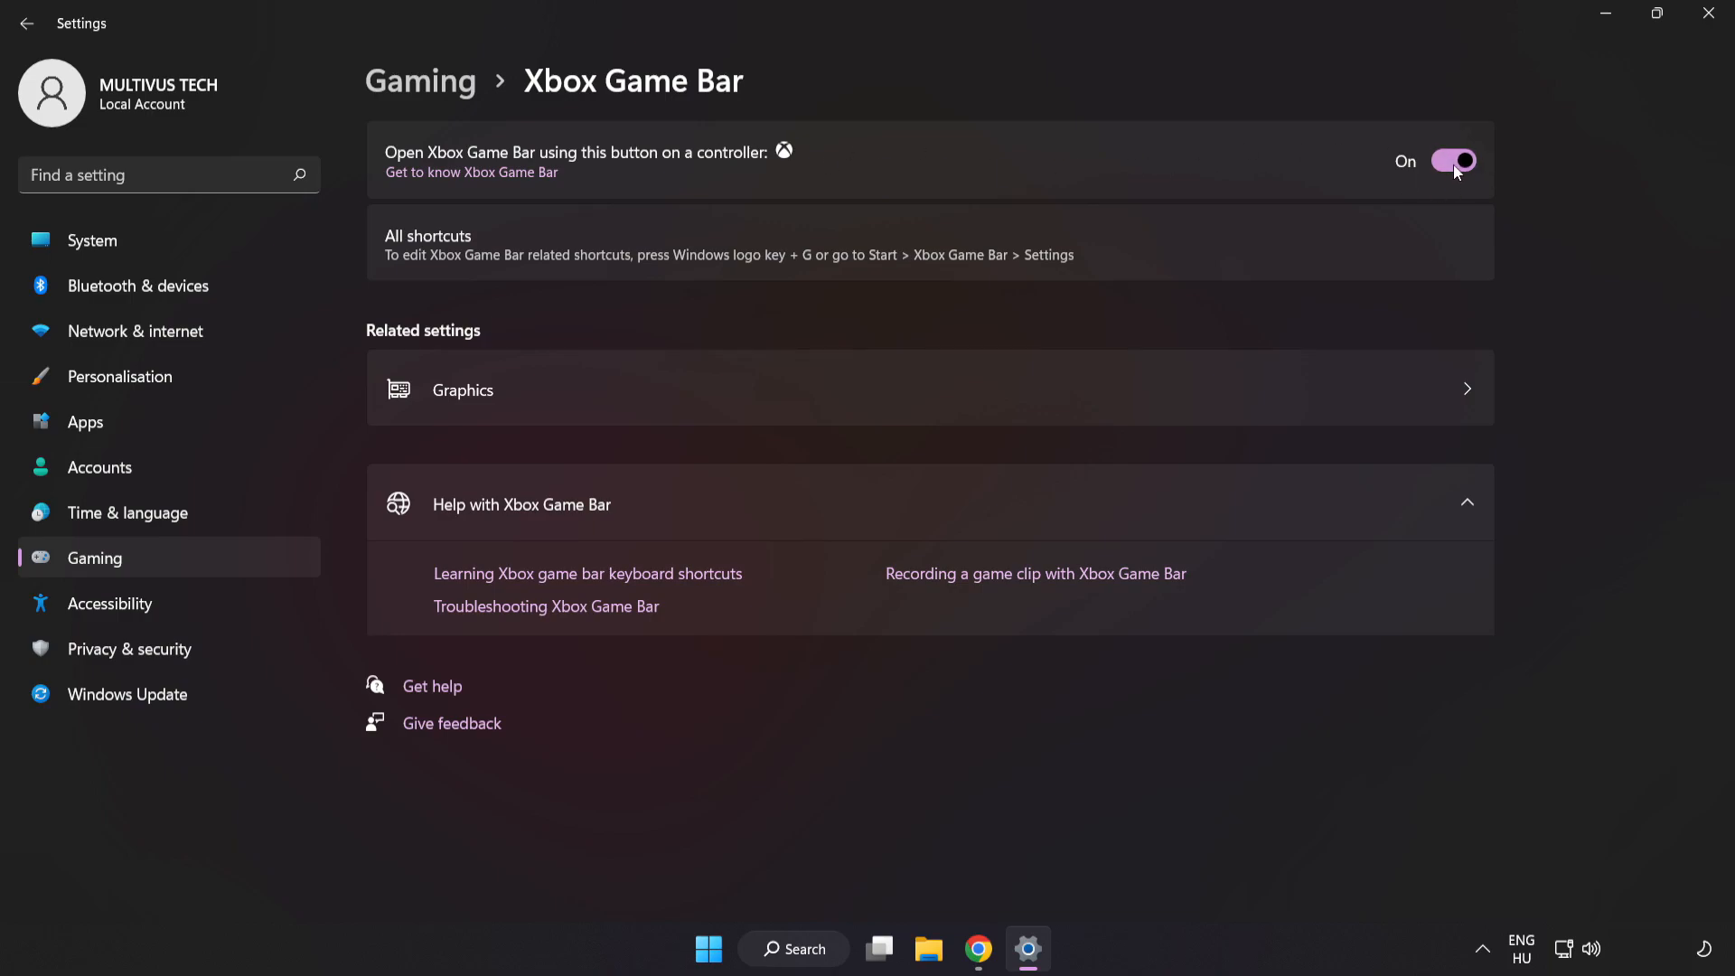
Step: Turn off opening Xbox Game Bar with the controller button, then close Settings
click(1453, 161)
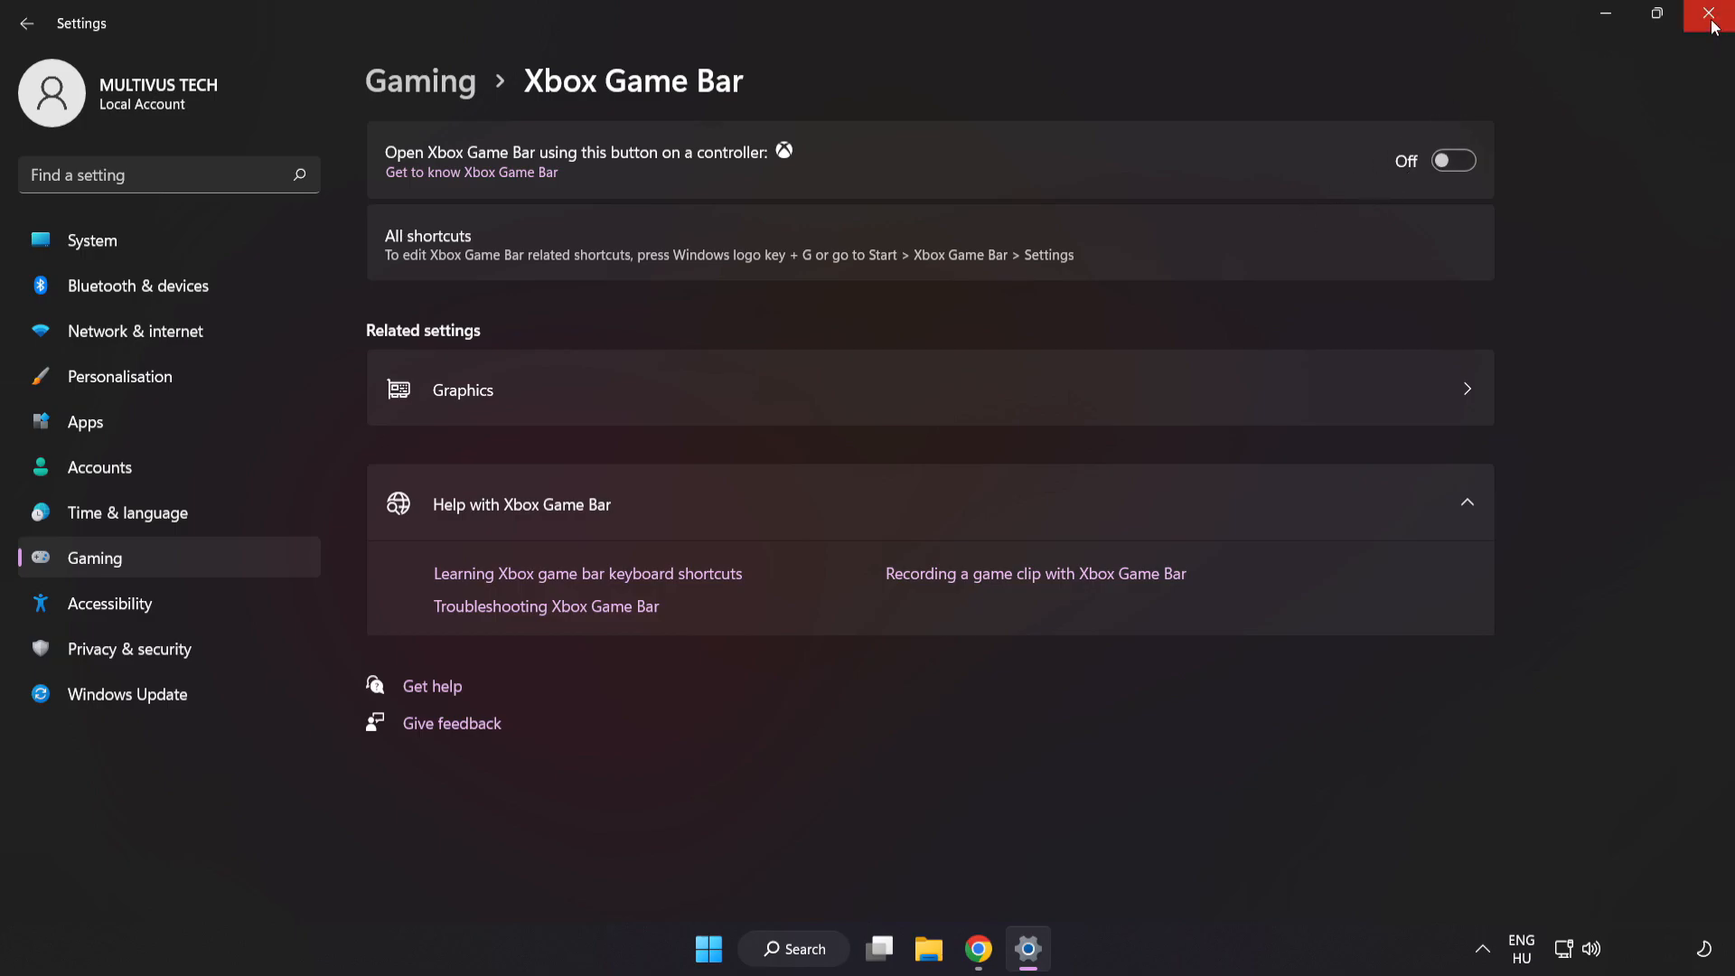
click(1714, 14)
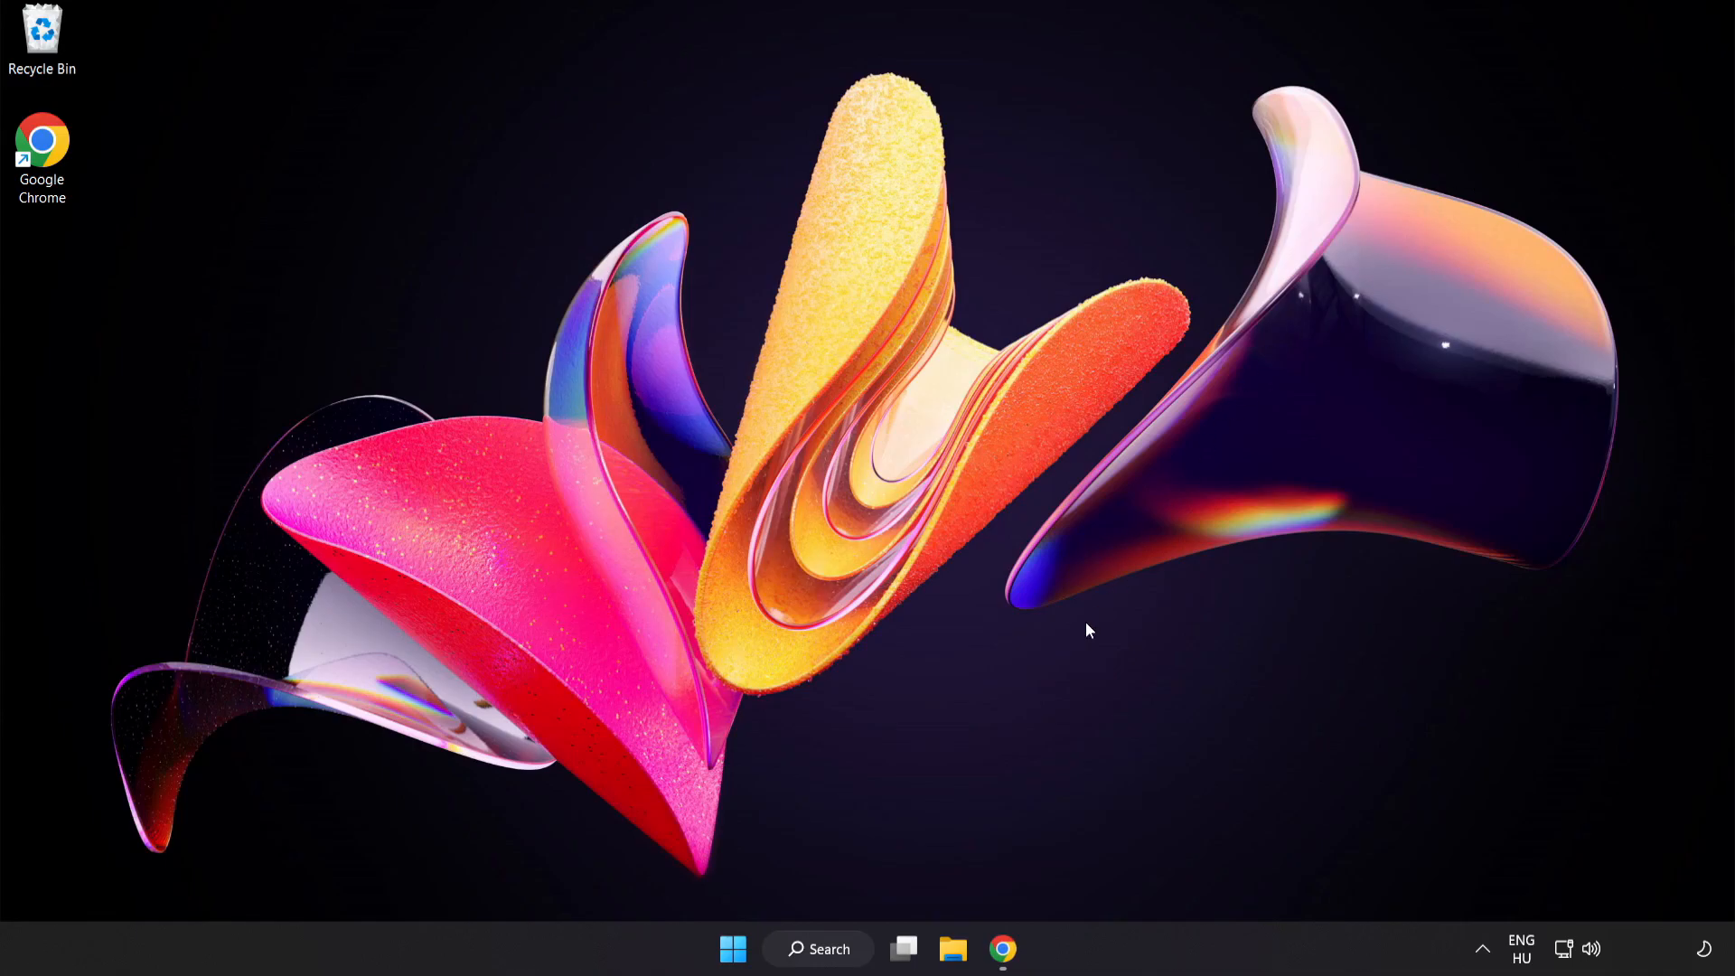
mouse_move(733, 948)
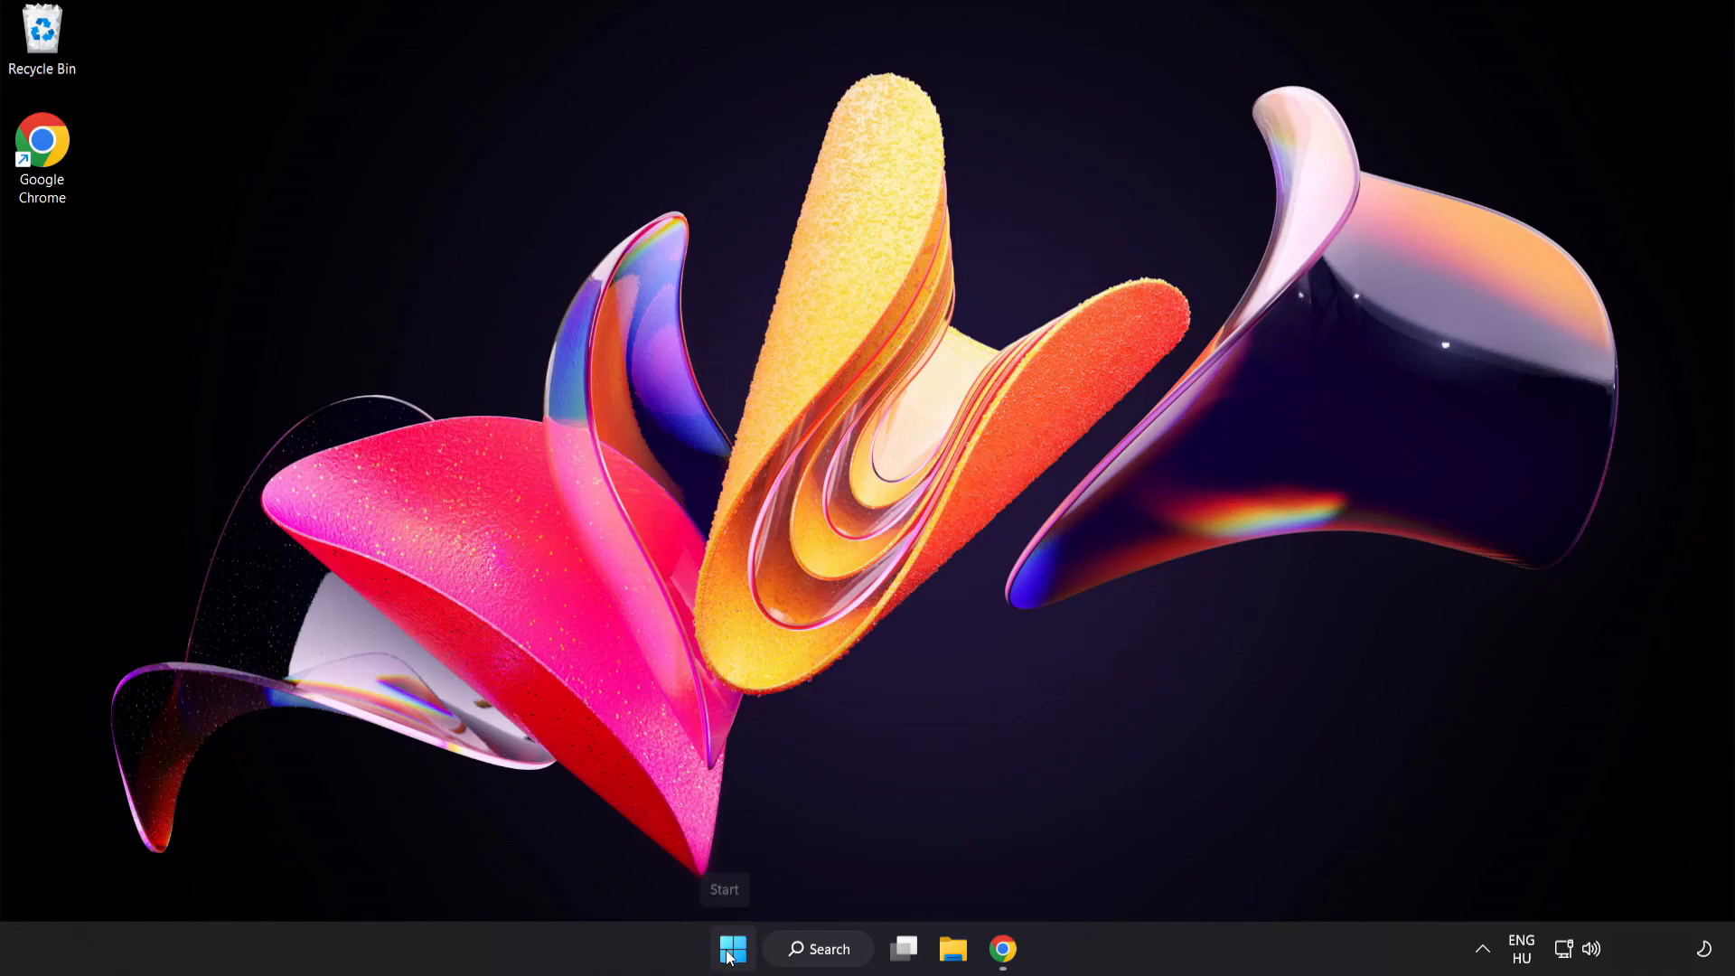
Step: Launch Task Manager from the Start button's right-click quick link menu
right_click(733, 950)
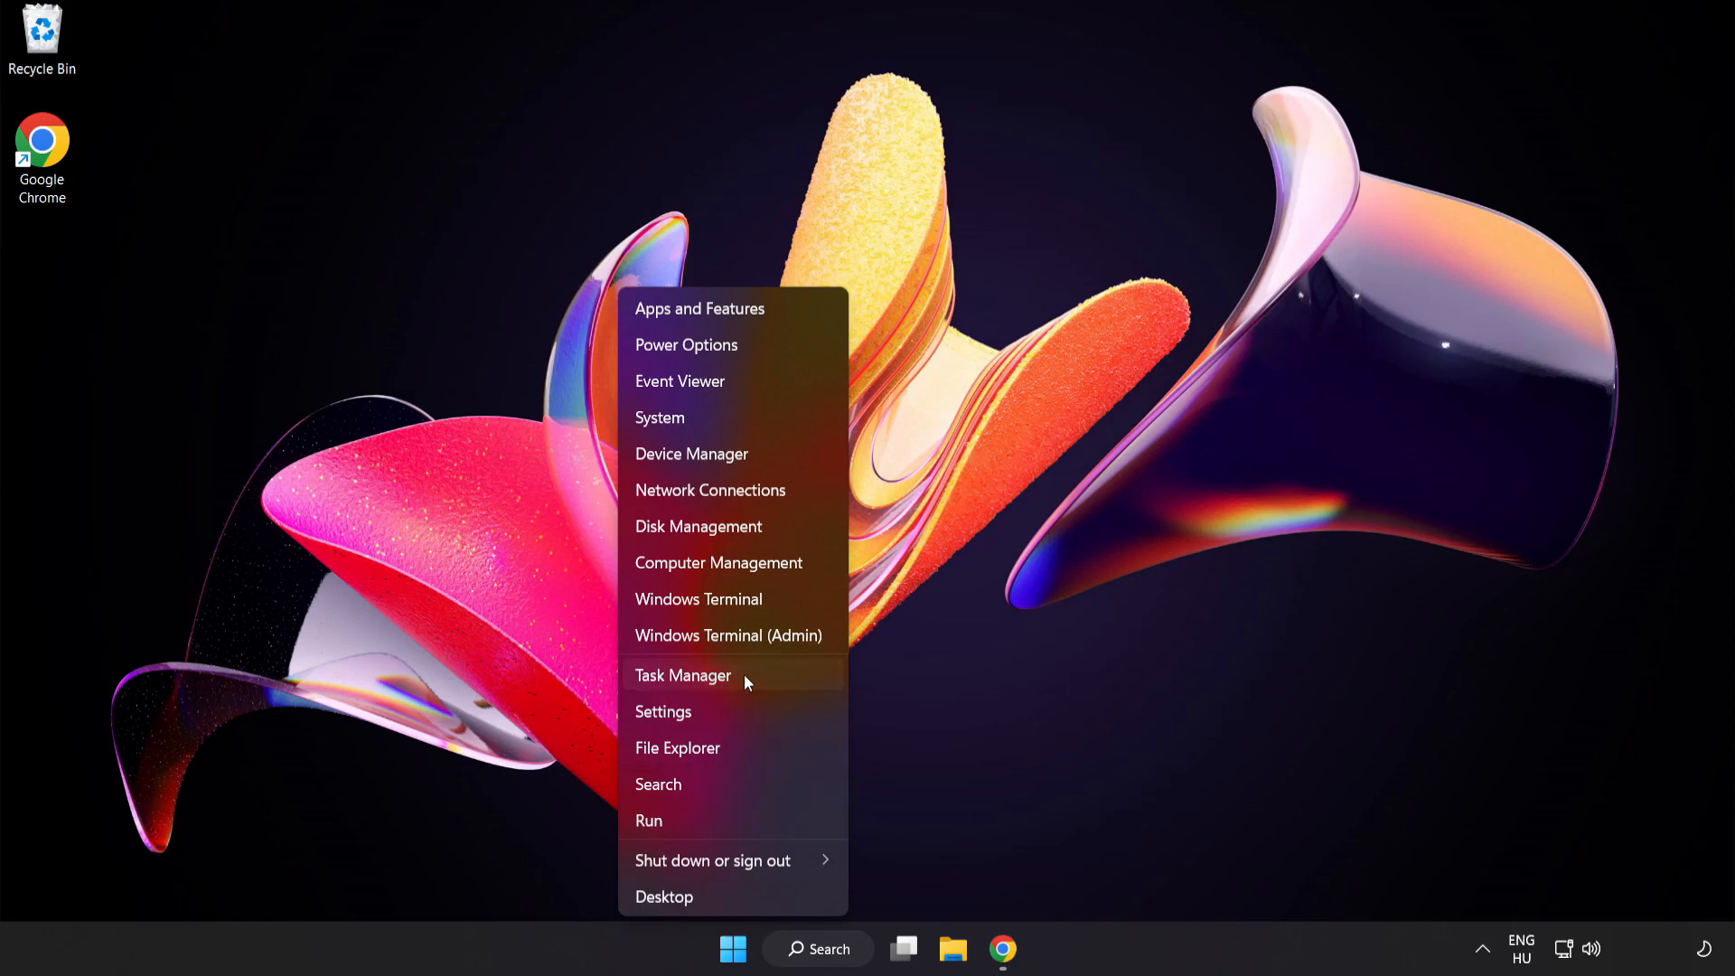
click(684, 675)
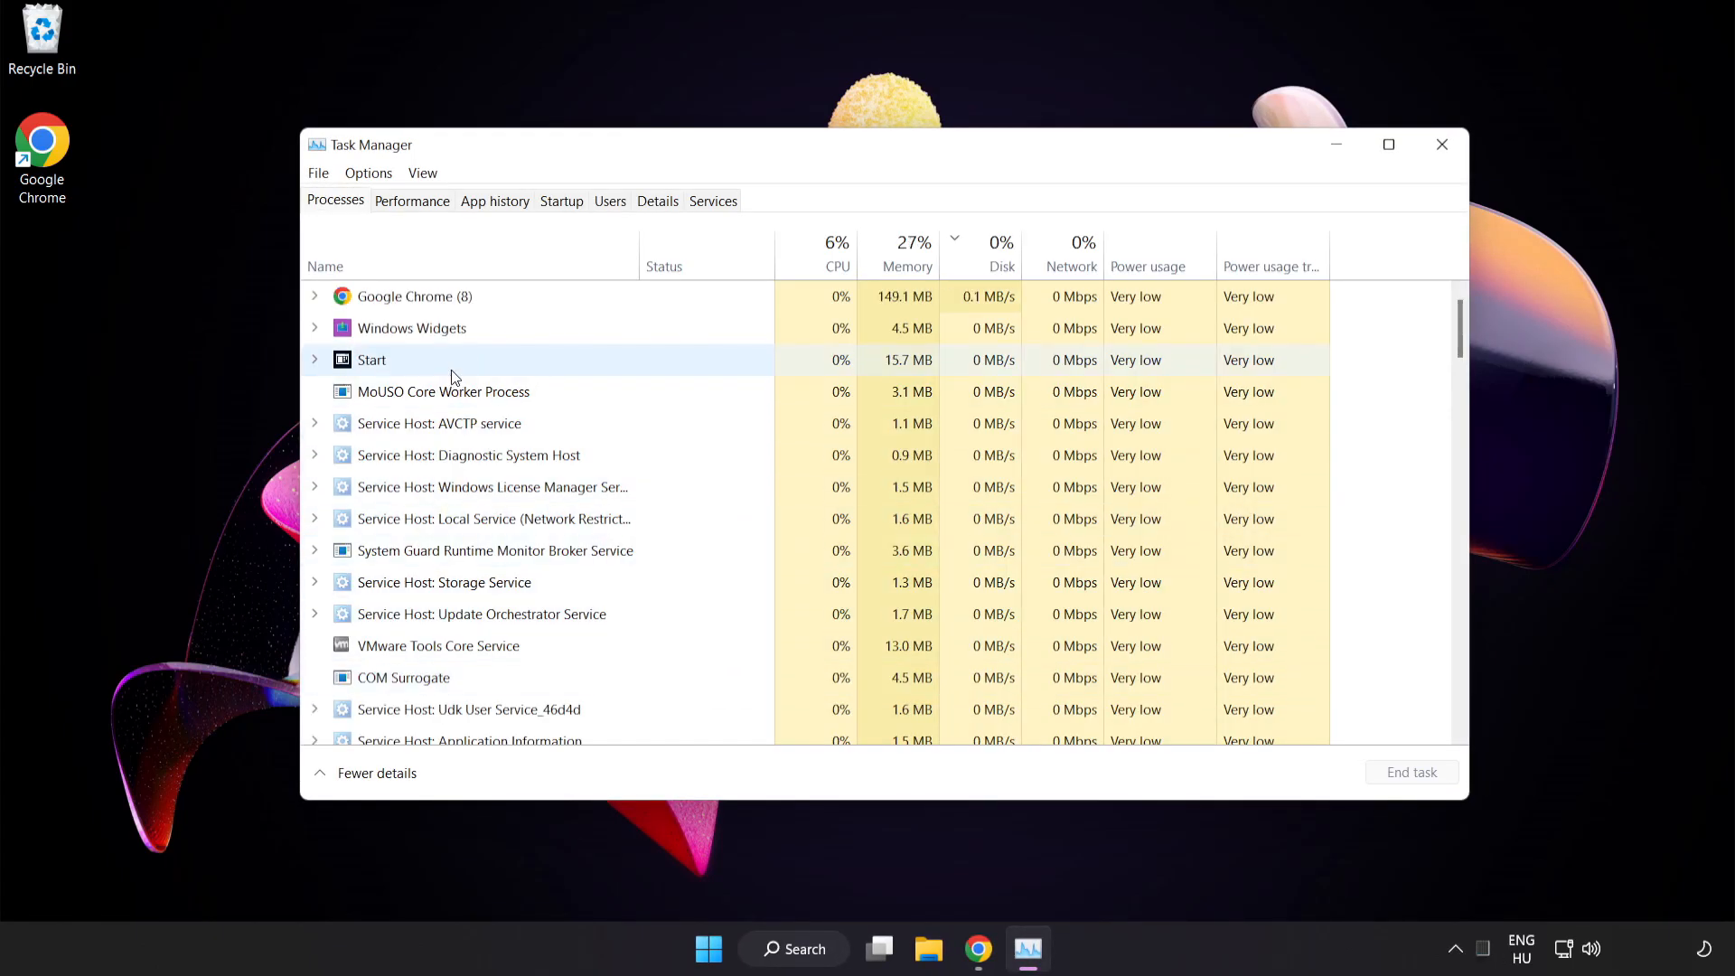
click(410, 296)
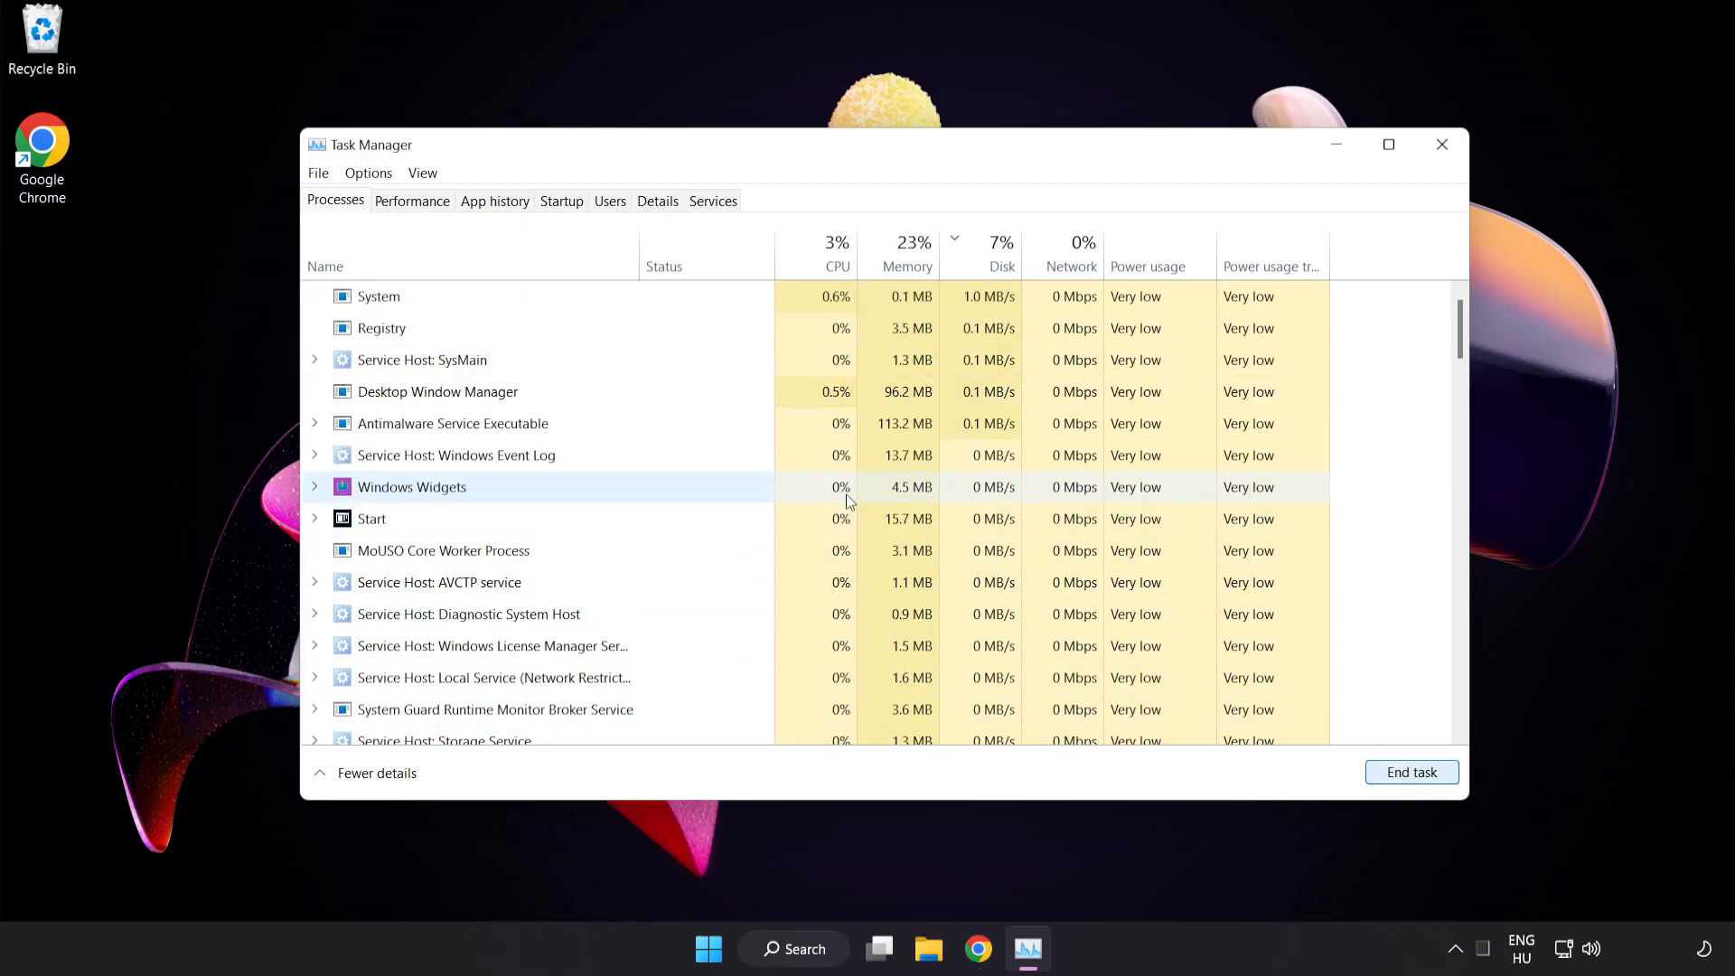
scroll(down, 3)
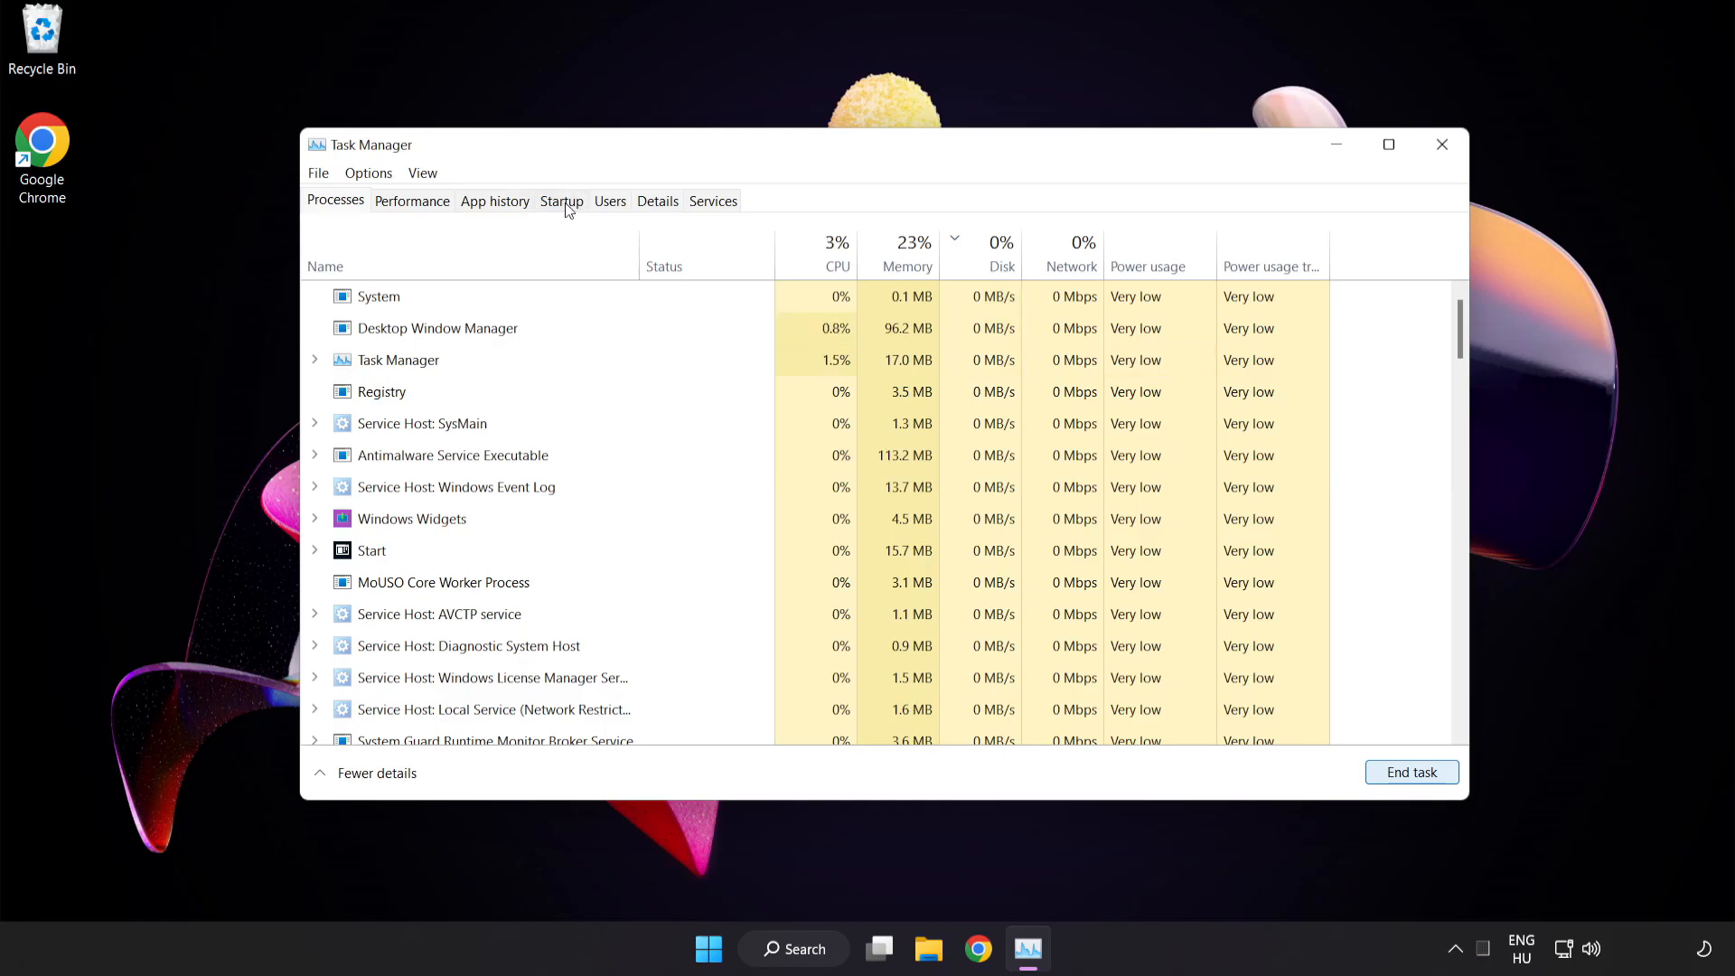
Step: Disable Cortana, Phone Link and Terminal as startup apps, then close Task Manager
click(561, 201)
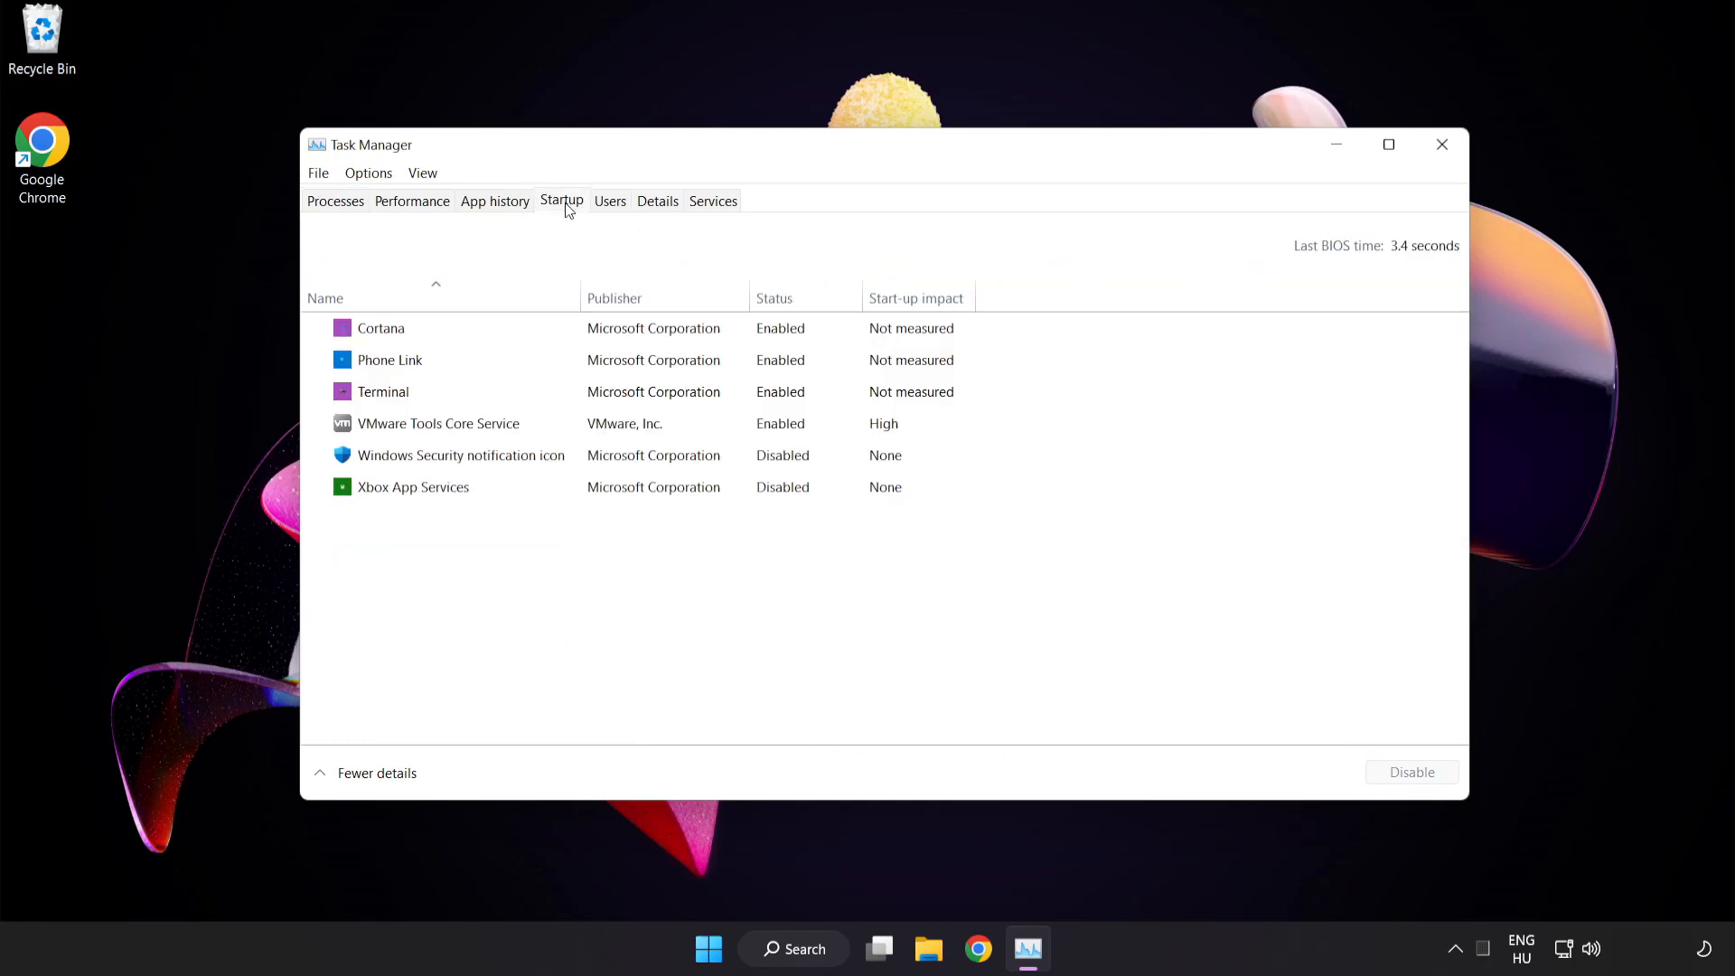
click(462, 454)
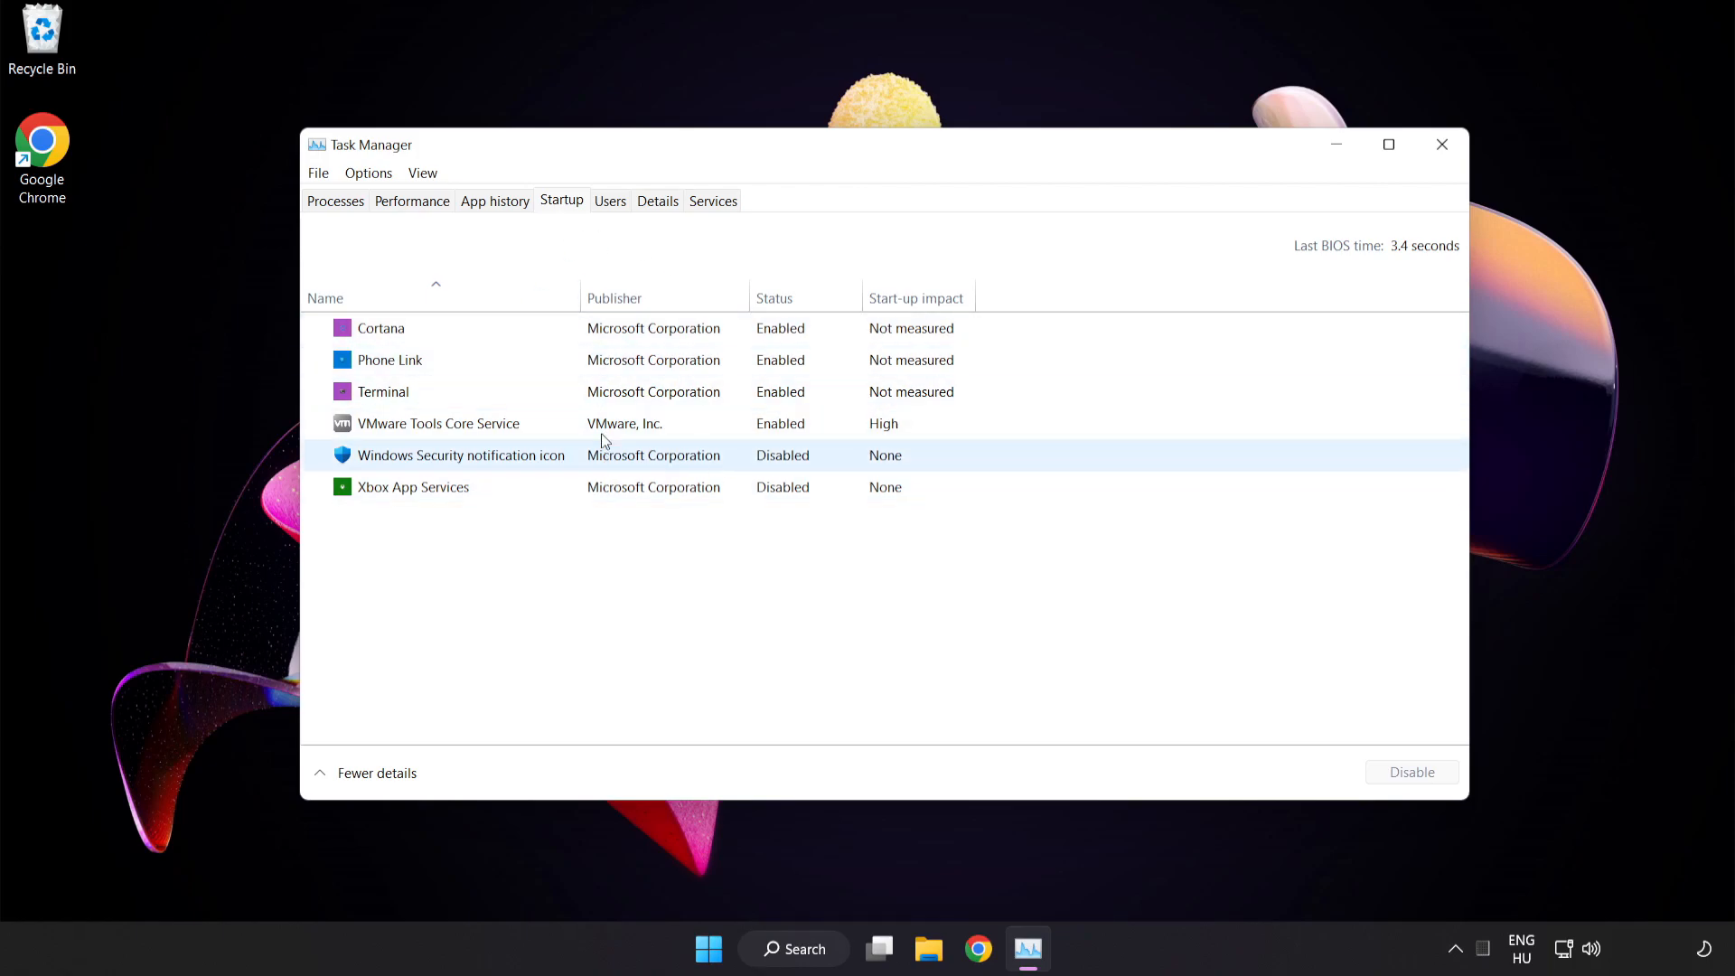
click(380, 327)
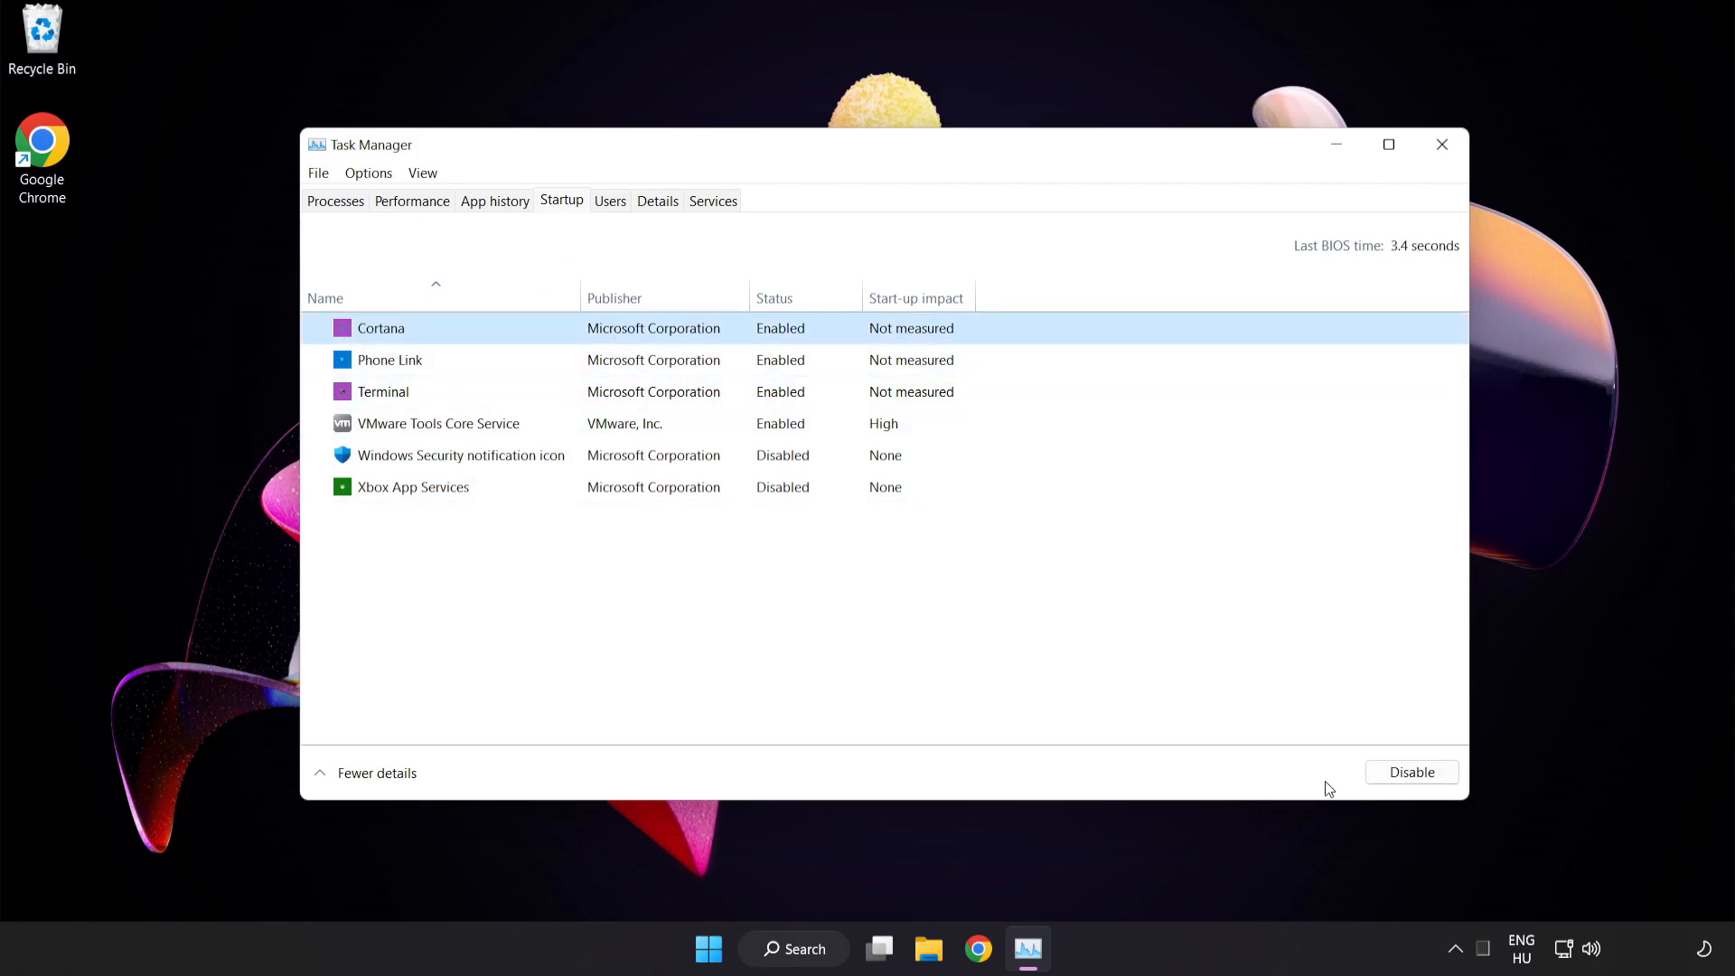
click(1410, 771)
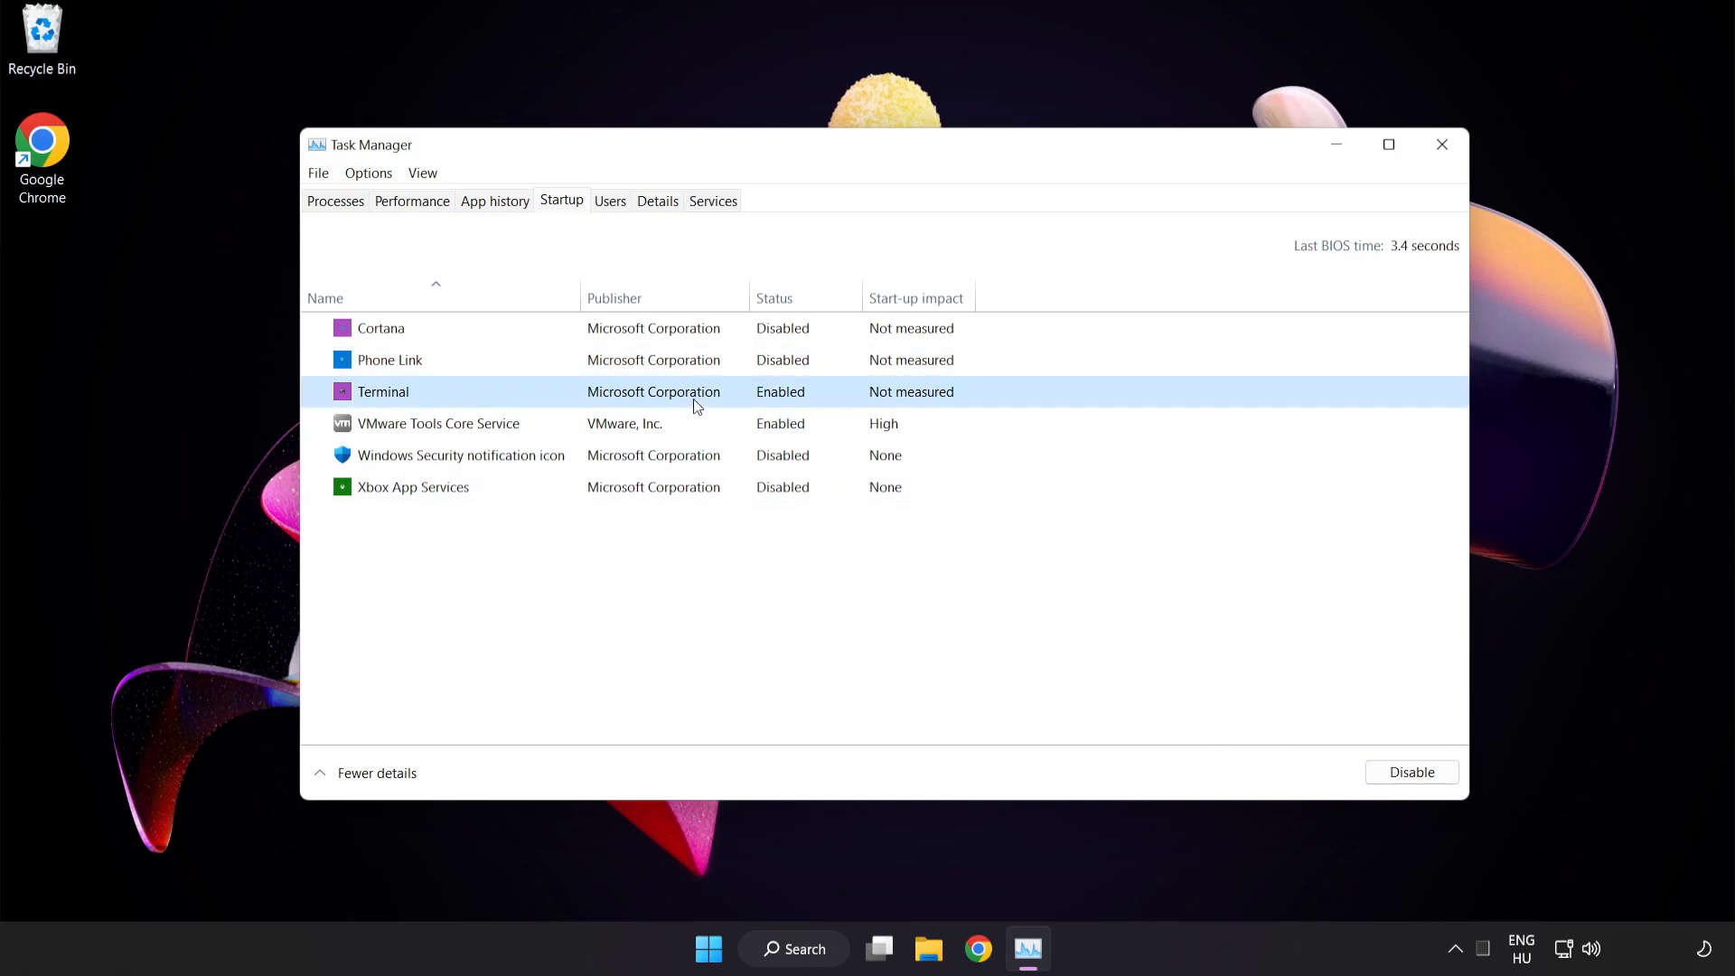
click(1411, 771)
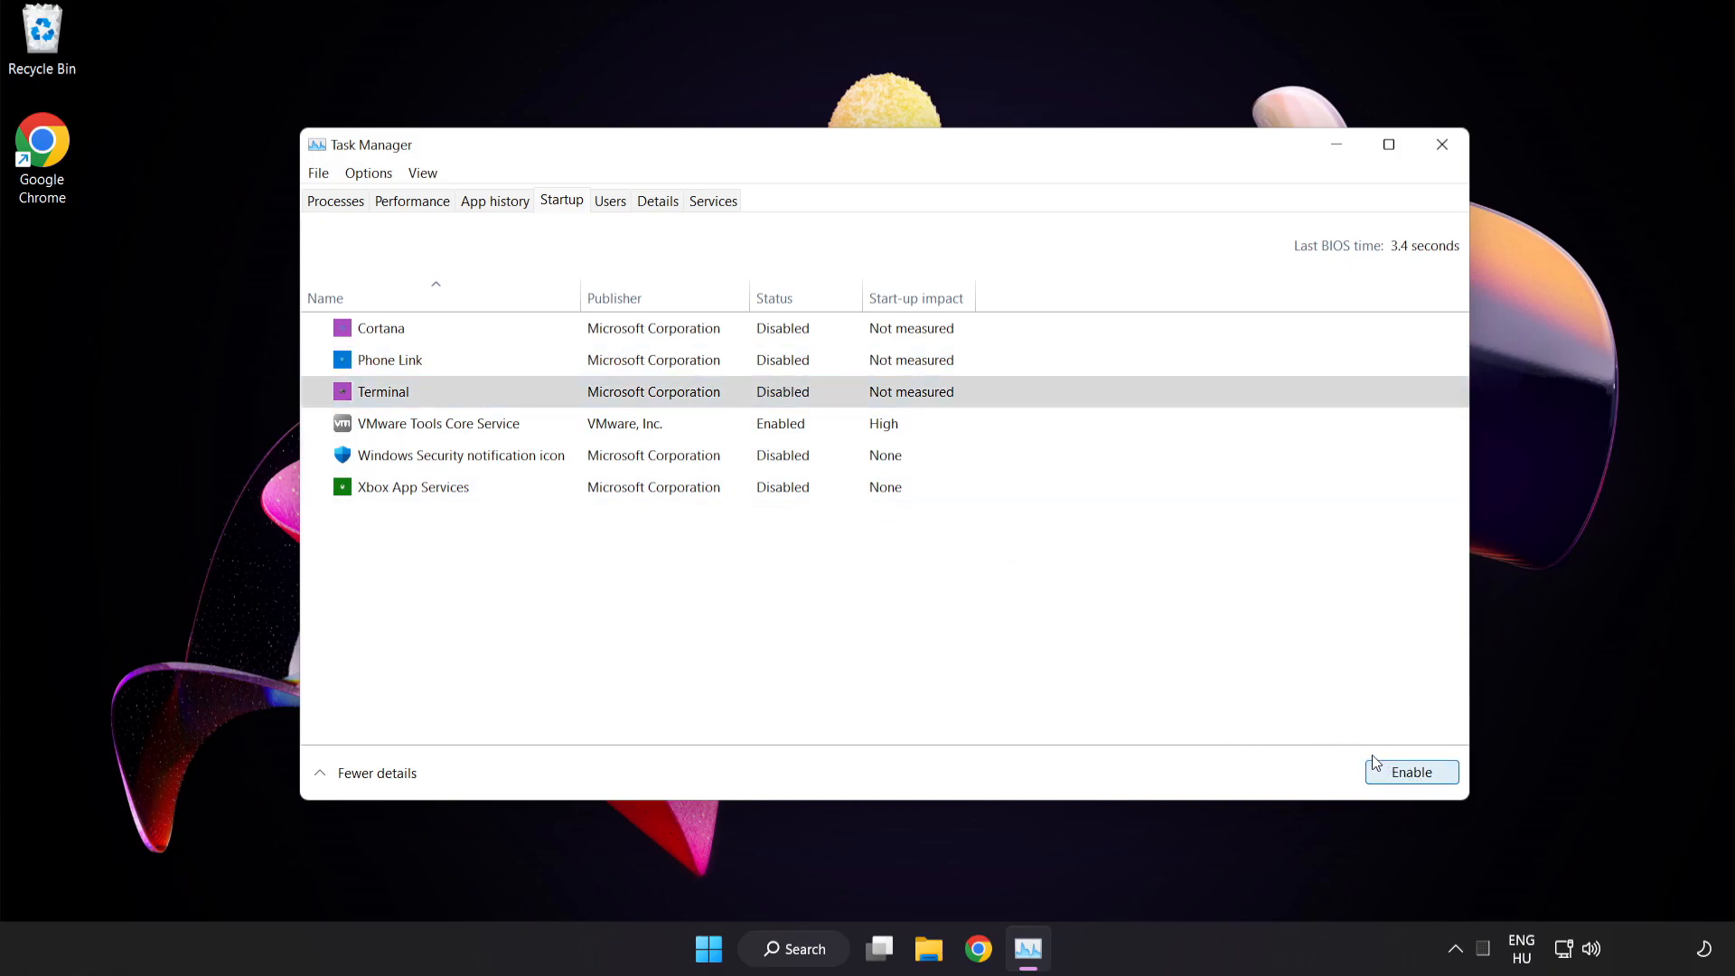
mouse_move(1440, 143)
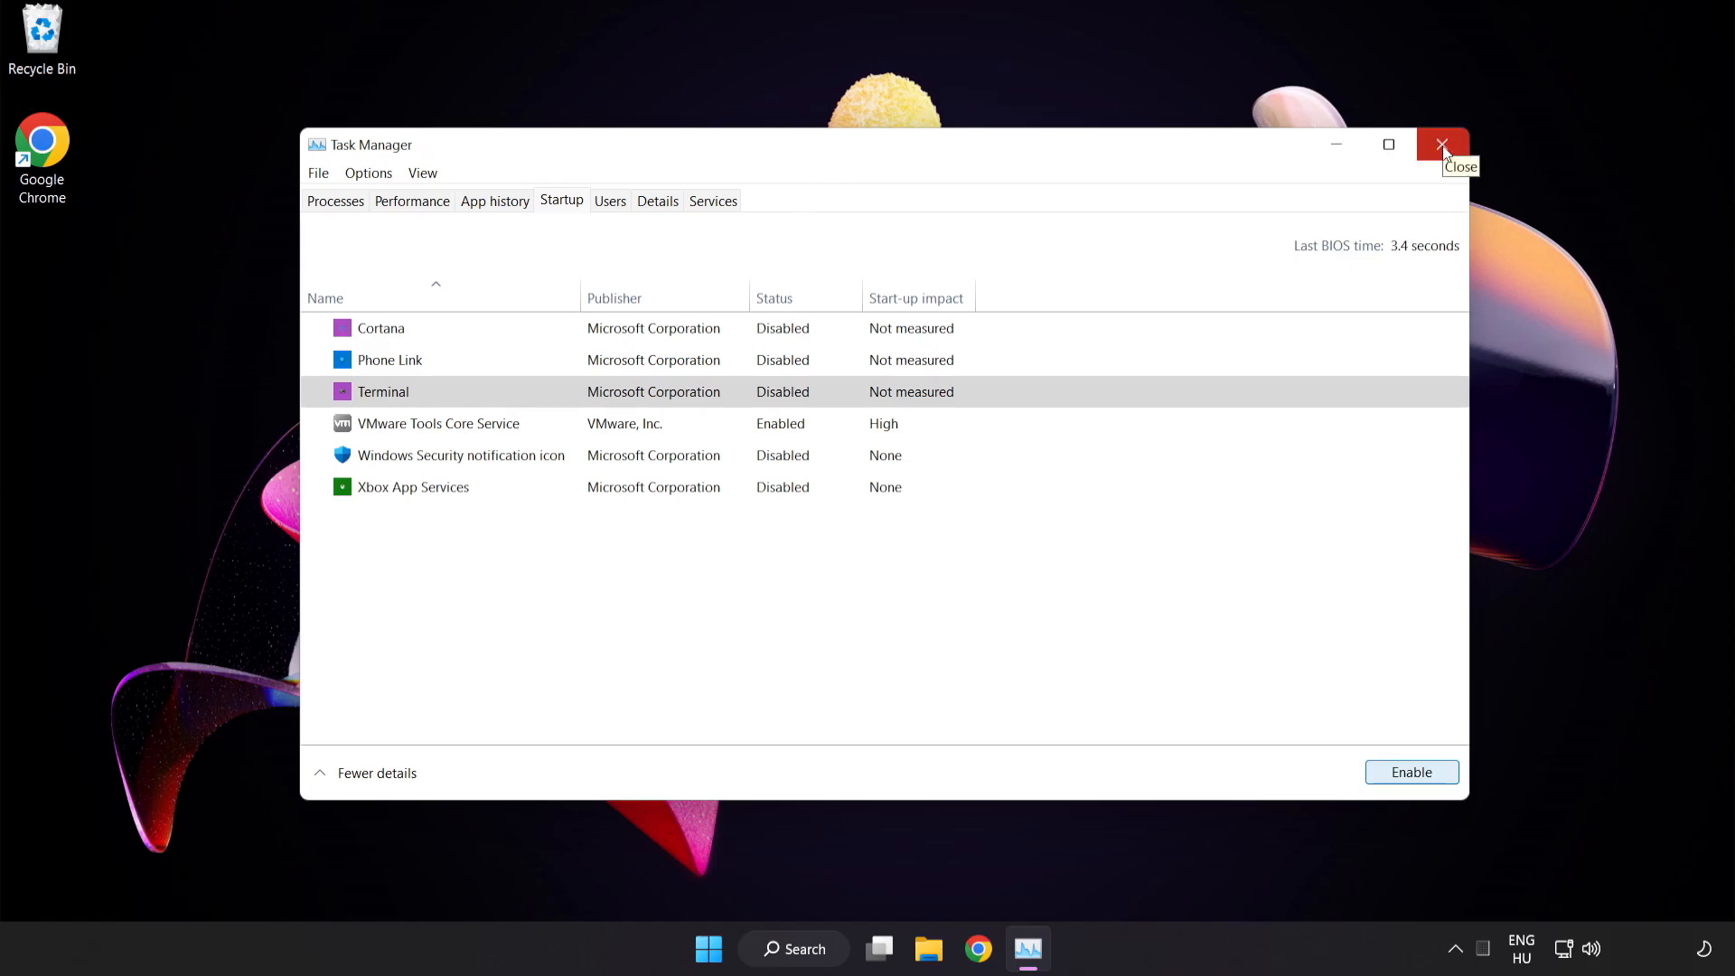
click(1442, 144)
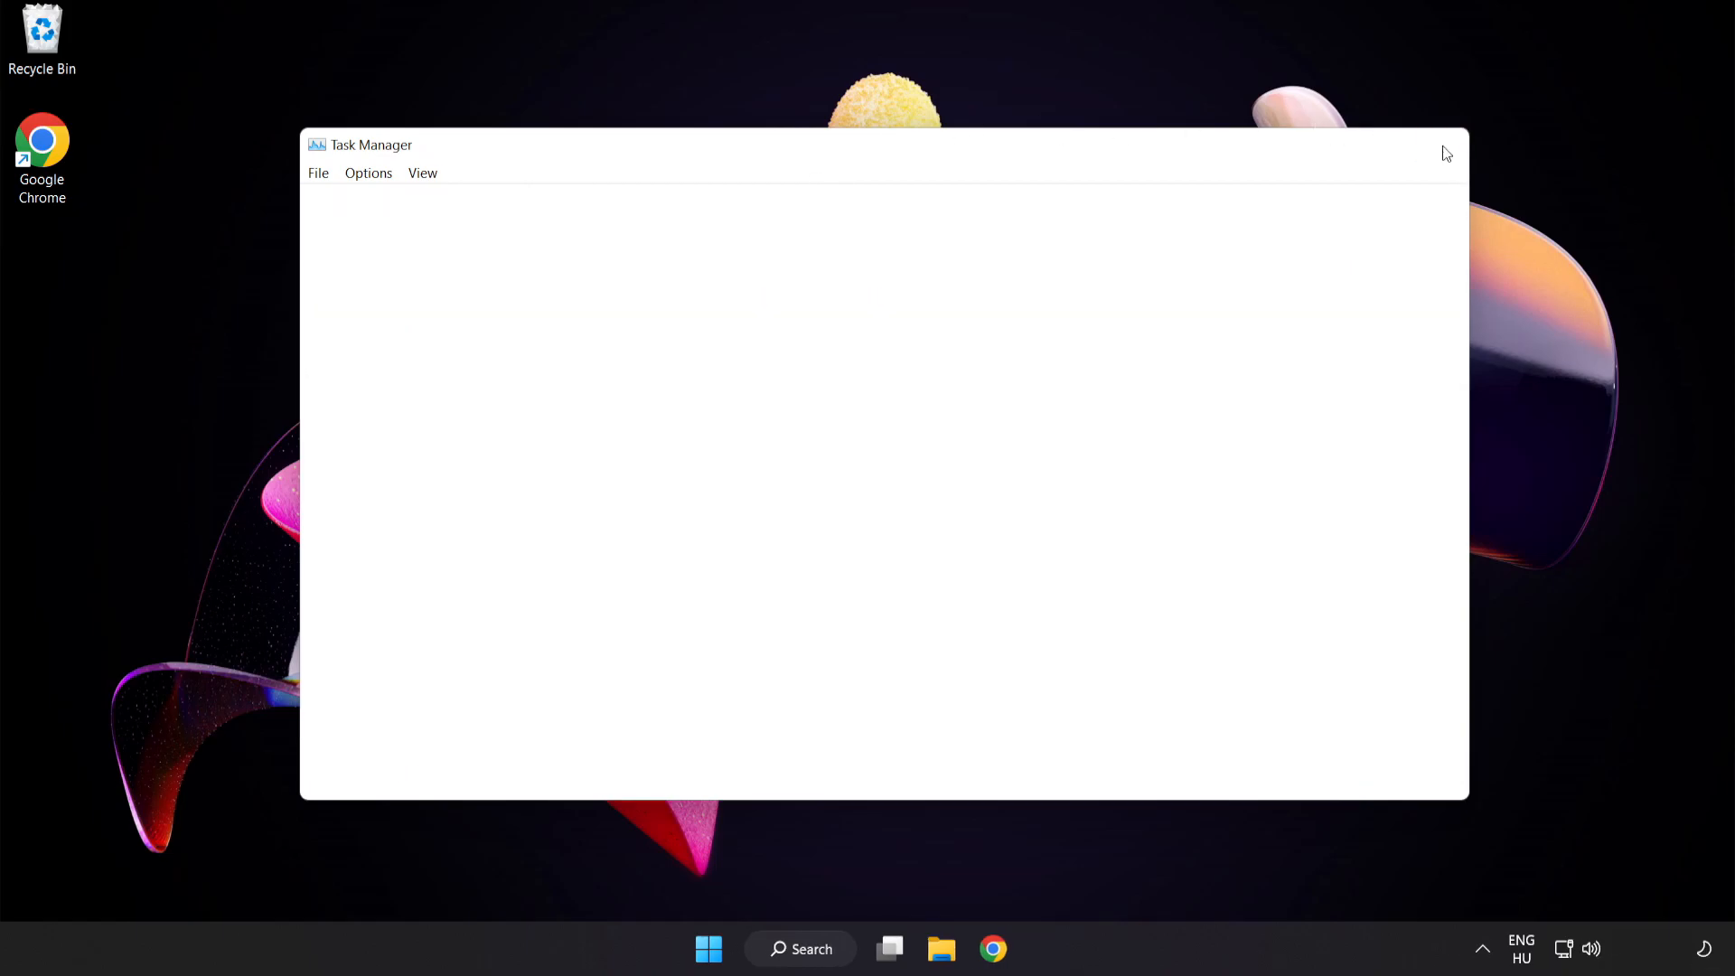
click(1448, 144)
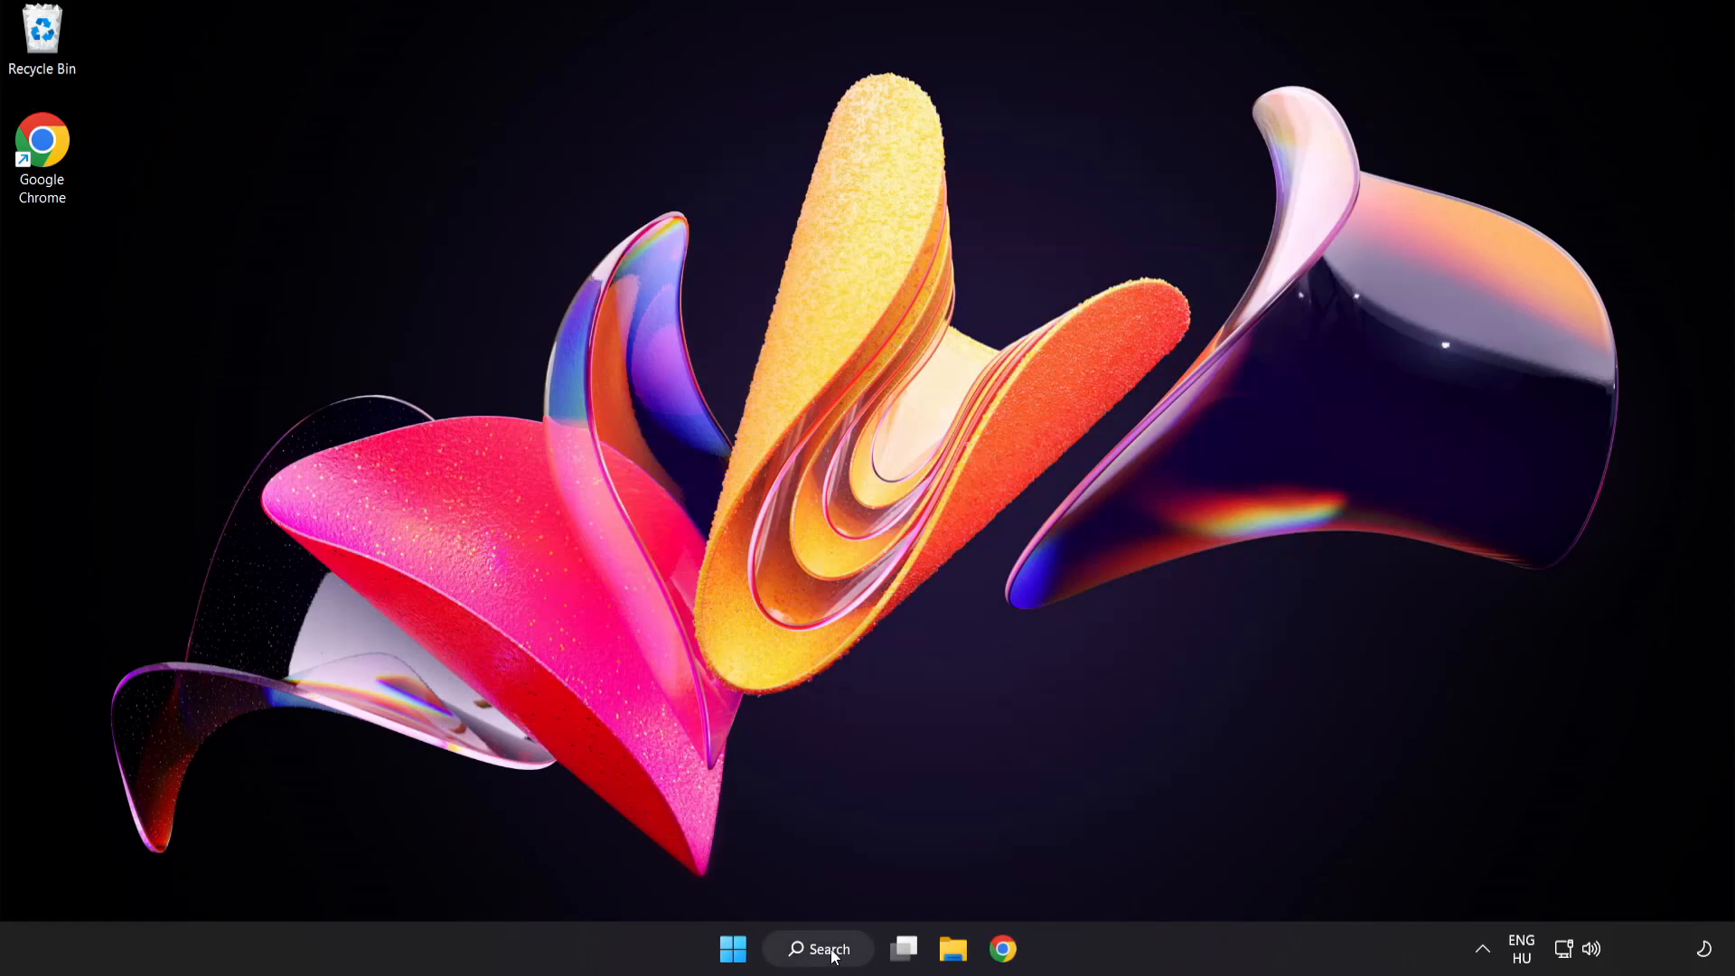
Step: Search 'update', run Check for updates until it reports up to date, then close Settings
click(818, 948)
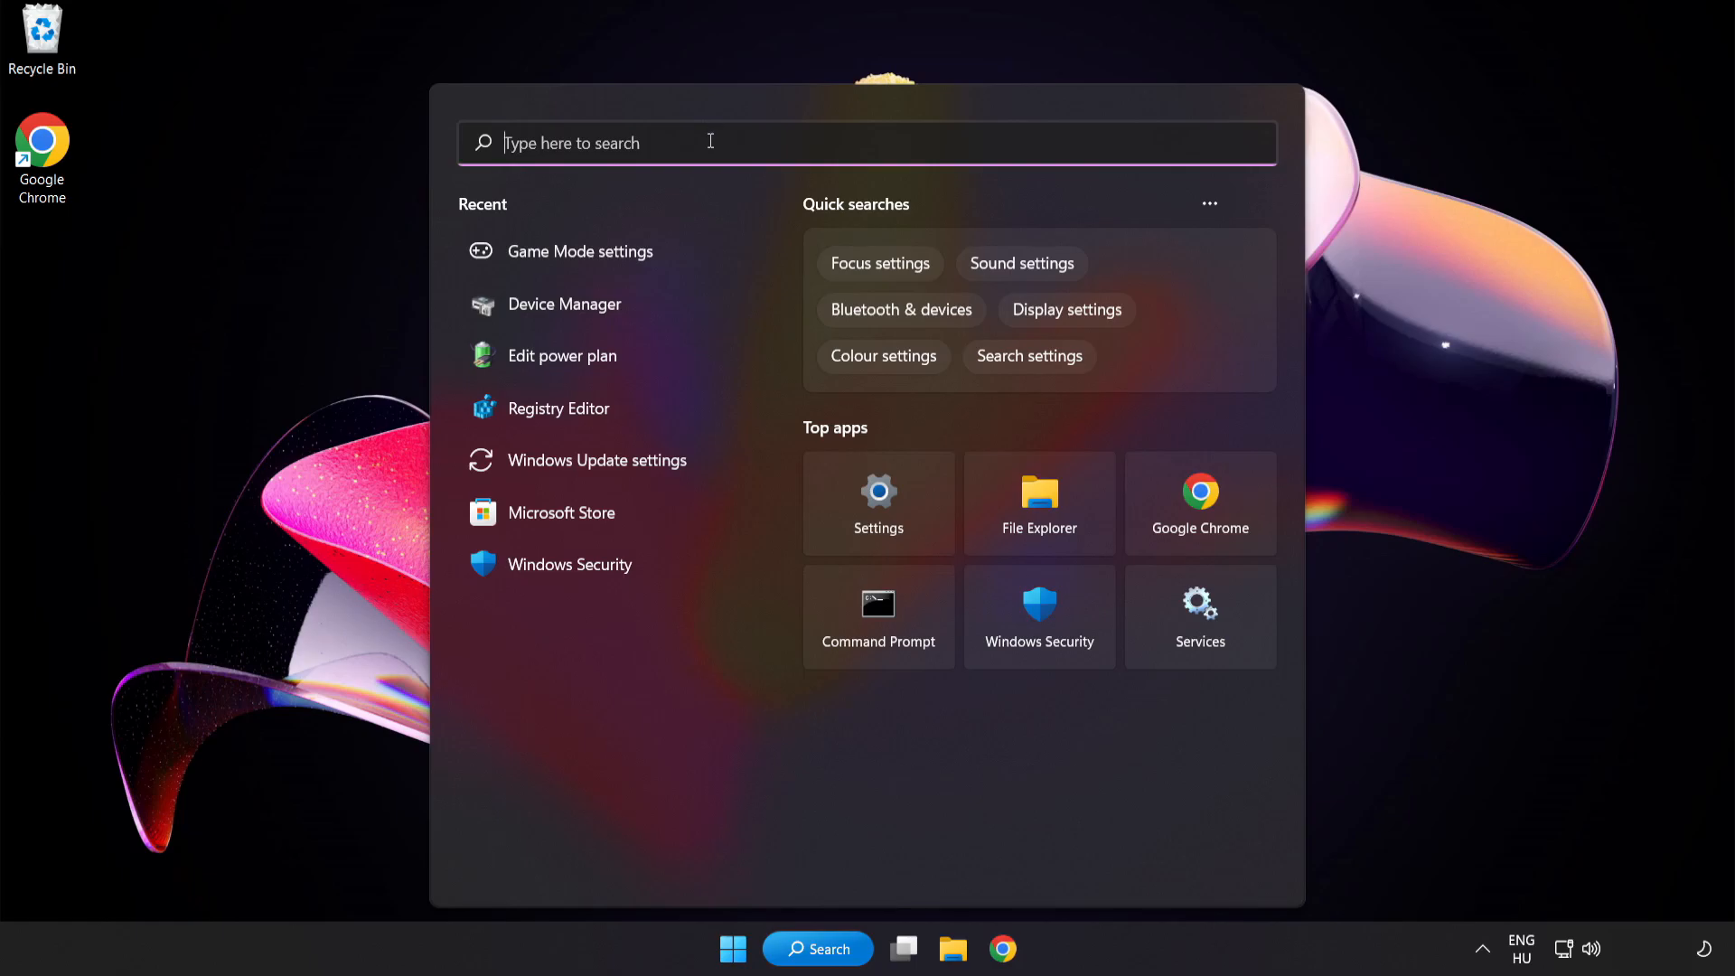
text(update)
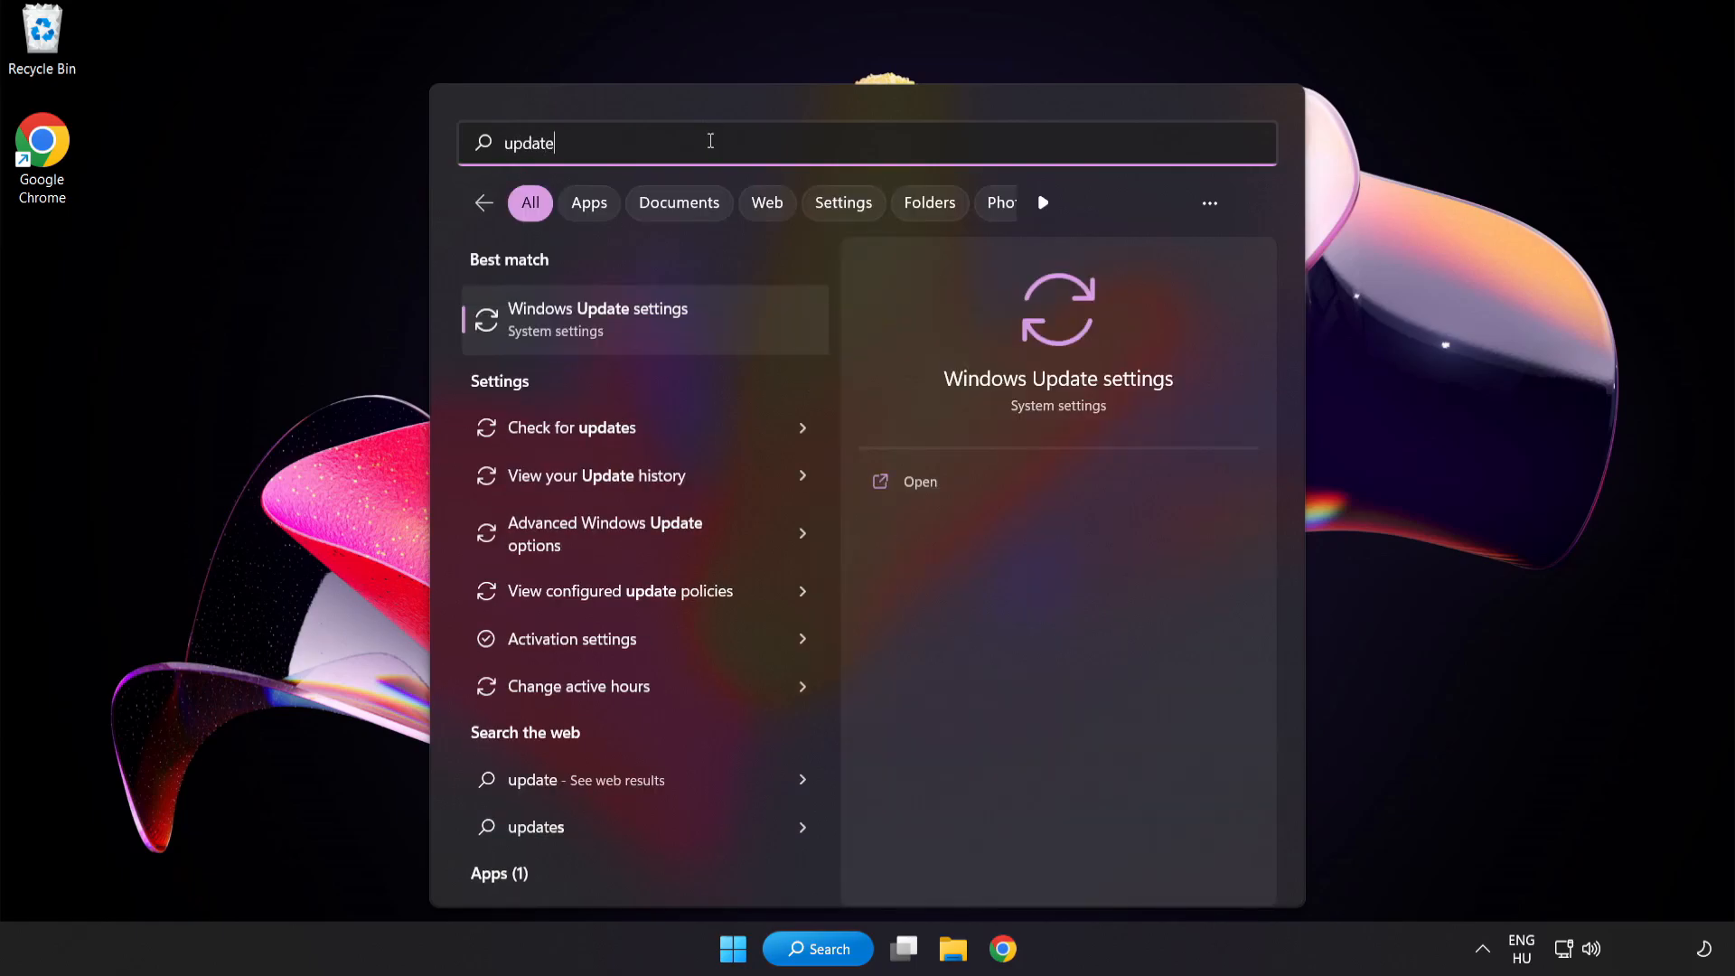
mouse_move(711, 319)
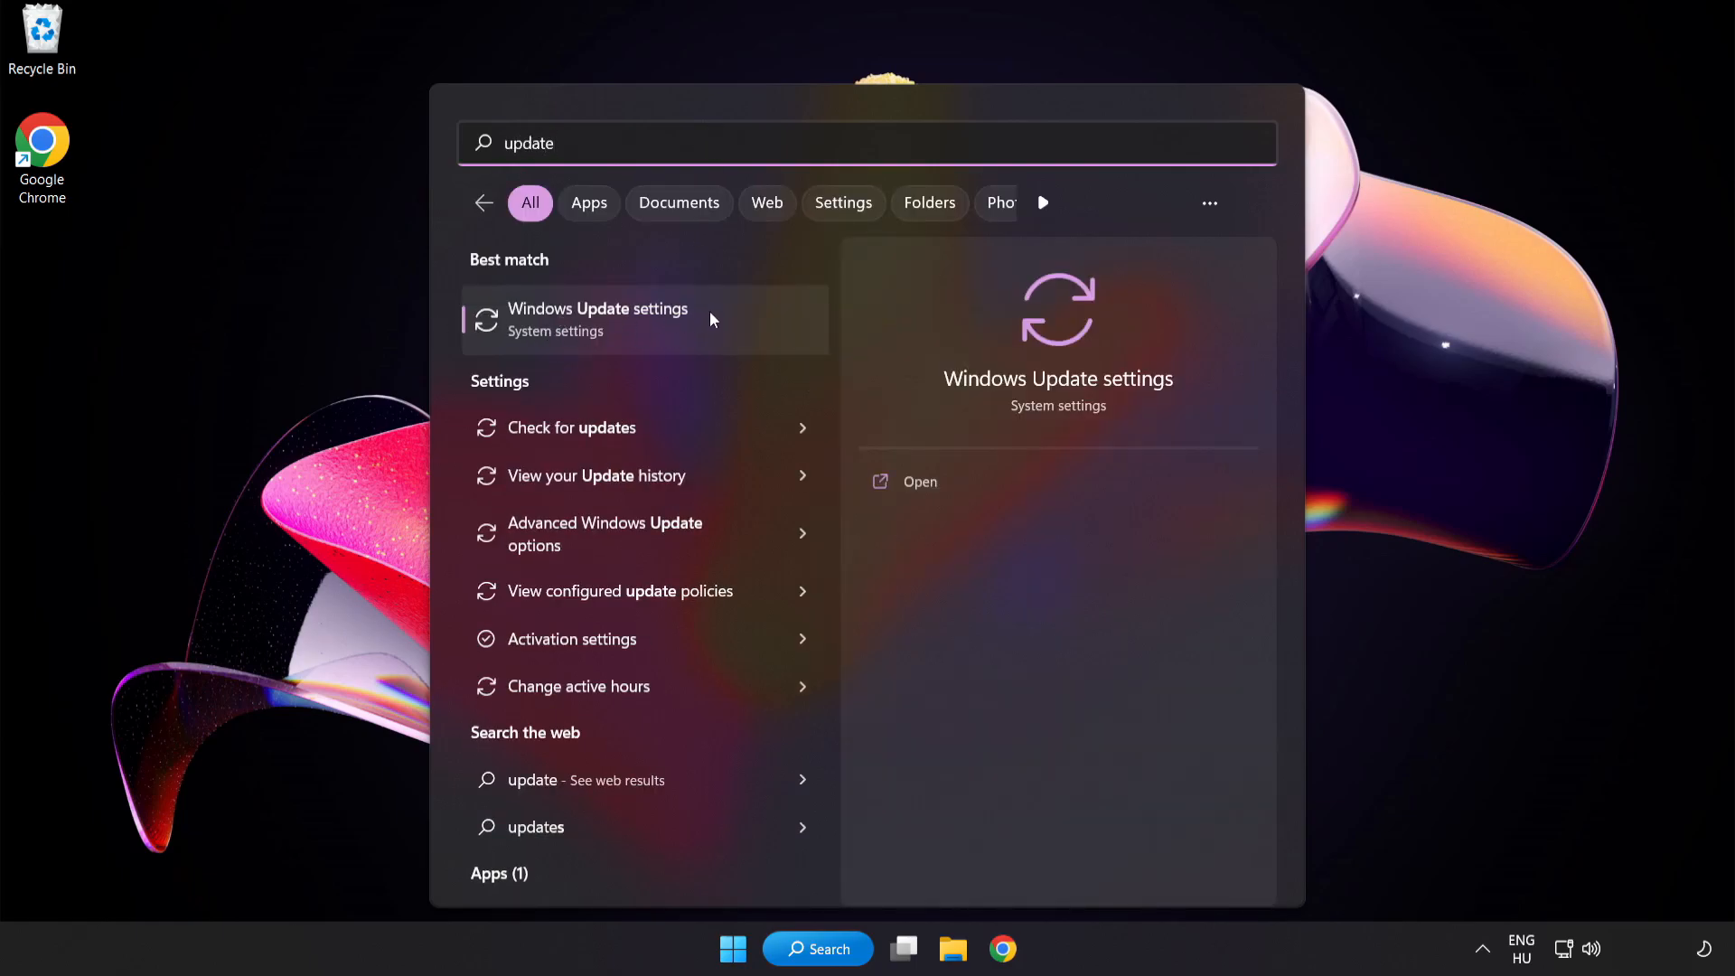
click(598, 320)
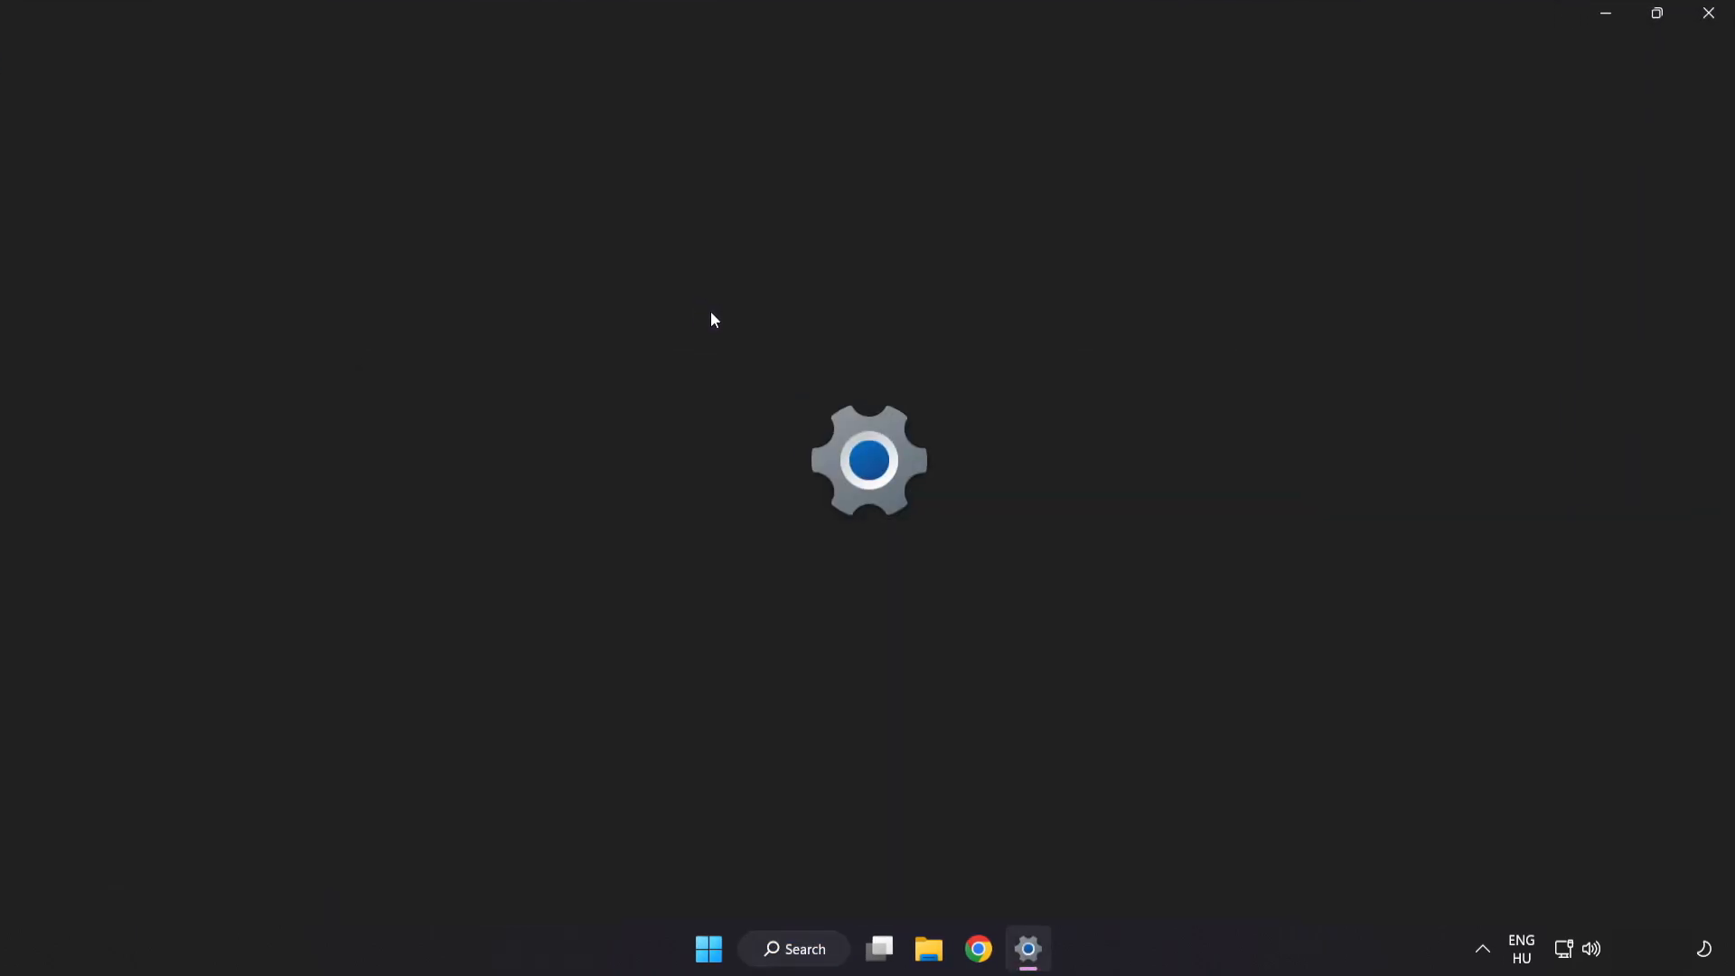
click(1027, 950)
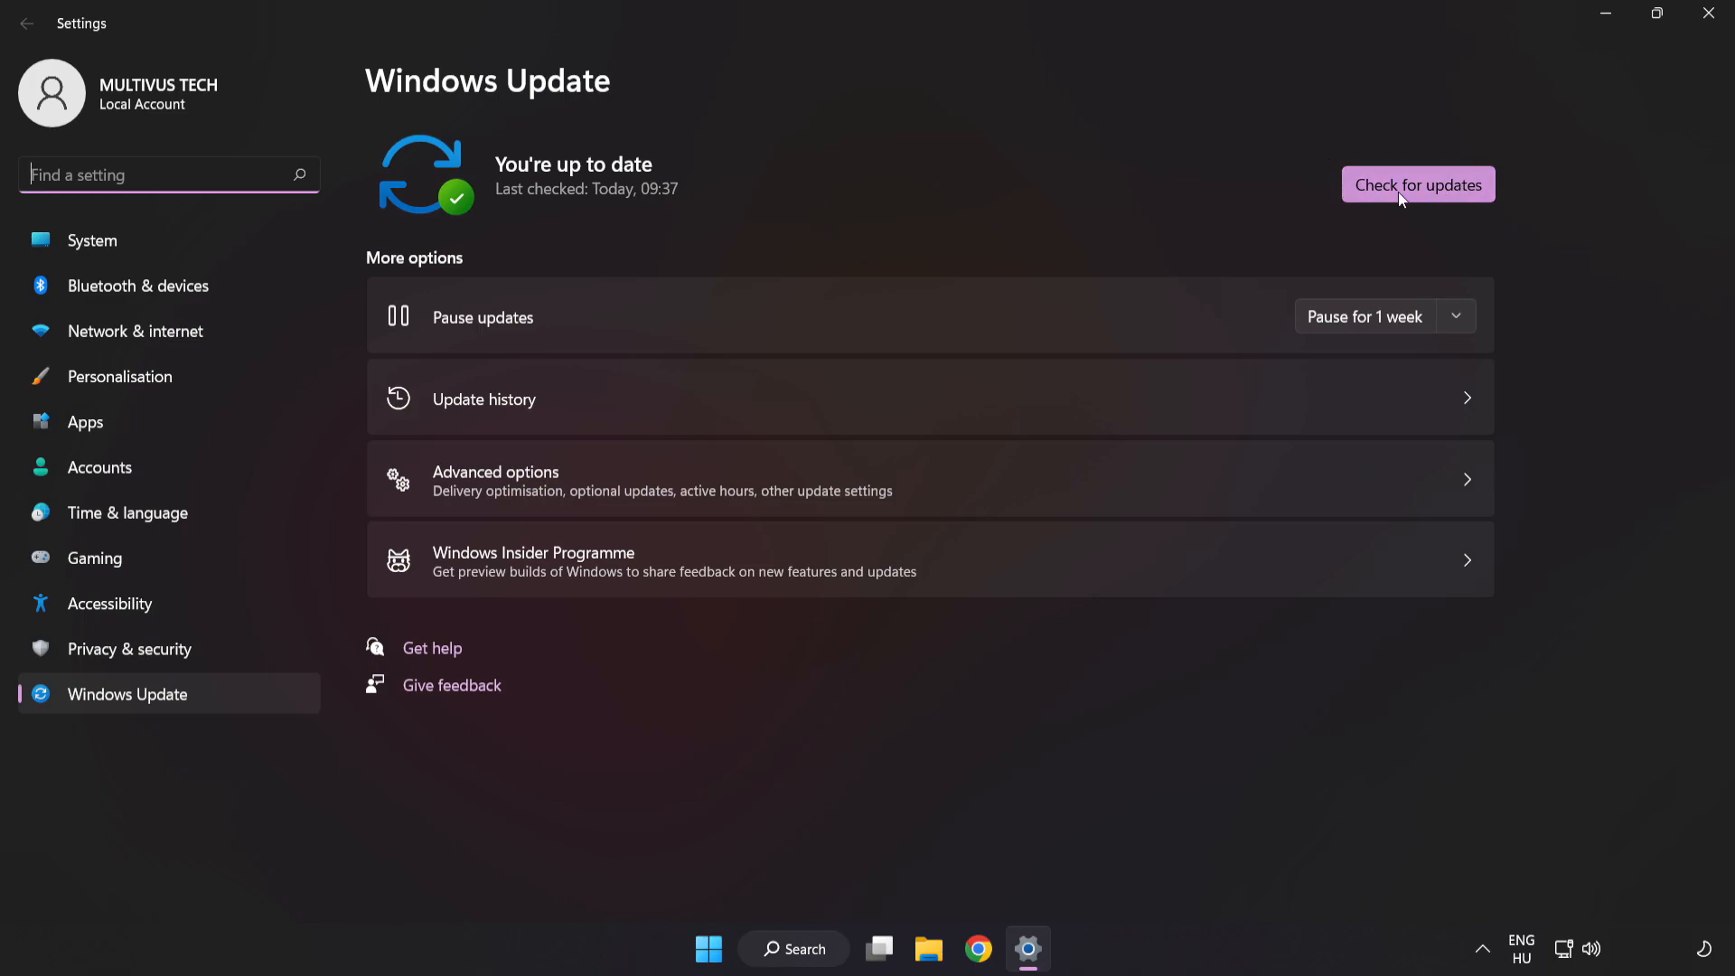
click(1418, 183)
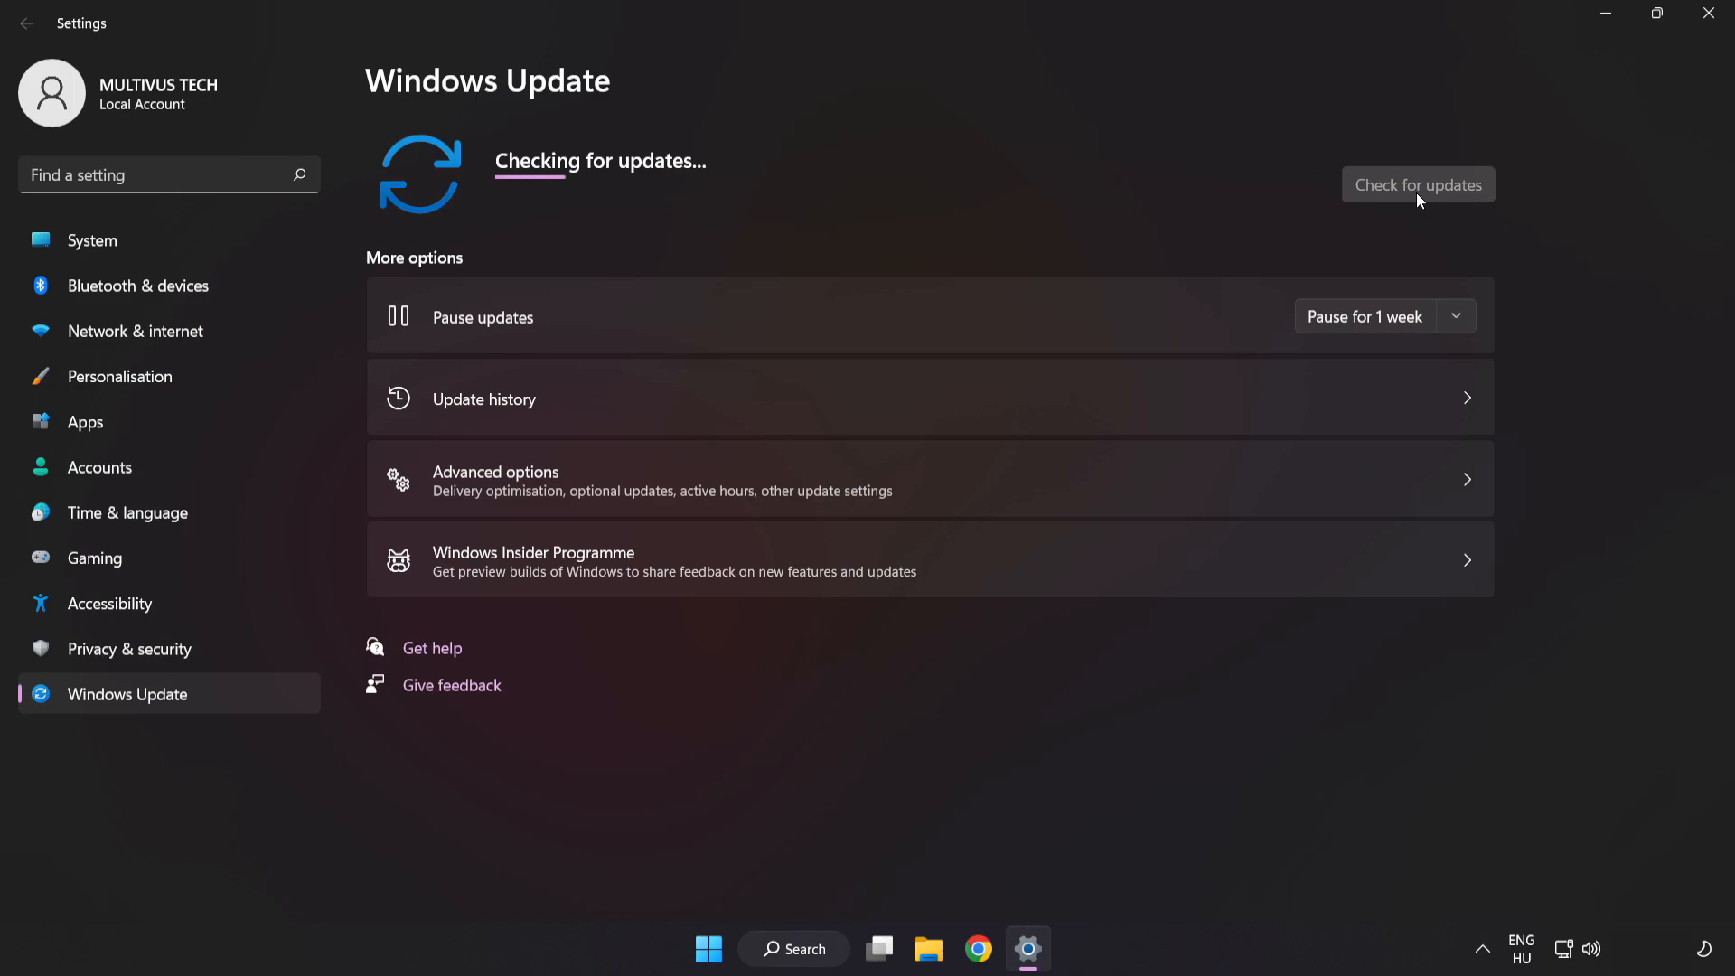
click(1418, 183)
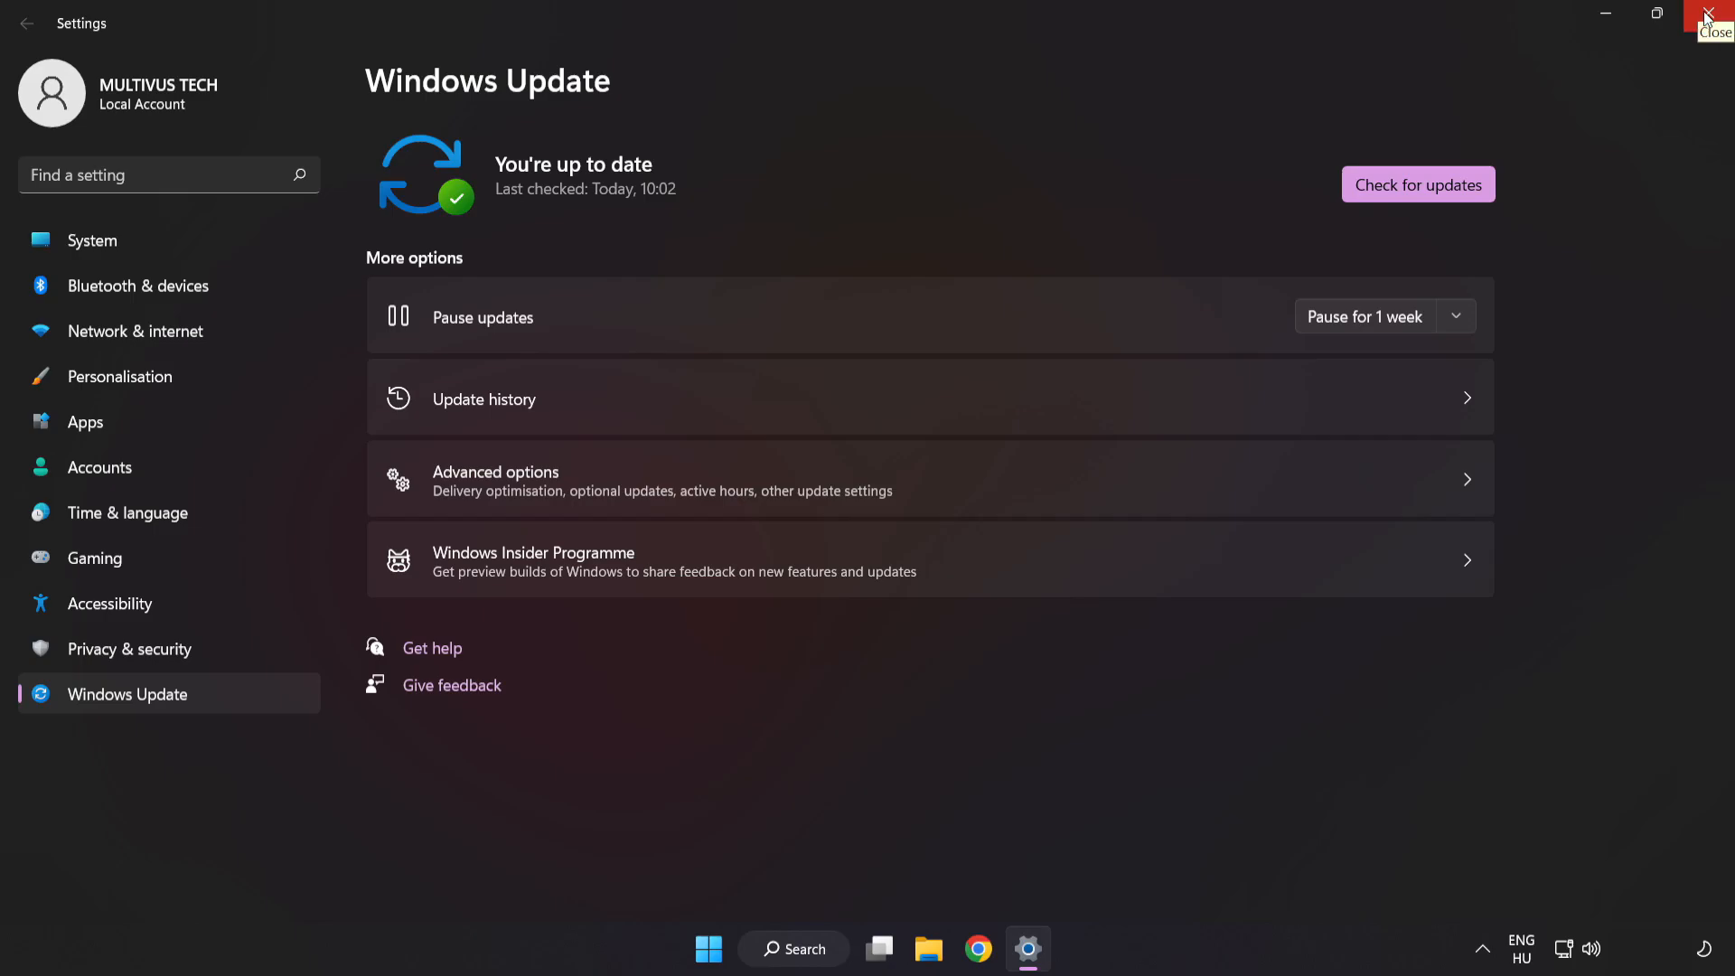
click(1722, 16)
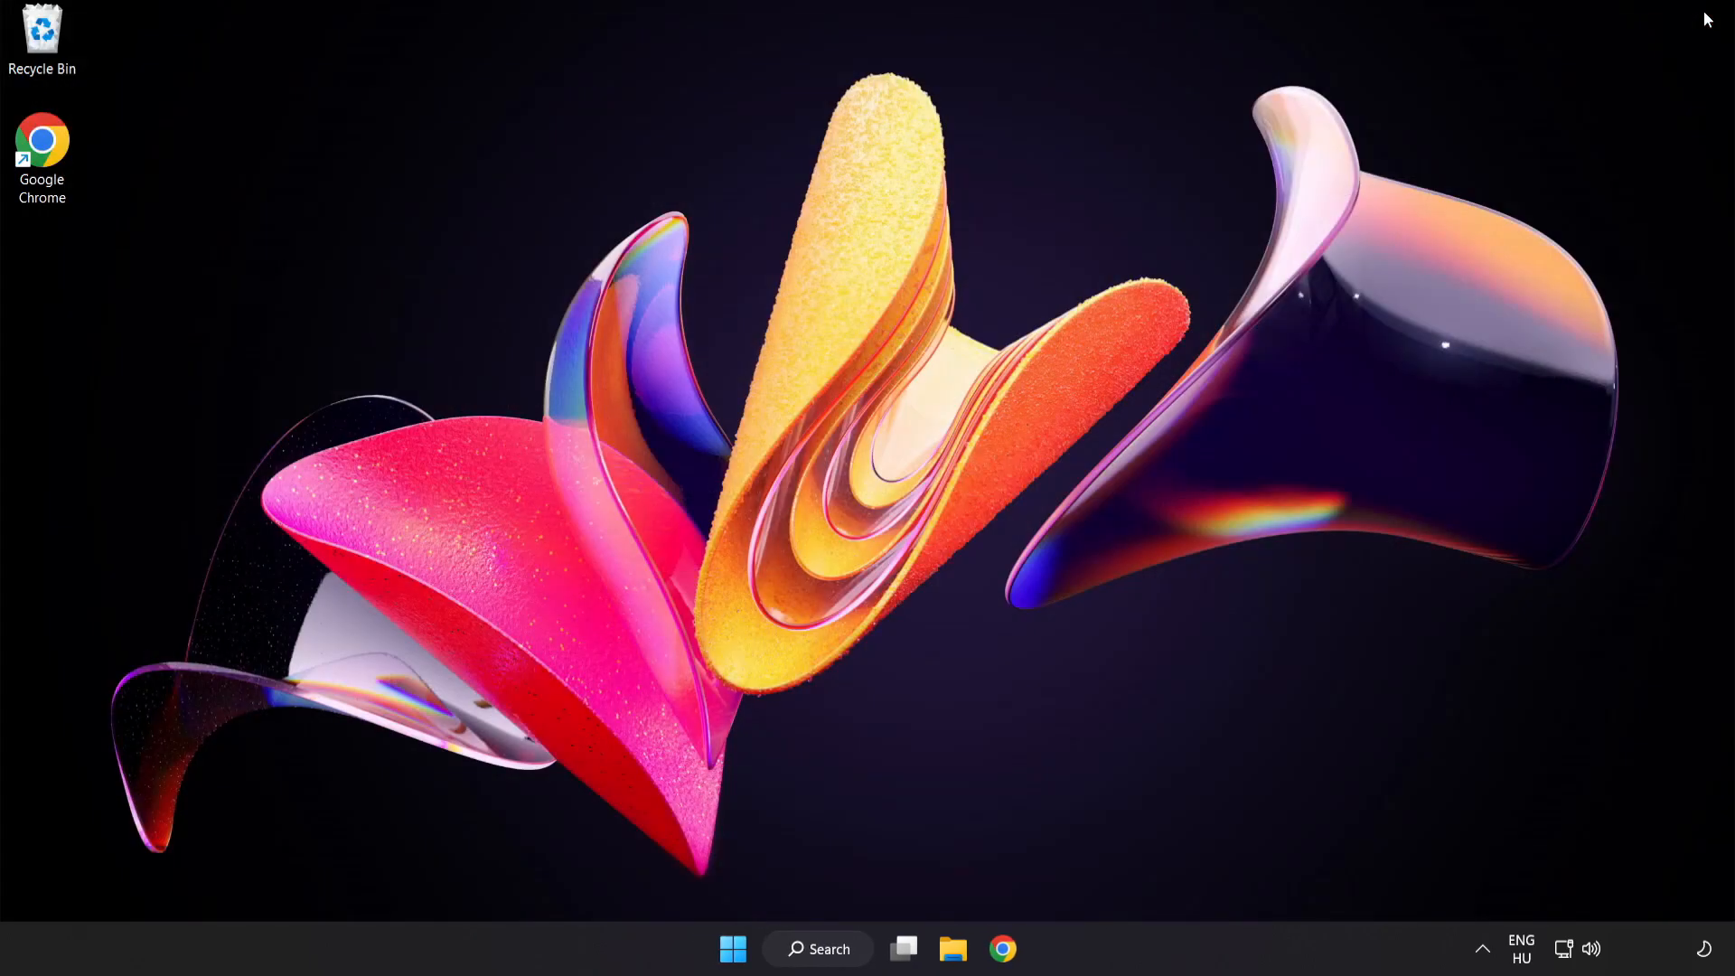
mouse_move(894, 905)
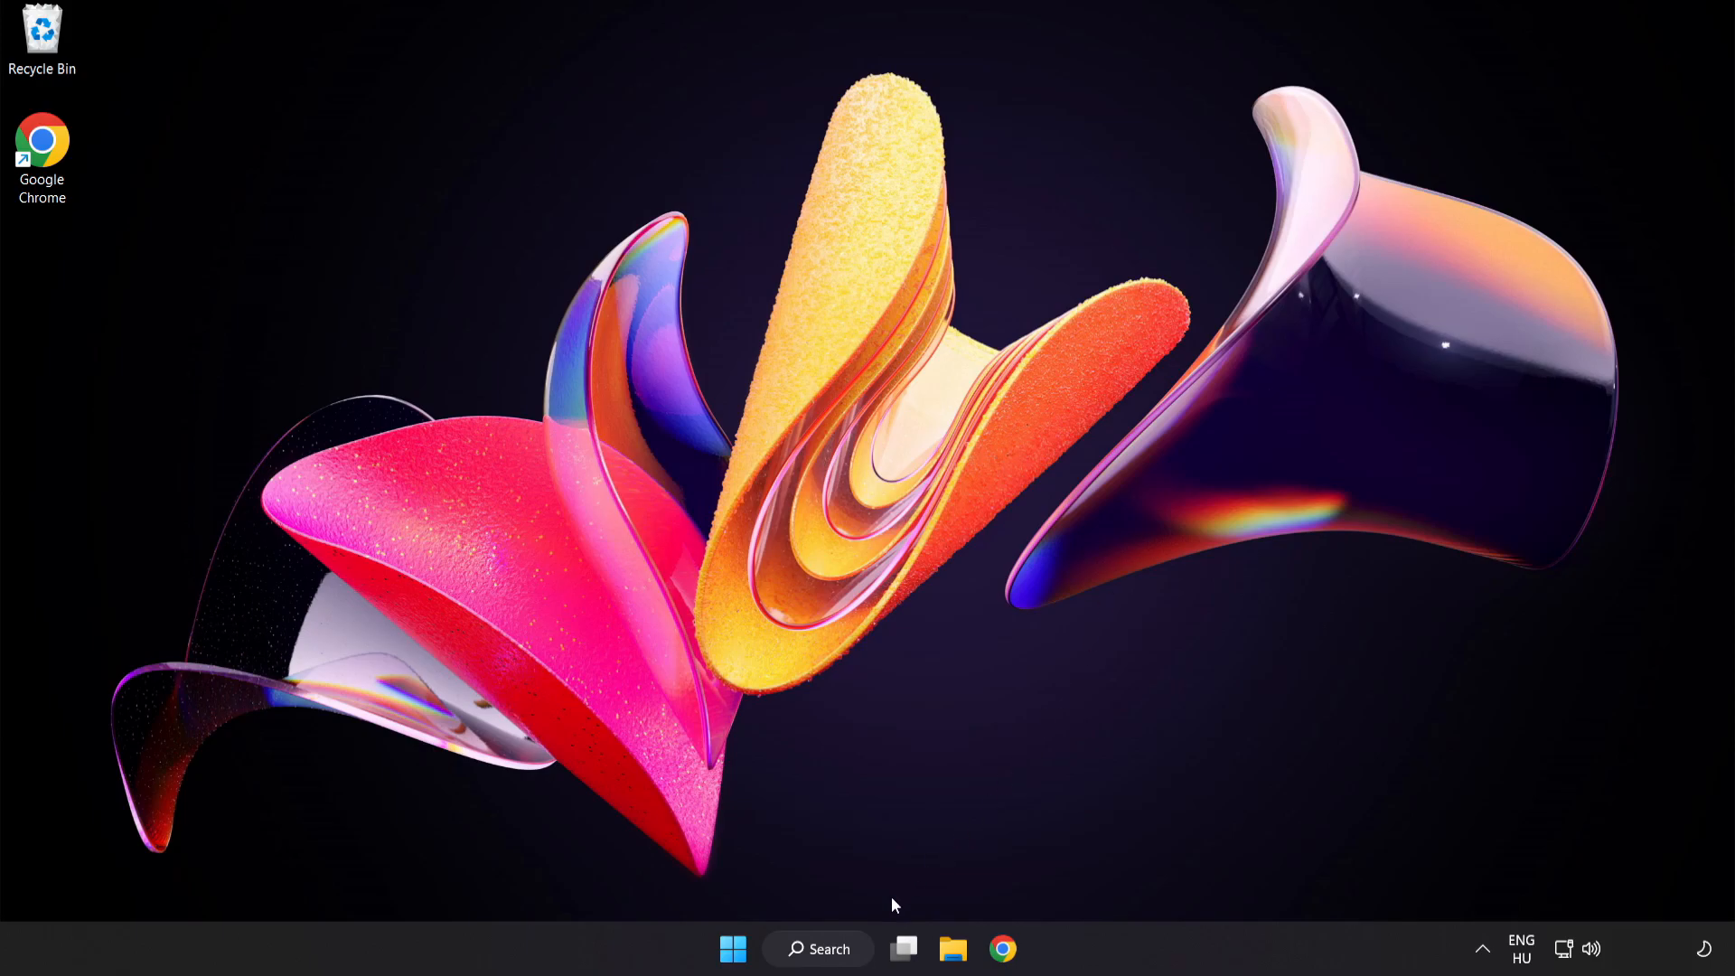
Step: Search for 'regedit' and launch the Registry Editor result
click(818, 948)
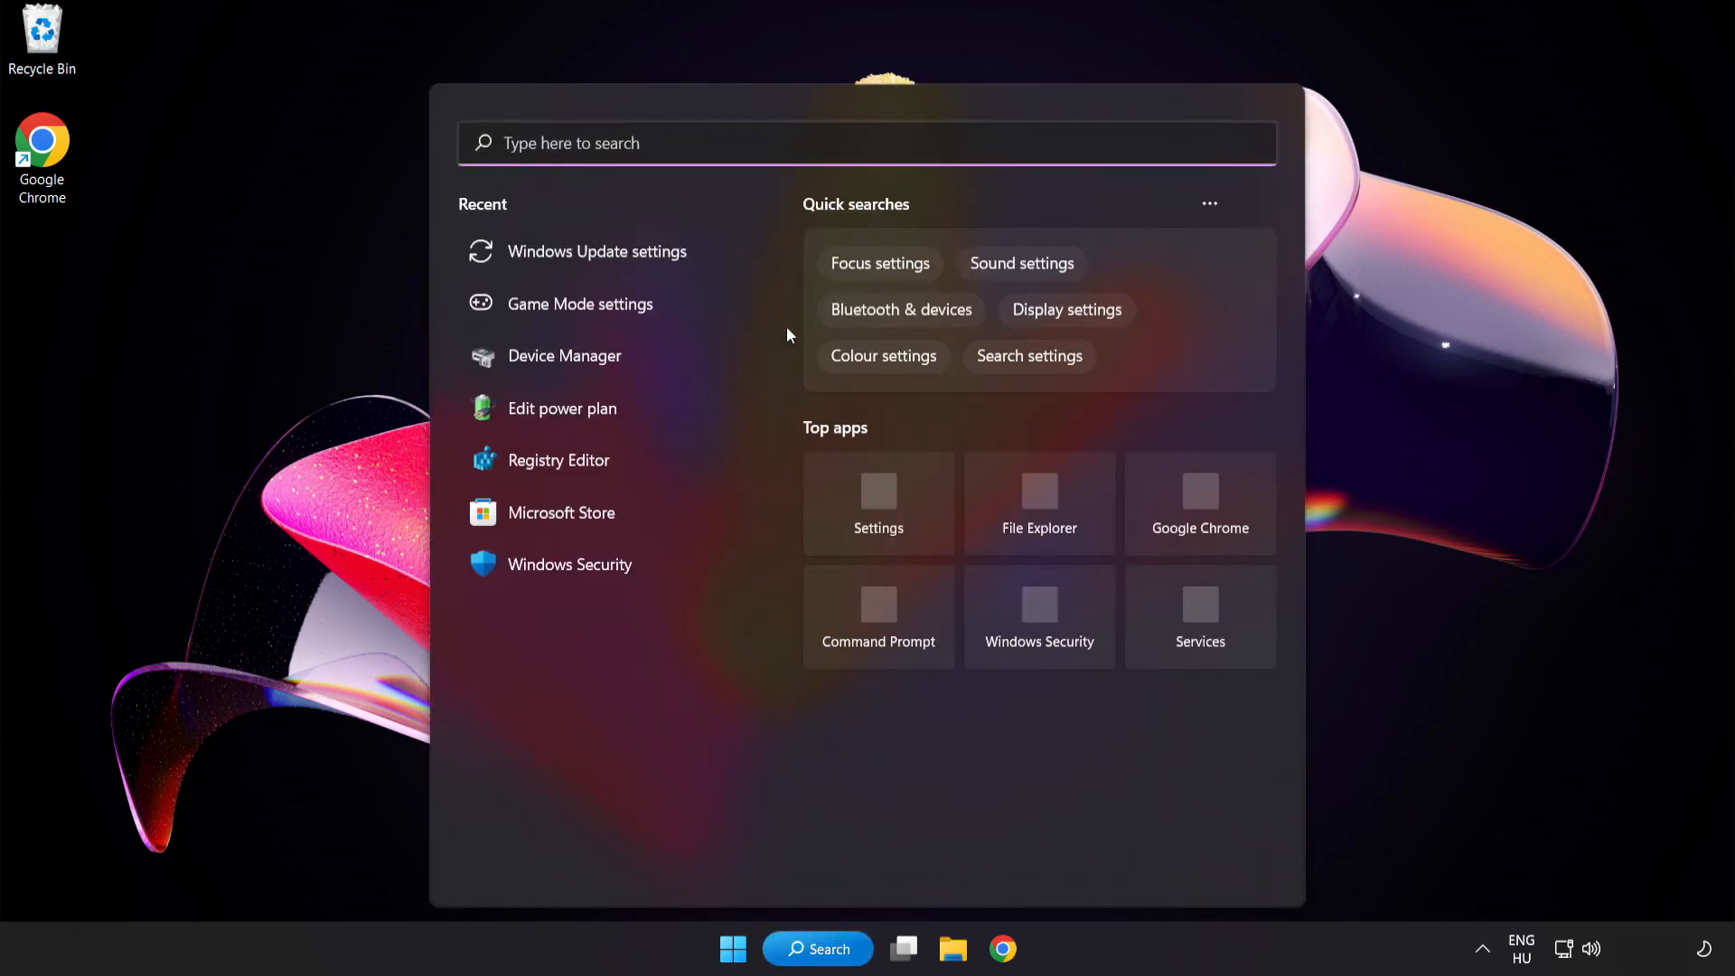
text(regedit)
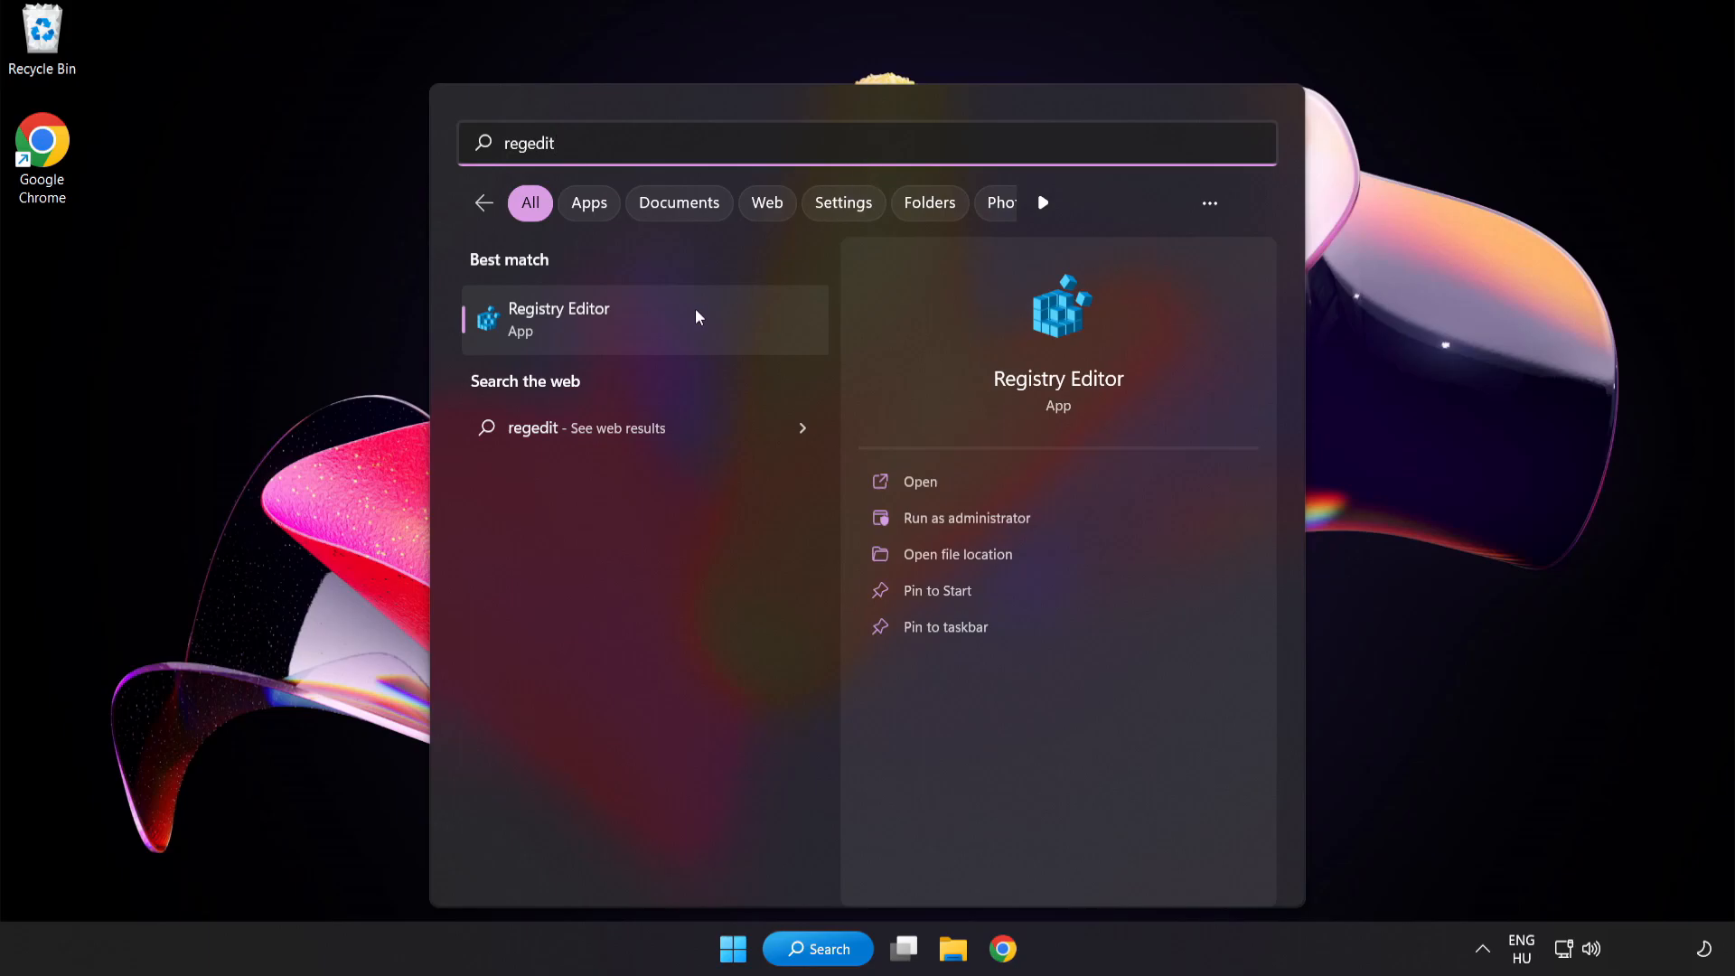
mouse_move(666, 321)
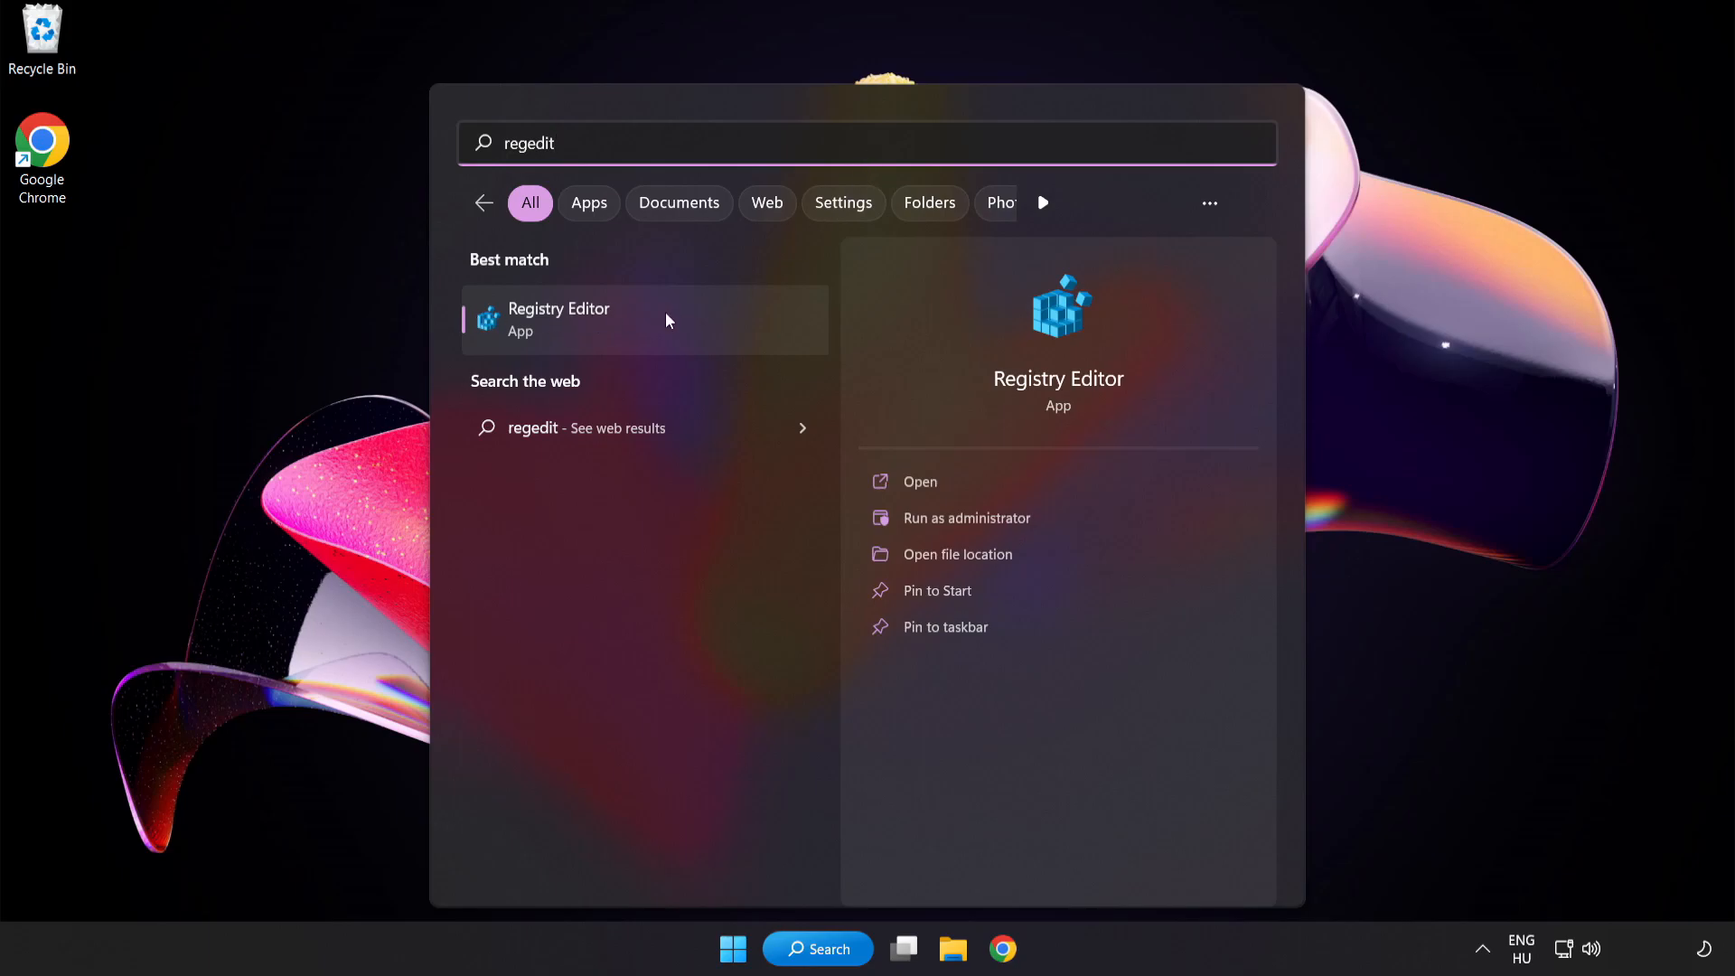
click(558, 319)
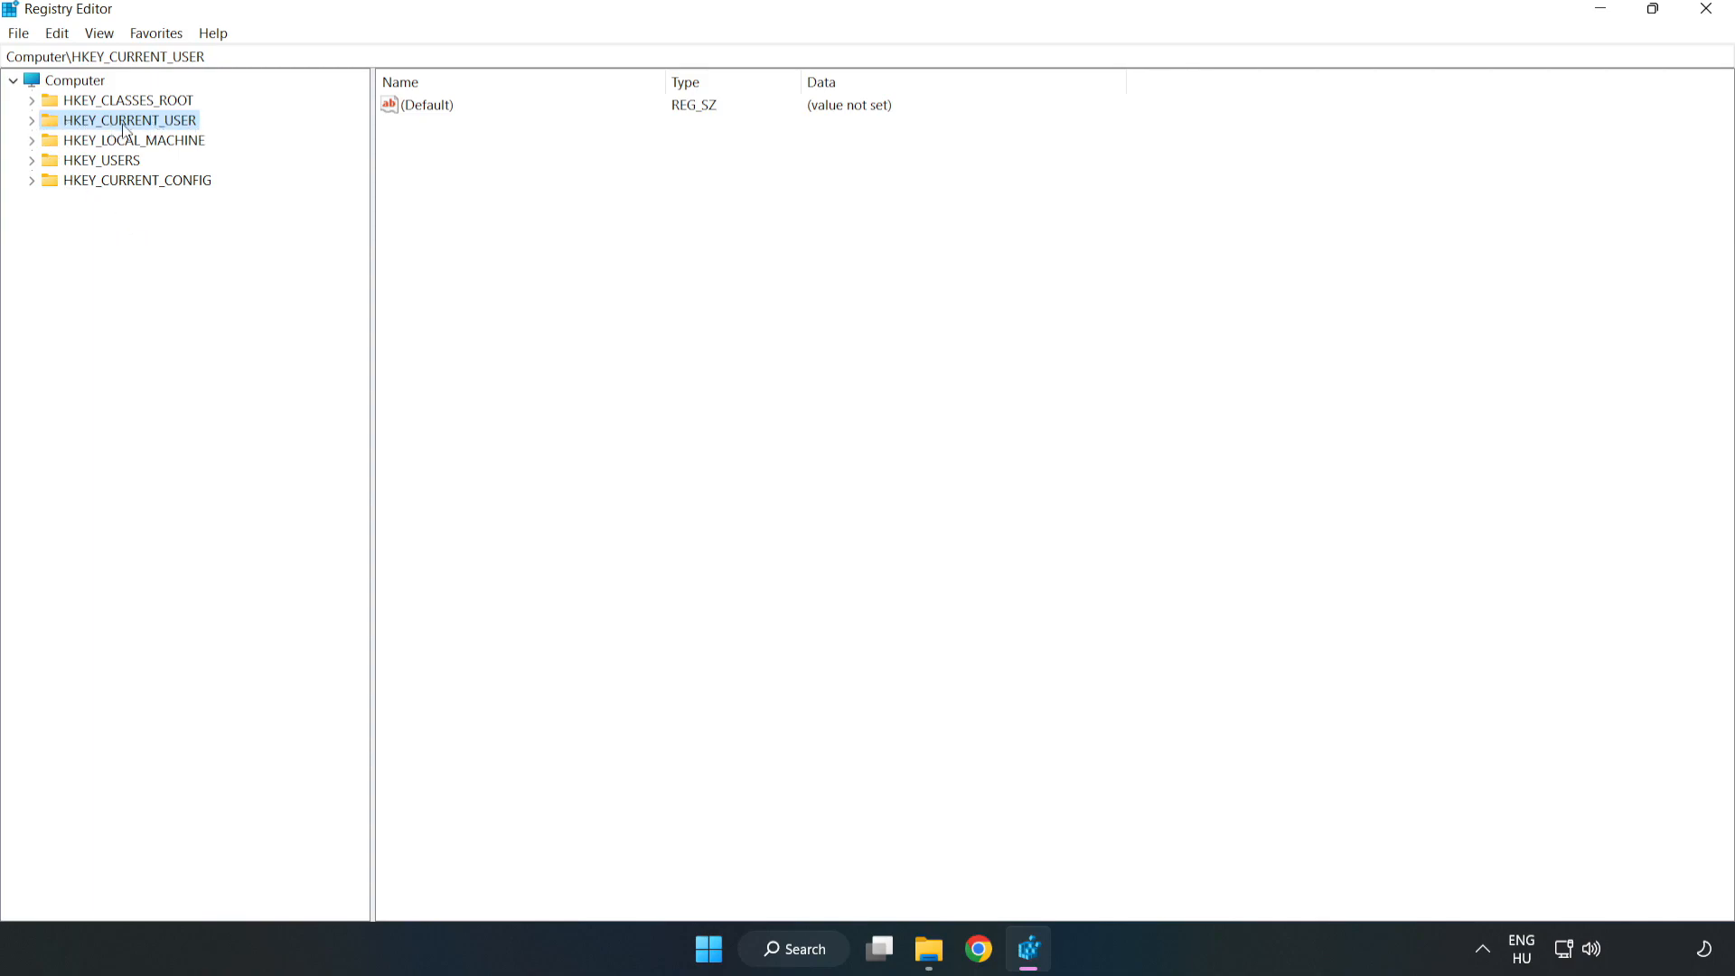
Step: Navigate to HKEY_CURRENT_USER\System\GameConfigStore and select GameDVR_Enabled, currently 1
click(33, 119)
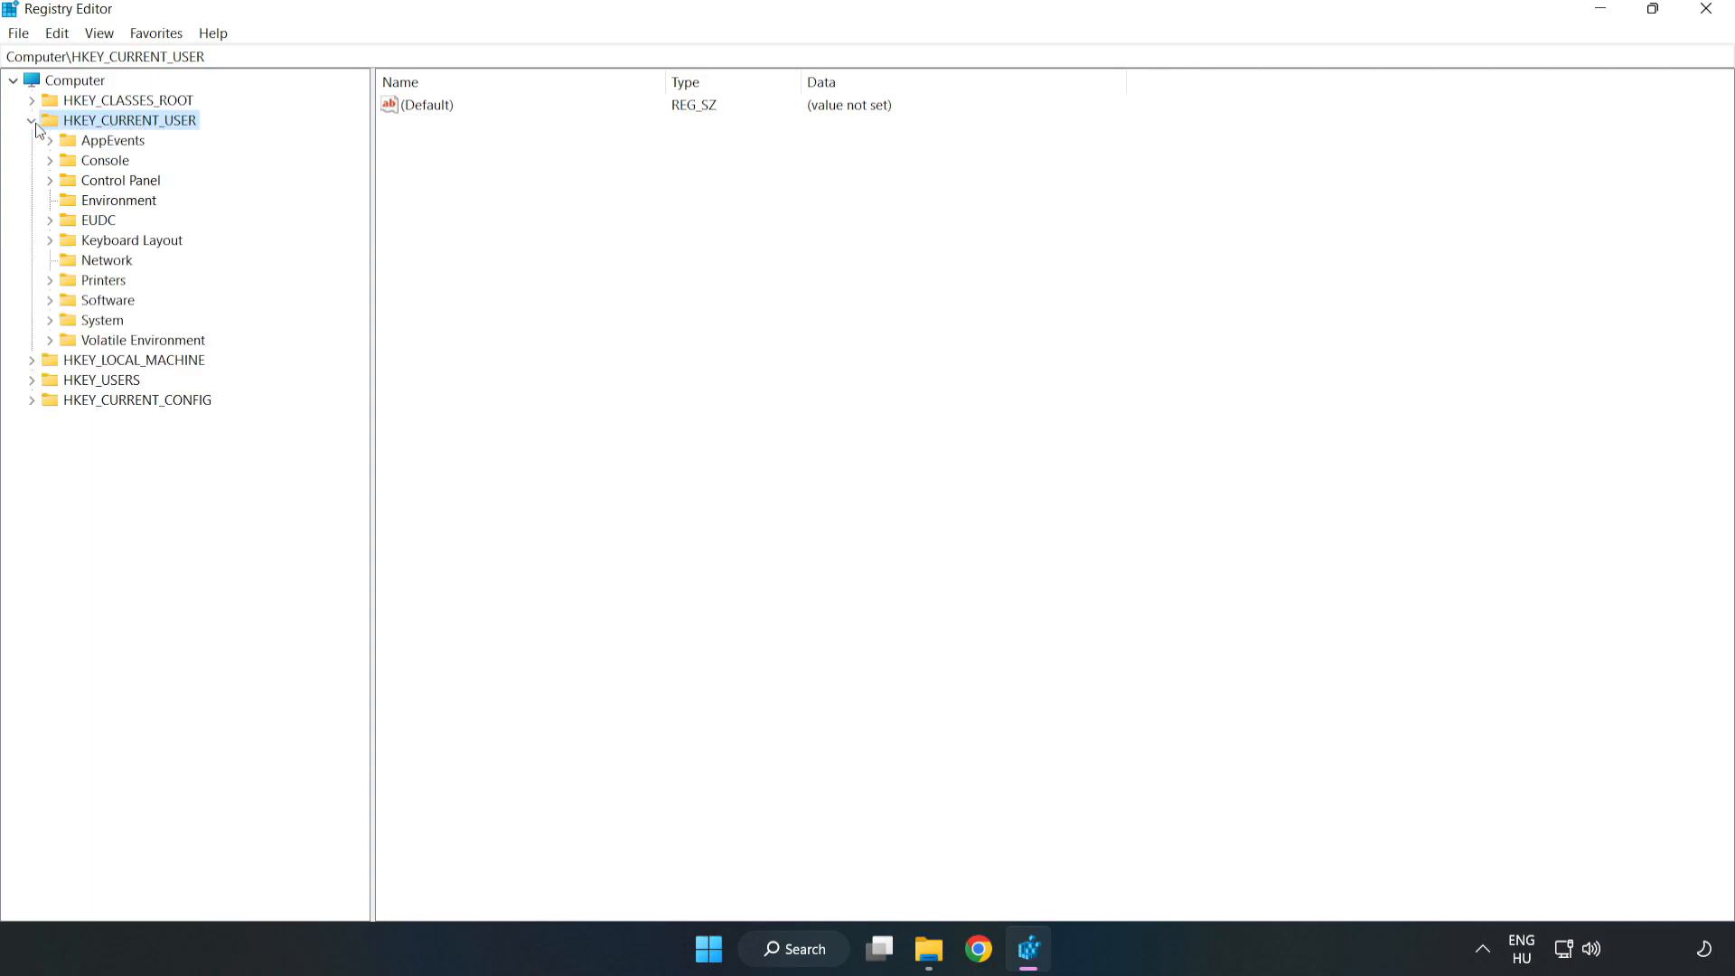
mouse_move(78, 304)
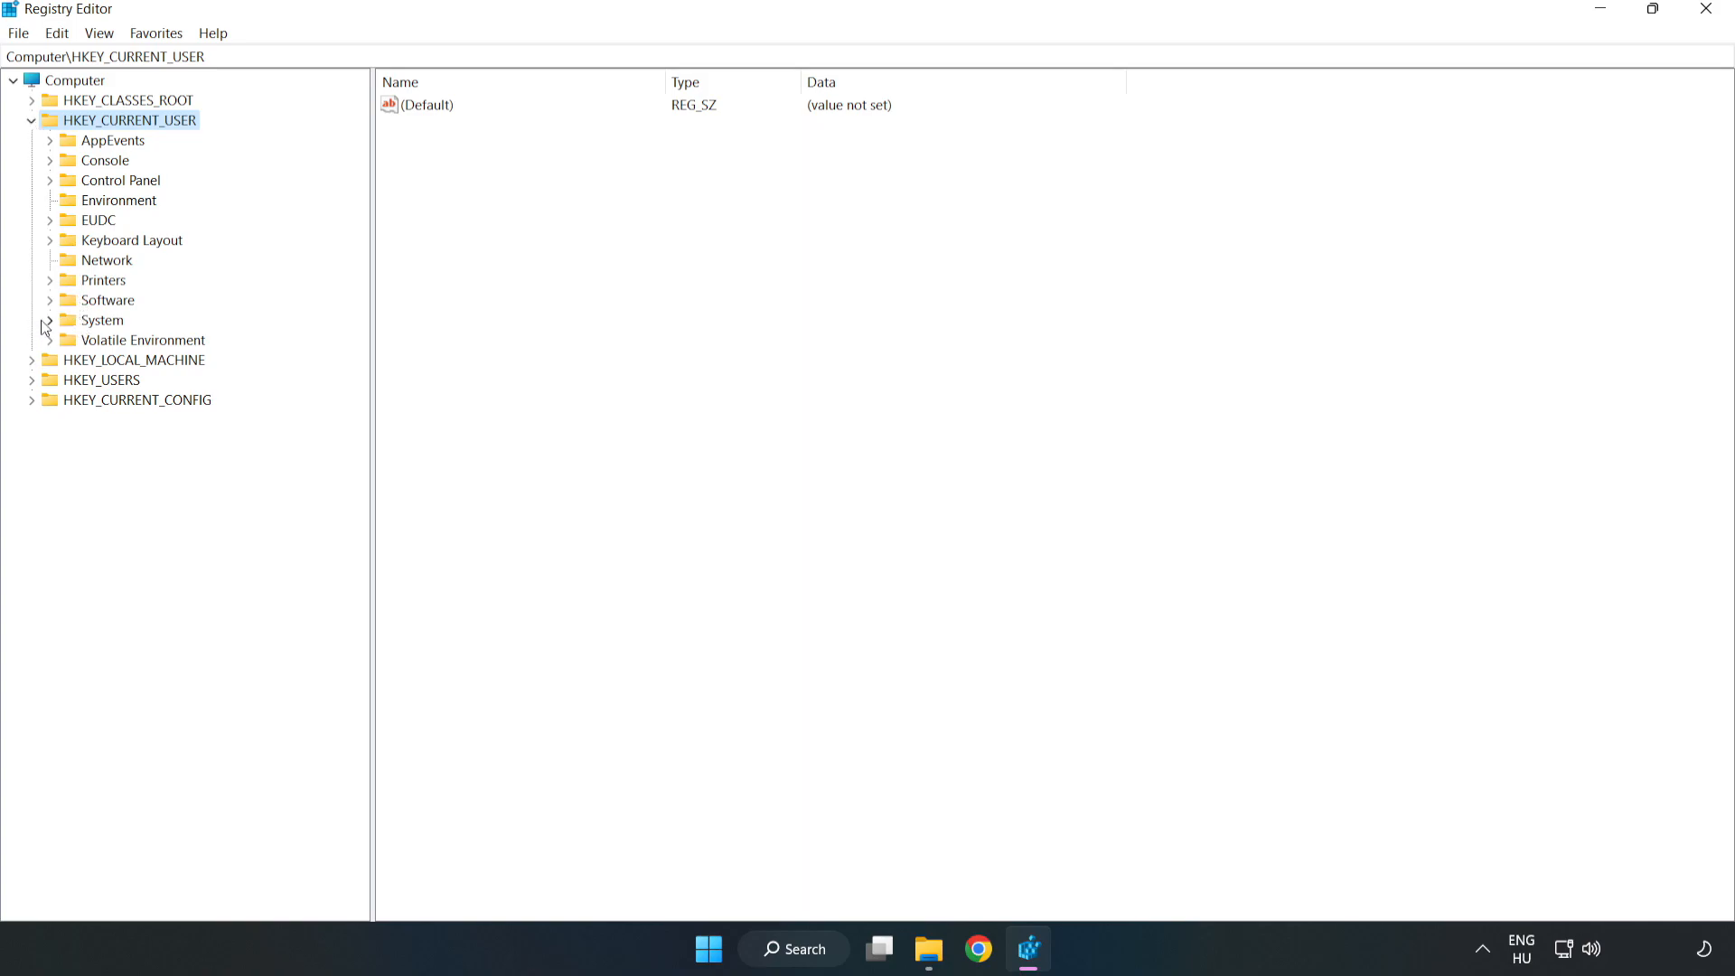
click(49, 320)
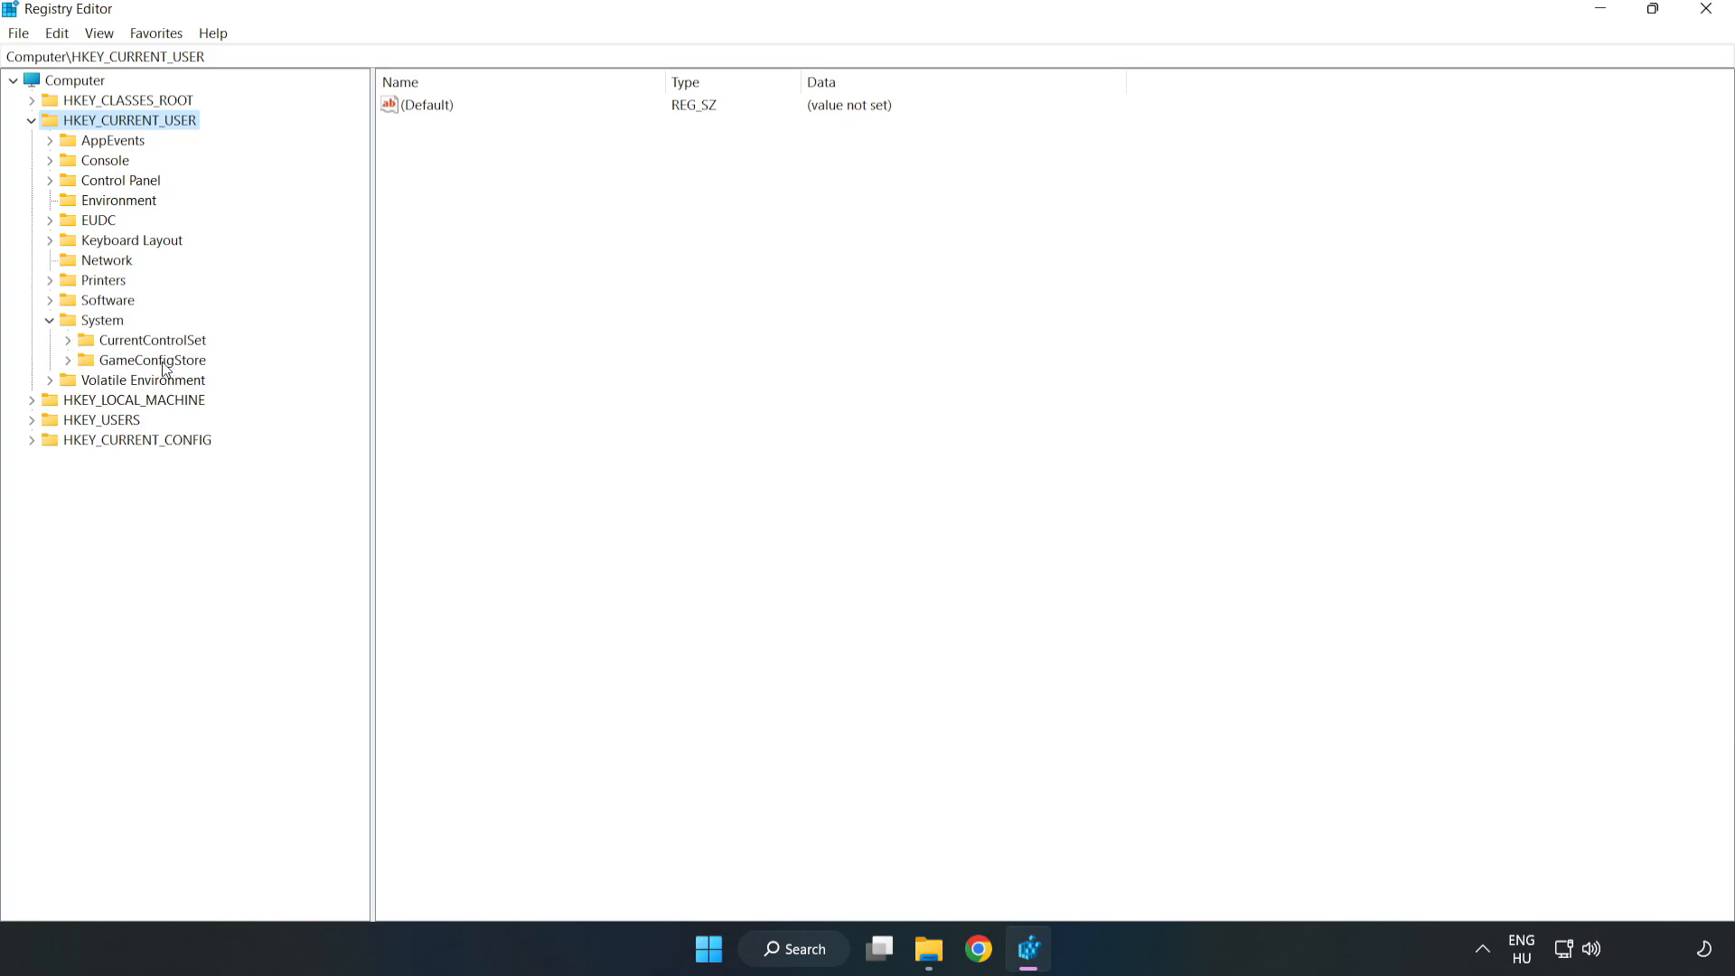
click(150, 359)
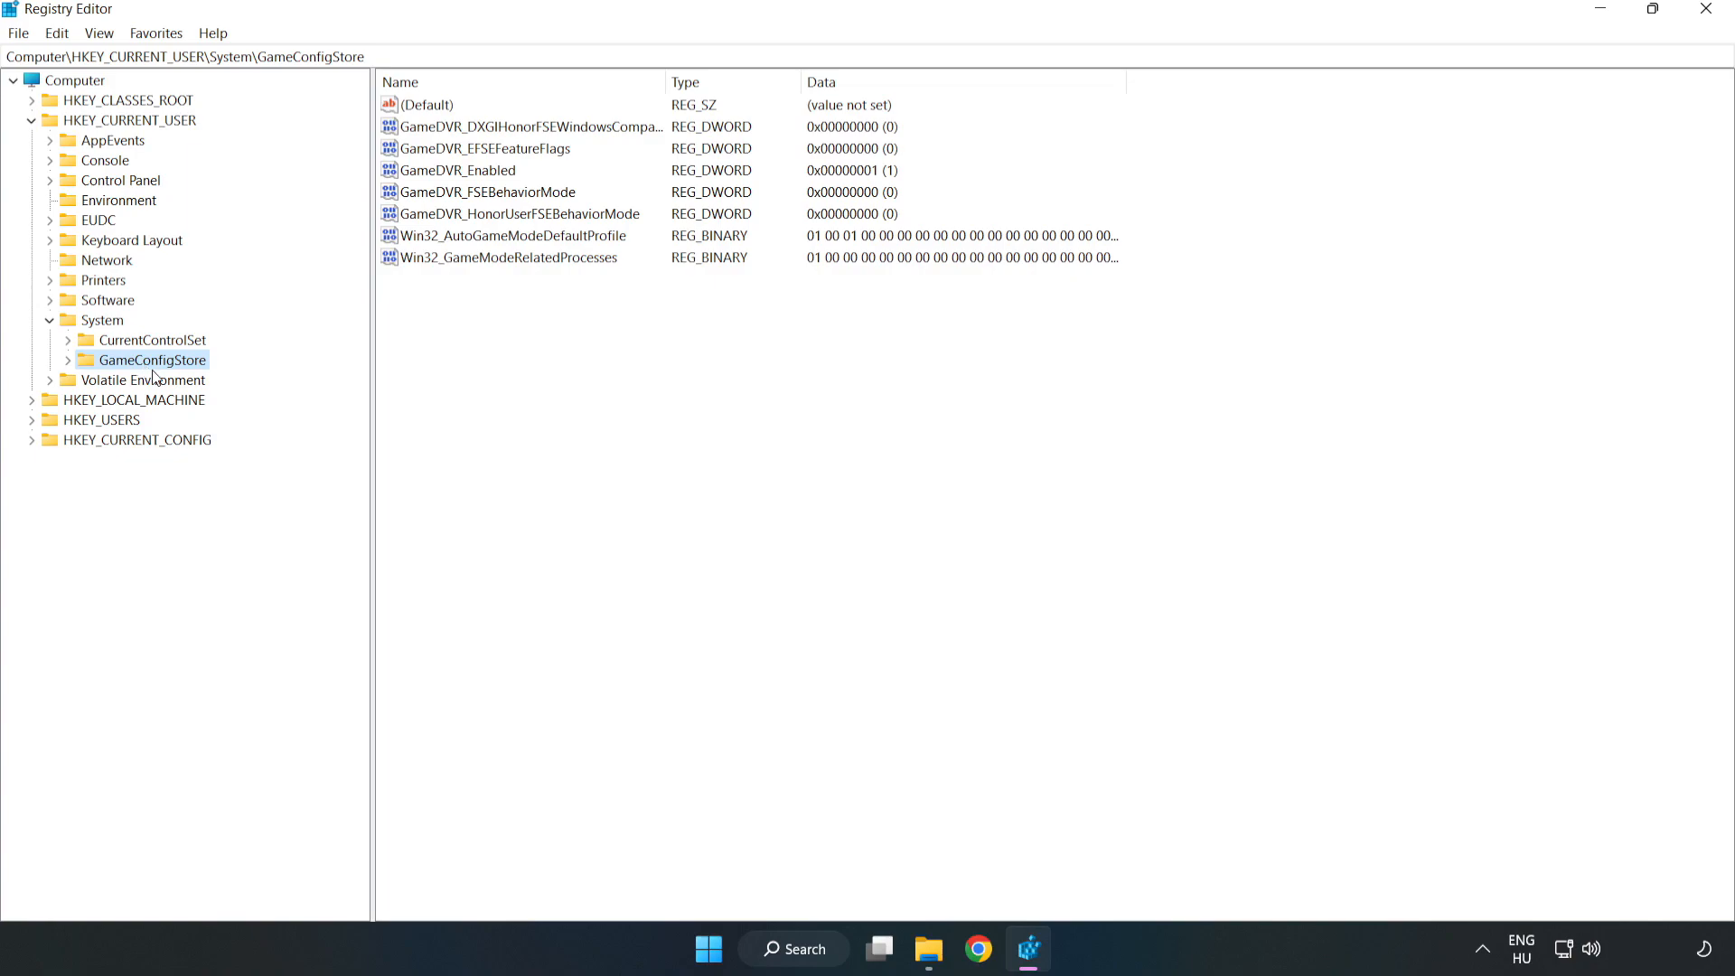
click(458, 171)
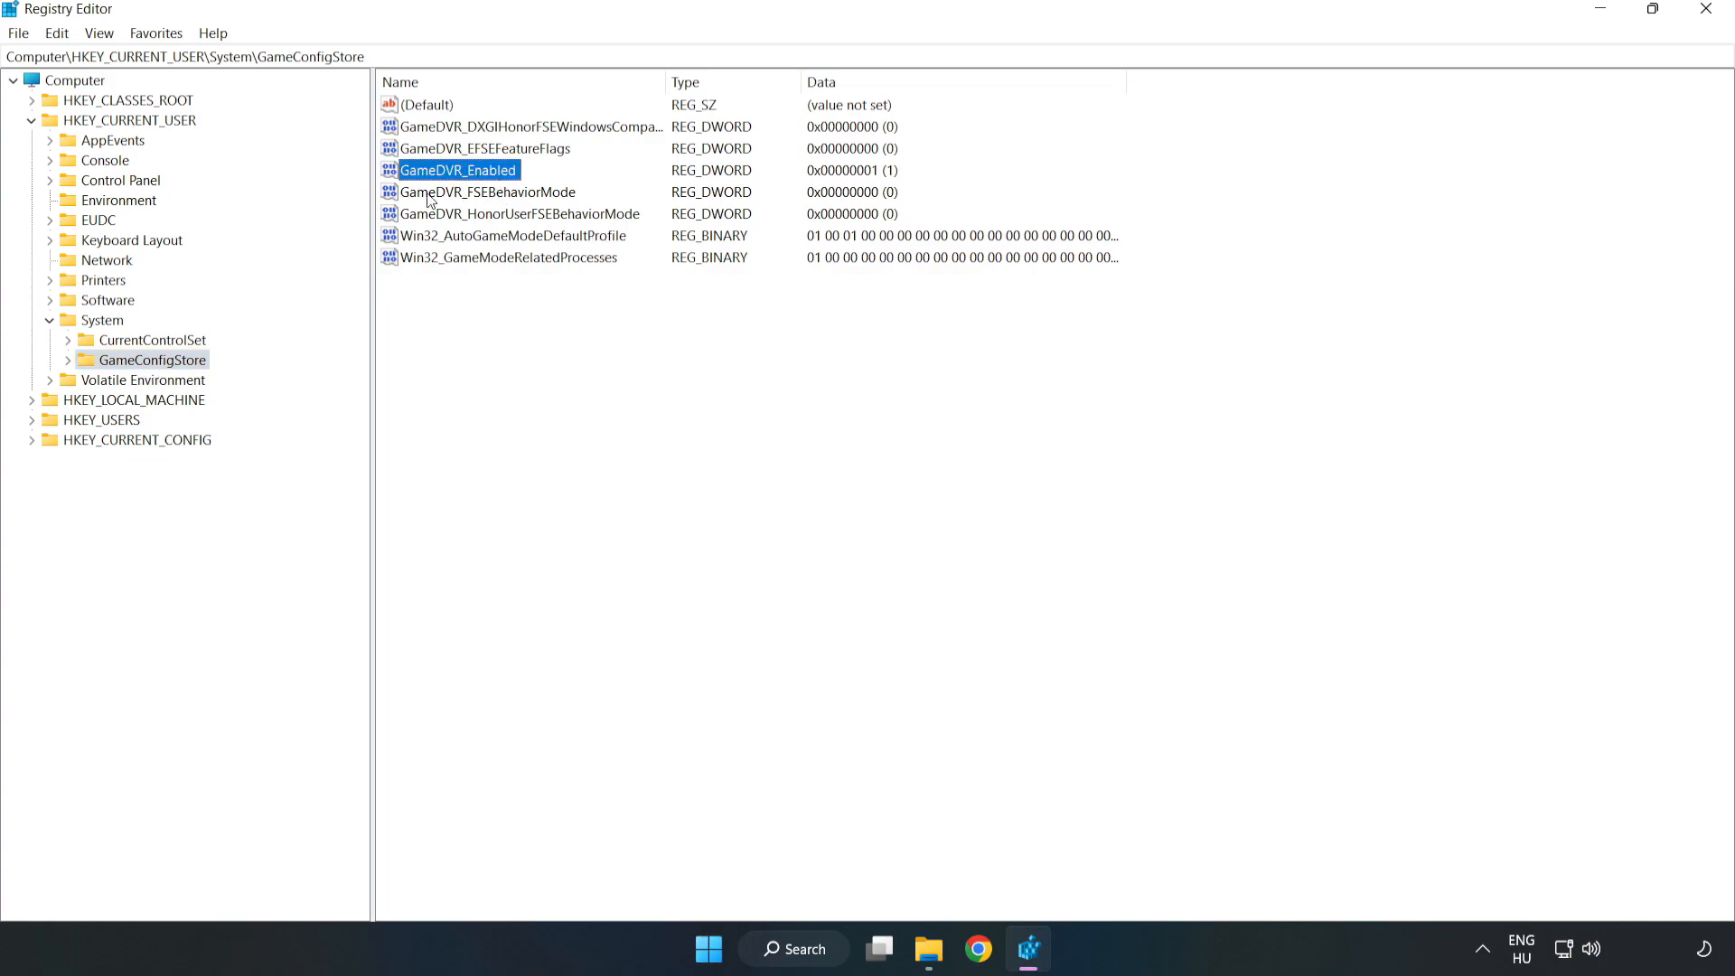
Step: Modify GameDVR_Enabled's value data to 0
right_click(457, 170)
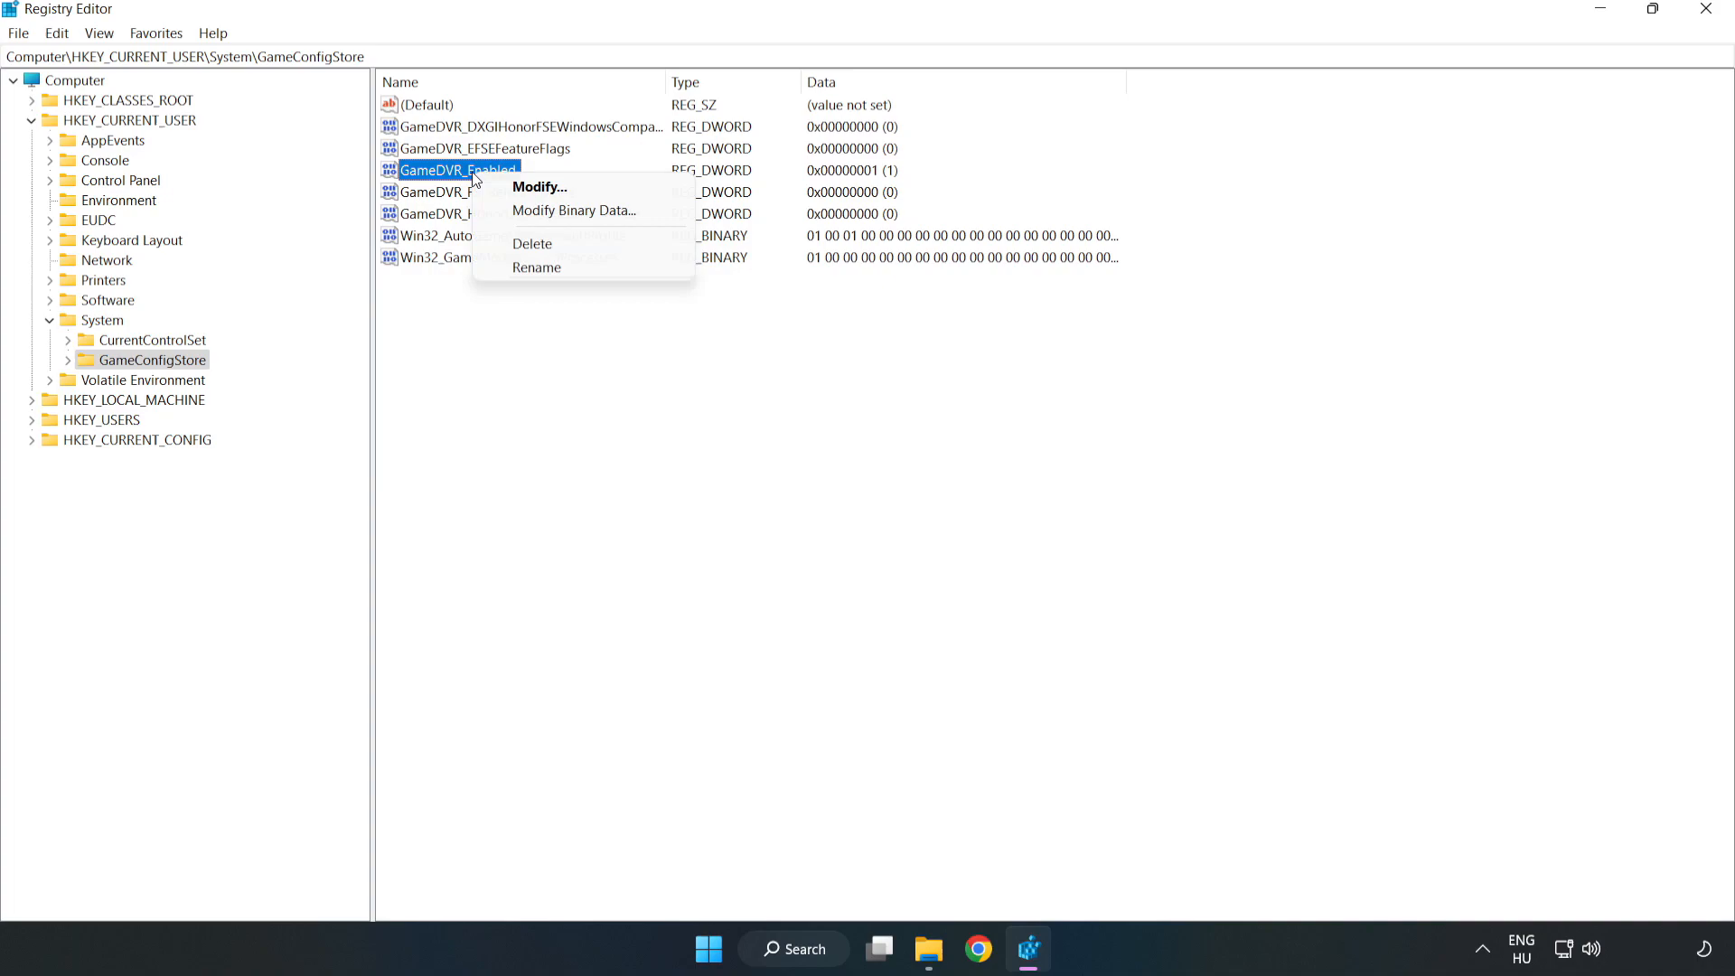
mouse_move(552, 187)
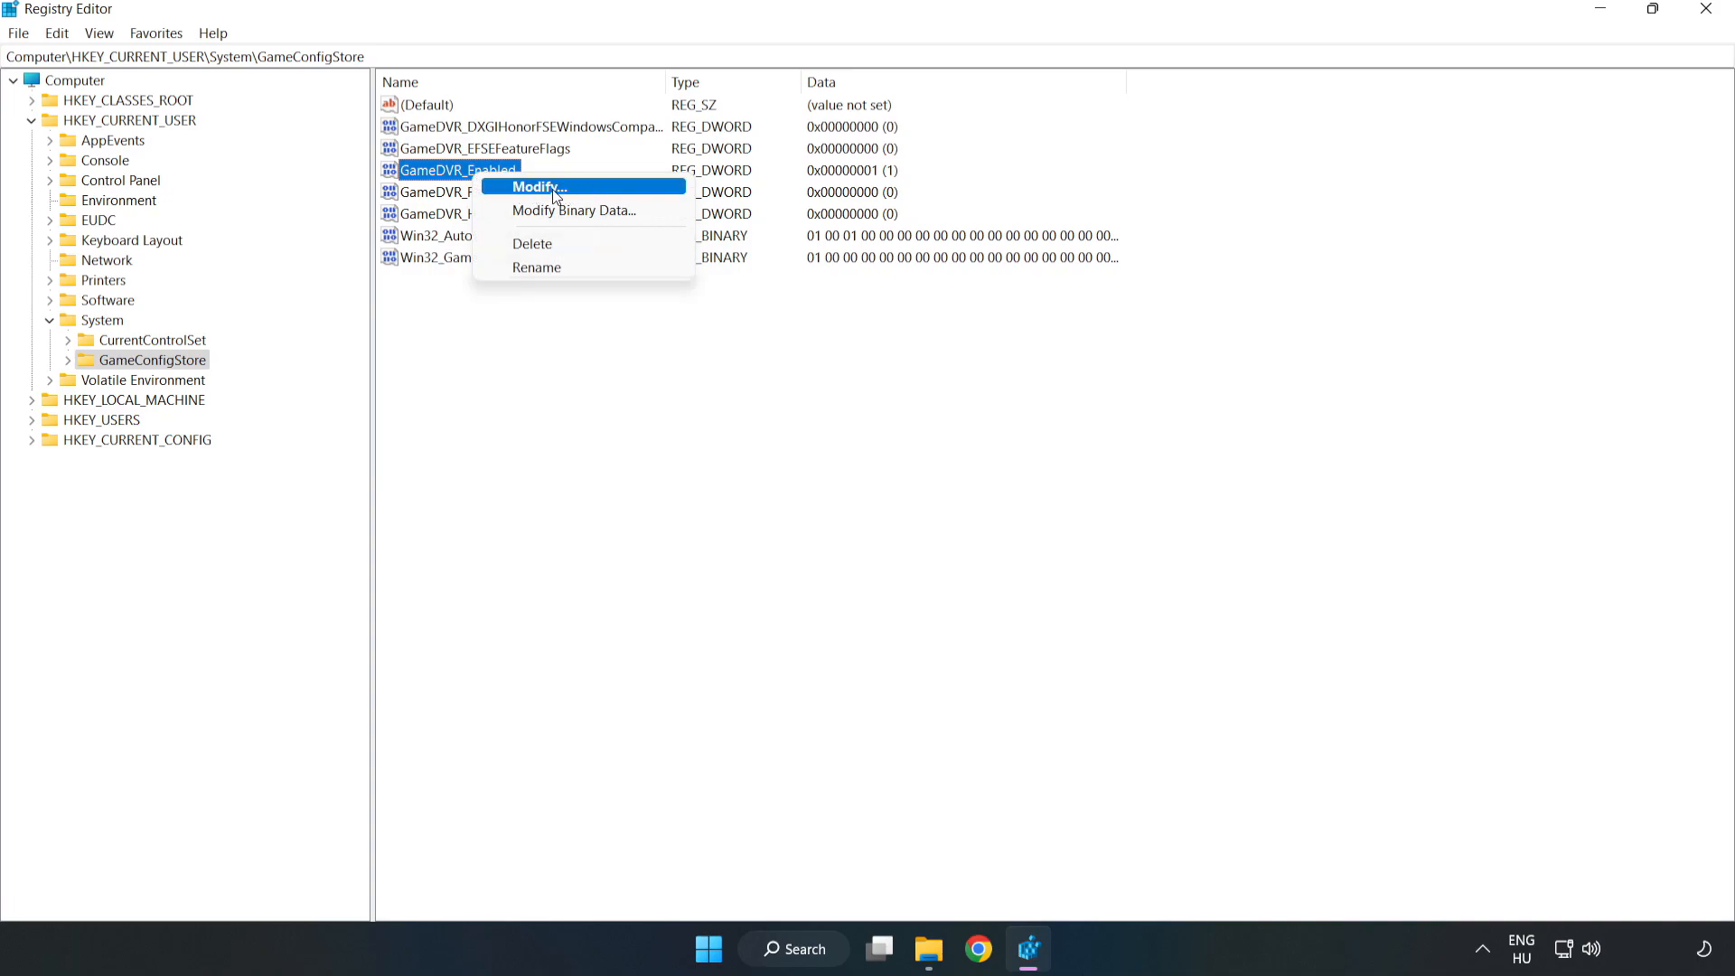
click(536, 186)
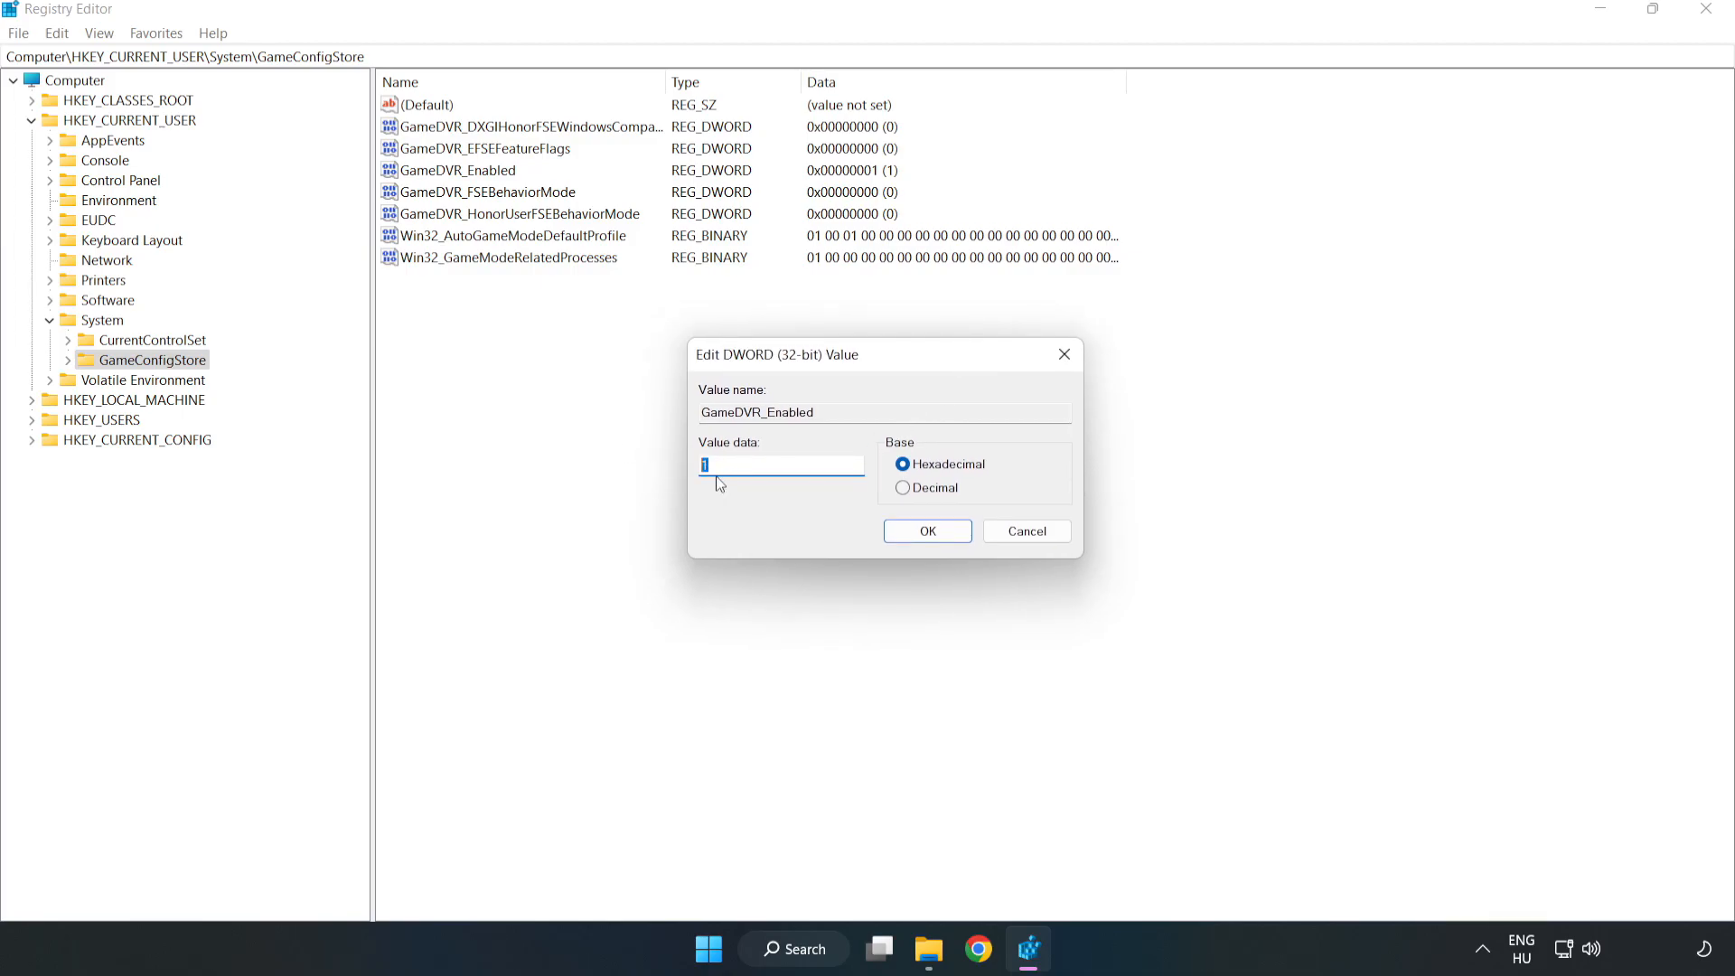
text(0)
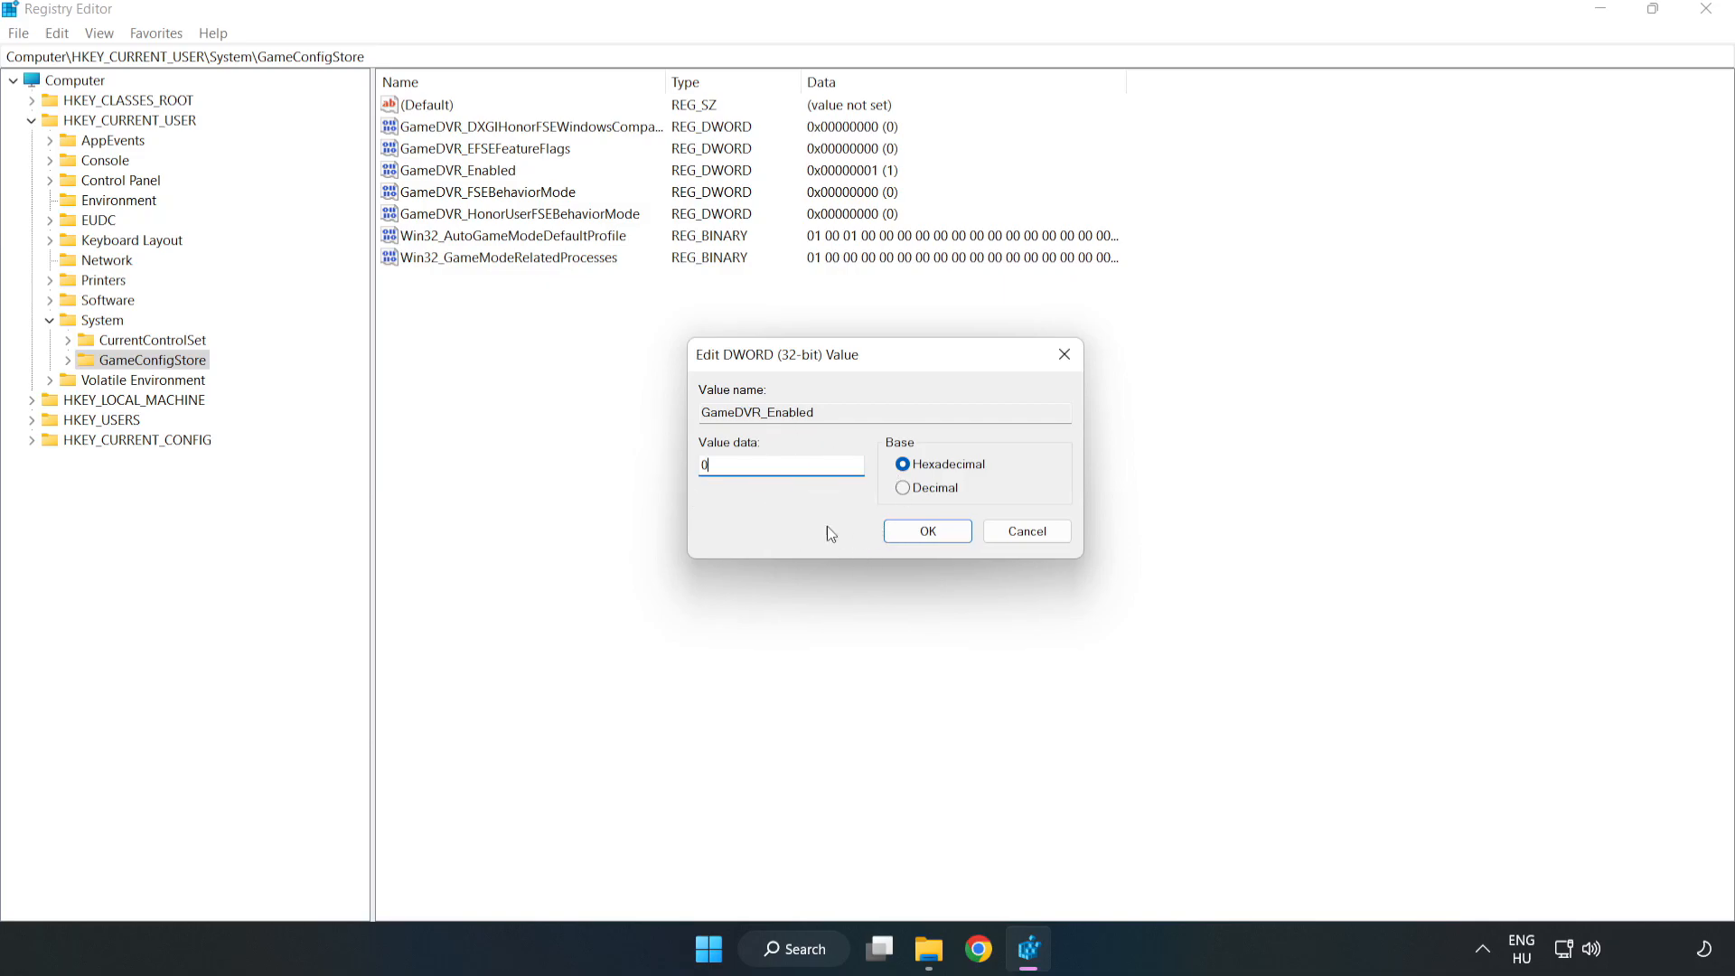
click(927, 530)
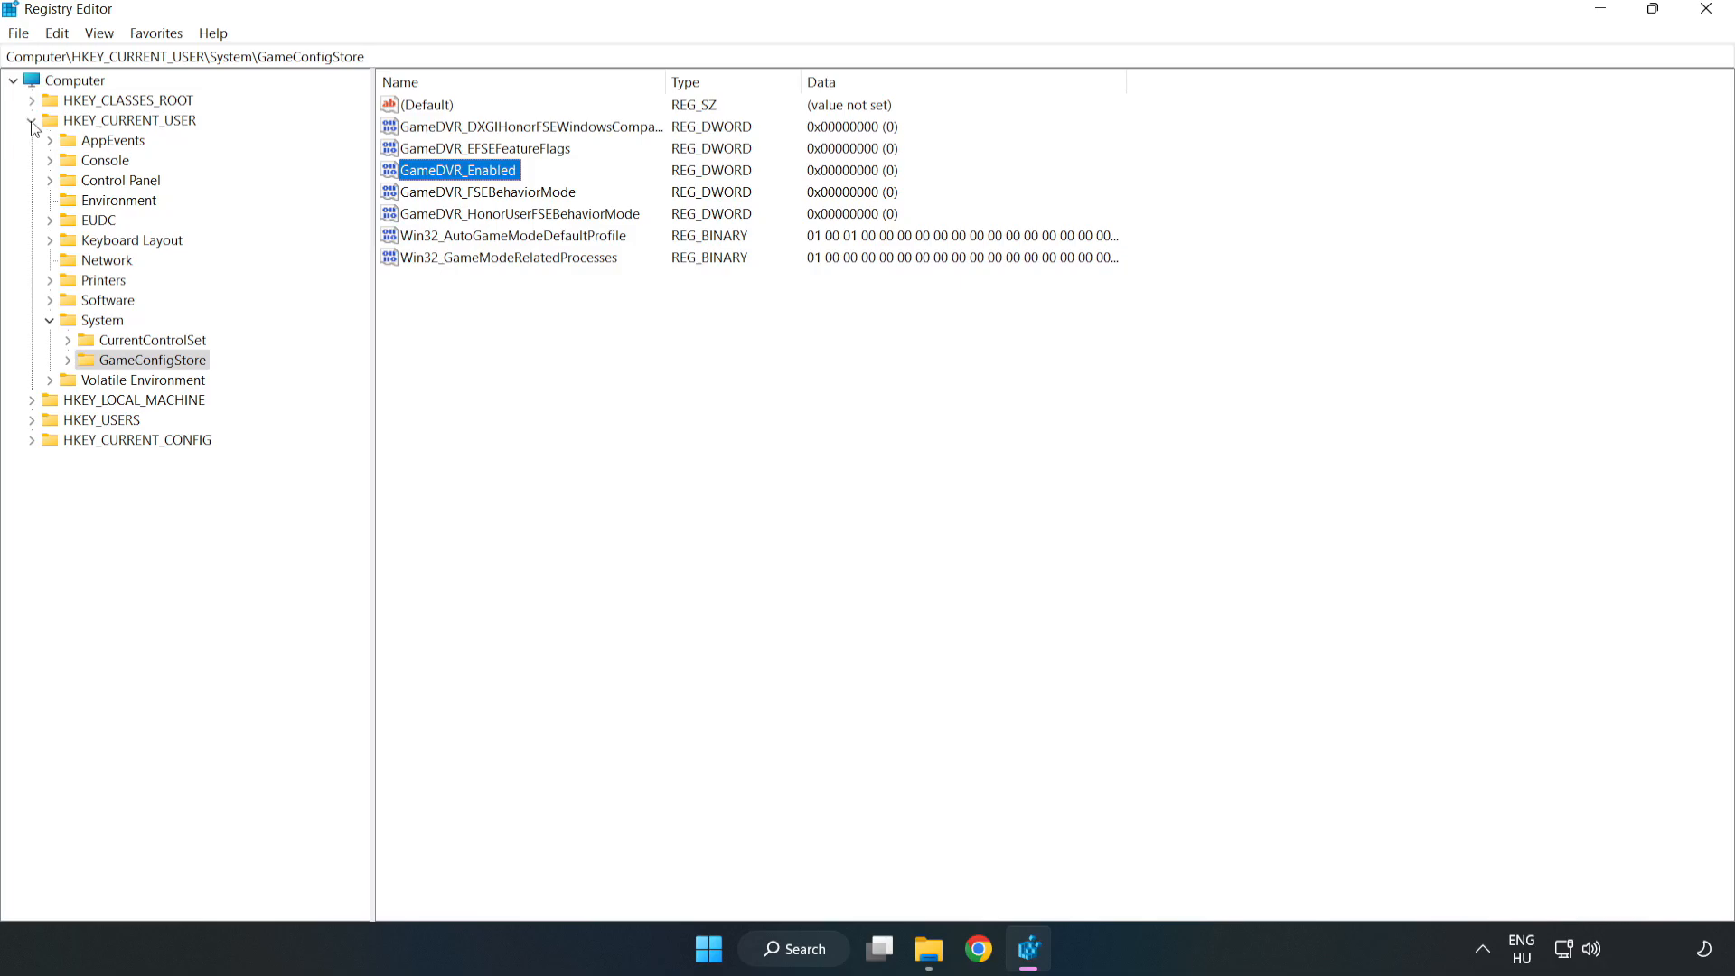
Step: Expand HKEY_LOCAL_MACHINE\SOFTWARE\Microsoft\PolicyManager\default\ApplicationManagement to reveal AllowGameDVR
click(30, 119)
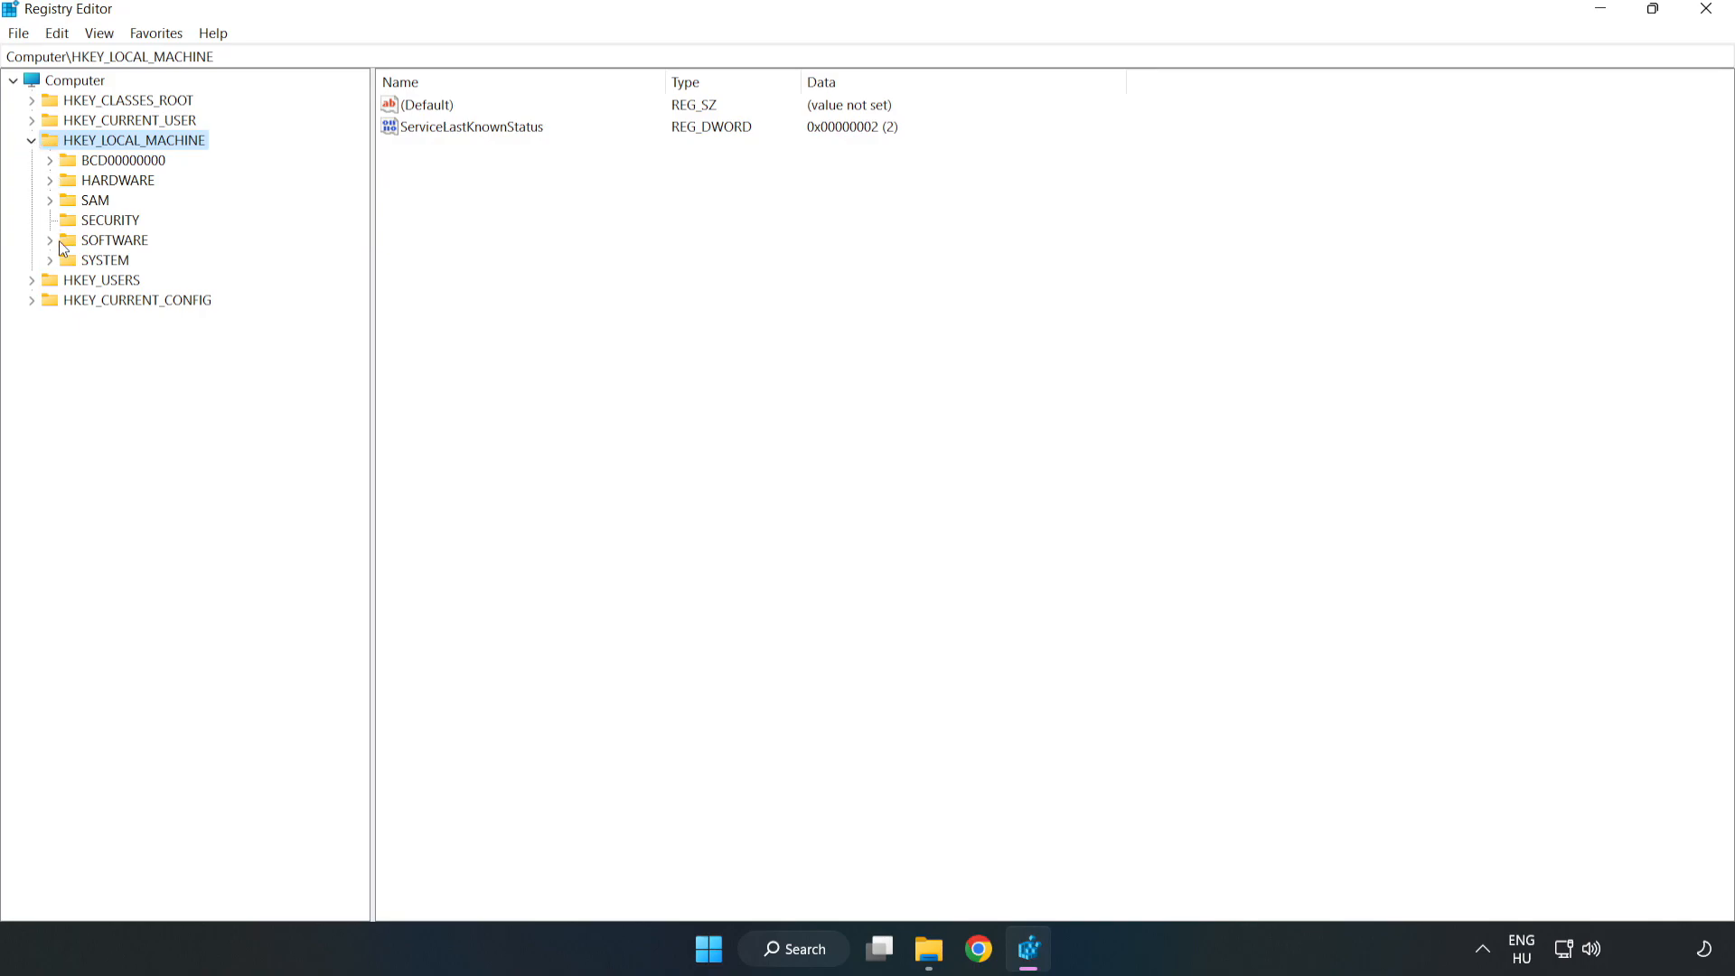
click(51, 240)
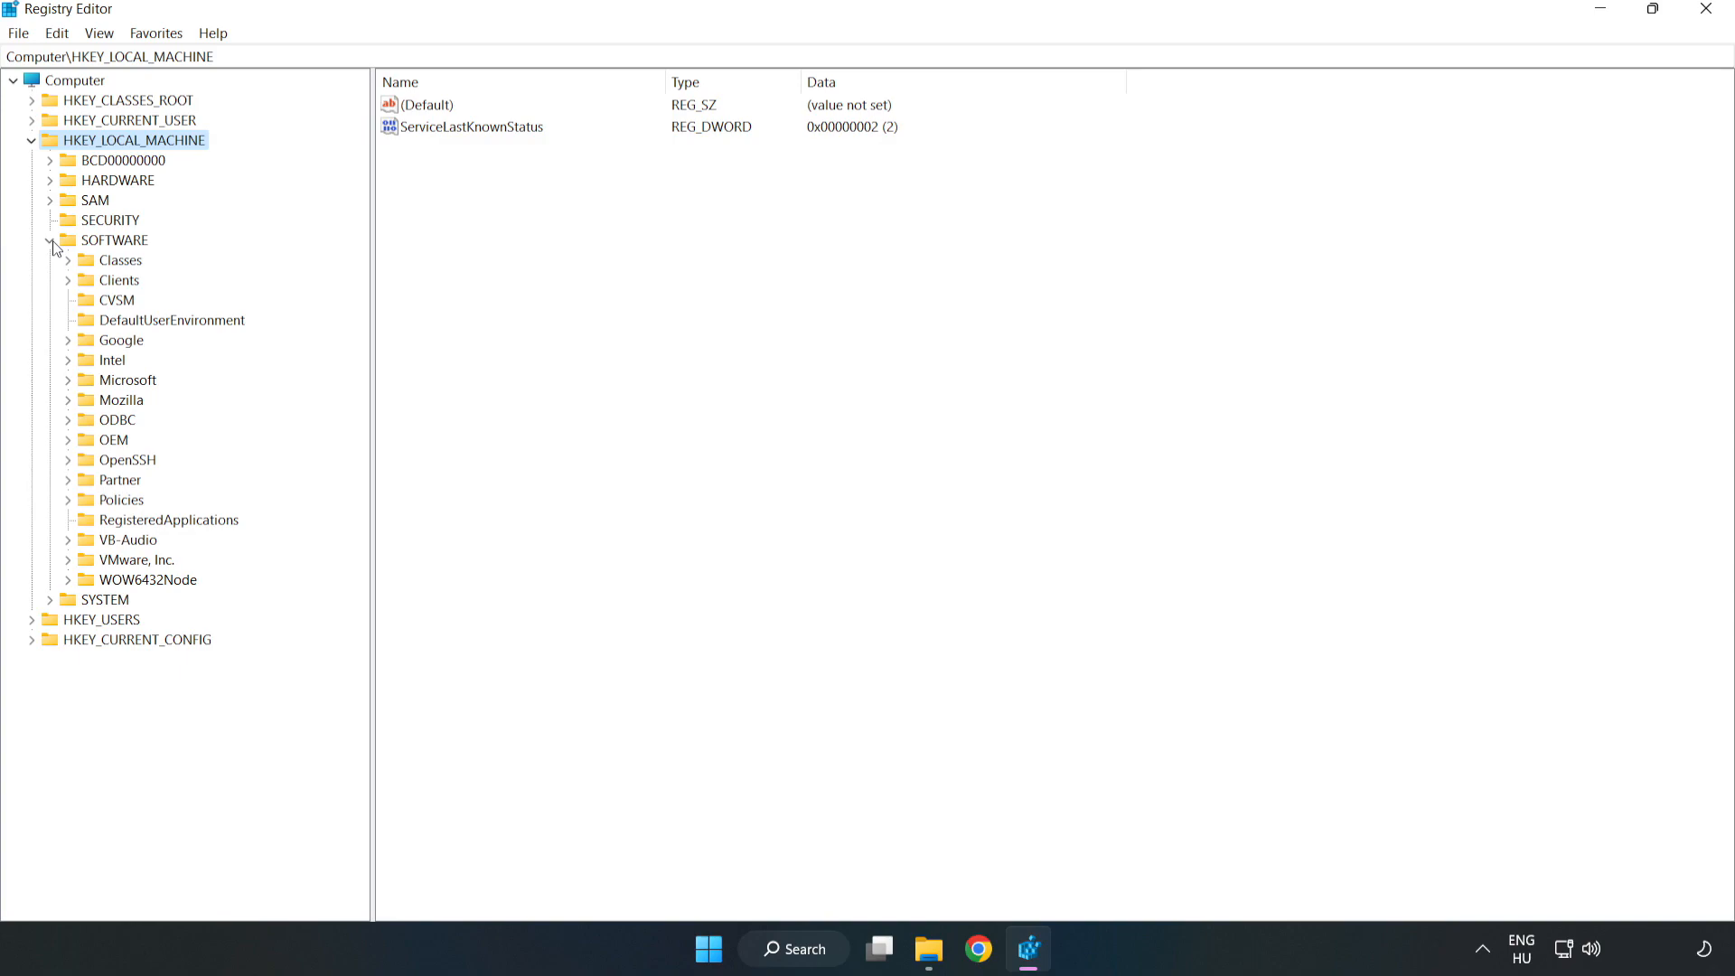
mouse_move(68, 388)
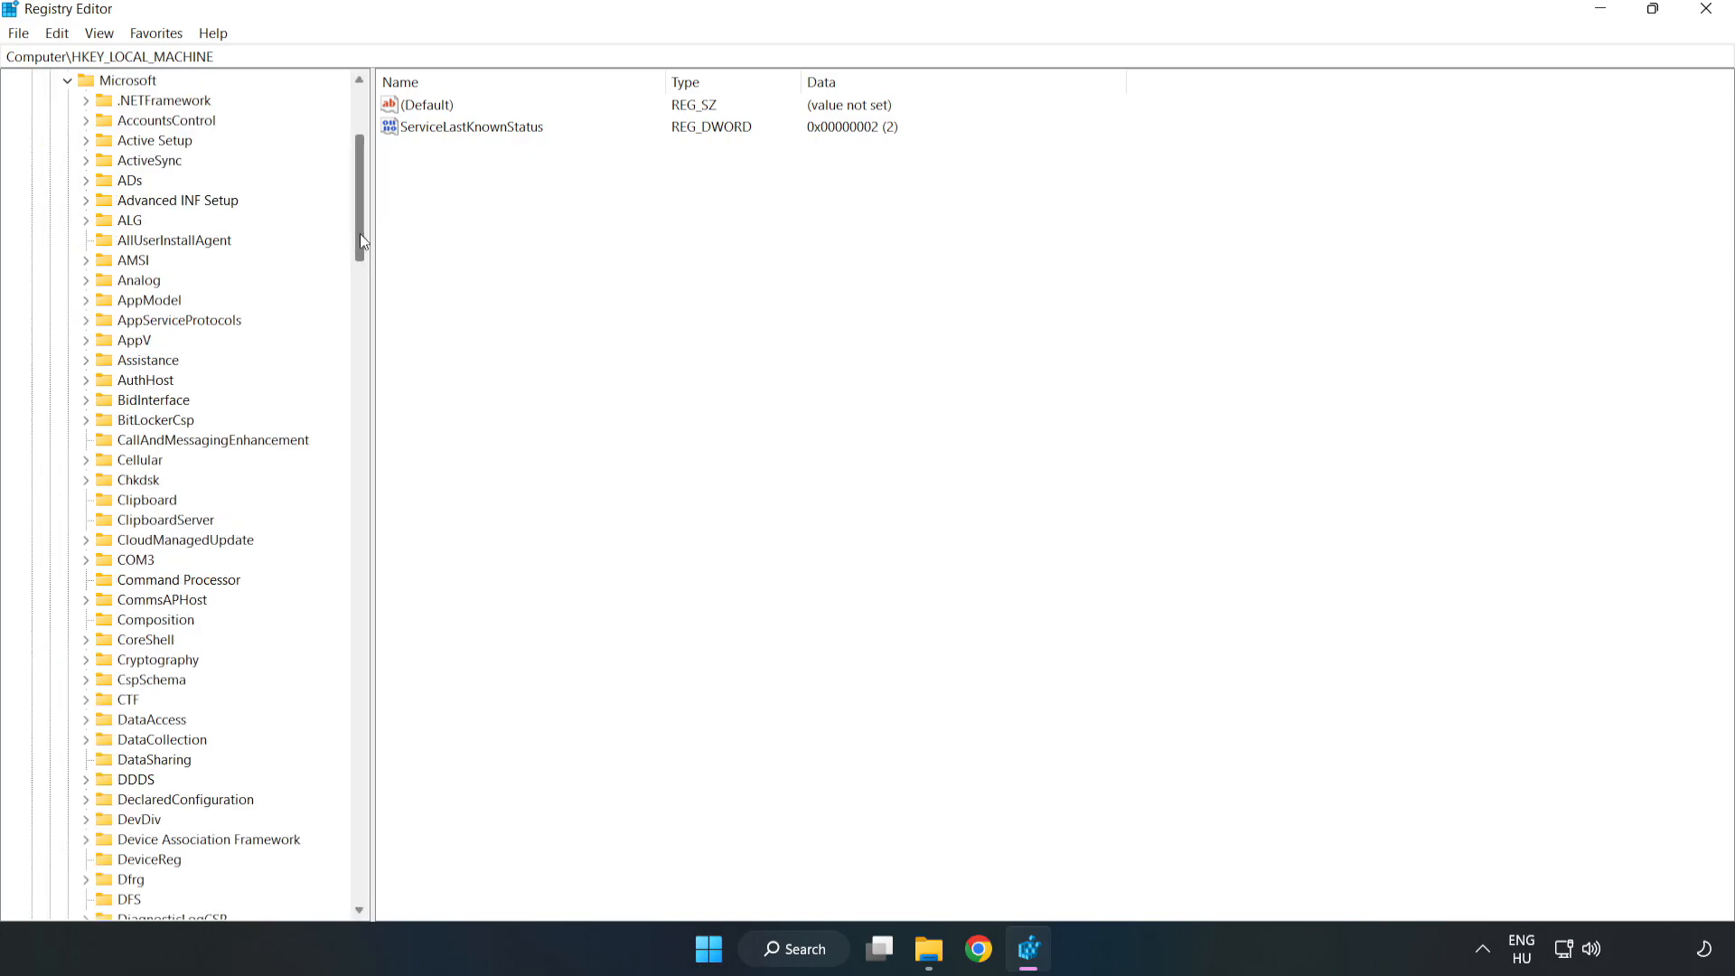
scroll(down, 3)
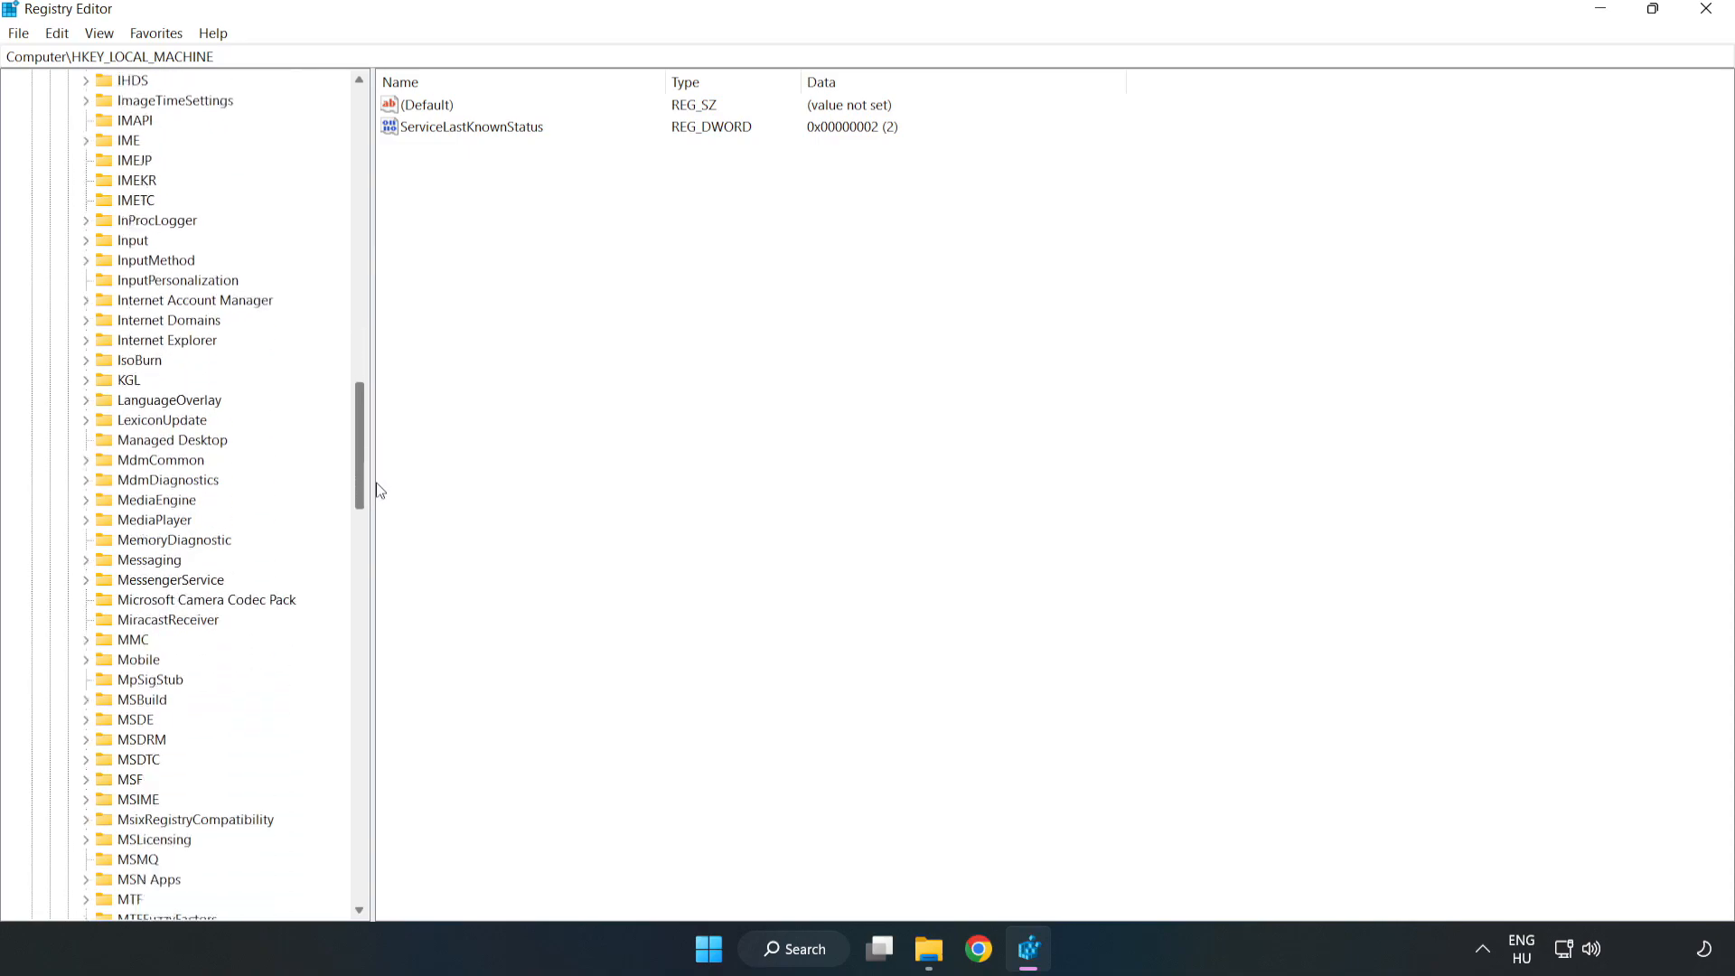
scroll(down, 3)
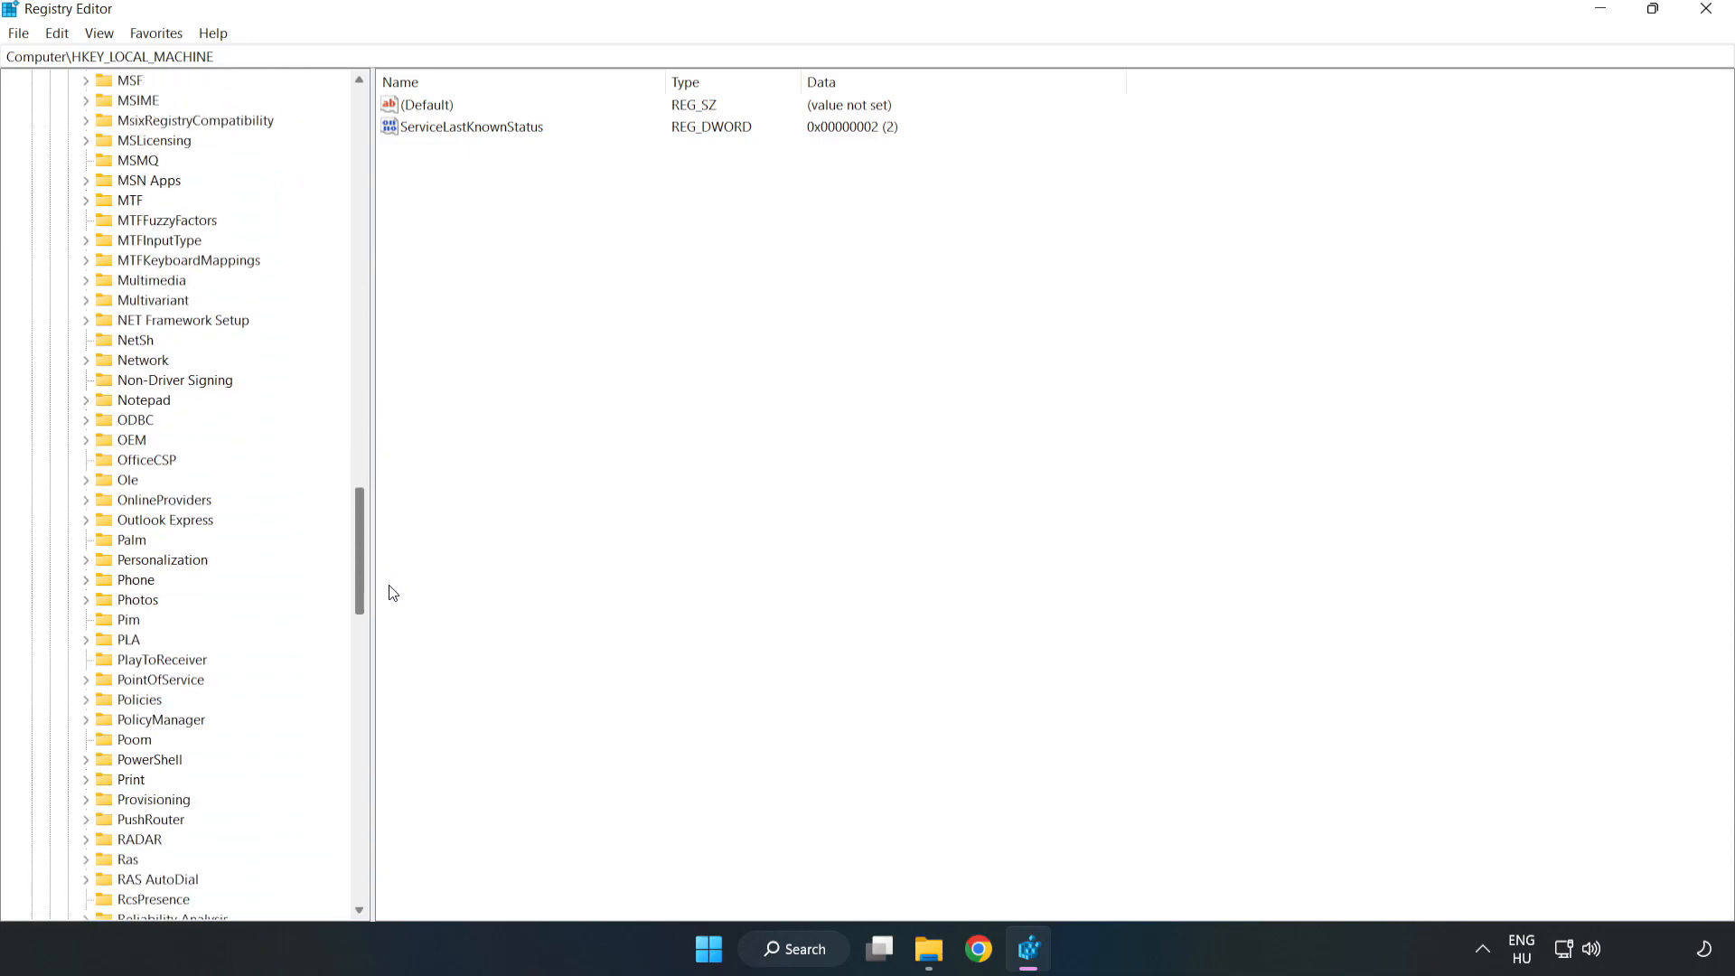
scroll(down, 3)
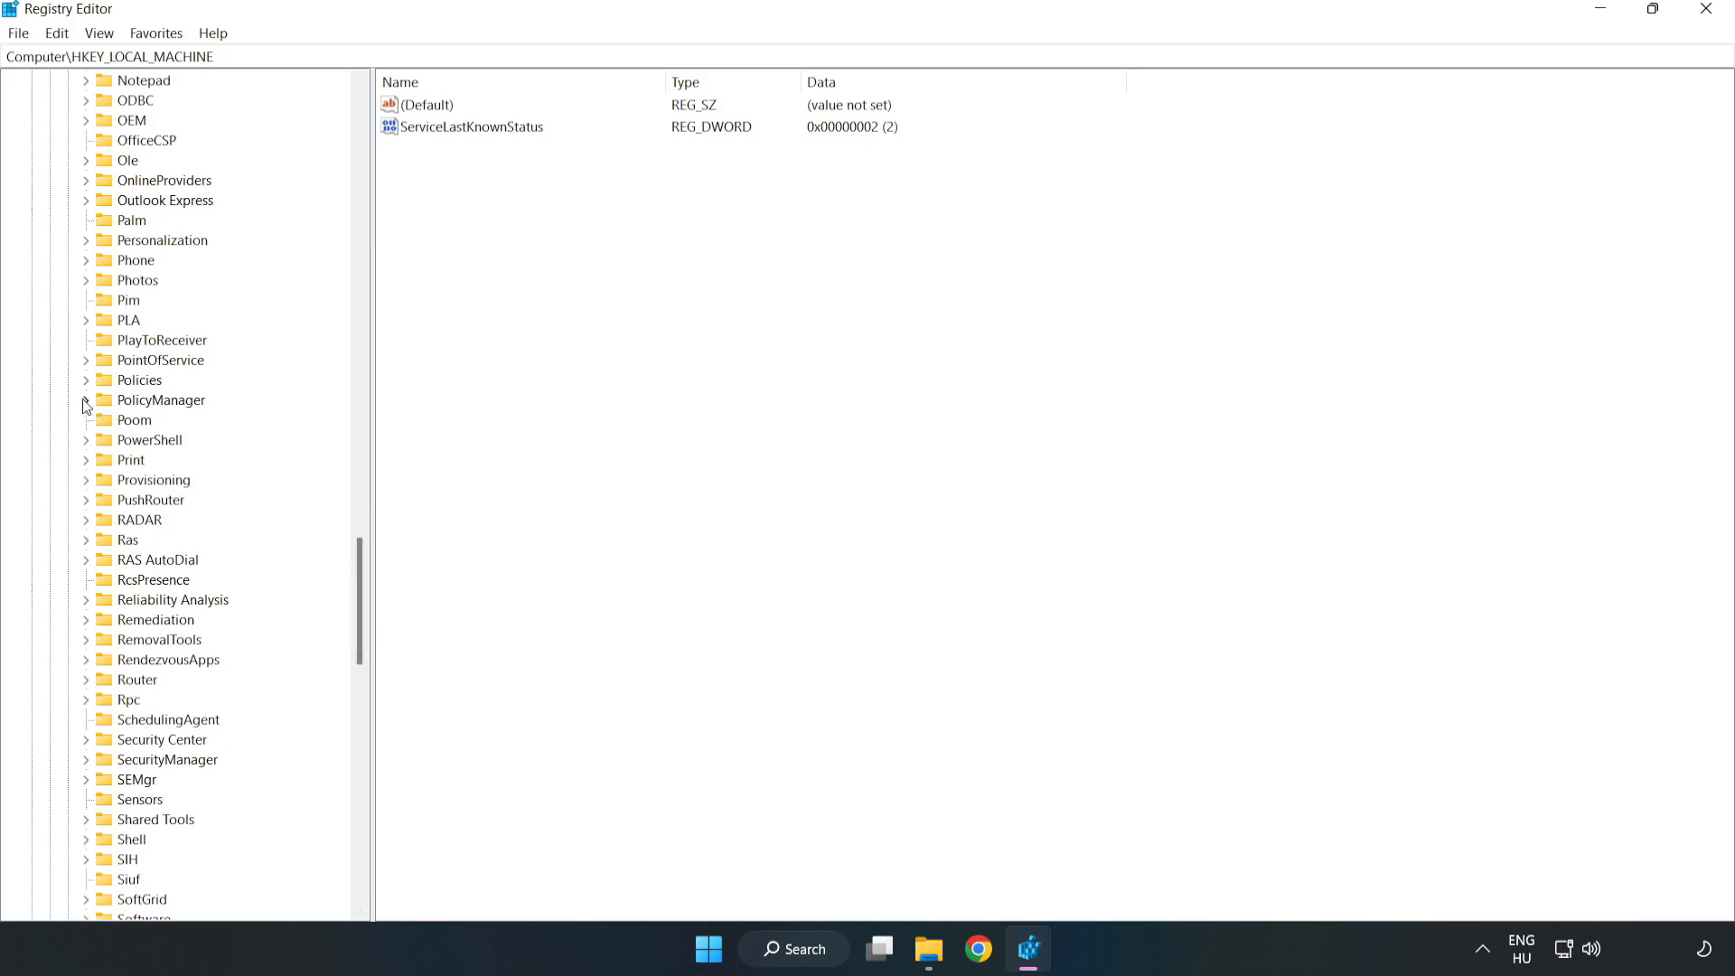
click(84, 400)
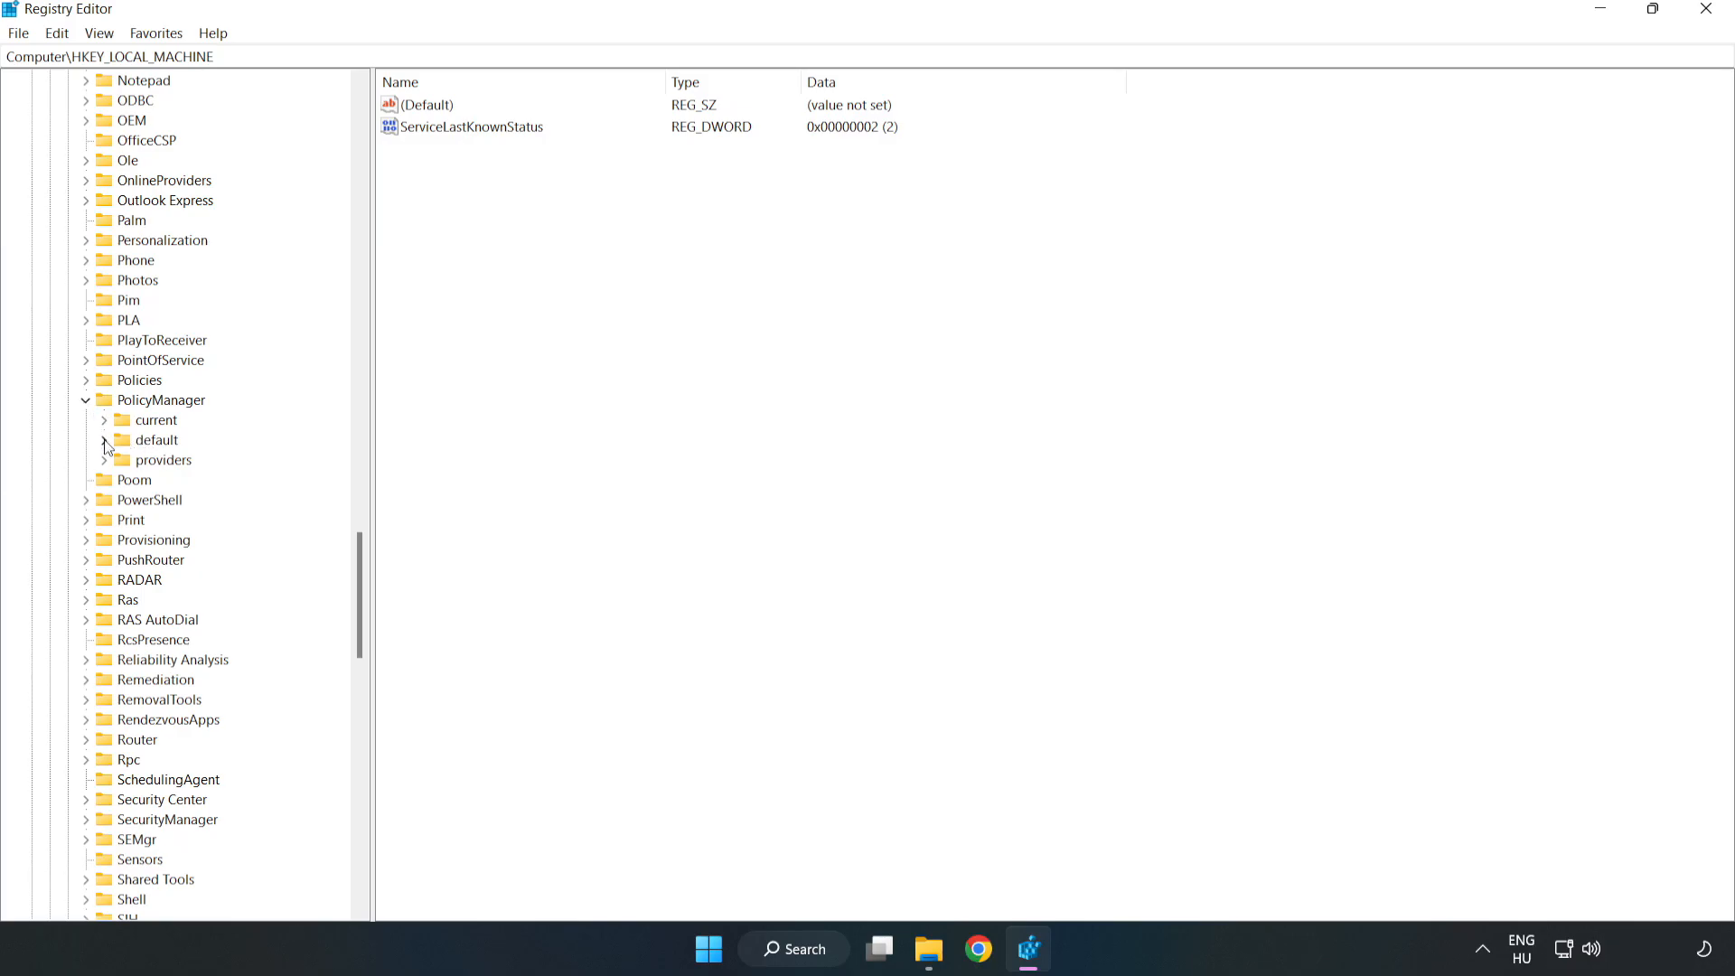
click(102, 439)
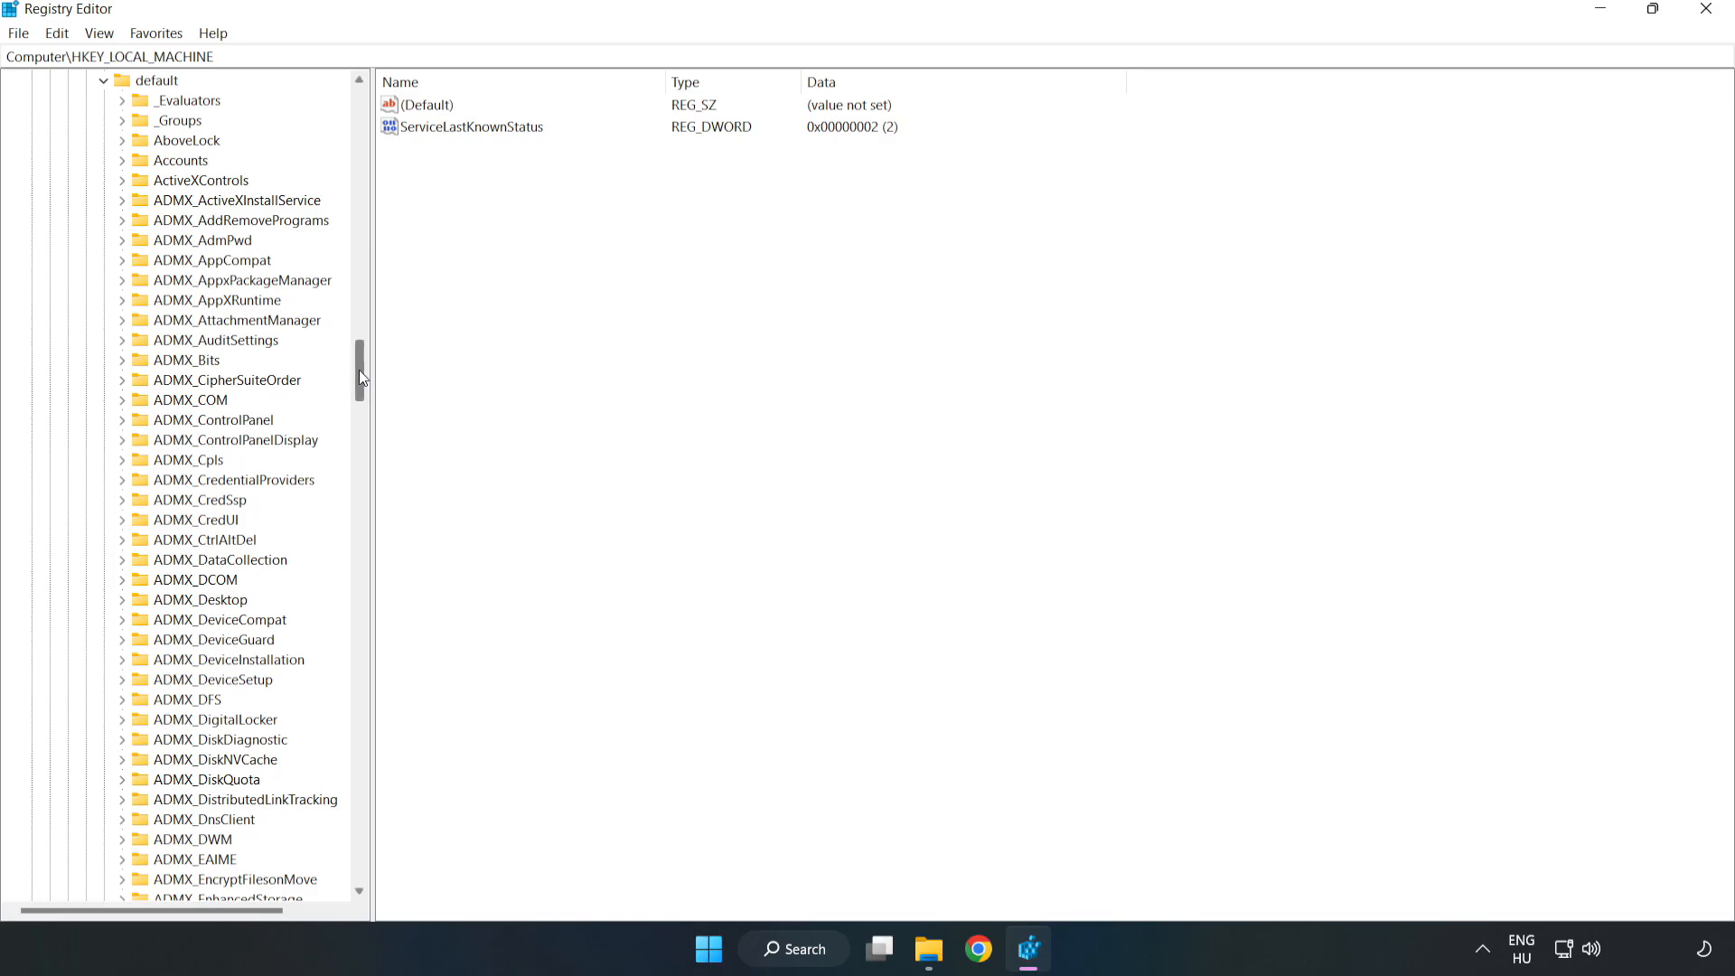
scroll(down, 3)
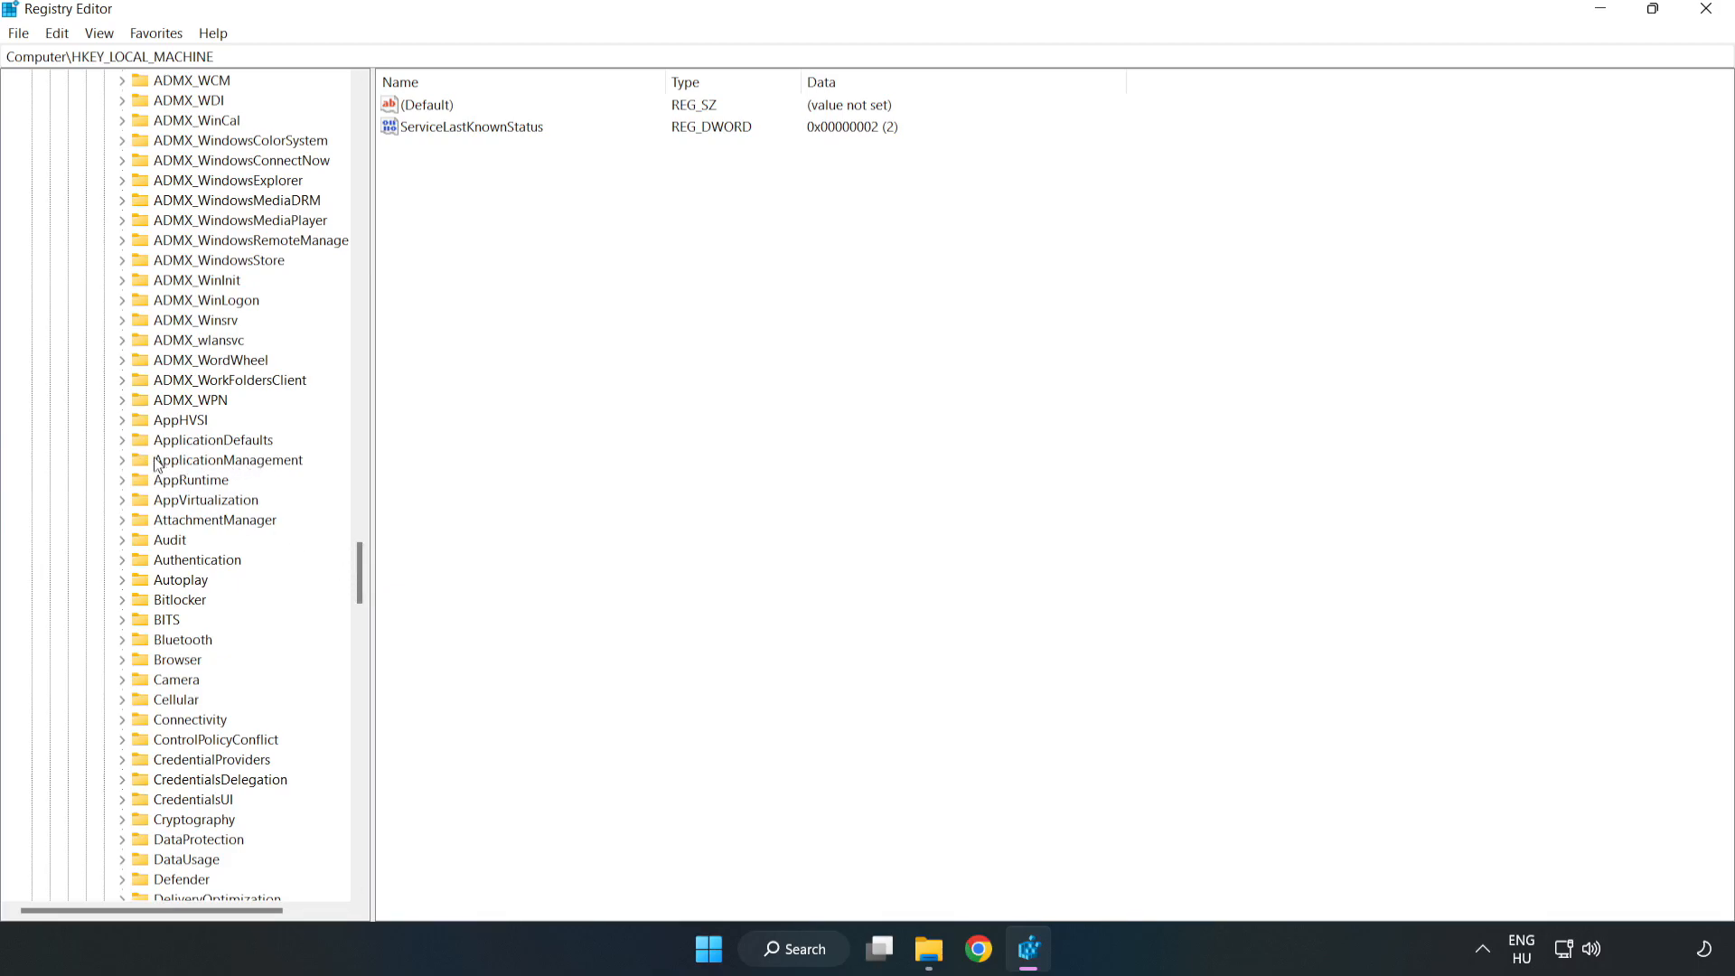
click(123, 459)
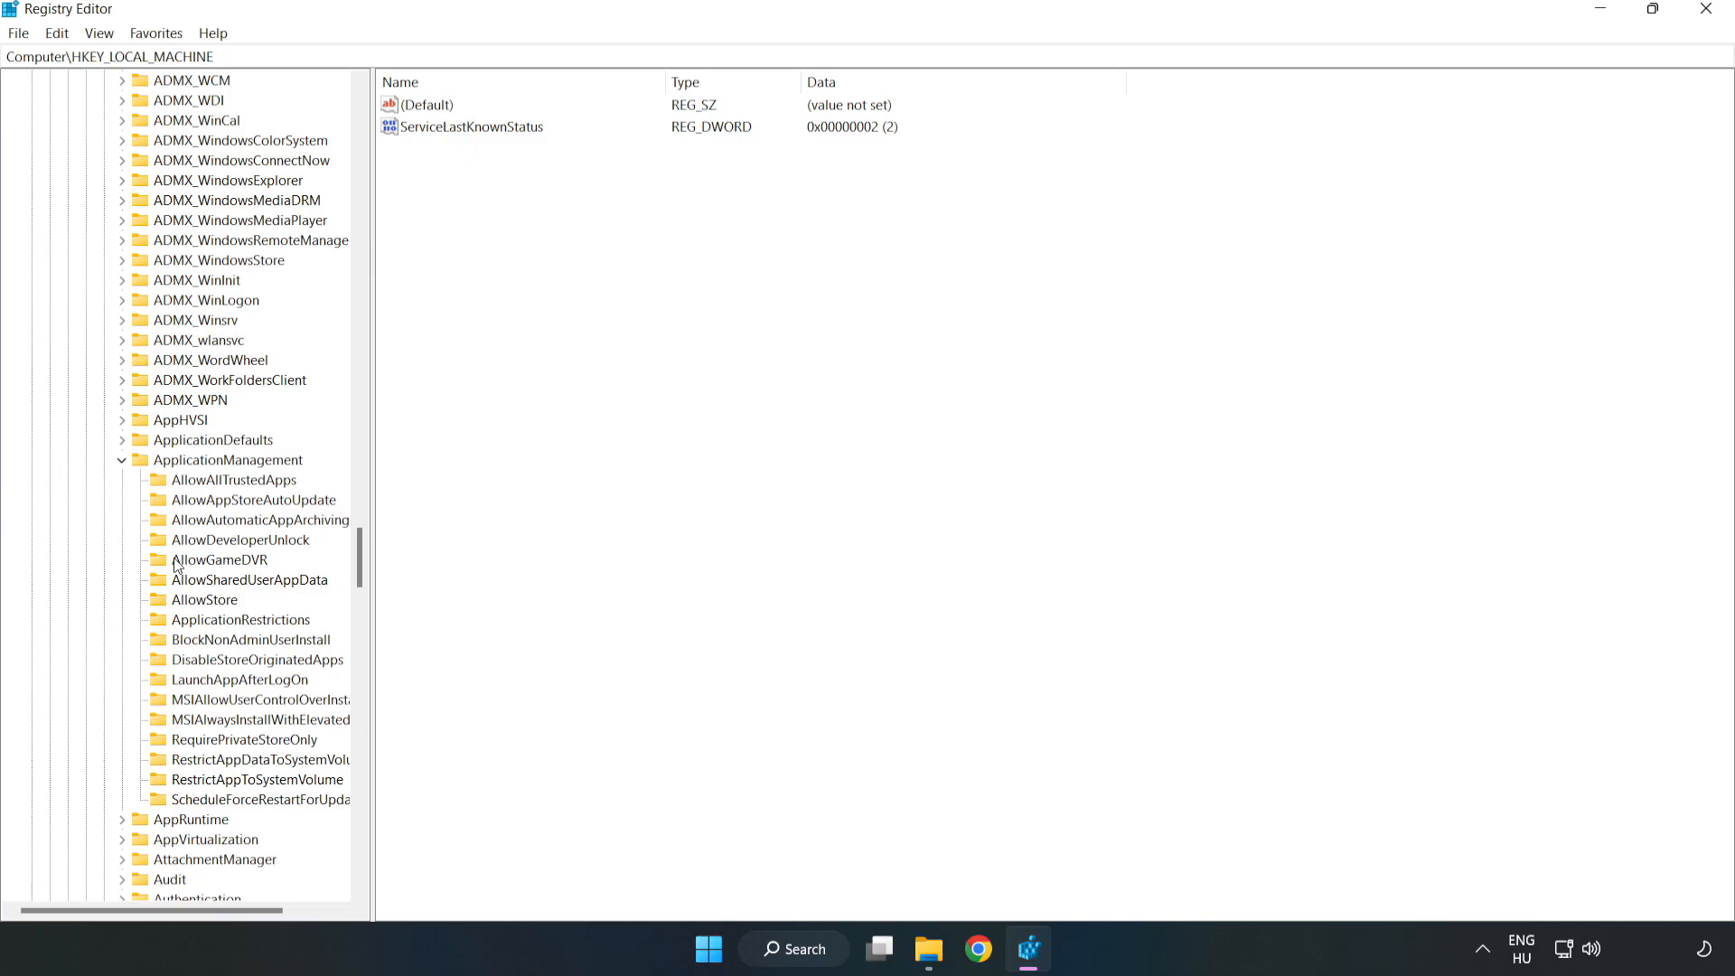
mouse_move(200, 564)
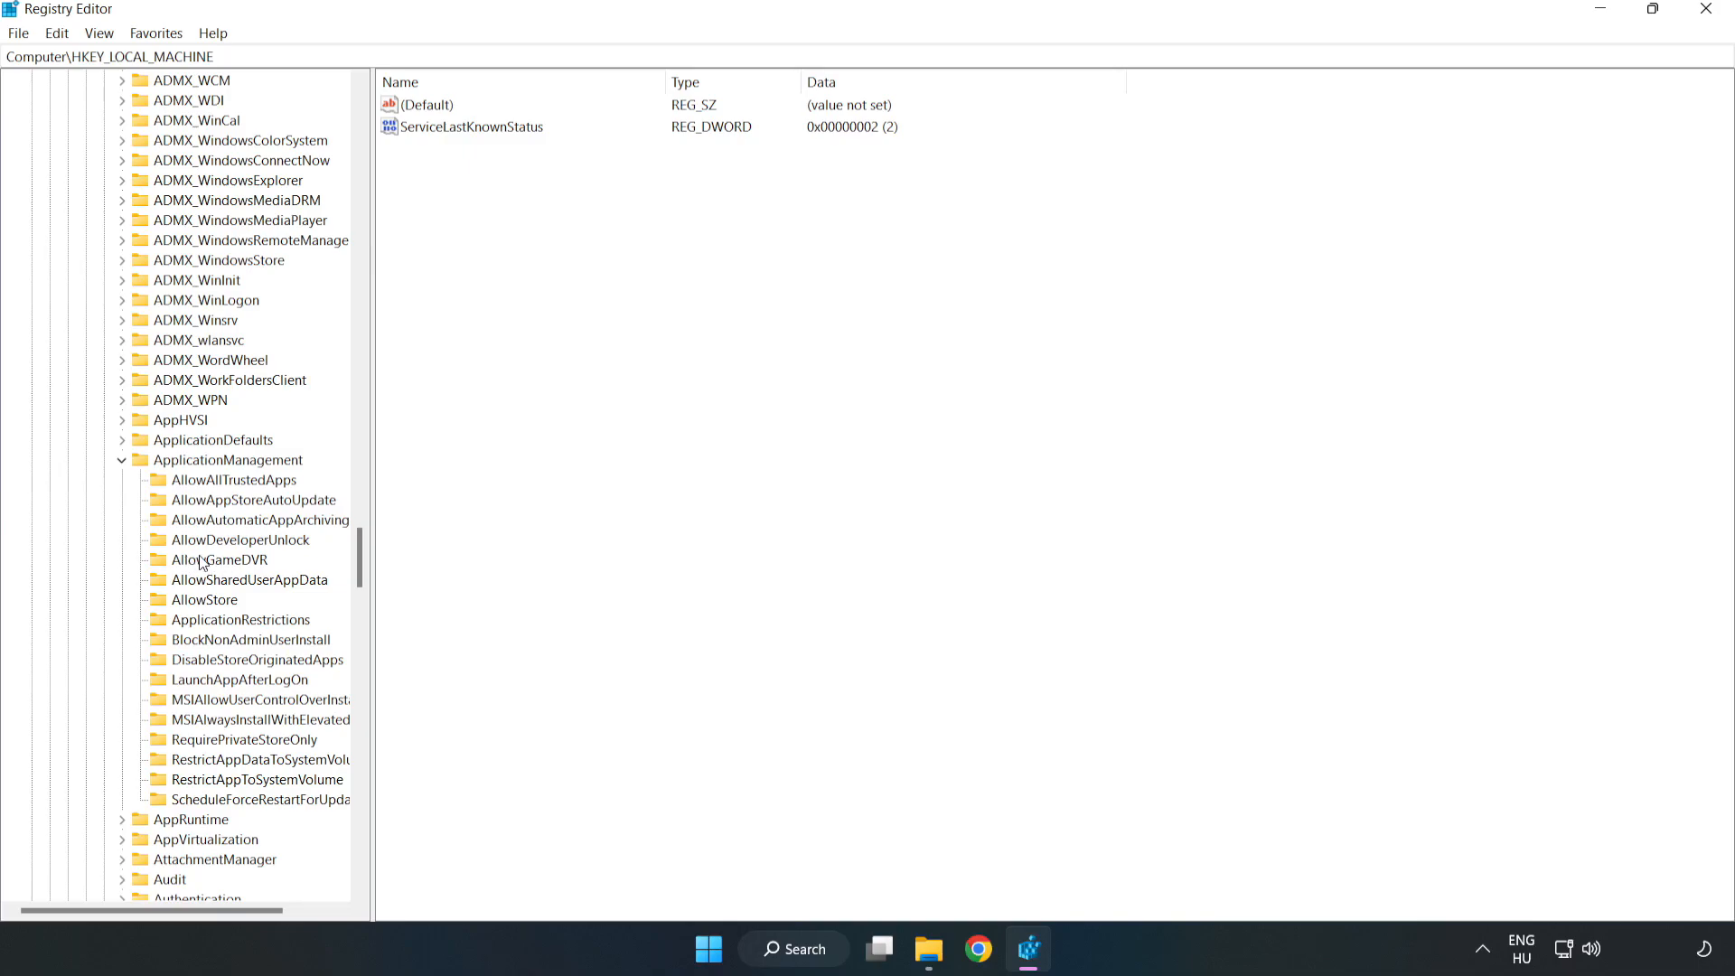
Step: Change AllowGameDVR's 'value' entry from 1 to 0 and close Registry Editor
click(218, 560)
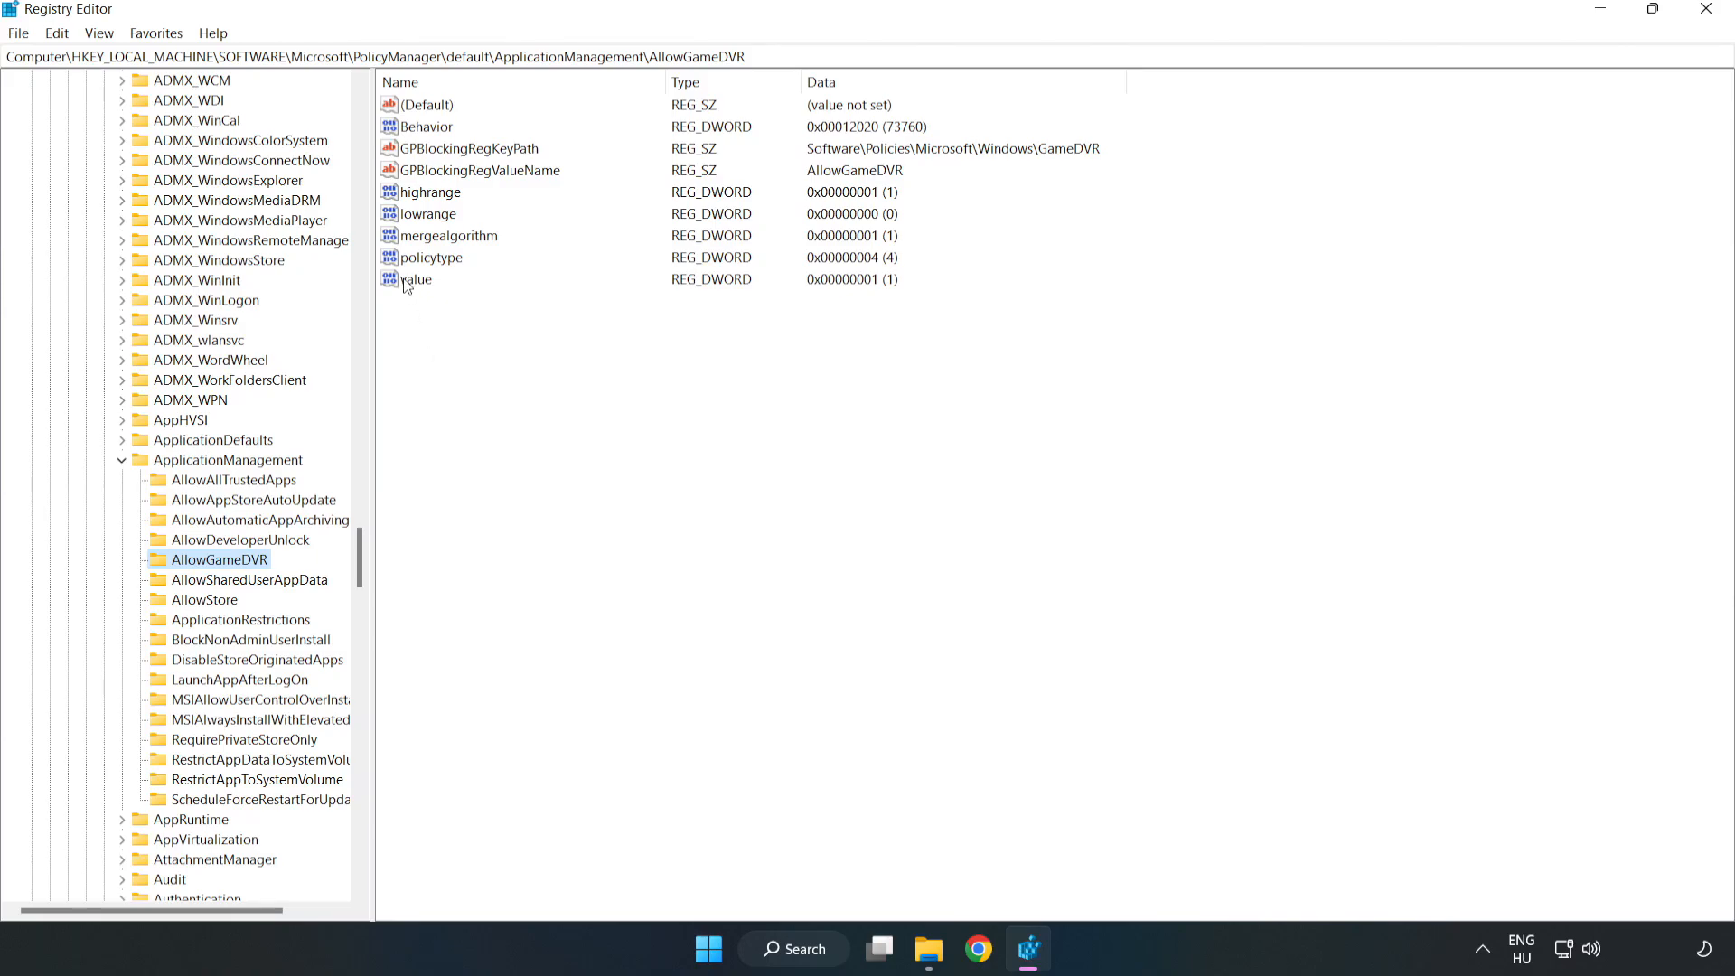
right_click(415, 279)
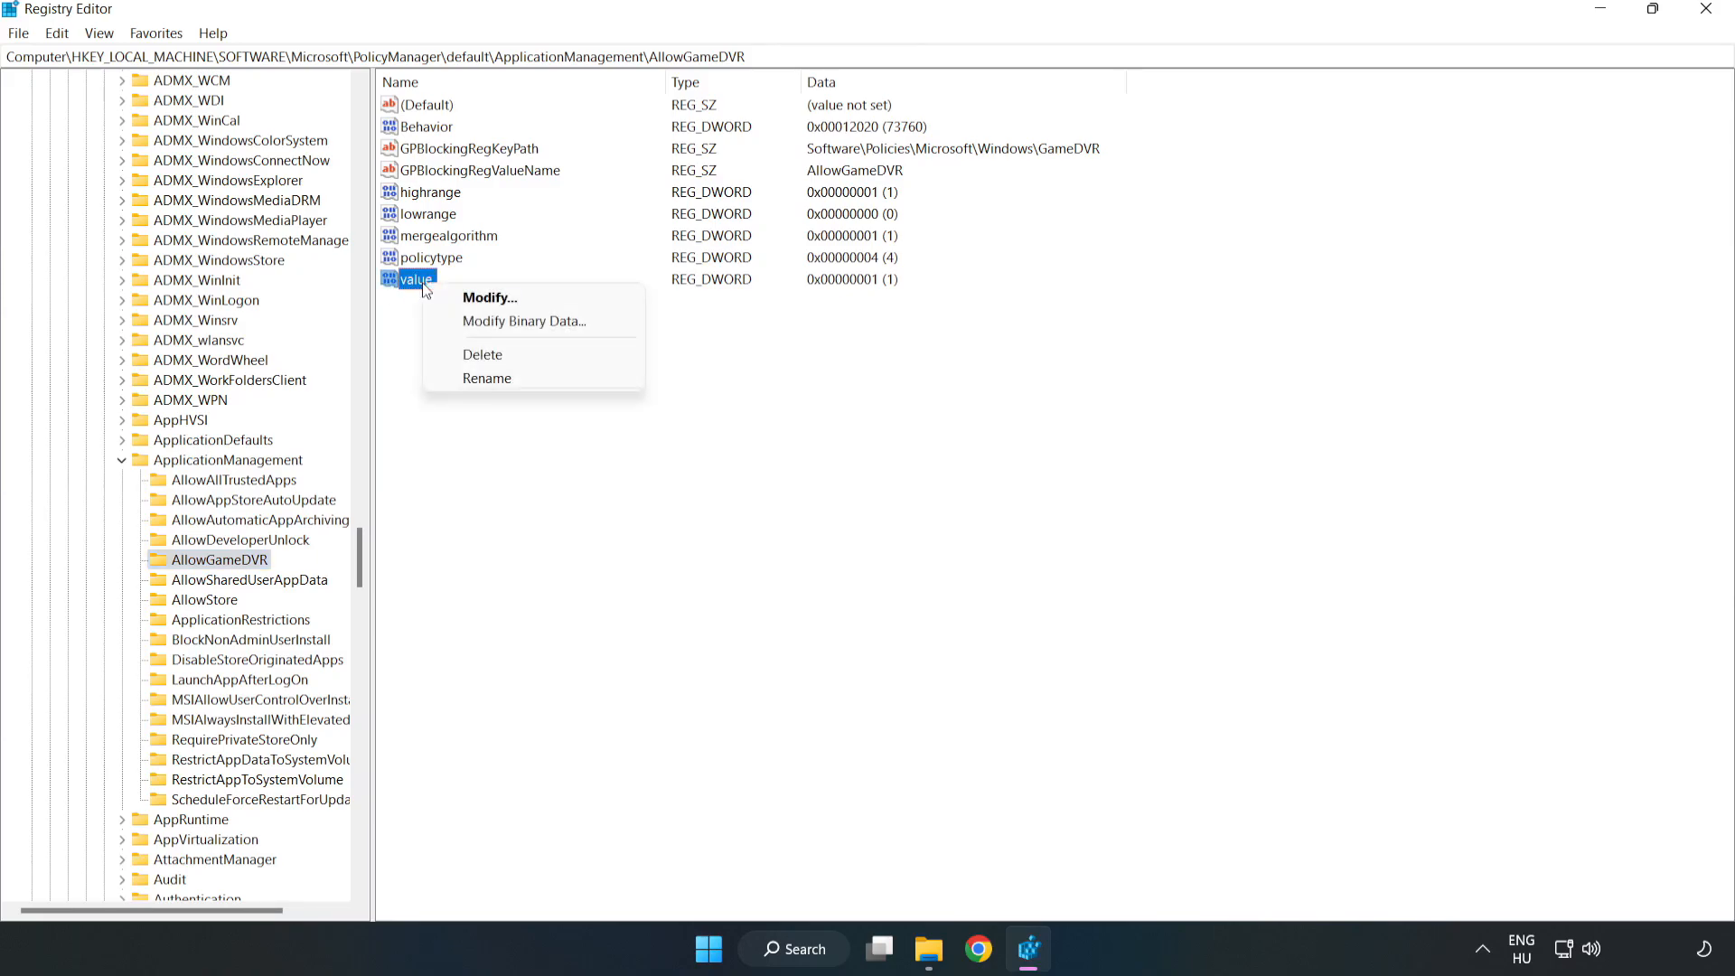
mouse_move(498, 296)
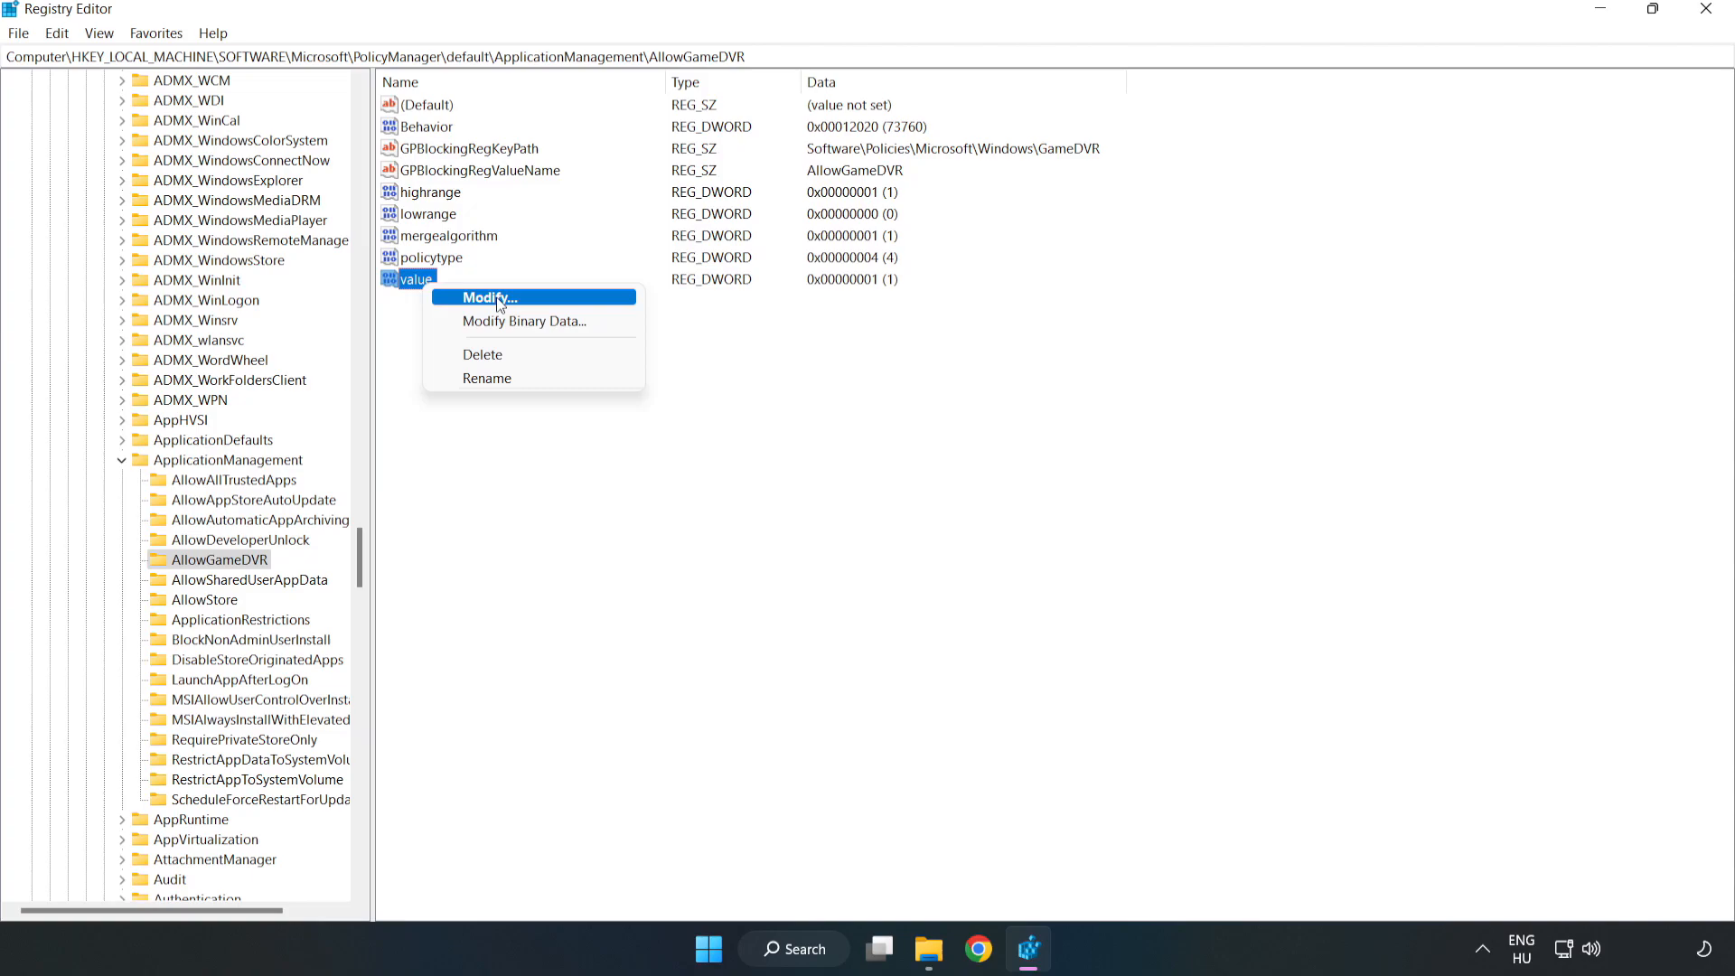
click(488, 297)
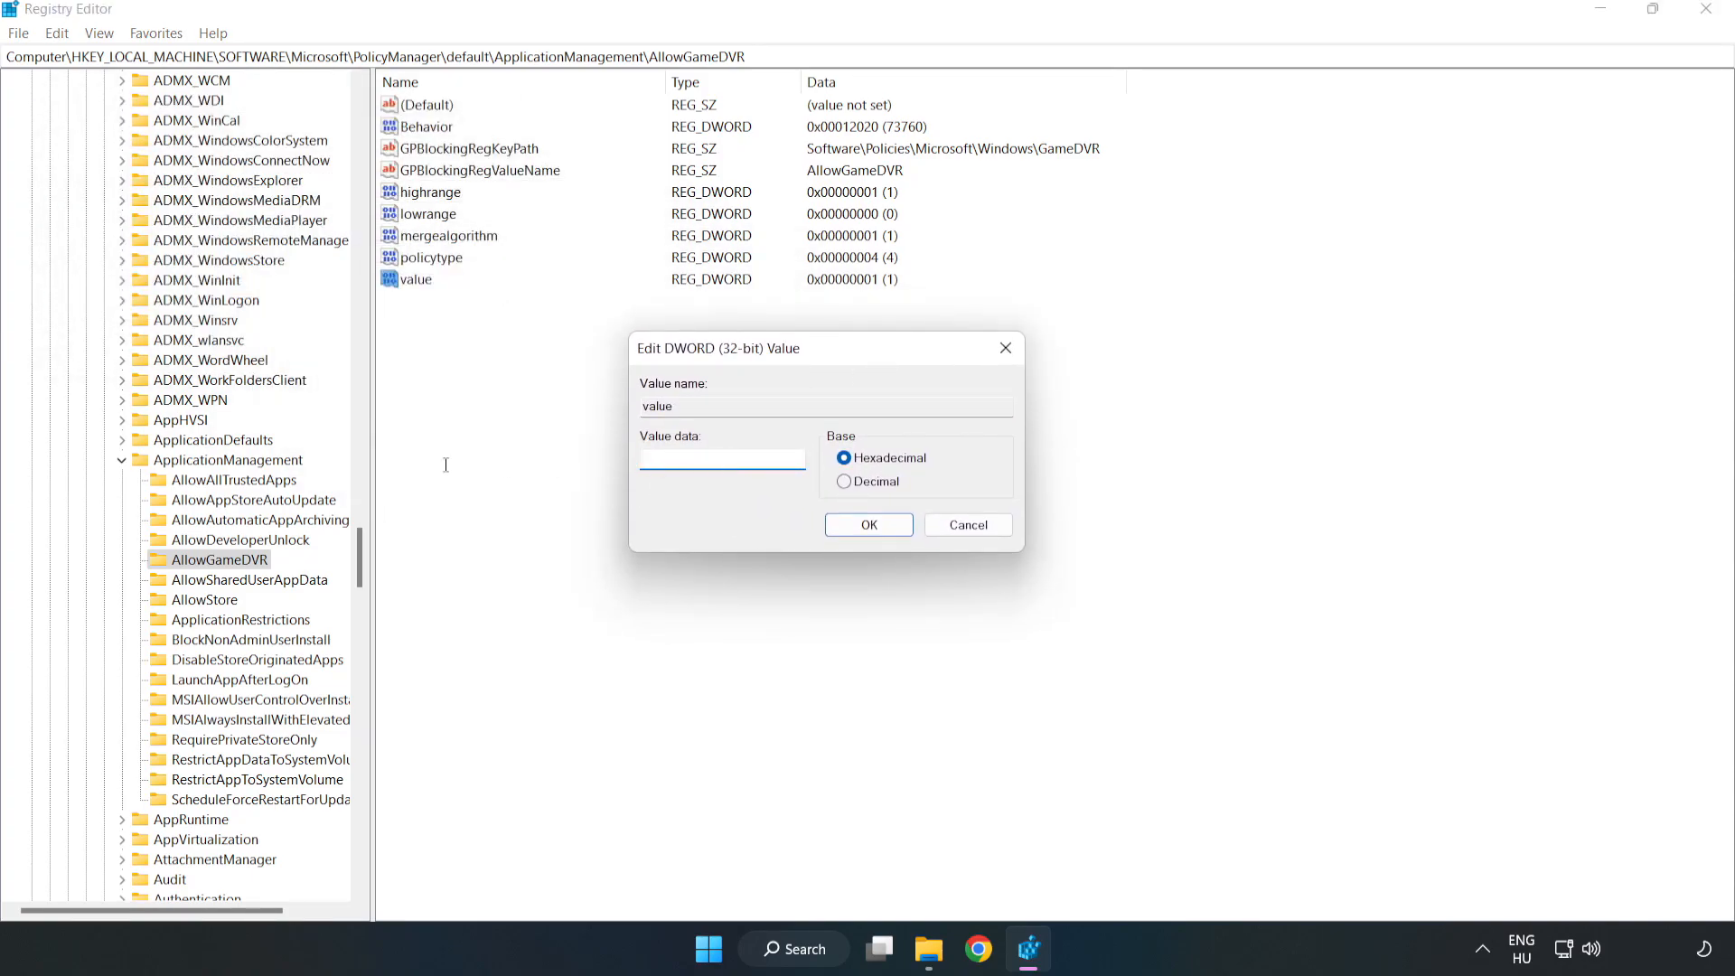
text(0)
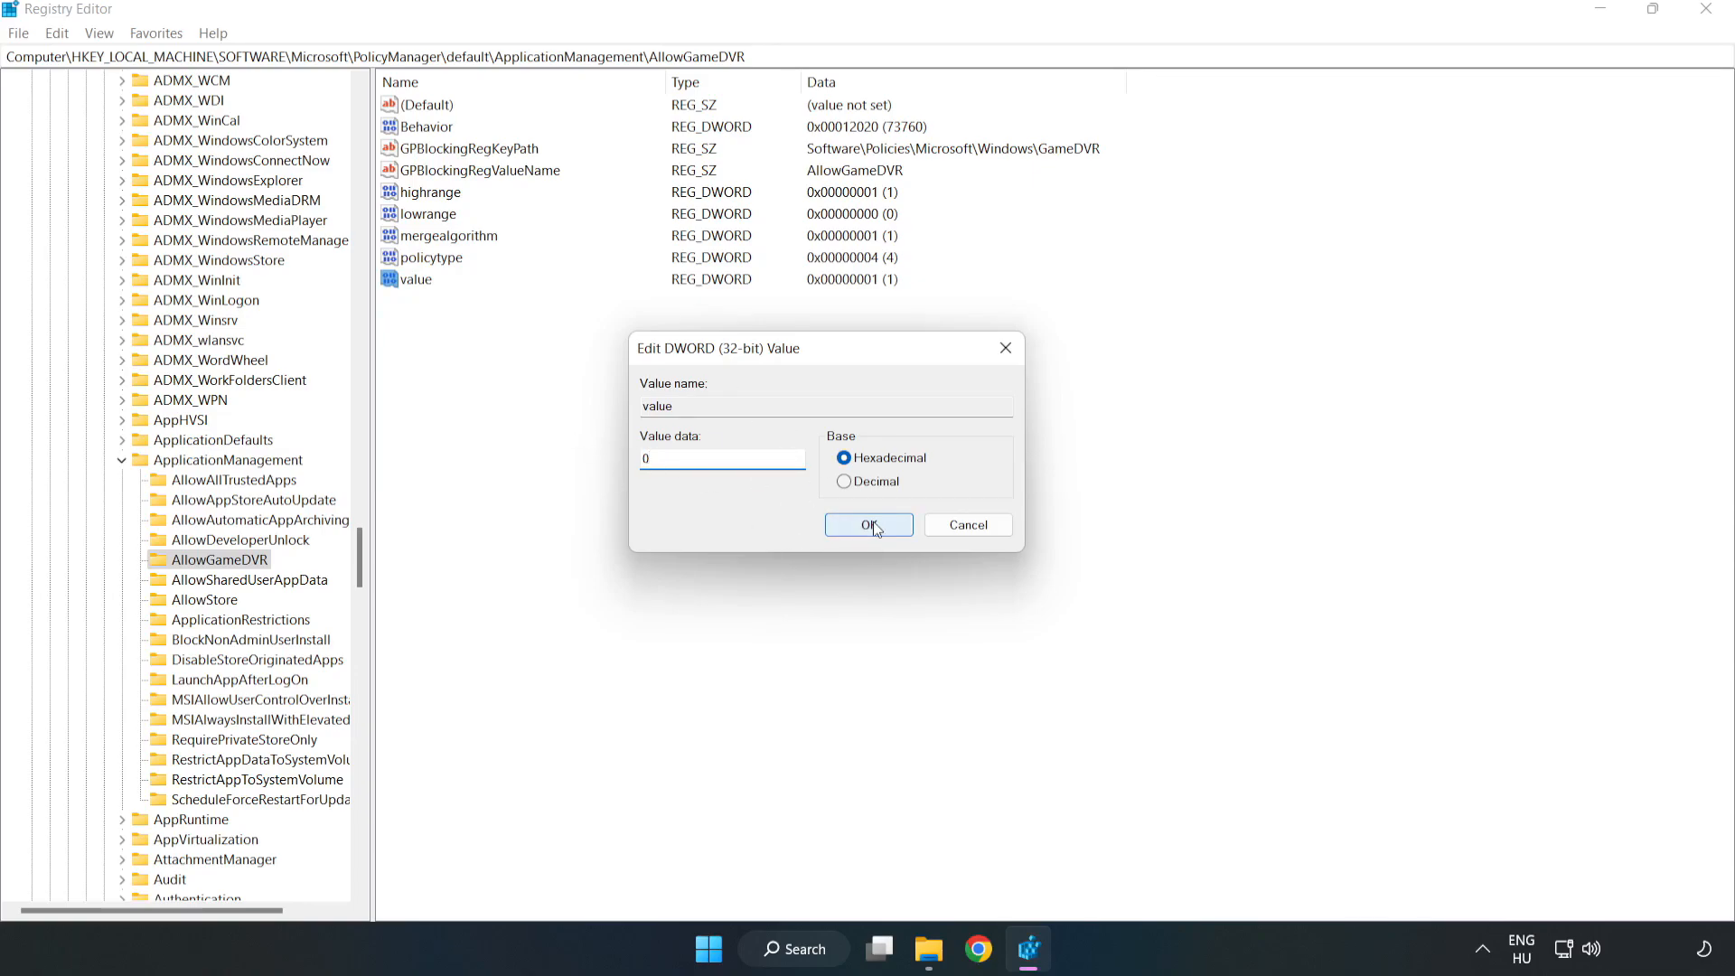
click(868, 524)
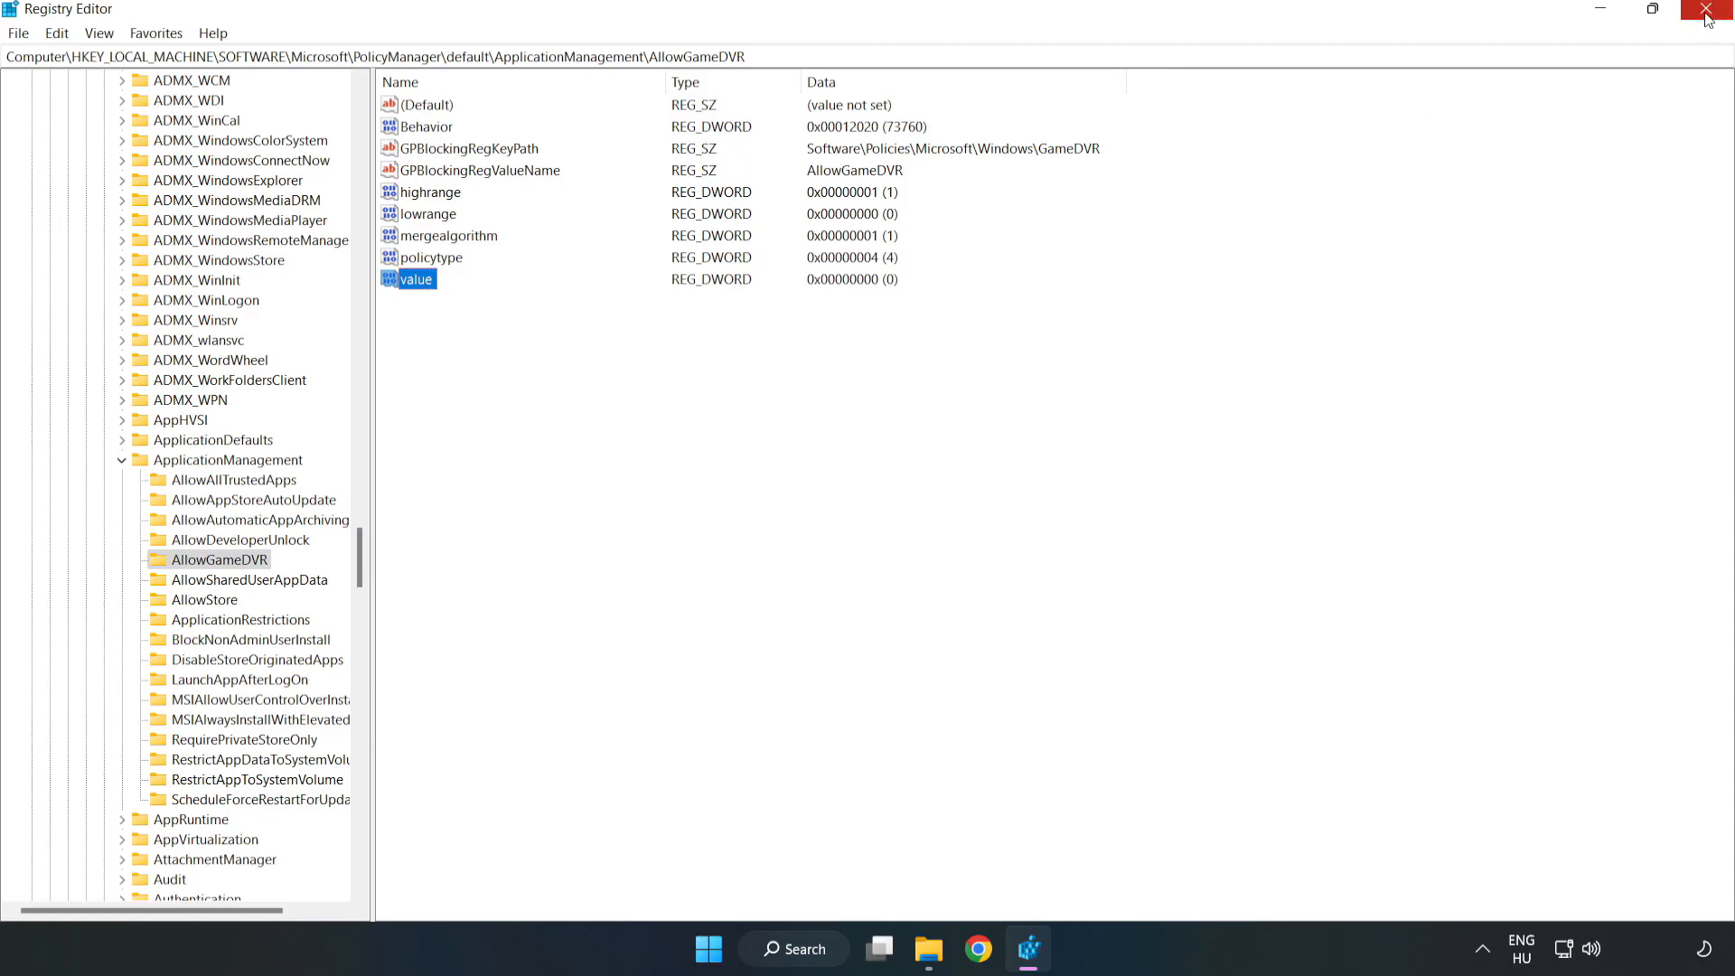
click(1708, 9)
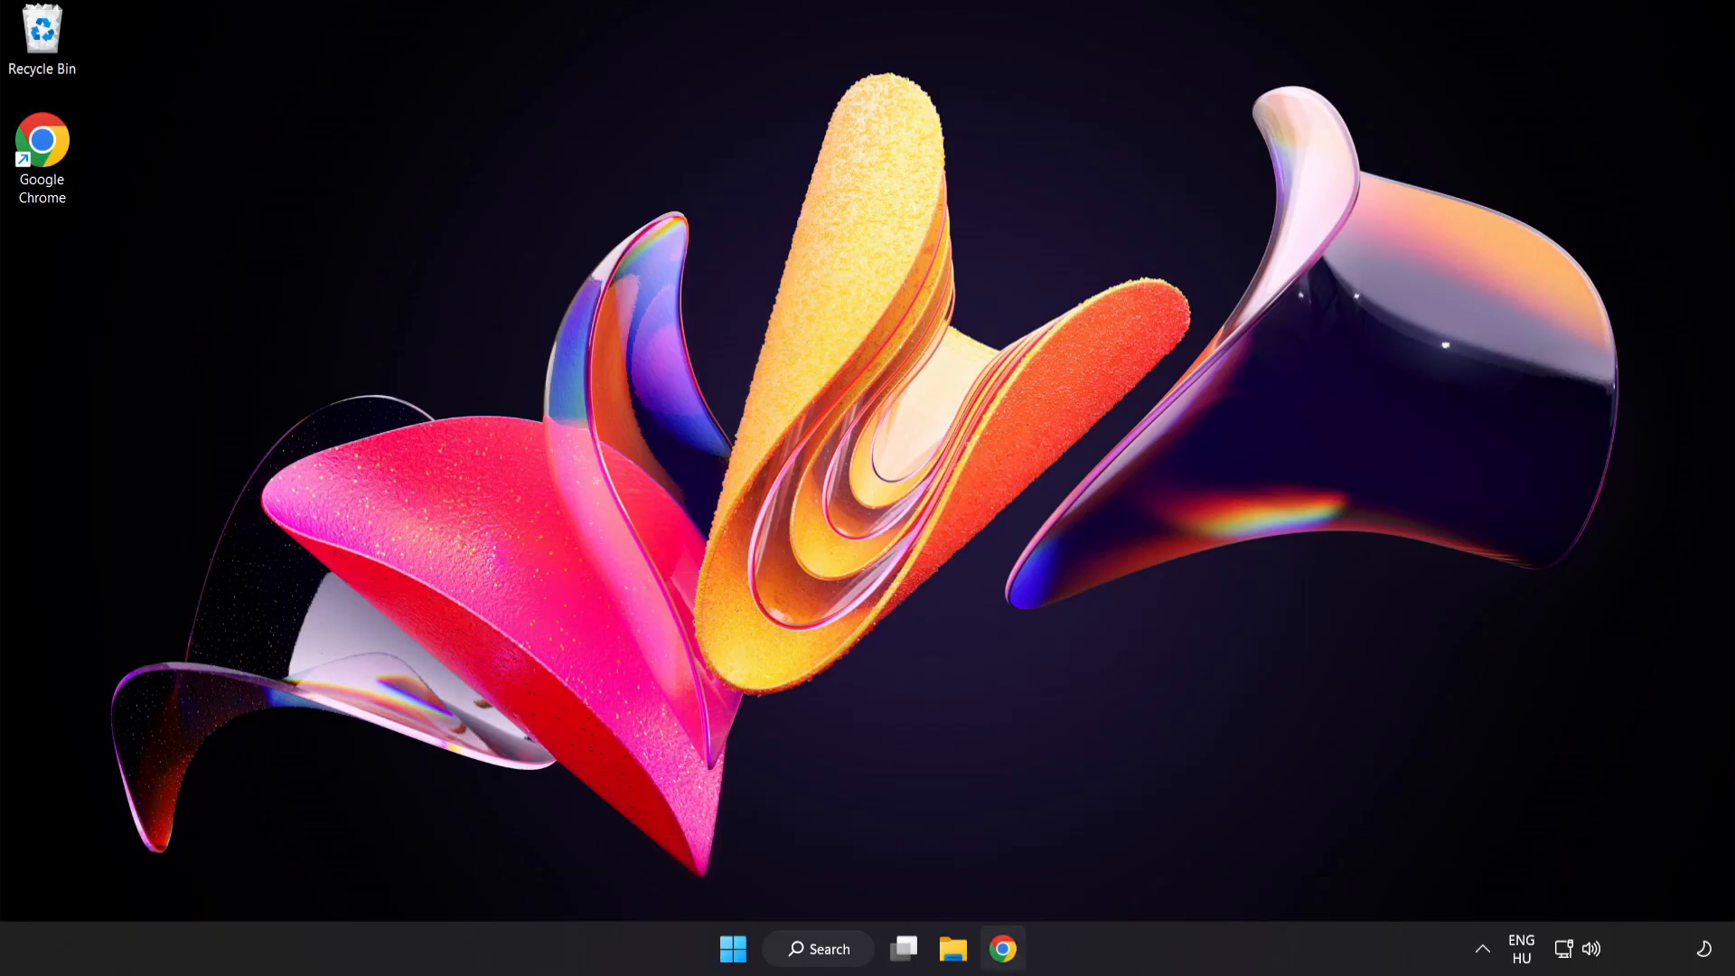
mouse_move(1001, 950)
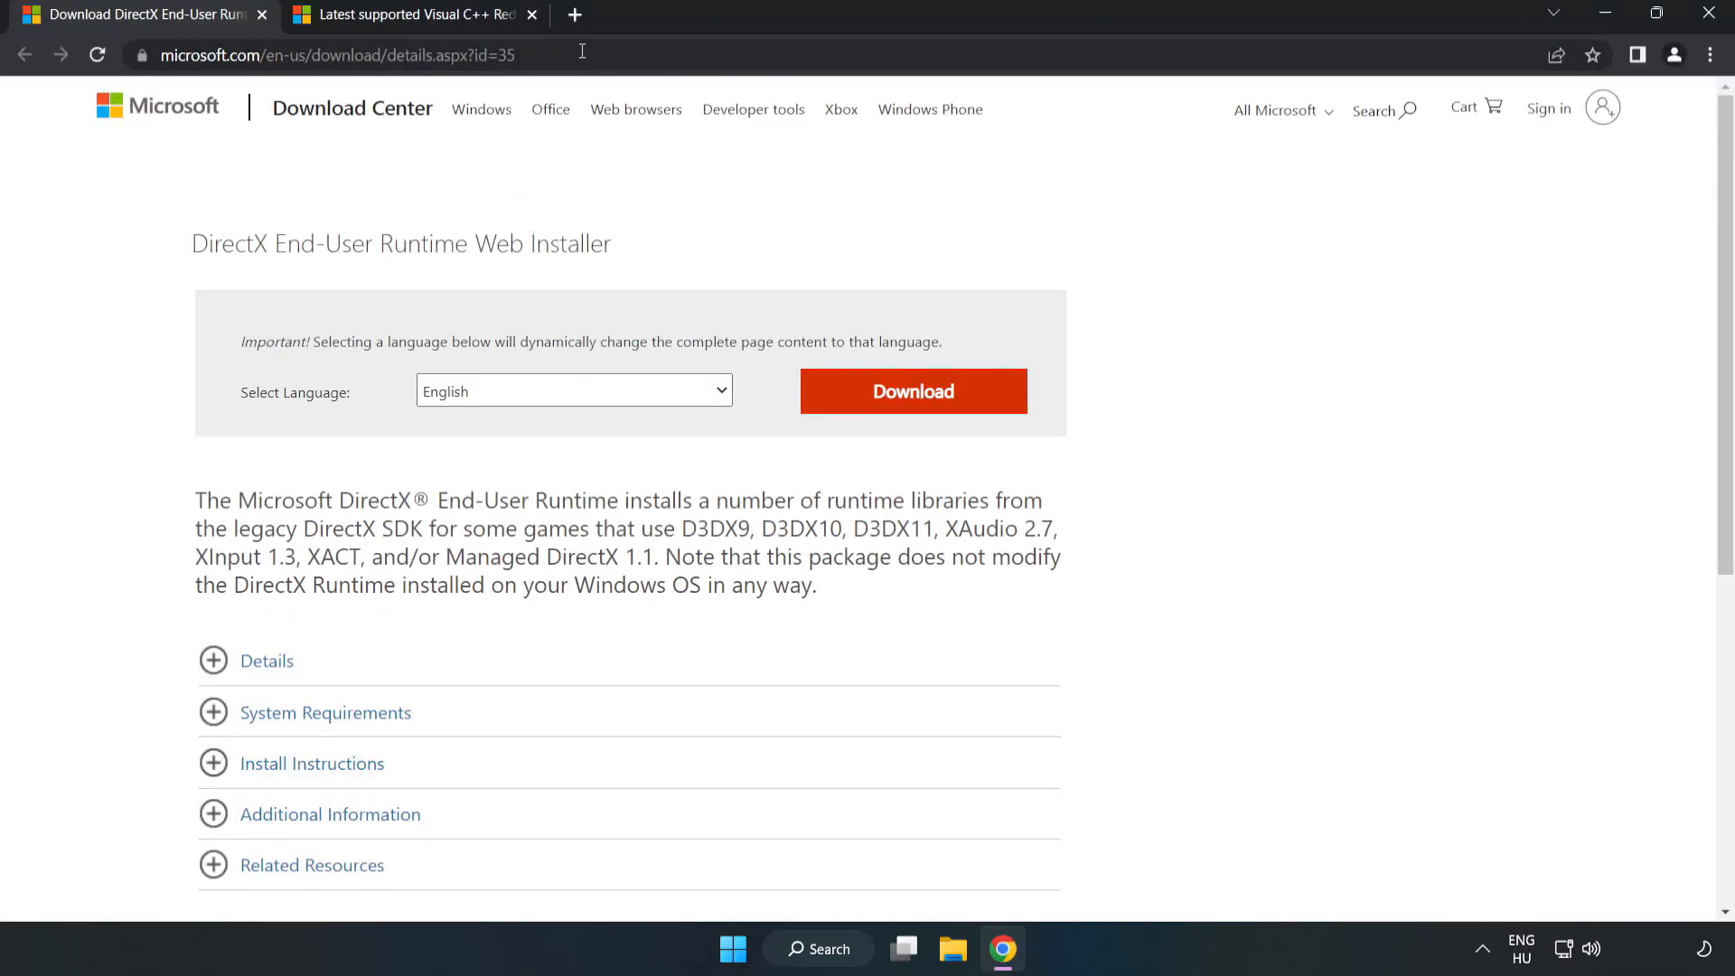
Step: Download dxwebsetup.exe from the DirectX End-User Runtime page and run it
click(331, 54)
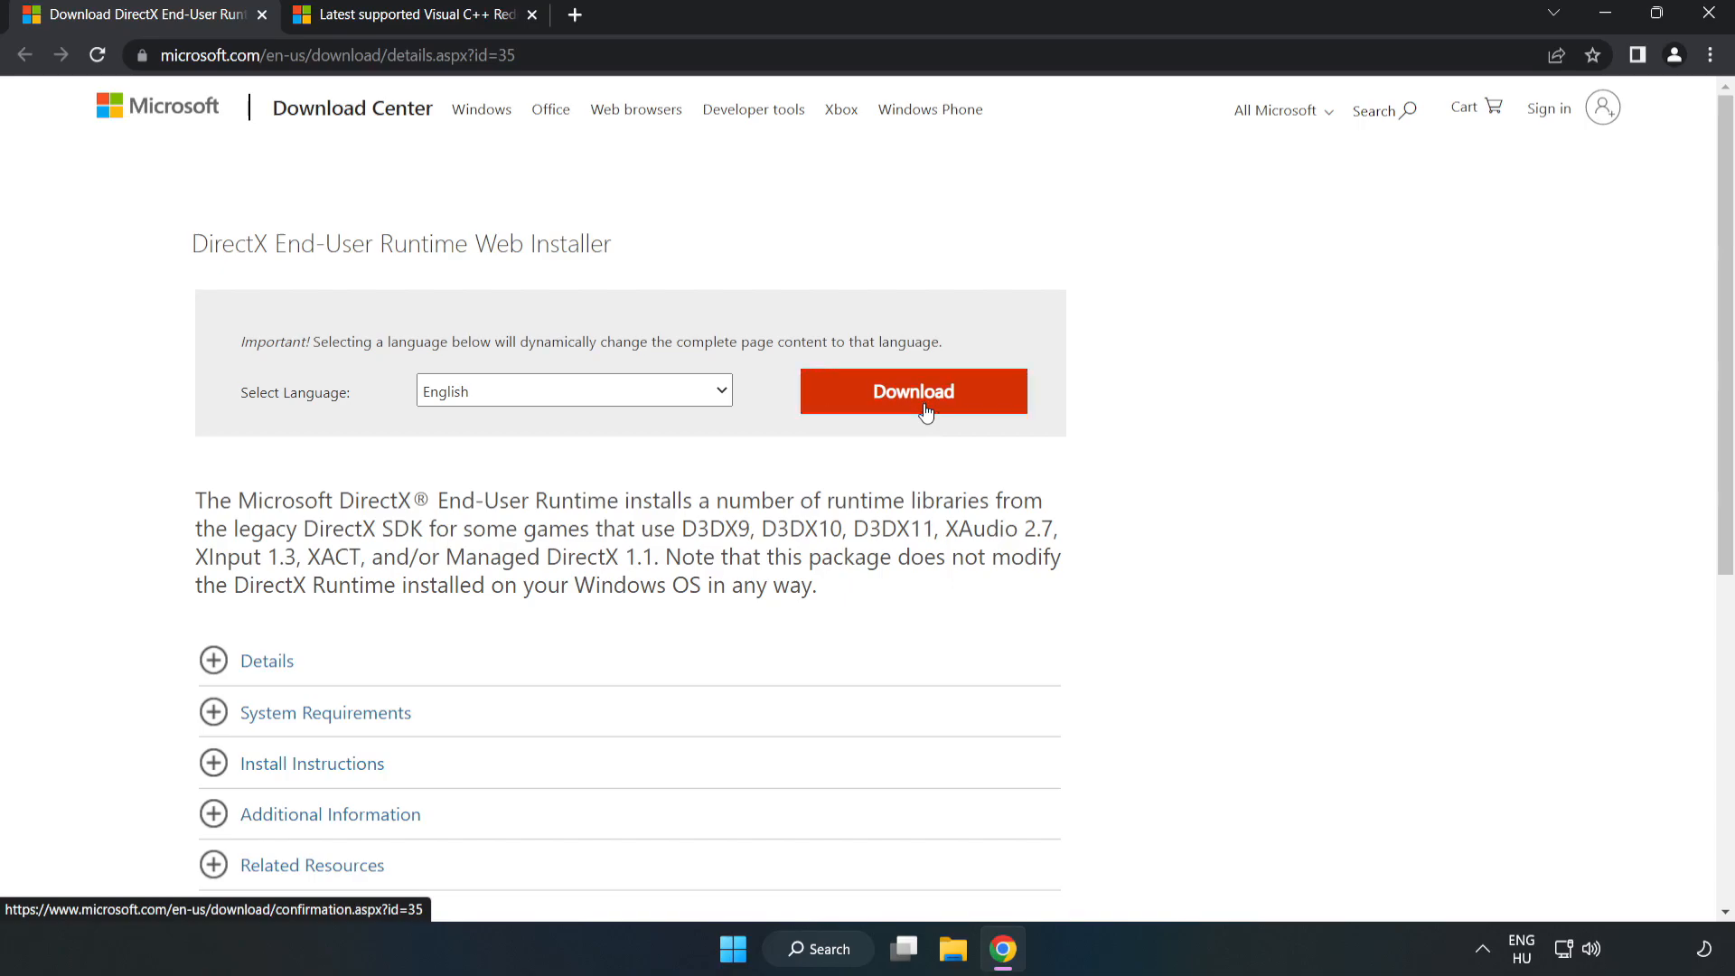
click(912, 391)
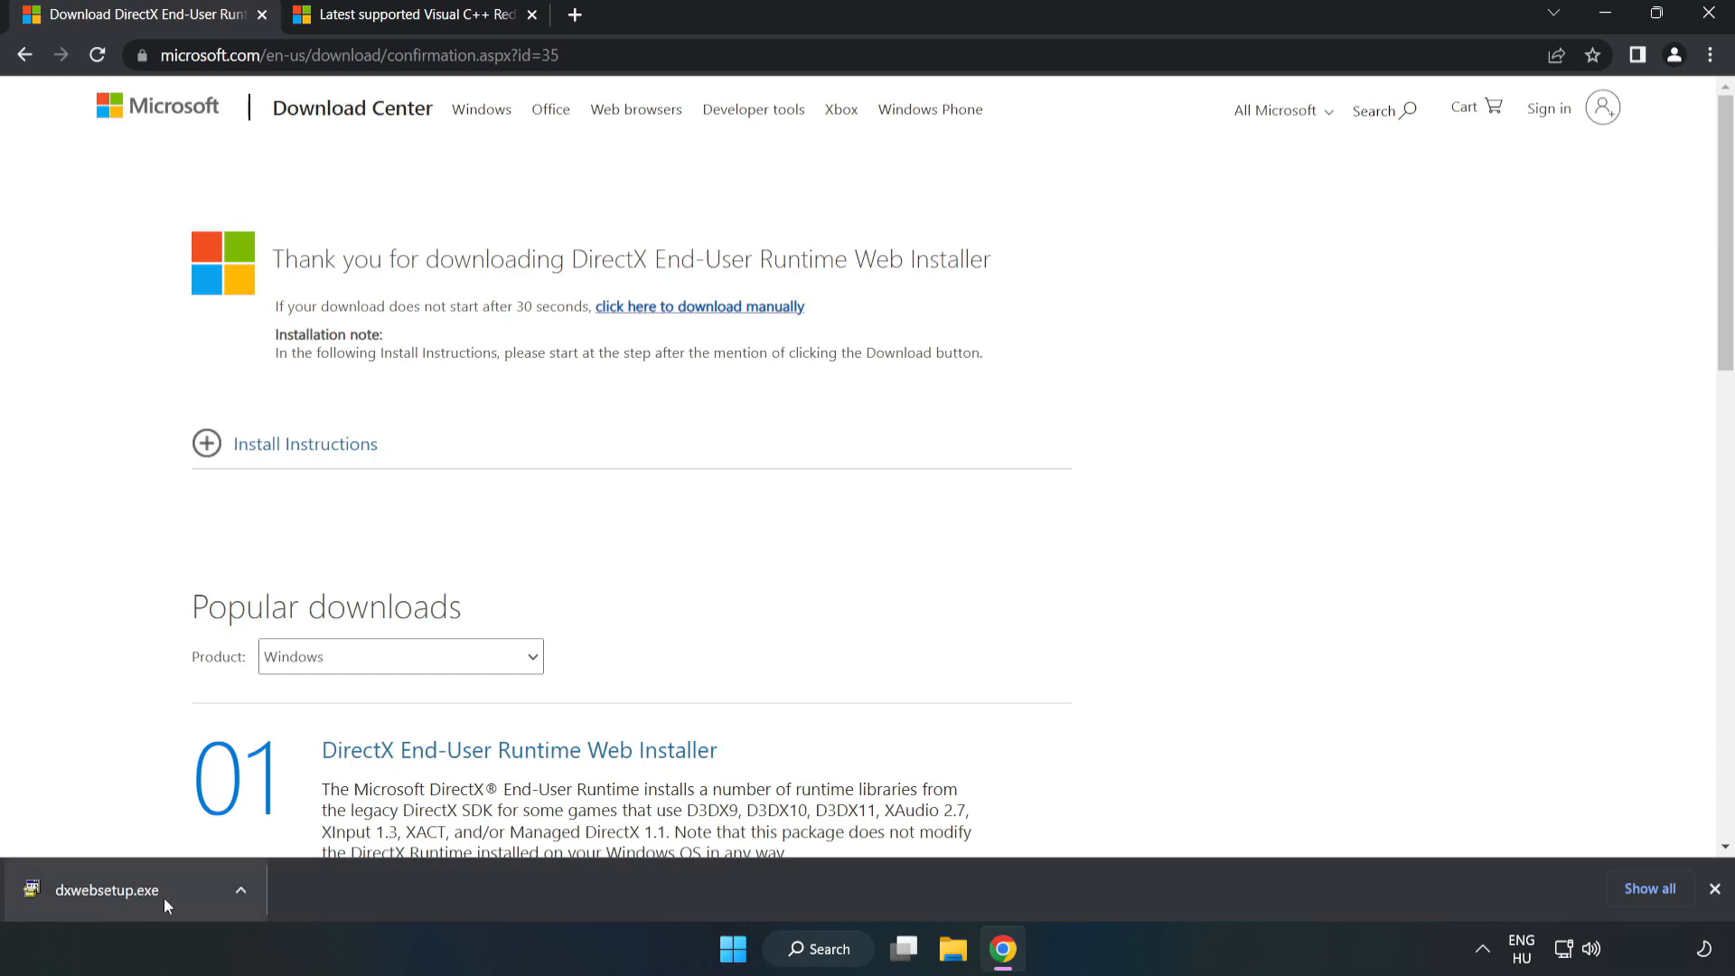
click(105, 891)
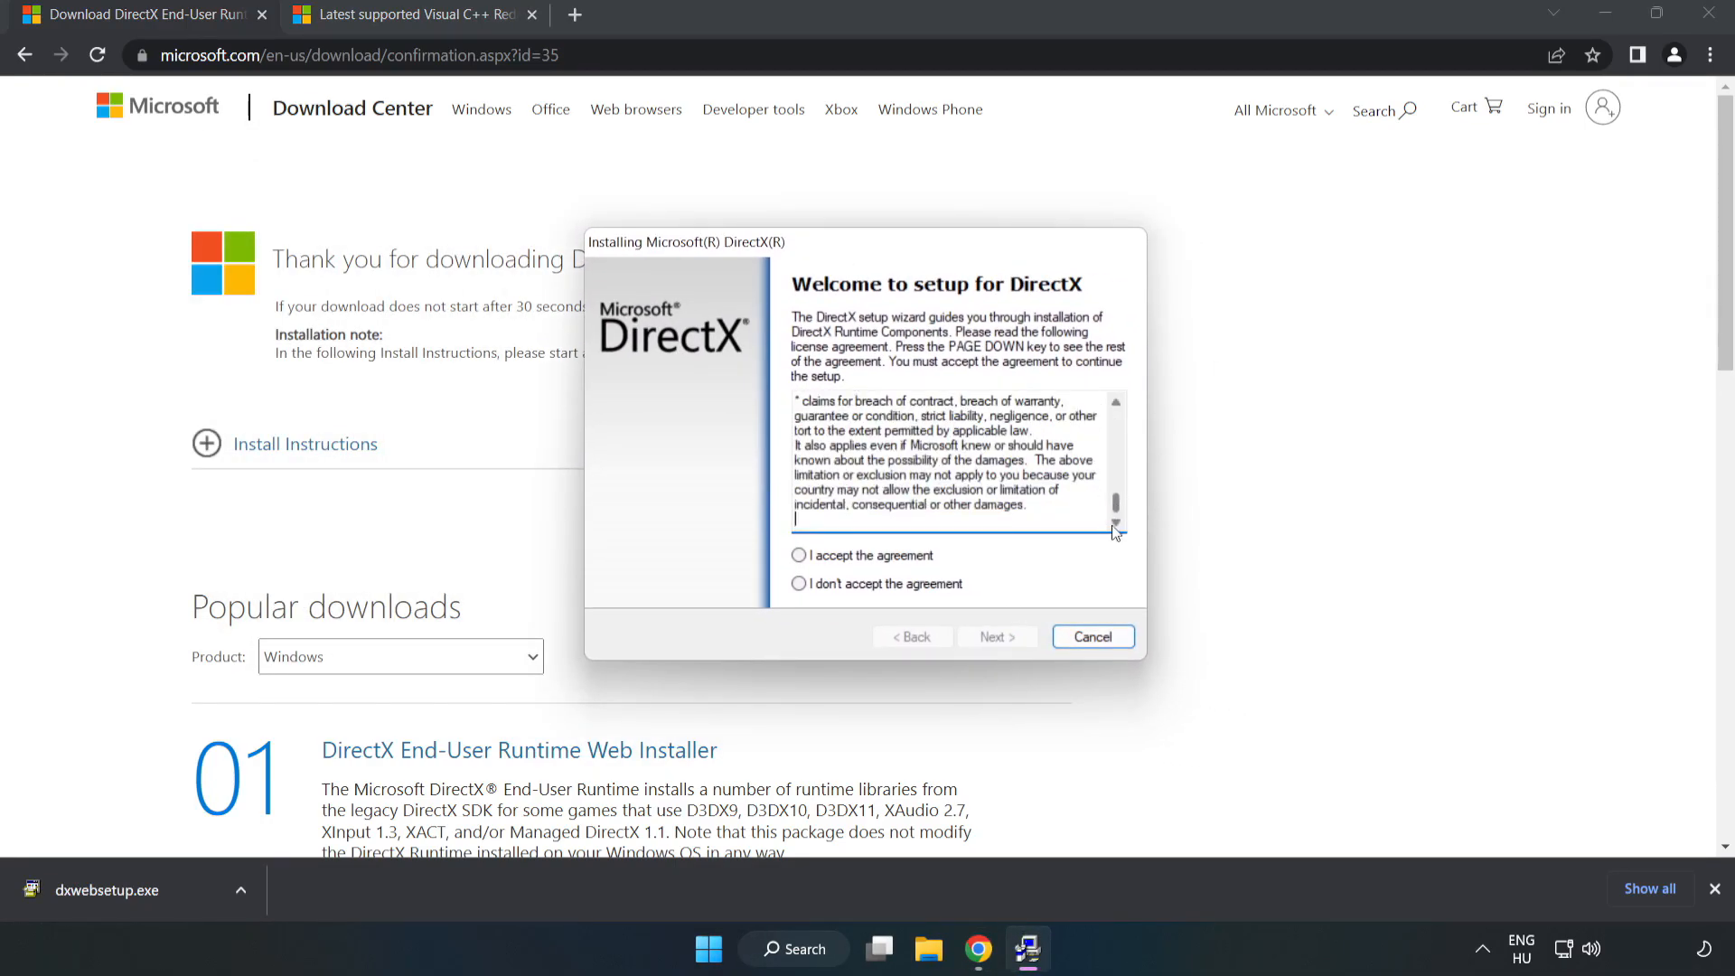
Step: Accept the DirectX license, decline the Bing Bar, and finish setup
click(799, 554)
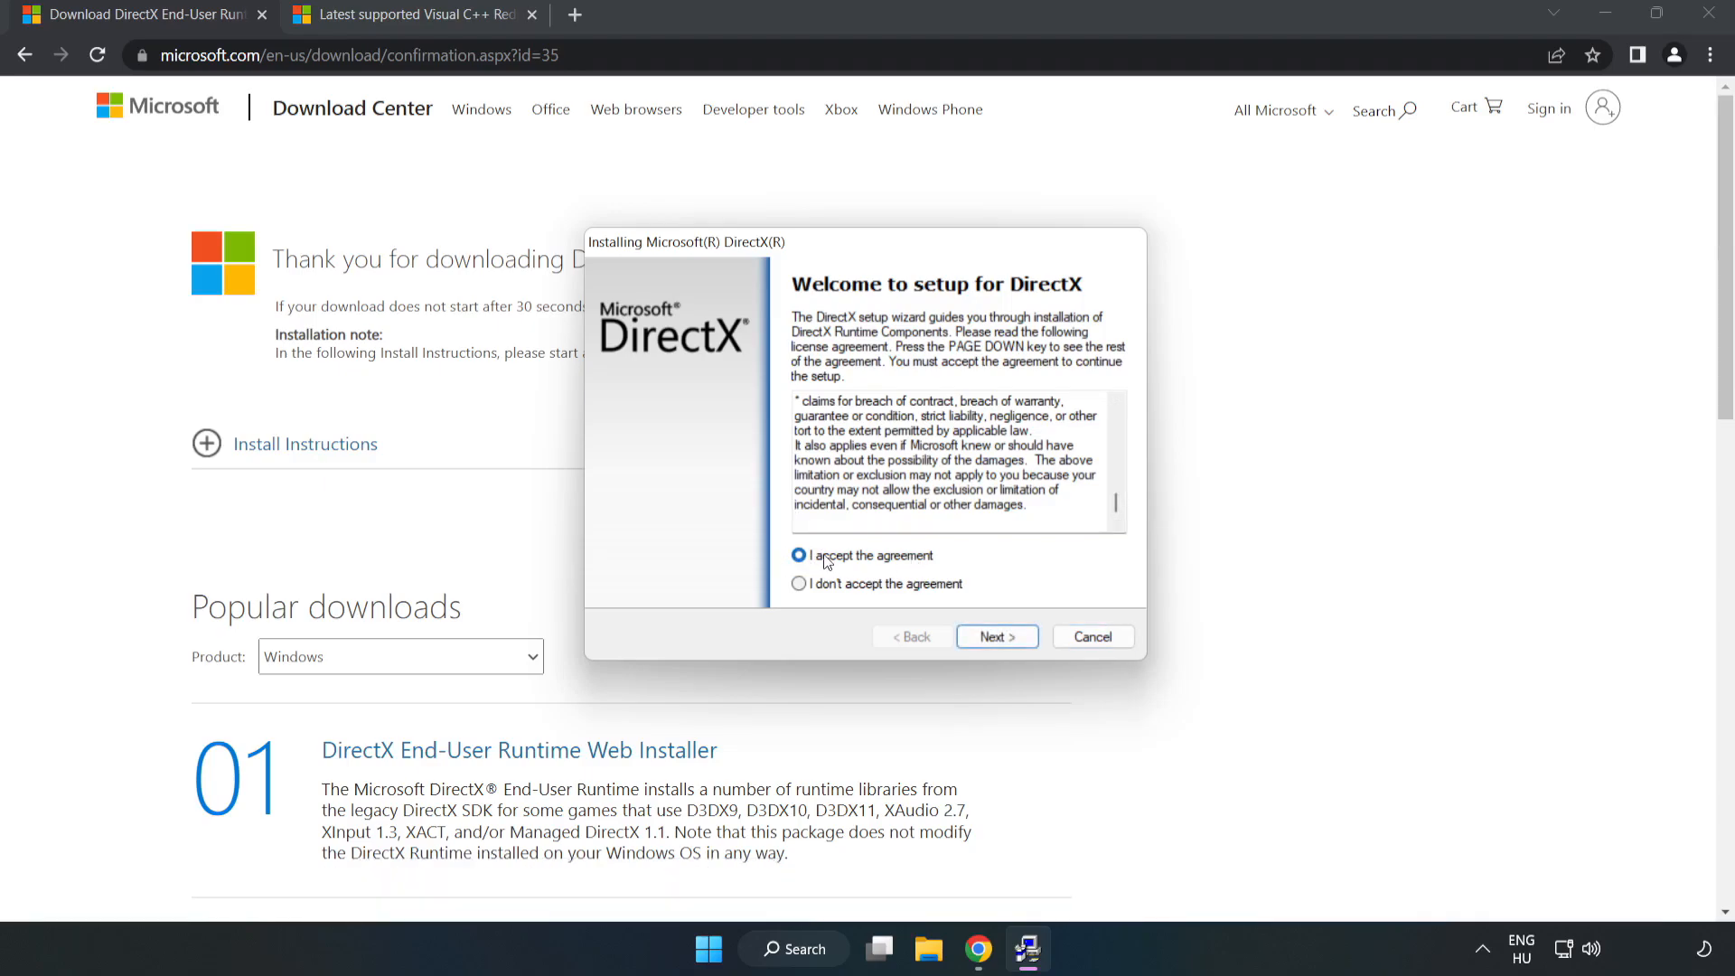
click(994, 636)
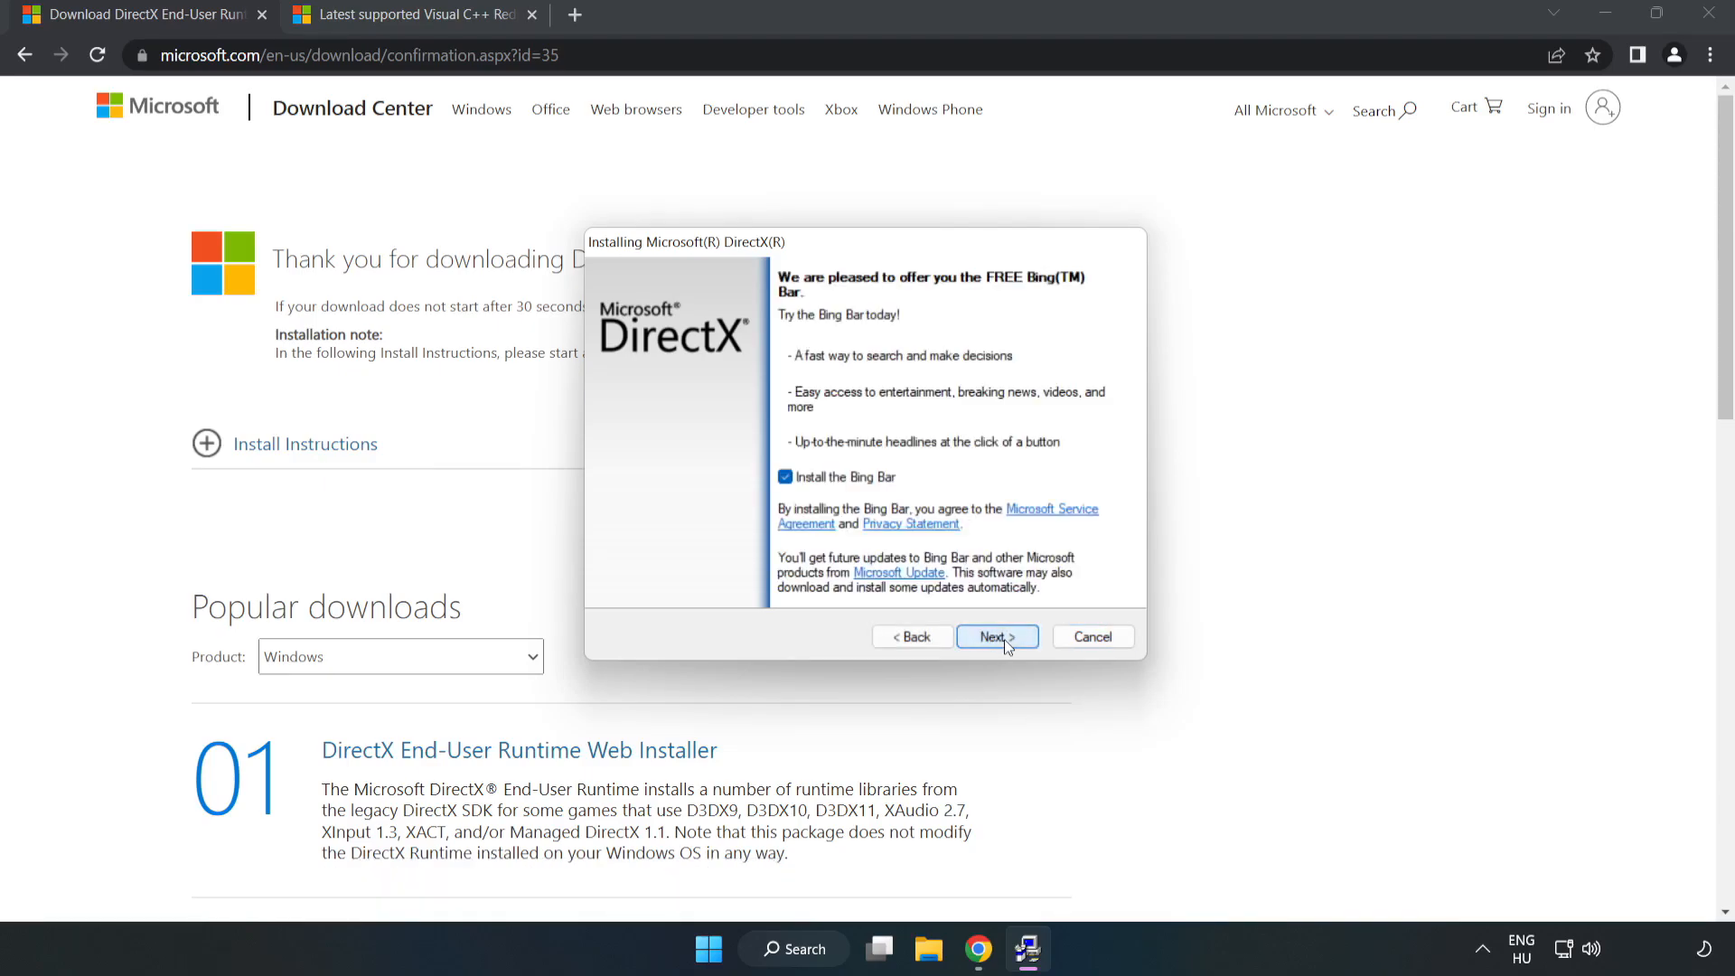
click(784, 478)
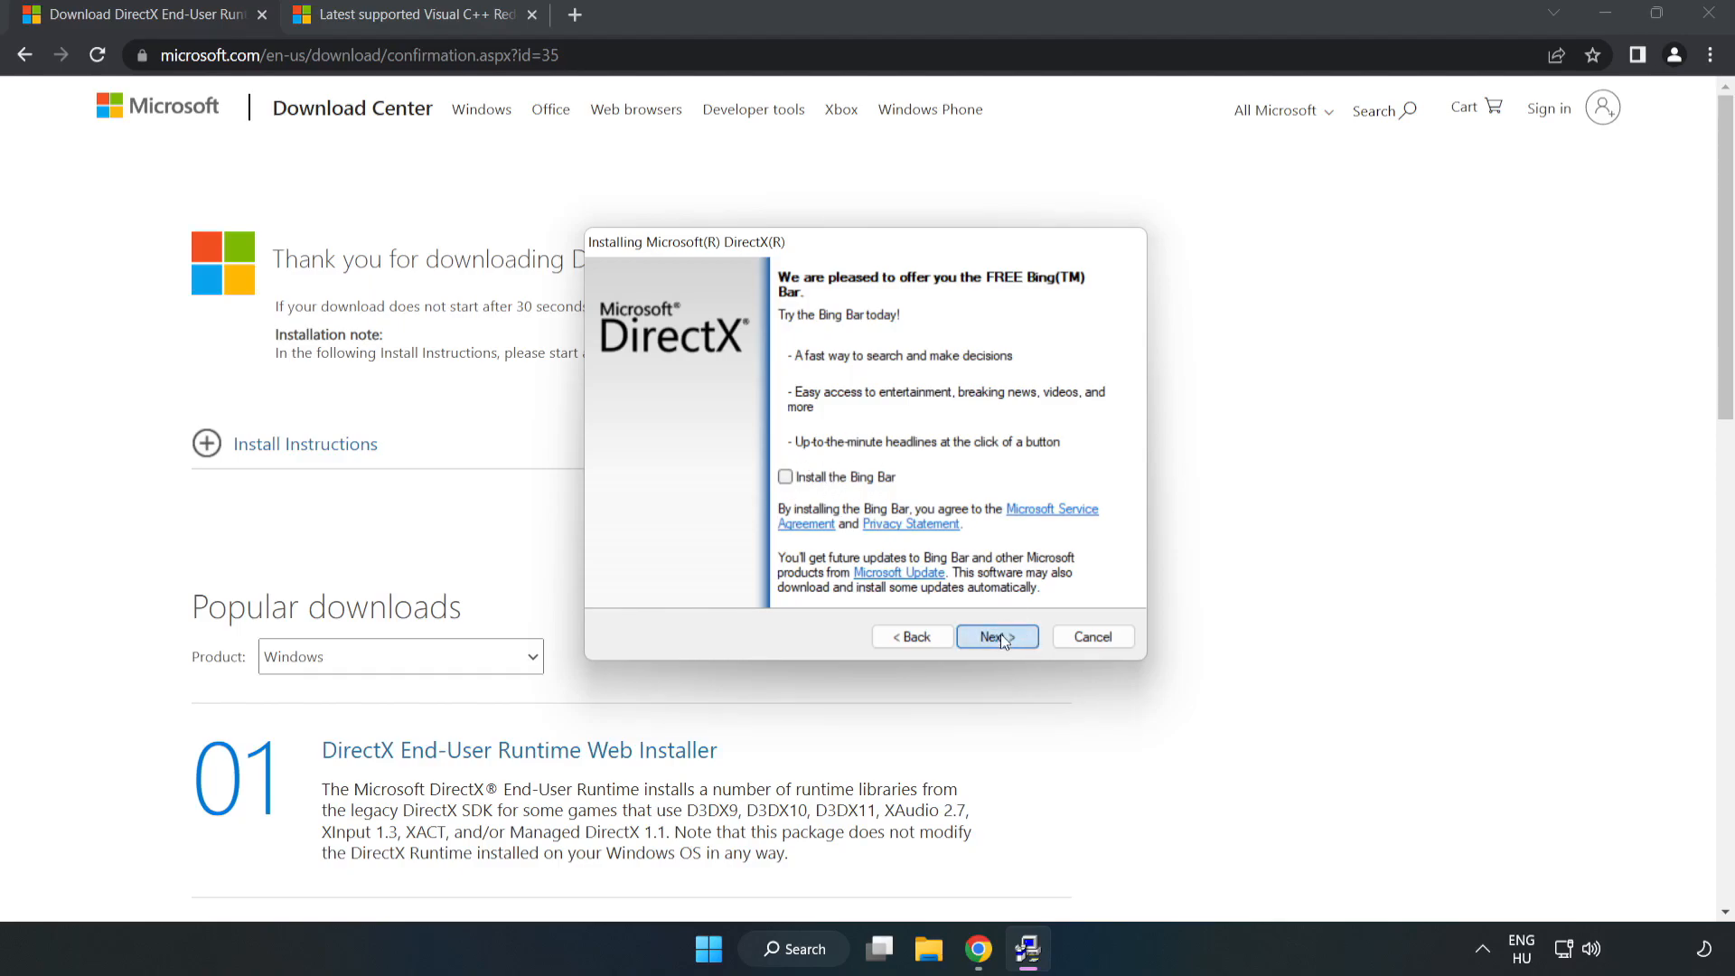
click(993, 637)
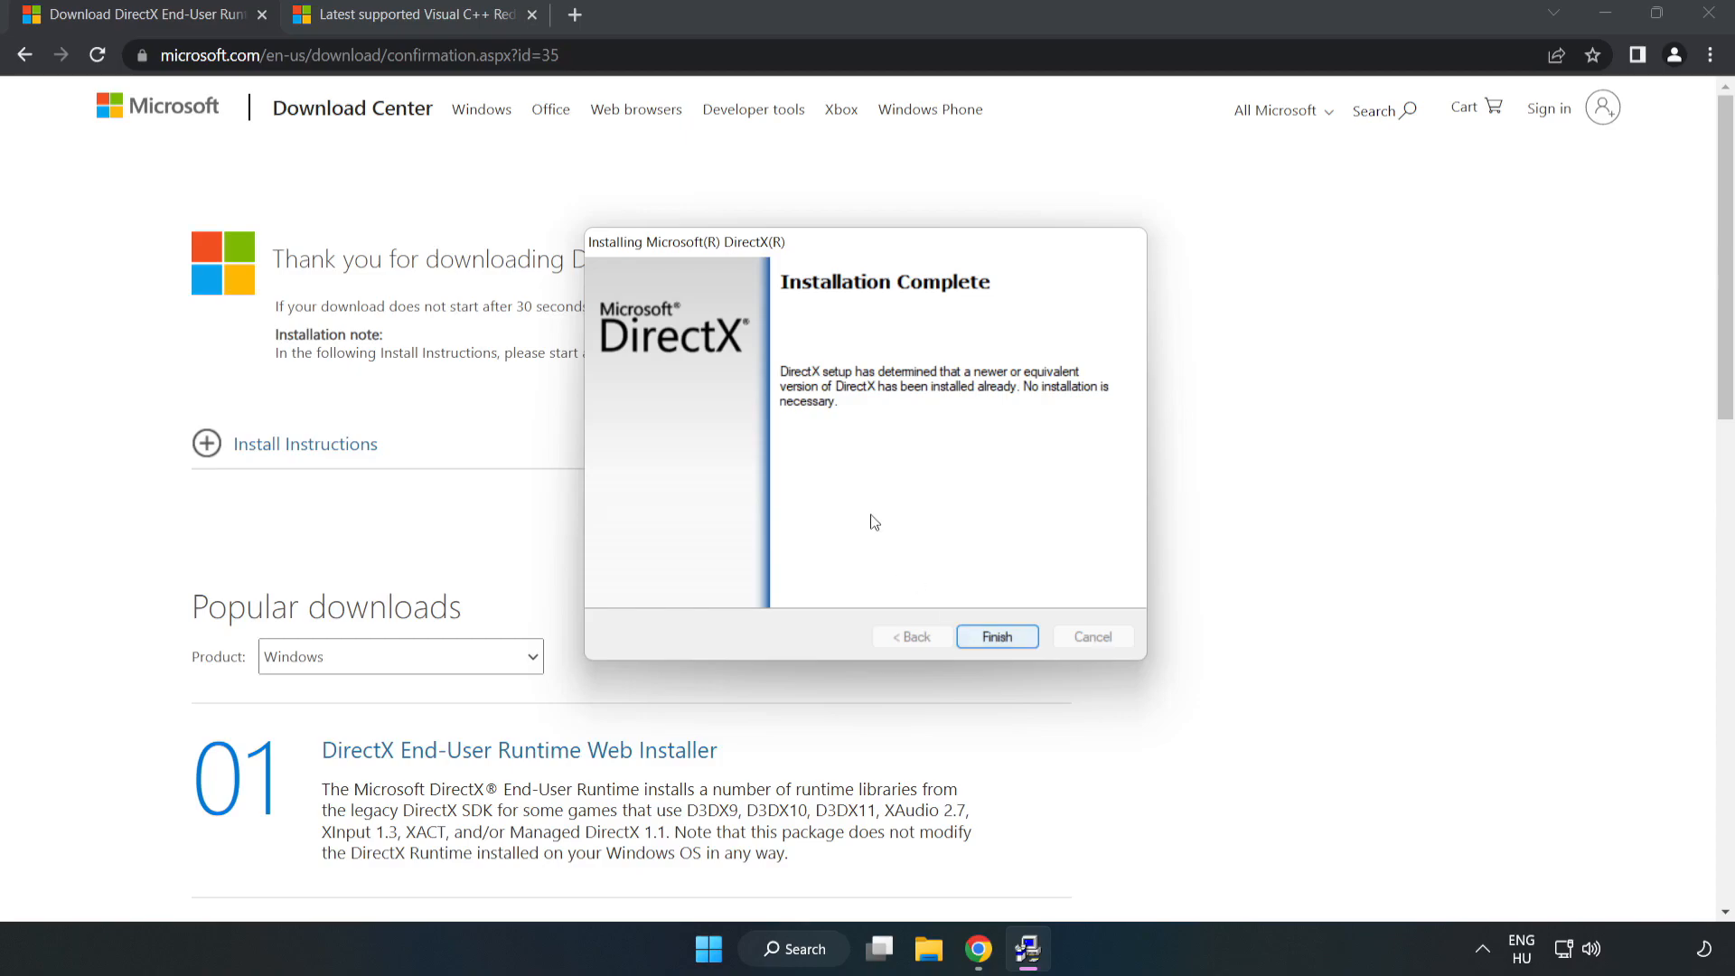
click(996, 637)
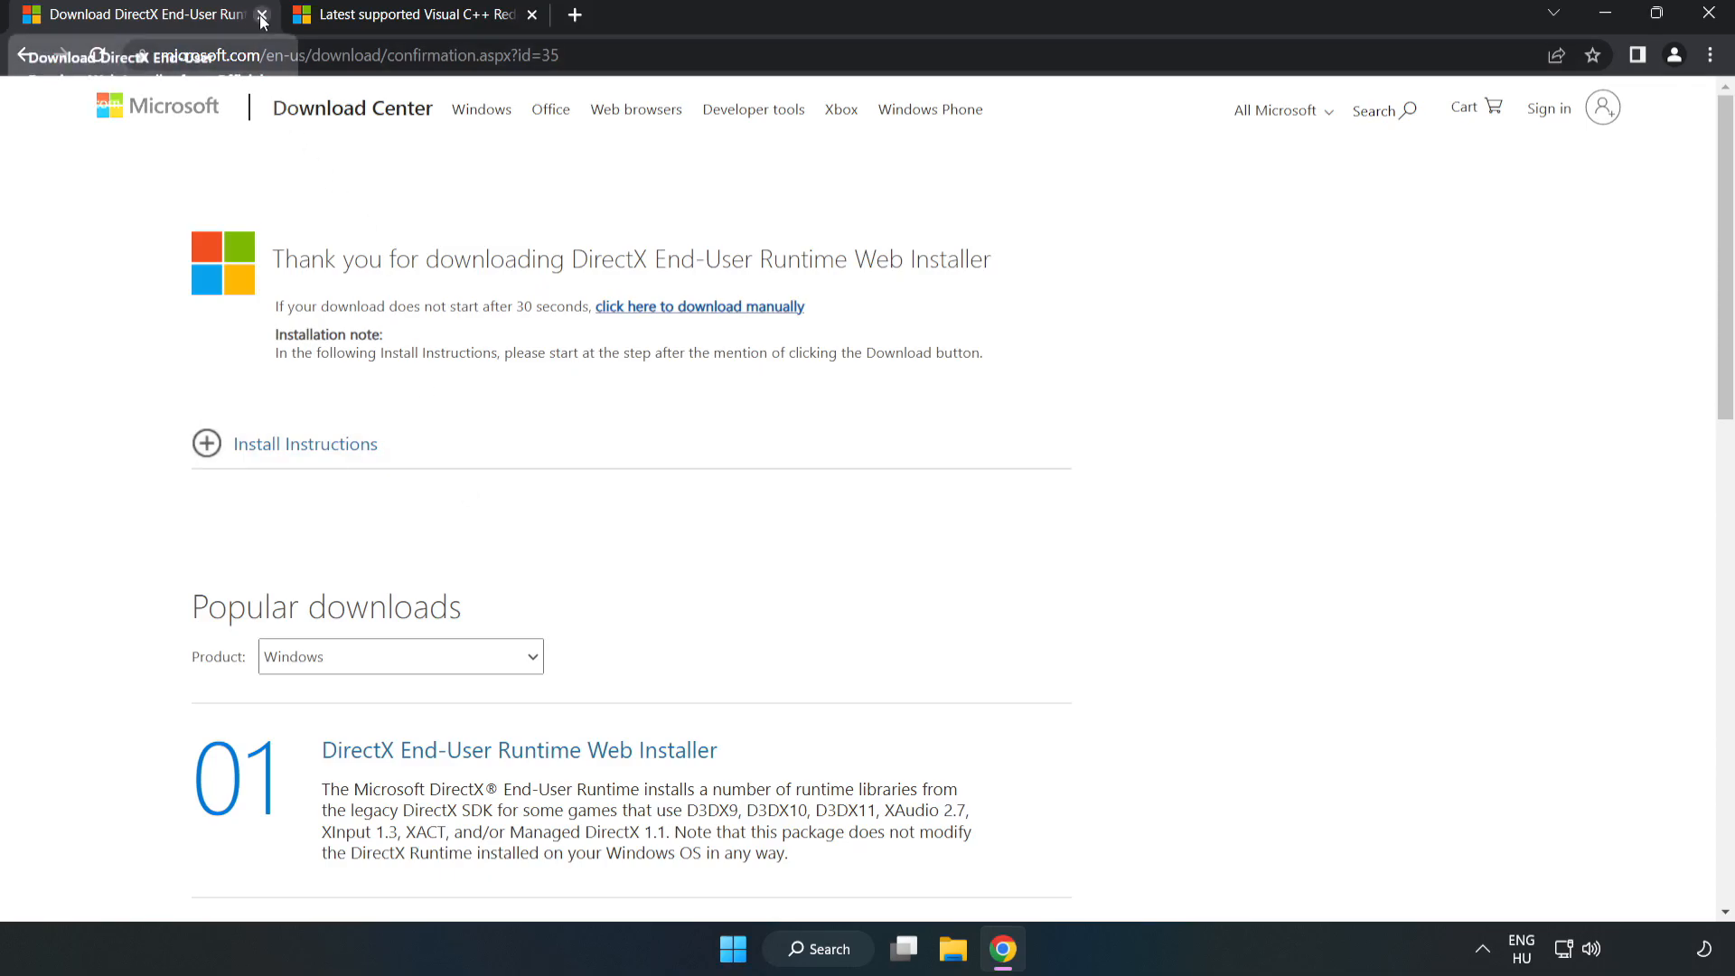
Step: Close the DirectX tab, download the vc_redist installers allowing multiple downloads, and run the ARM64 one
click(262, 15)
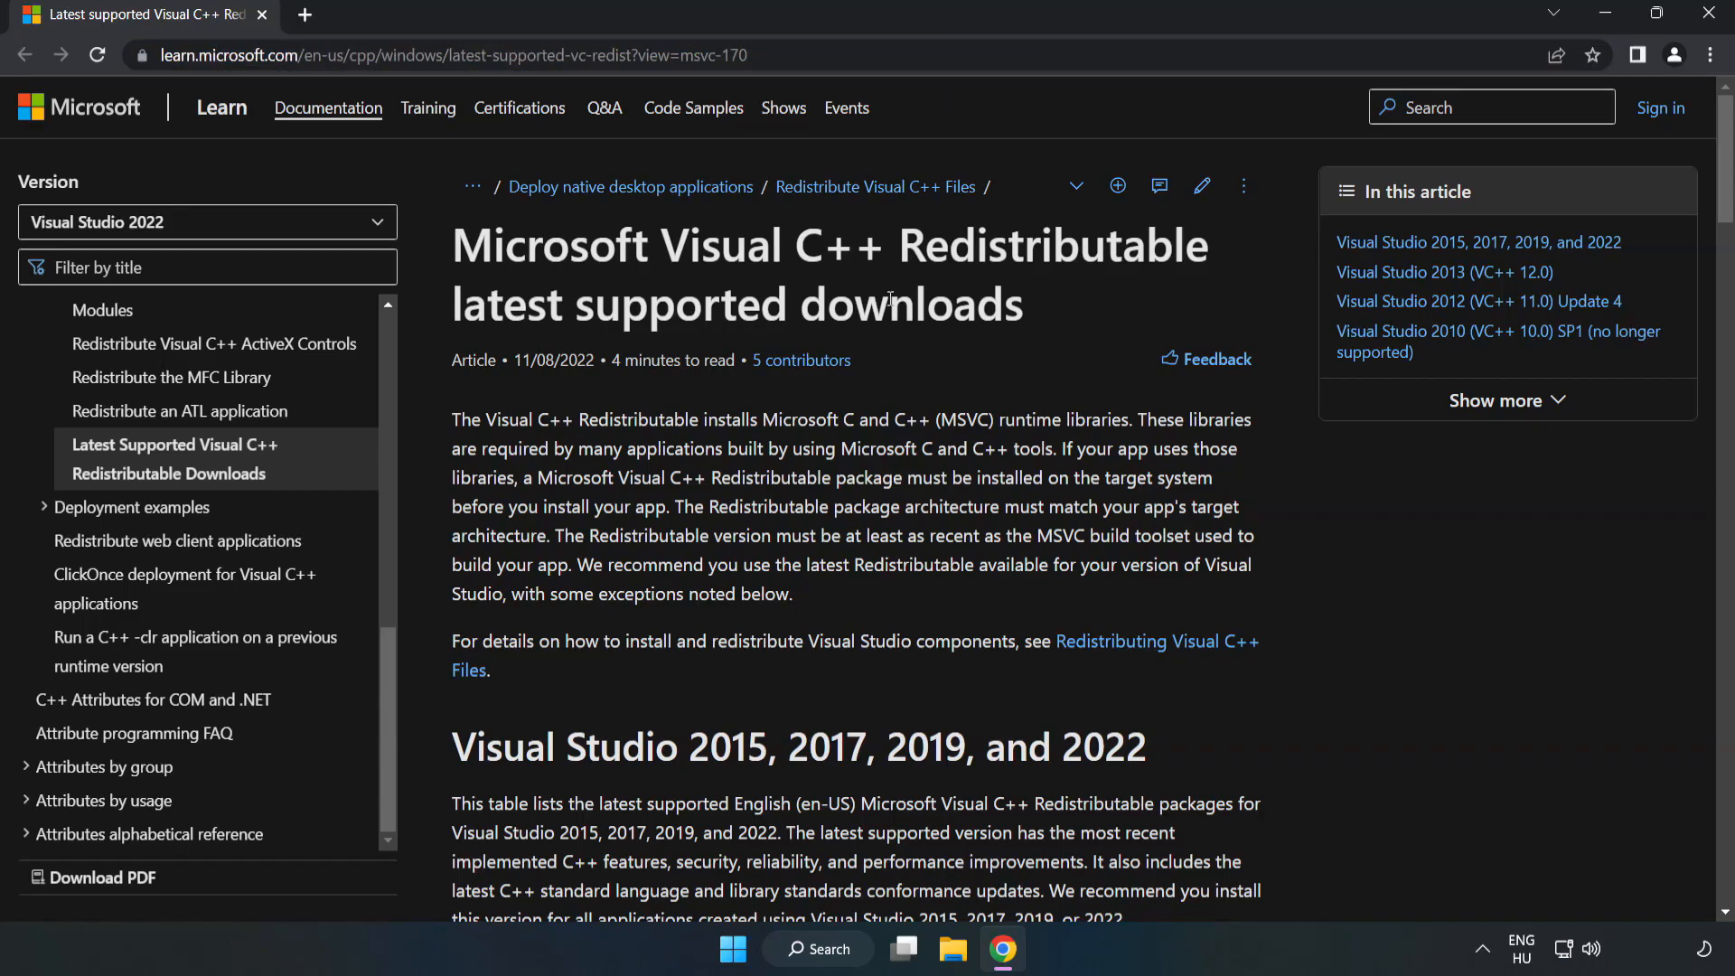
scroll(down, 3)
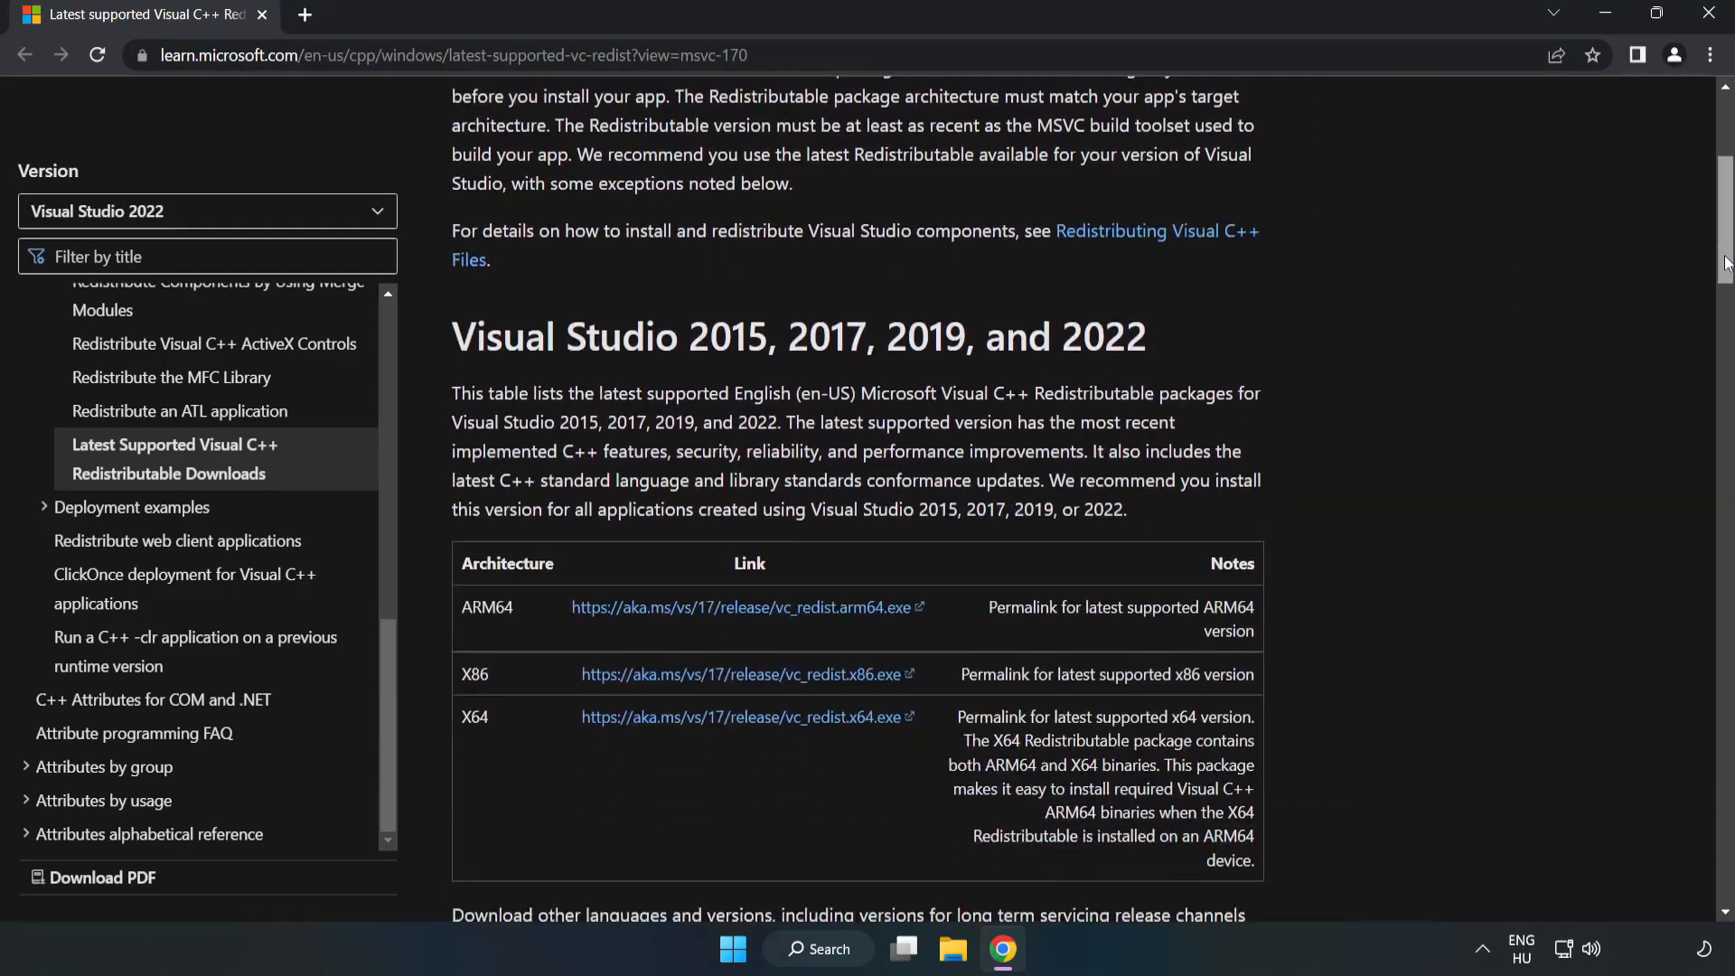
scroll(down, 3)
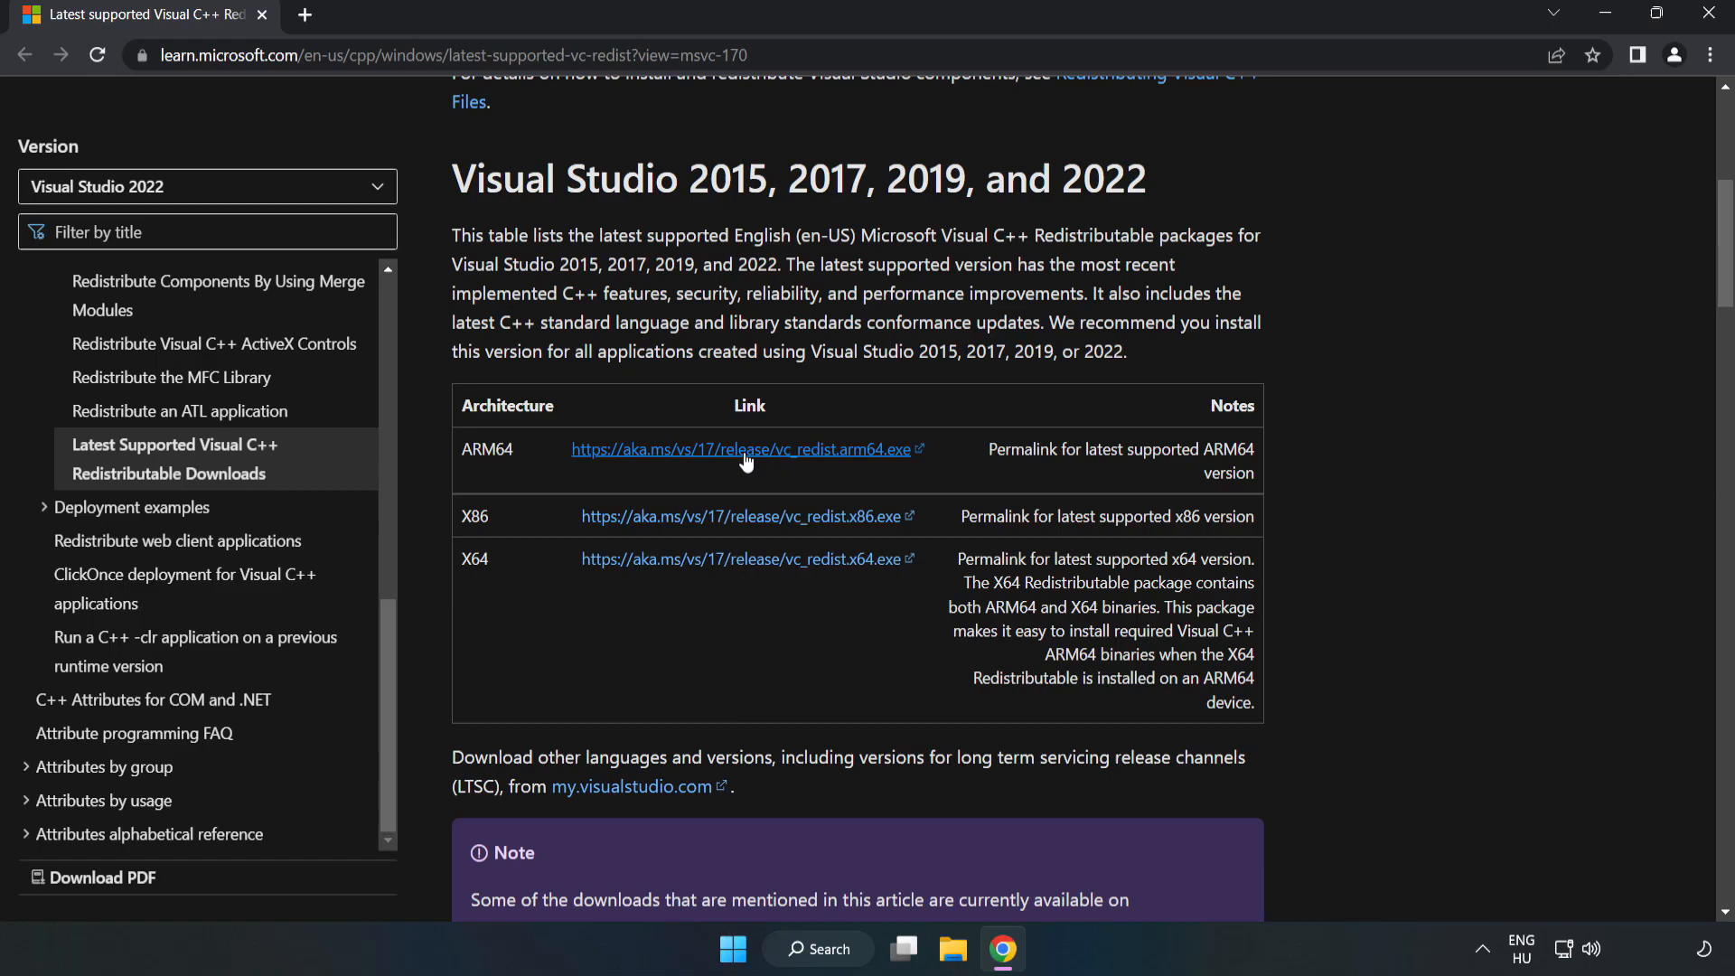
click(739, 449)
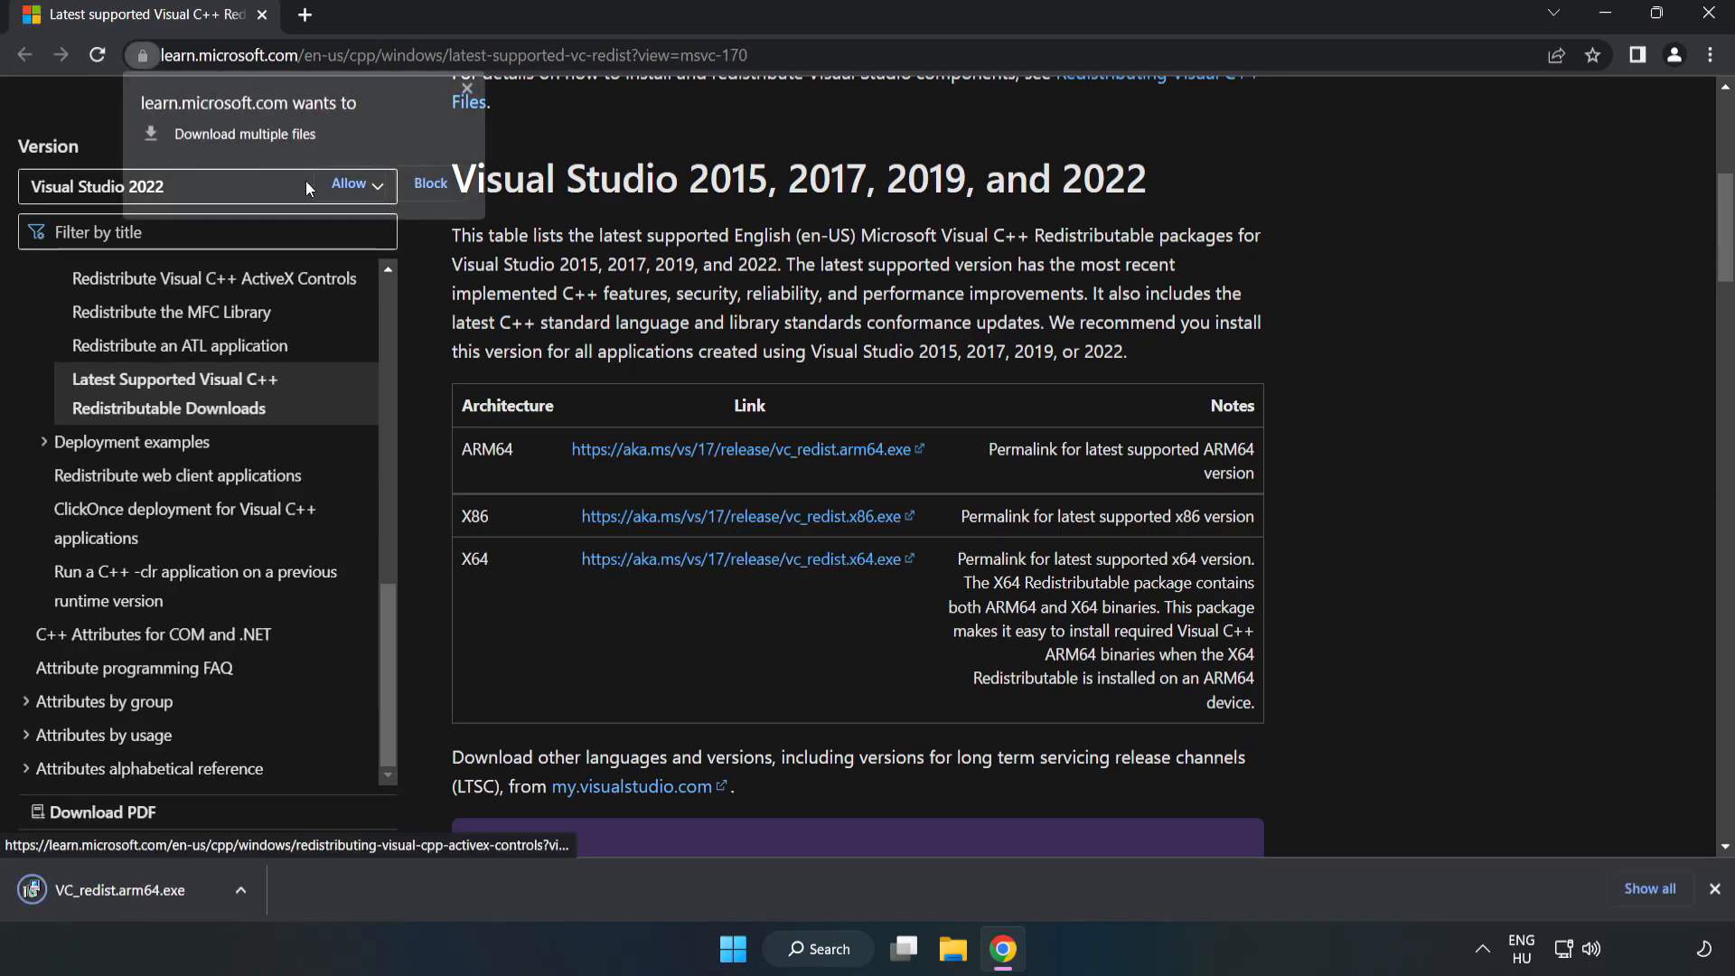
click(349, 183)
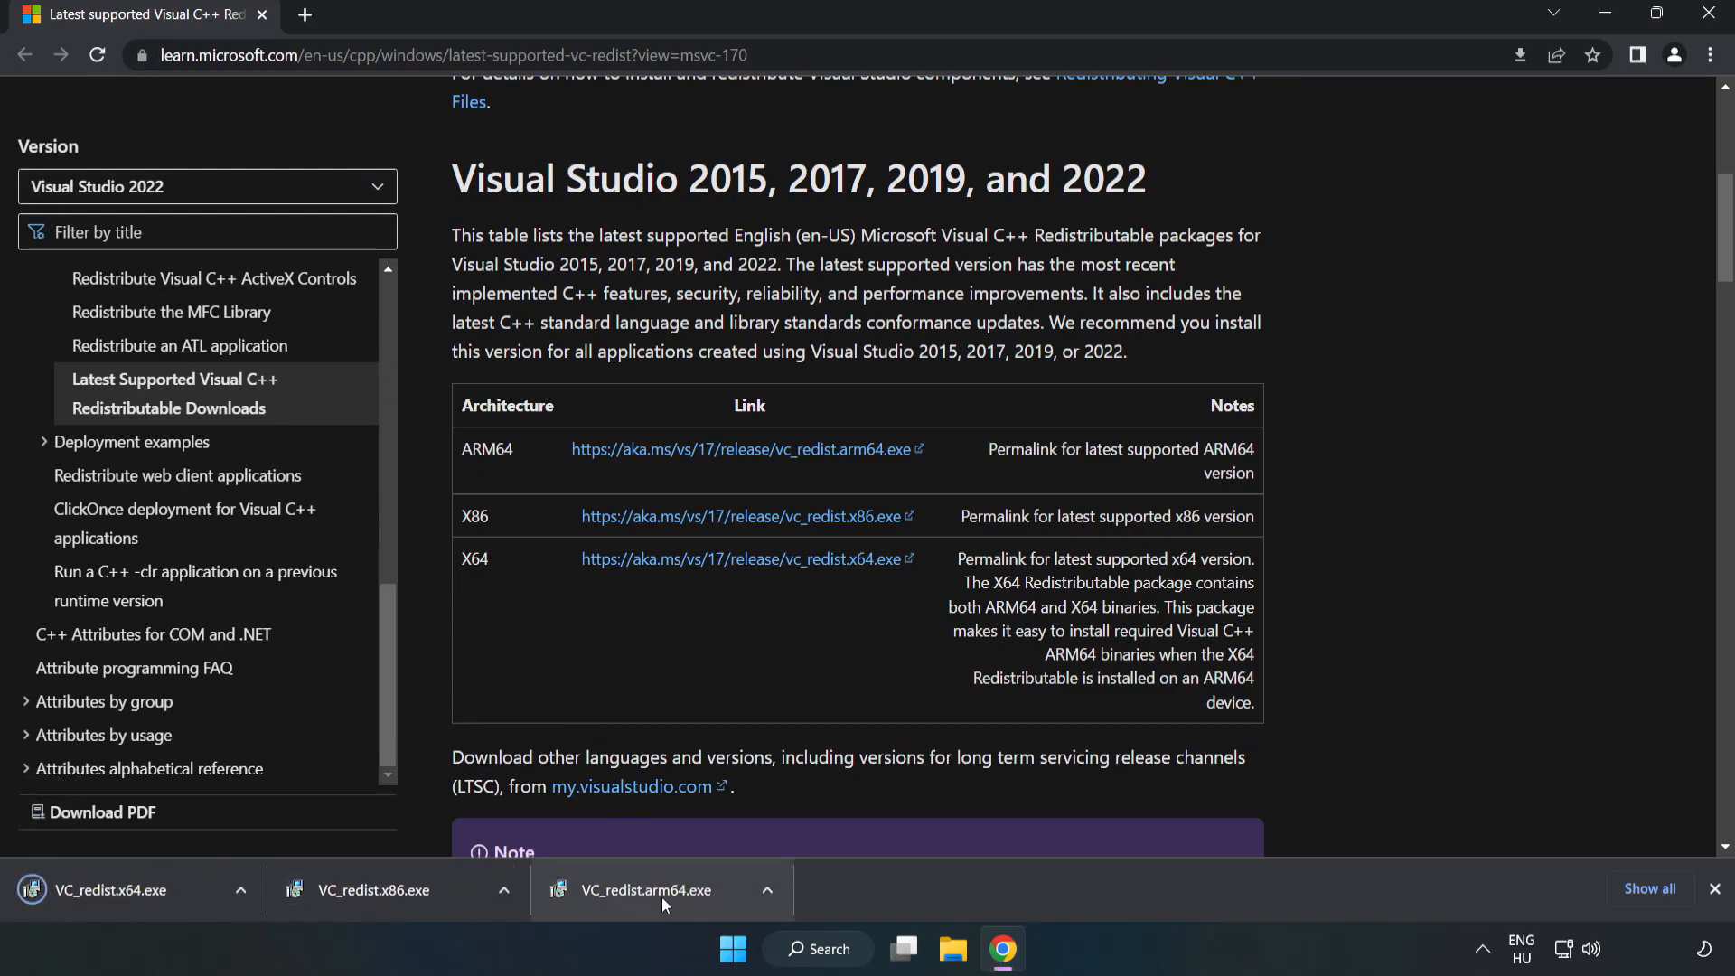
click(651, 890)
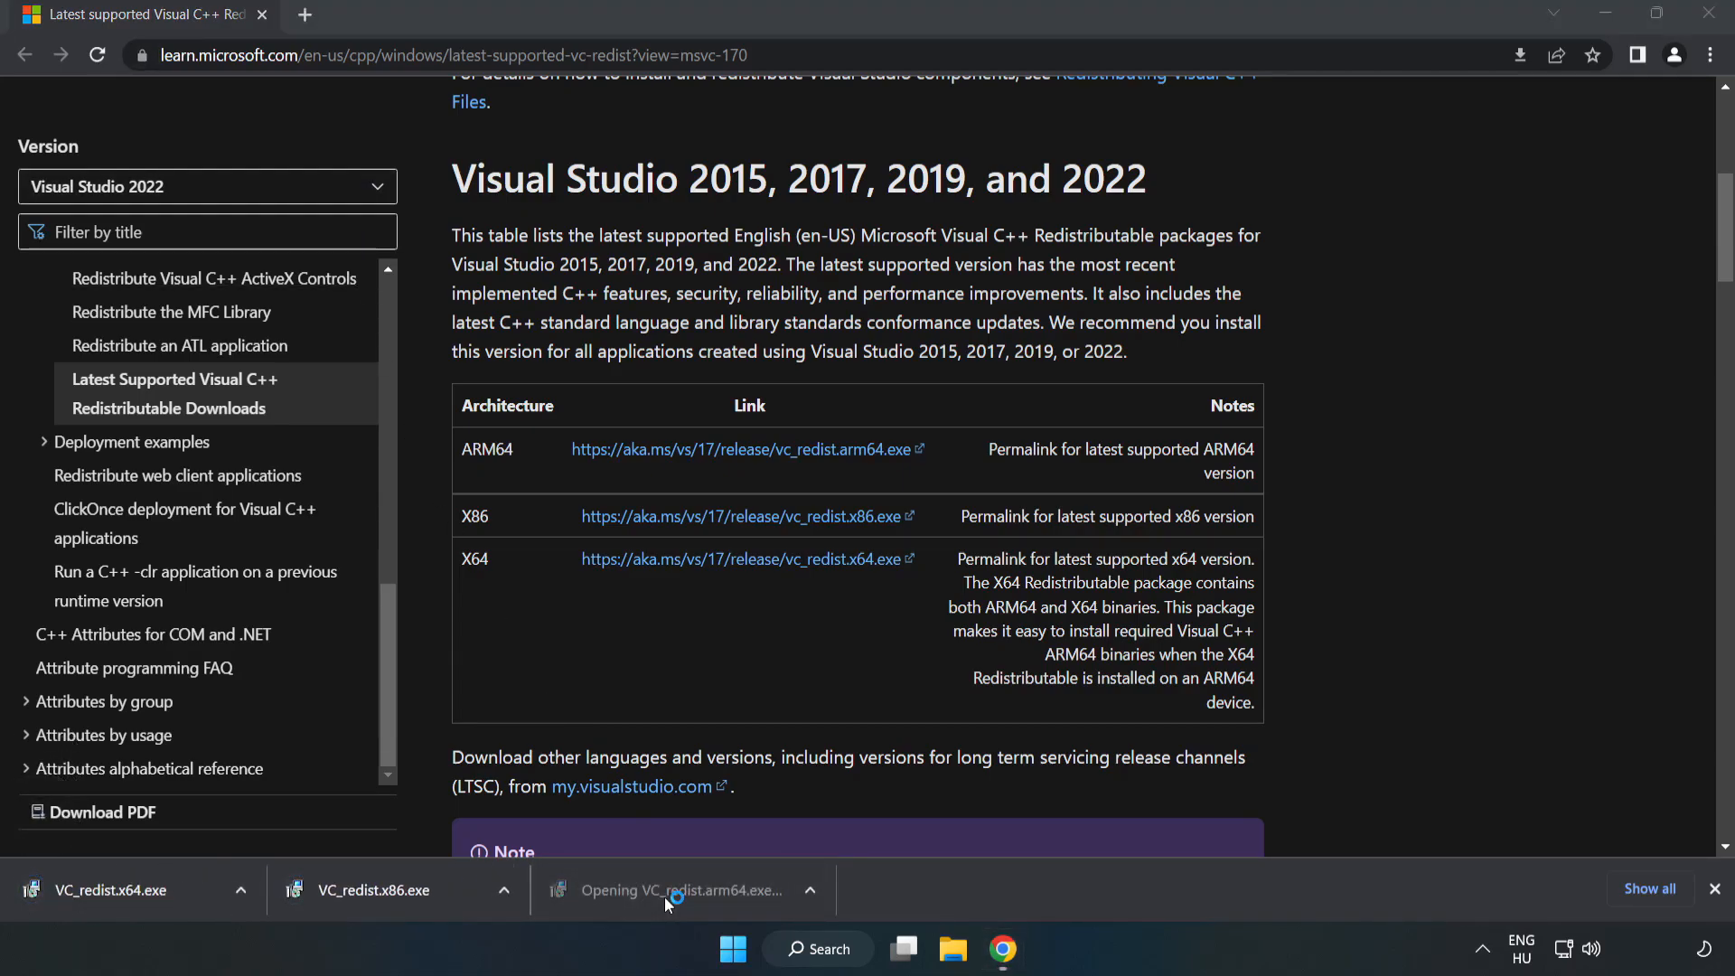
Step: Agree to the ARM64 redistributable license, attempt install, and close the unsupported-processor failure
click(668, 890)
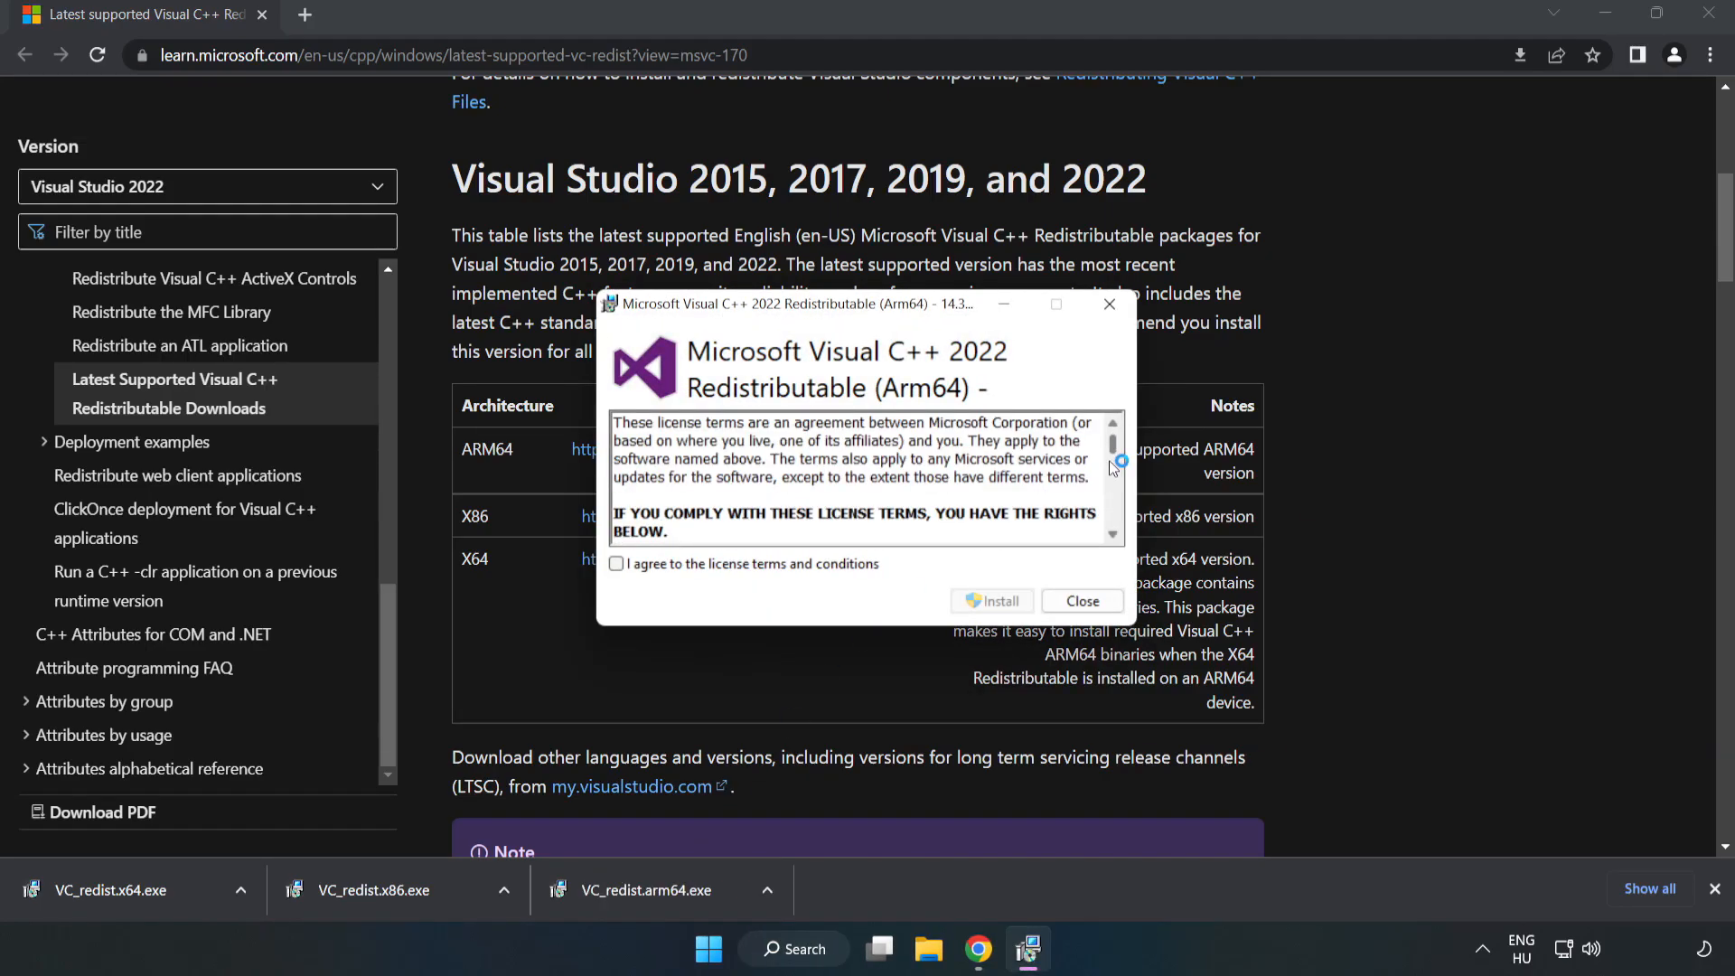
click(617, 563)
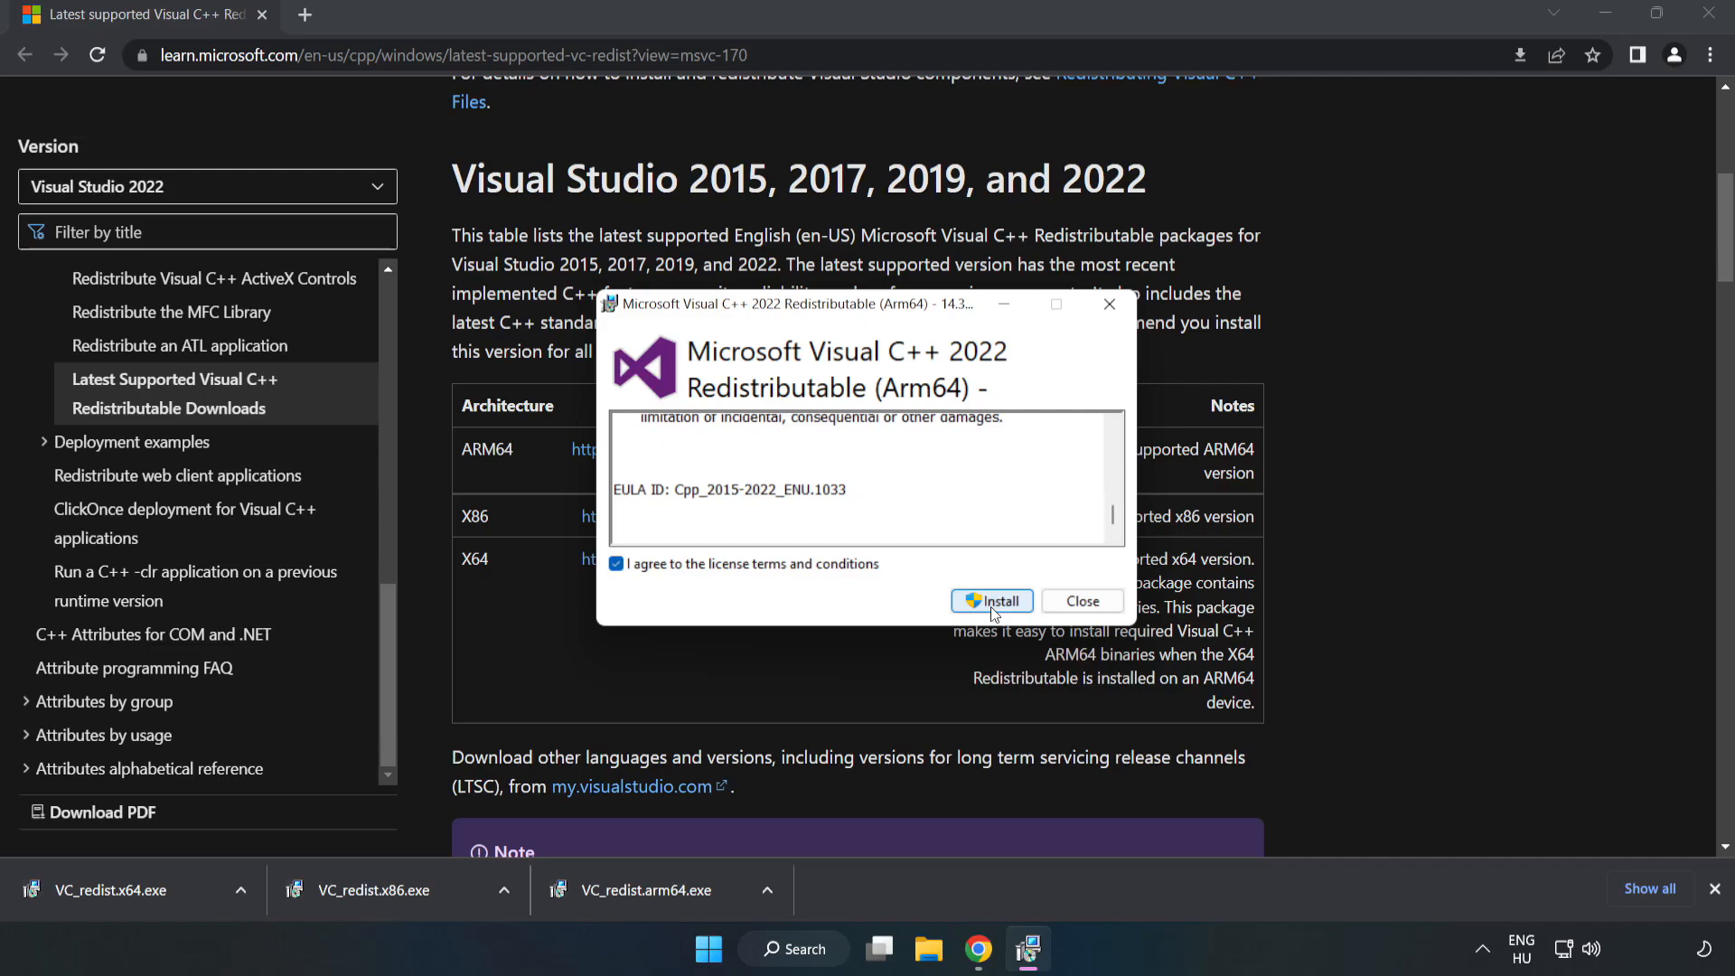
click(992, 601)
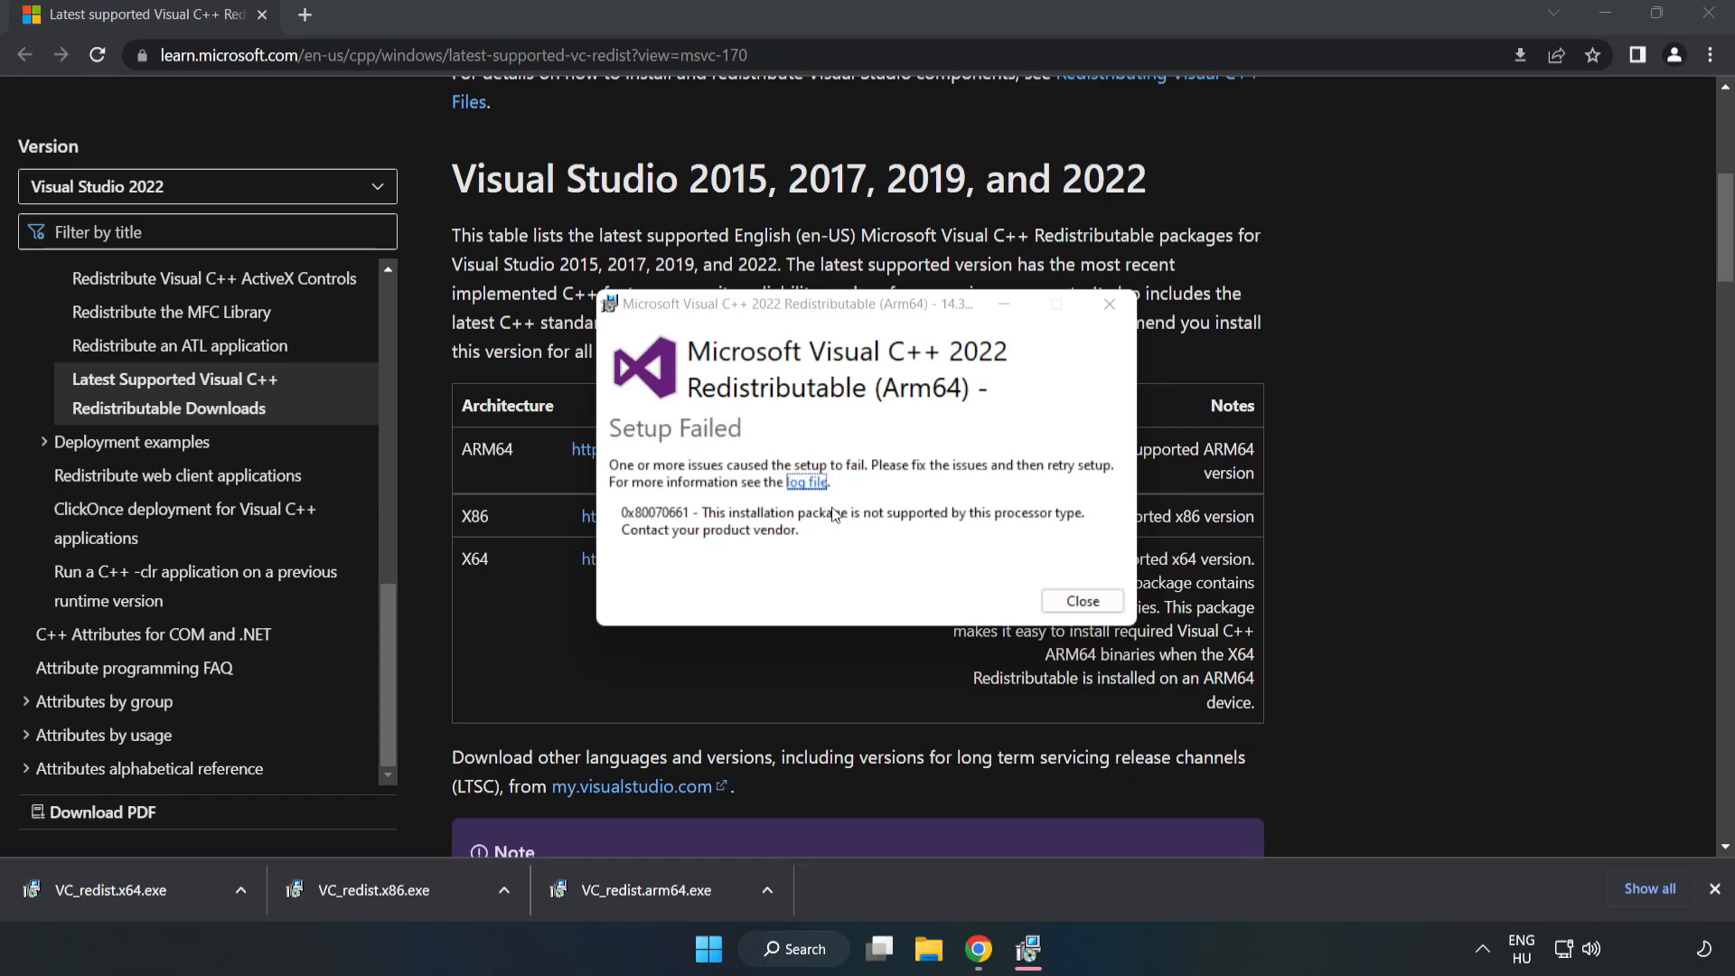
click(1081, 601)
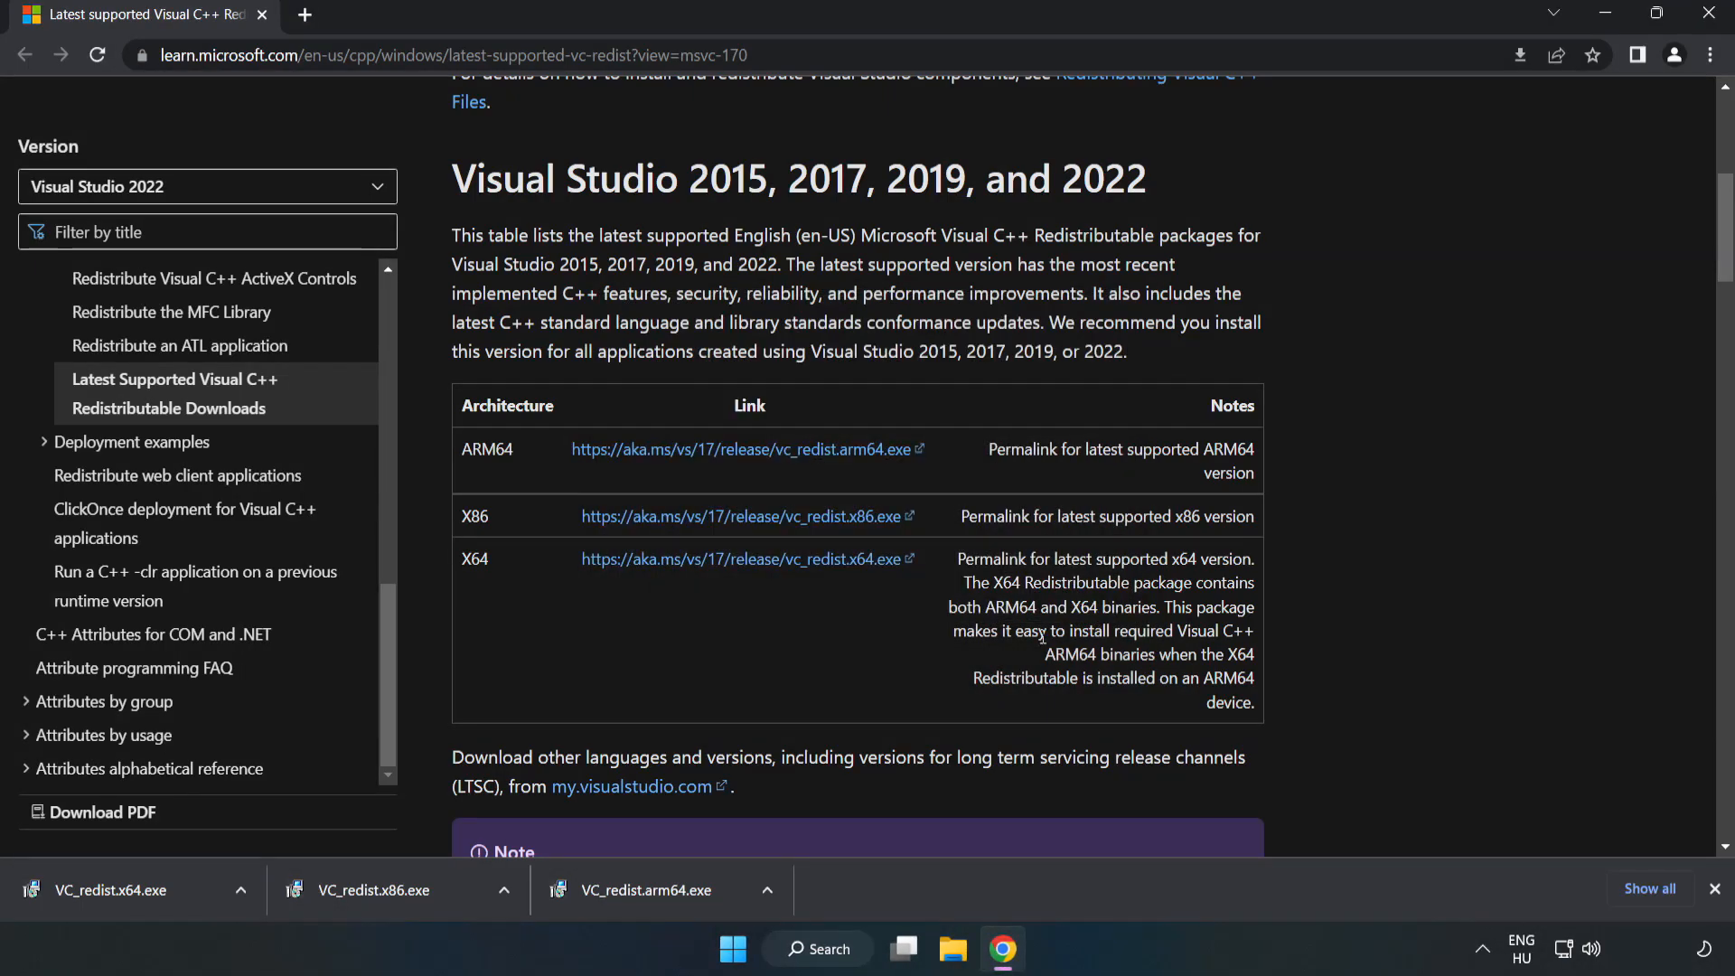
Step: Install the x86 and x64 Visual C++ 2015-2022 redistributables and dismiss both success messages
click(740, 516)
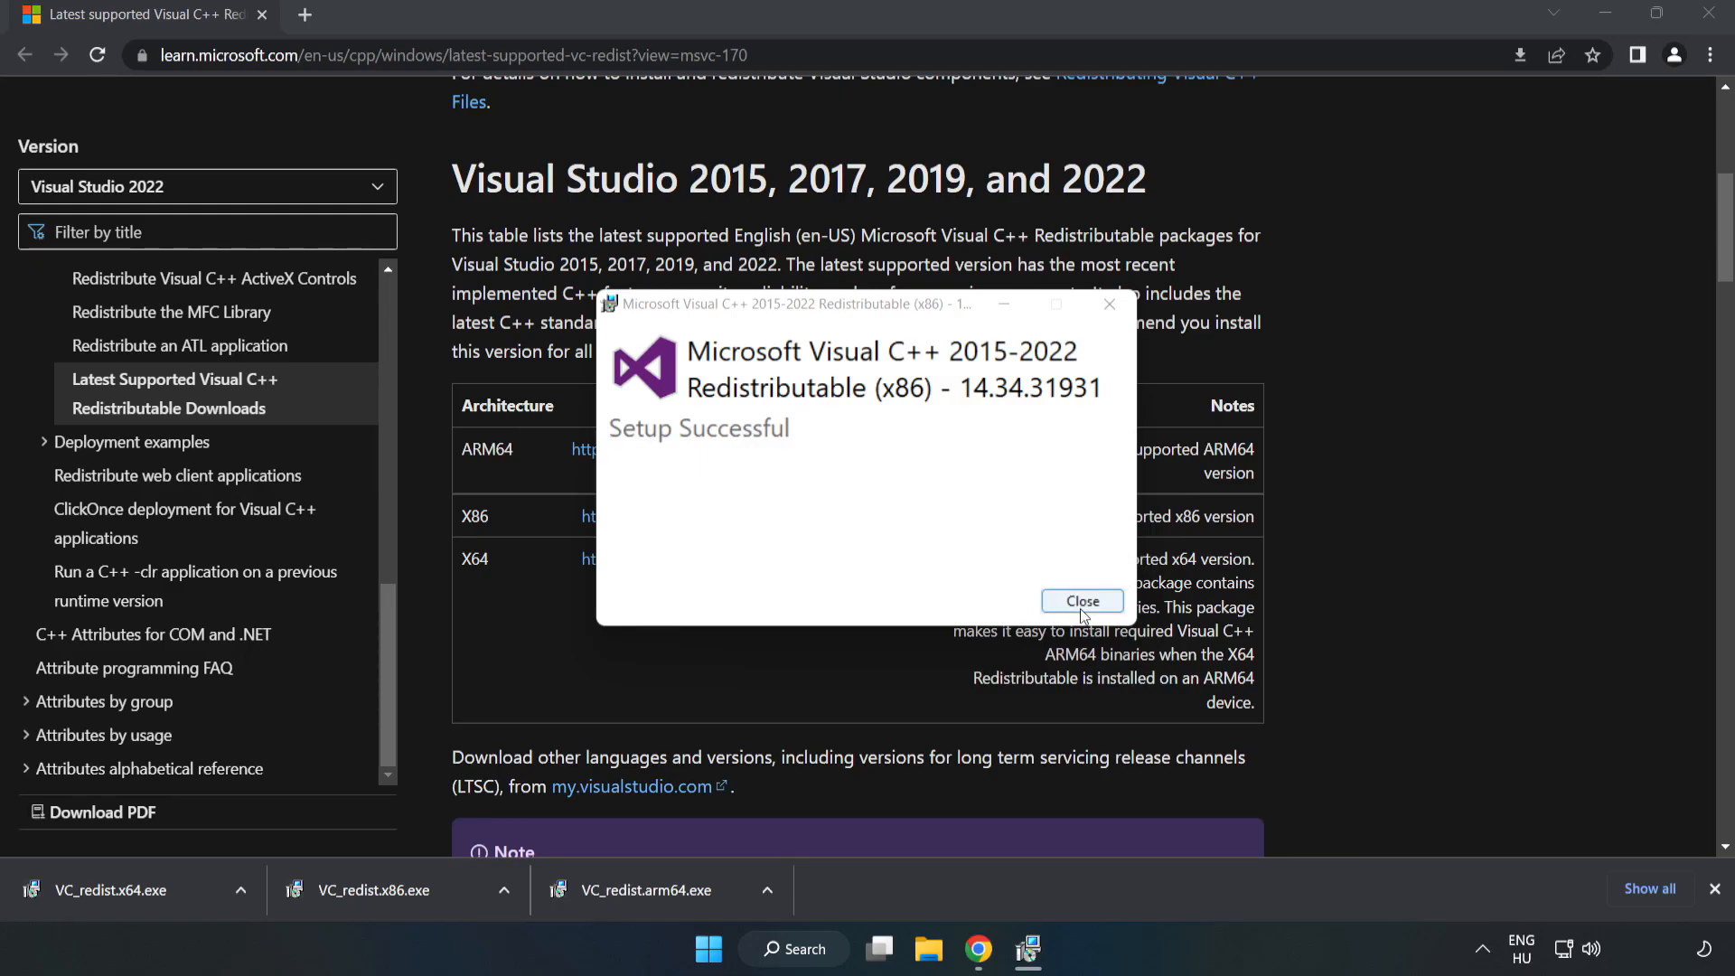
click(1081, 601)
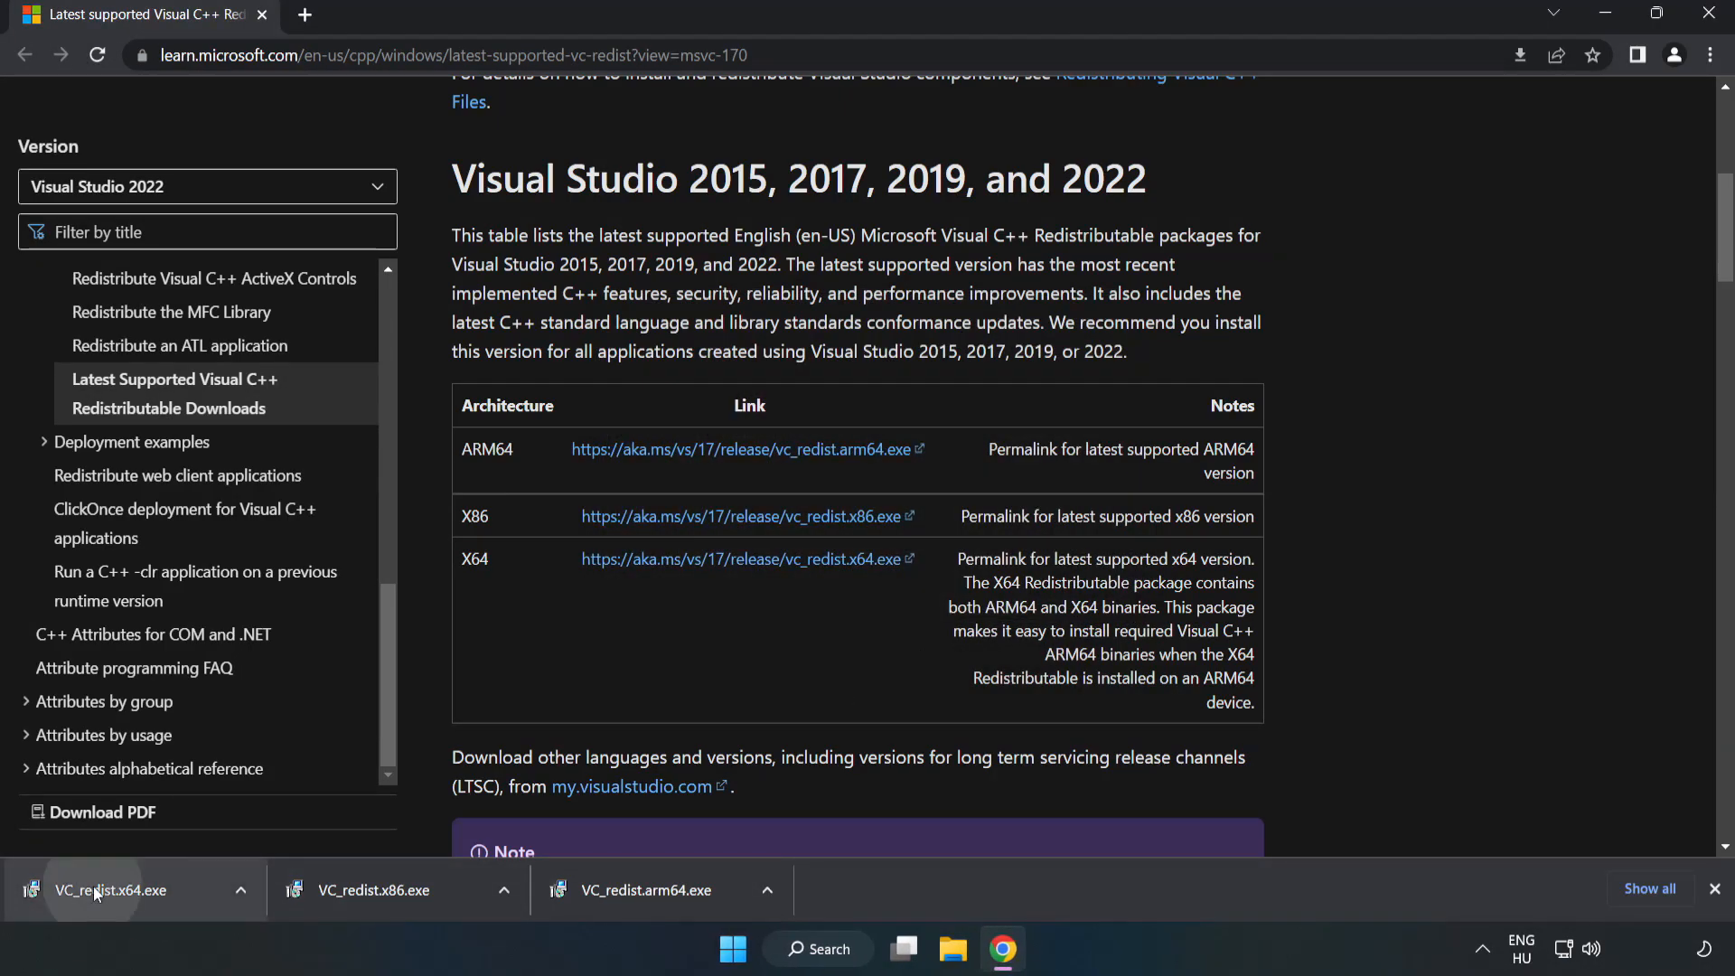
click(109, 889)
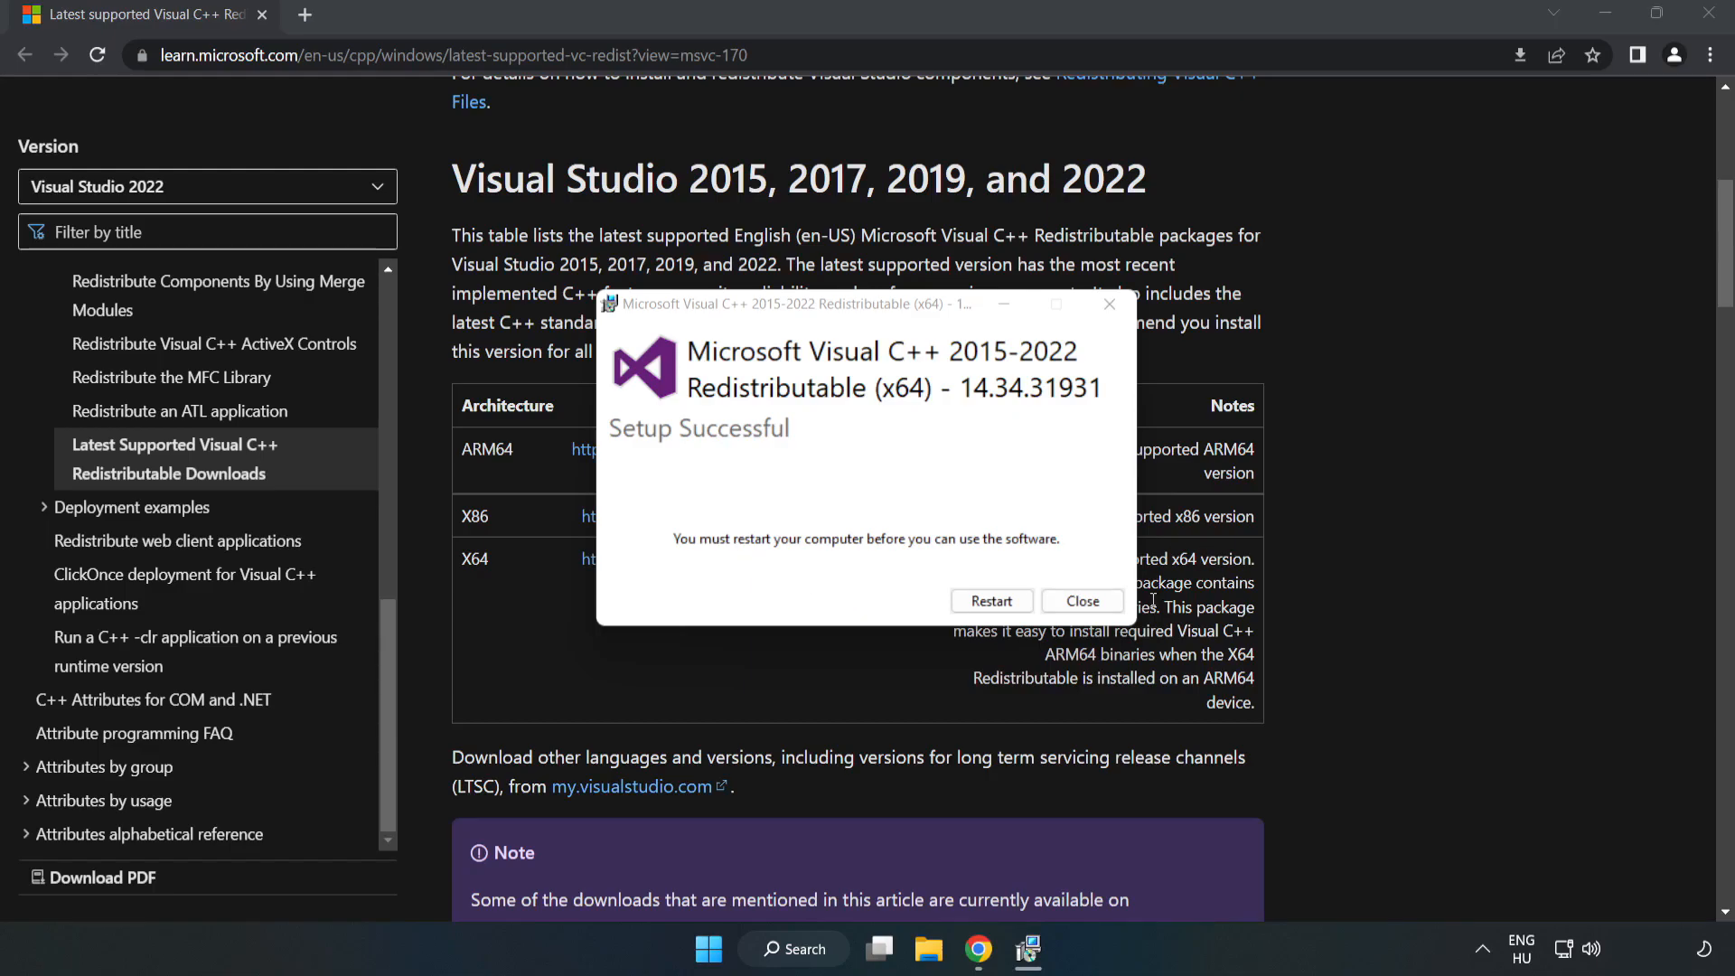
click(1080, 601)
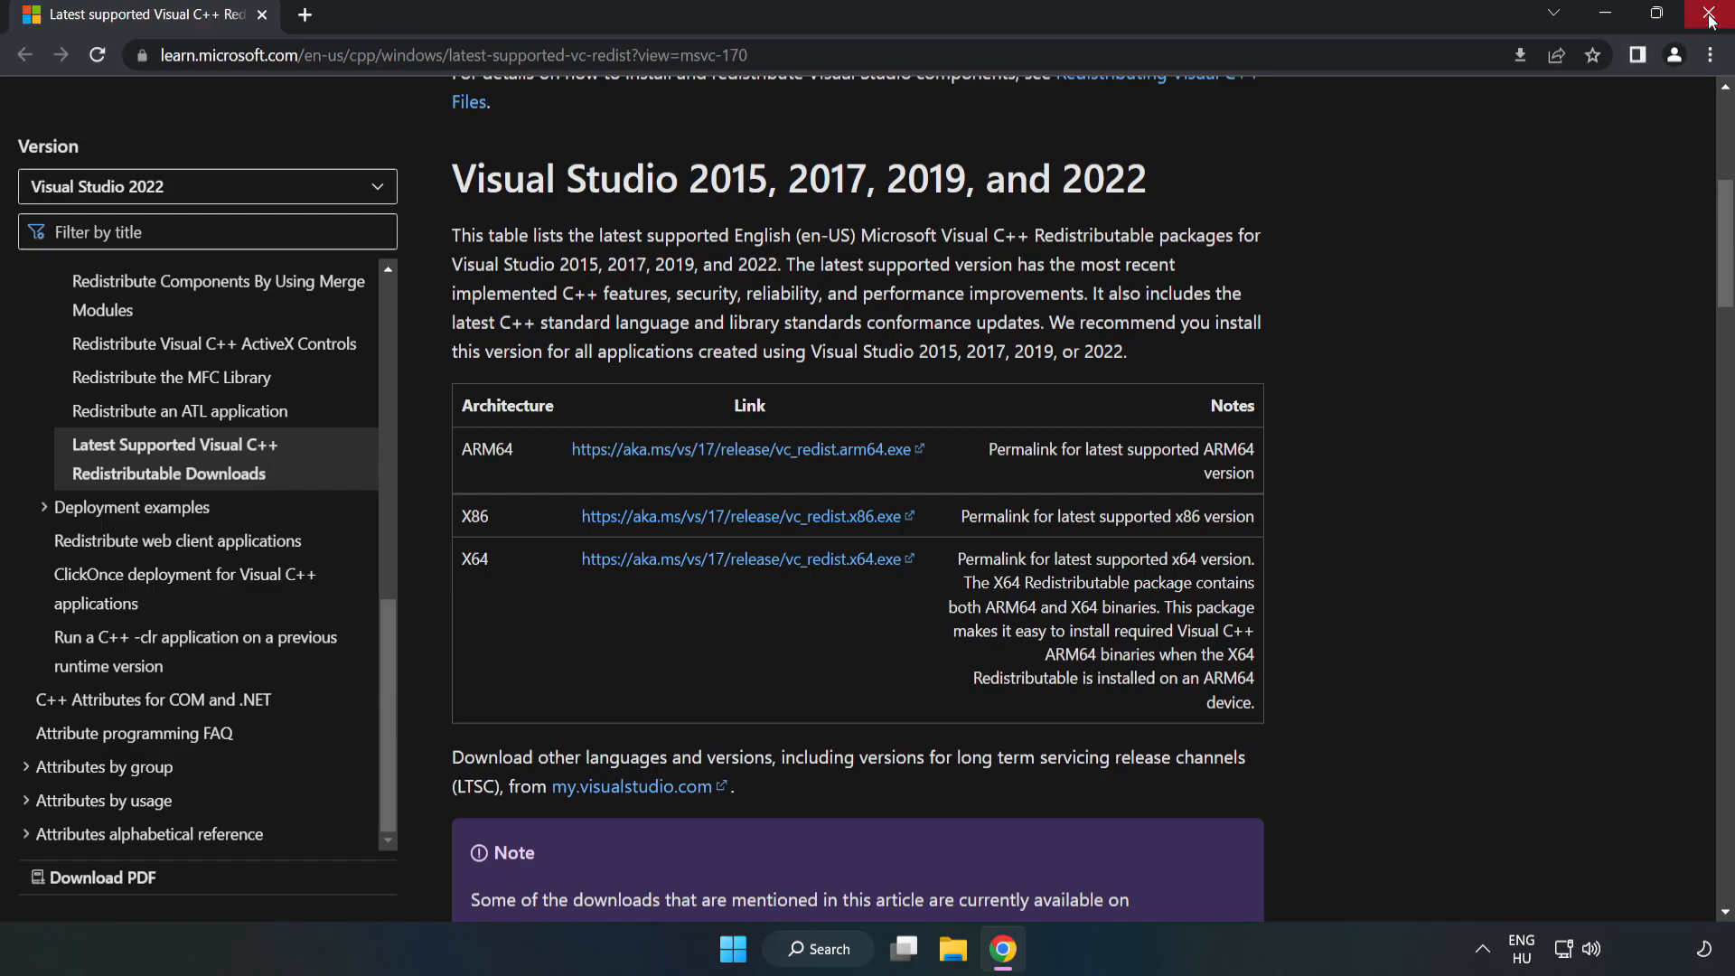
Step: Close Chrome and show the Start menu power options with Restart available
click(1710, 16)
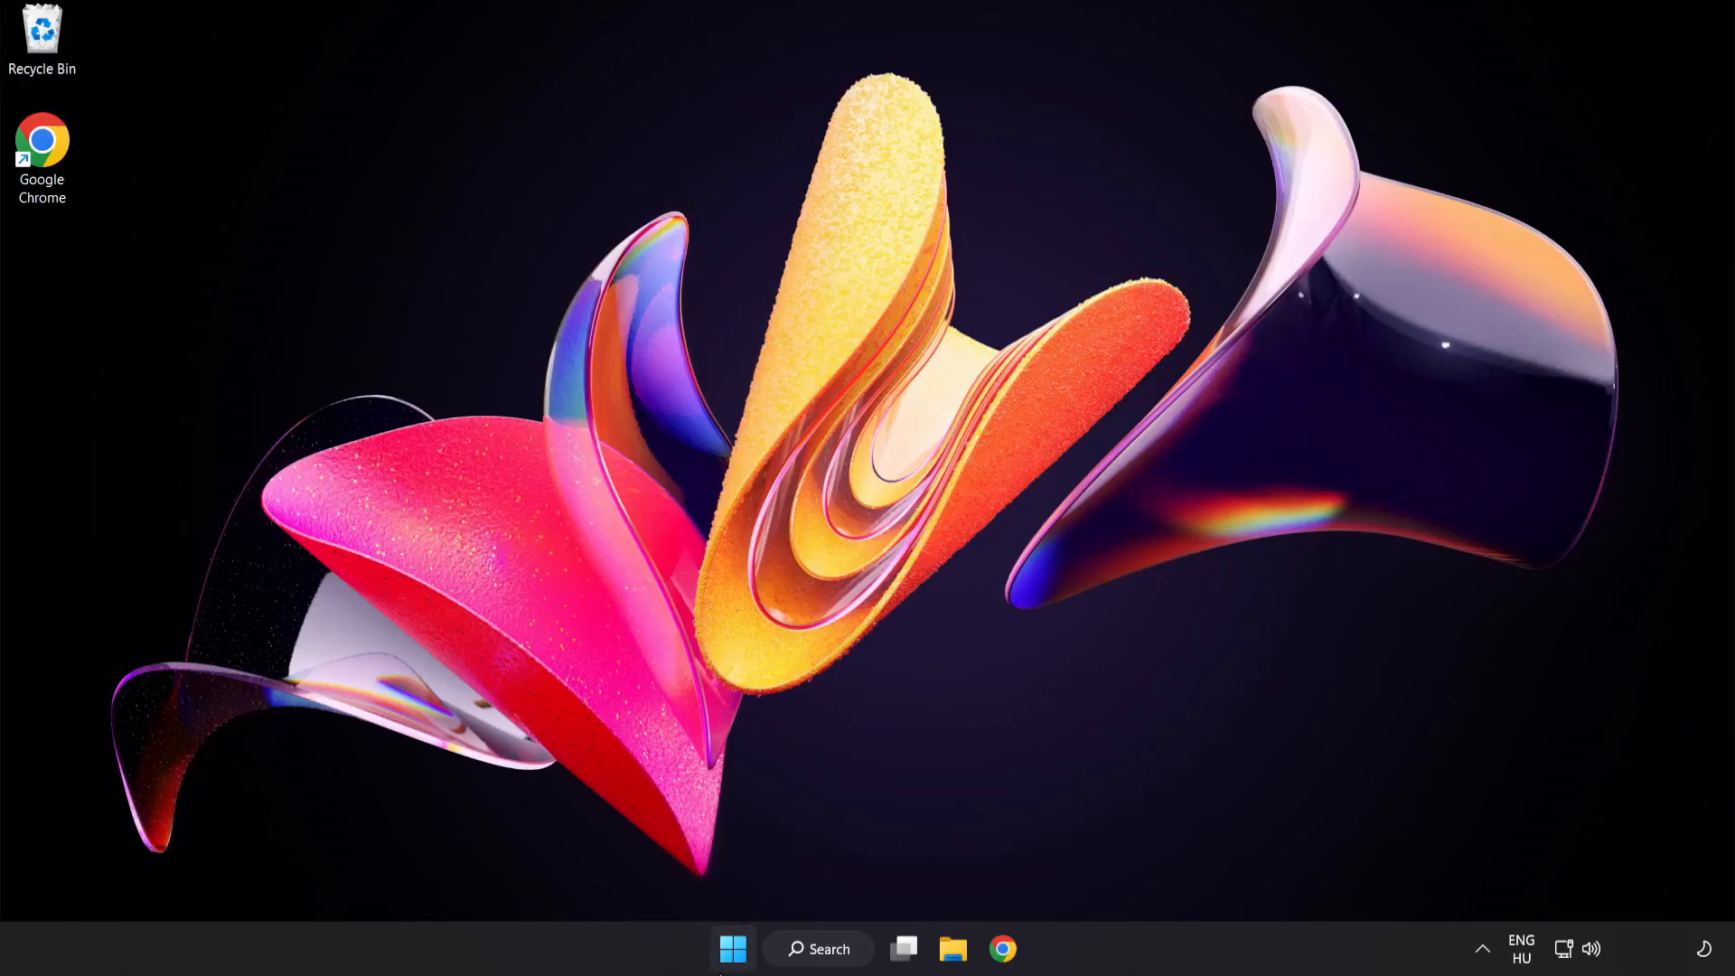
click(731, 948)
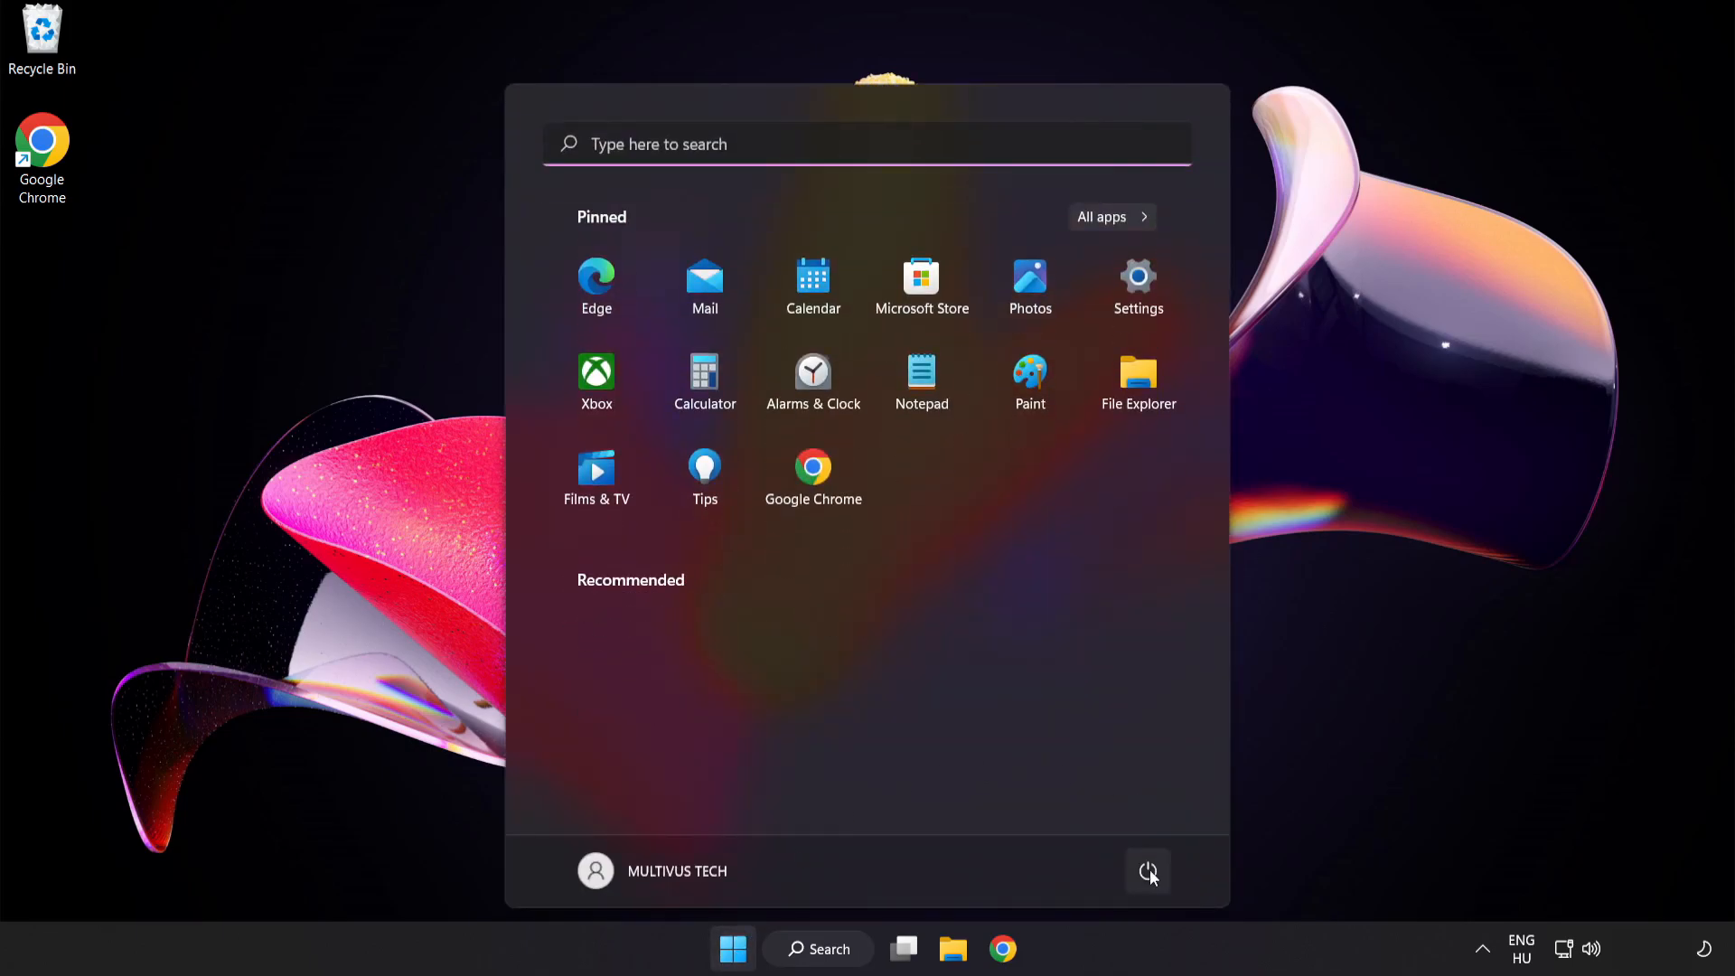
click(1148, 871)
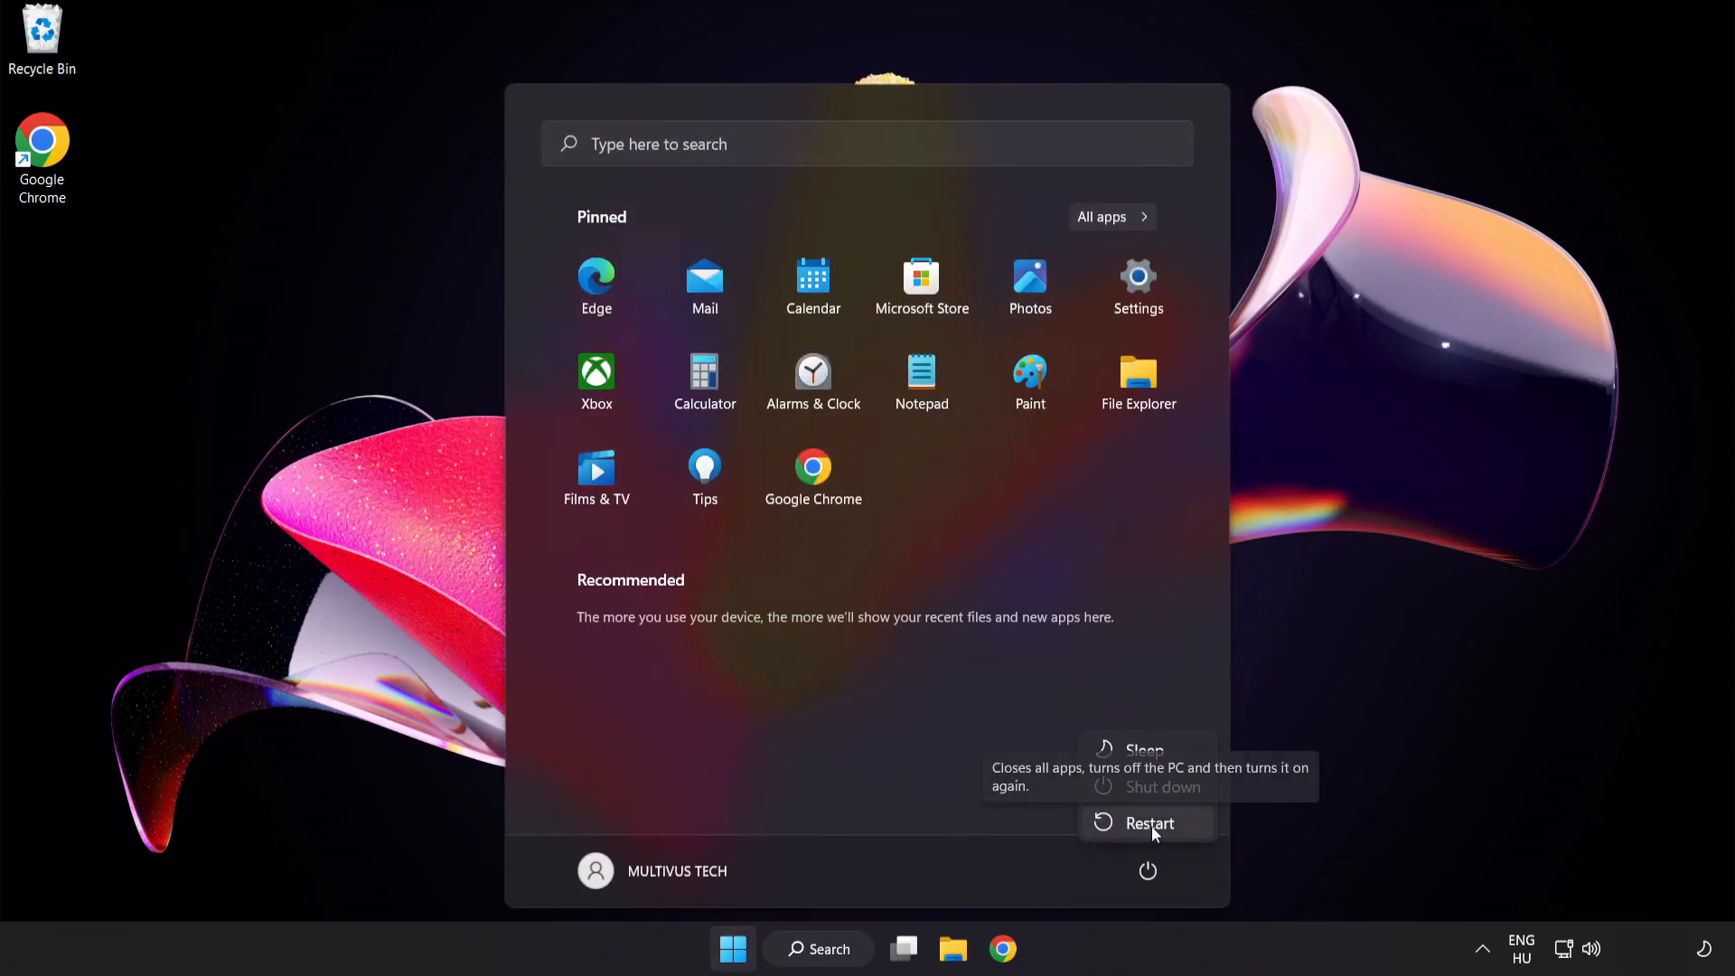